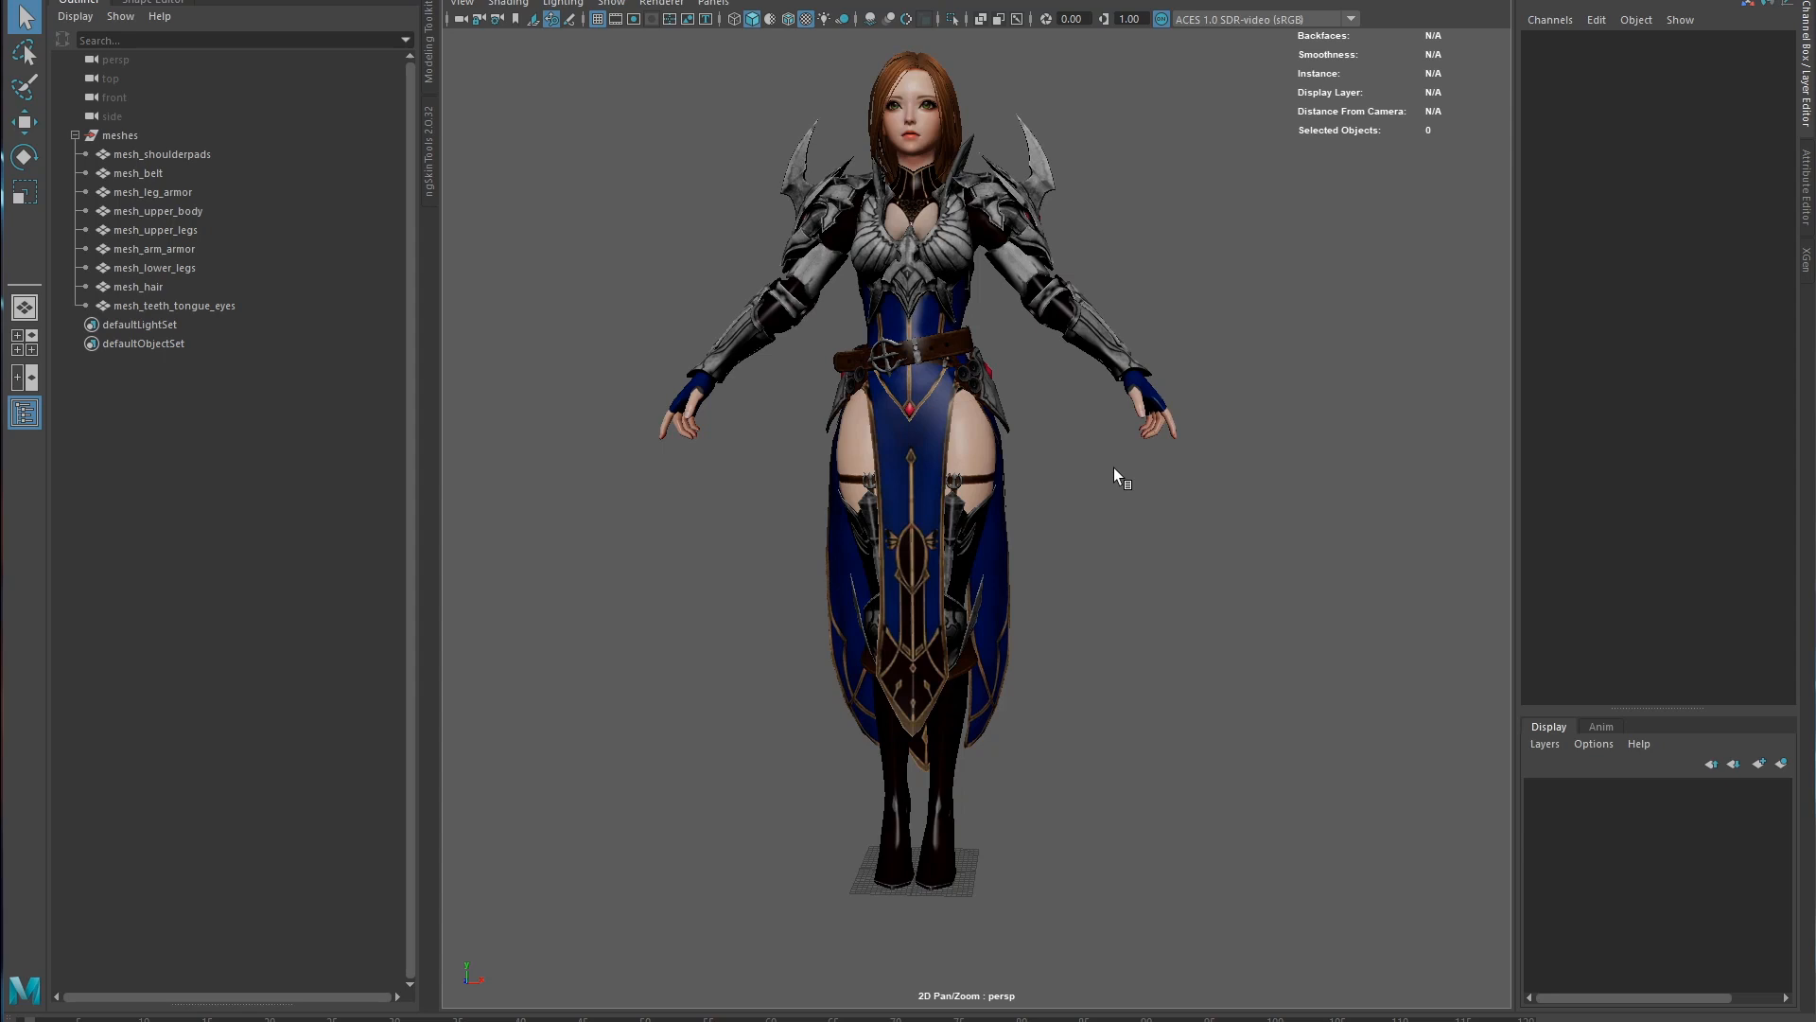
pyautogui.moveTo(1121, 449)
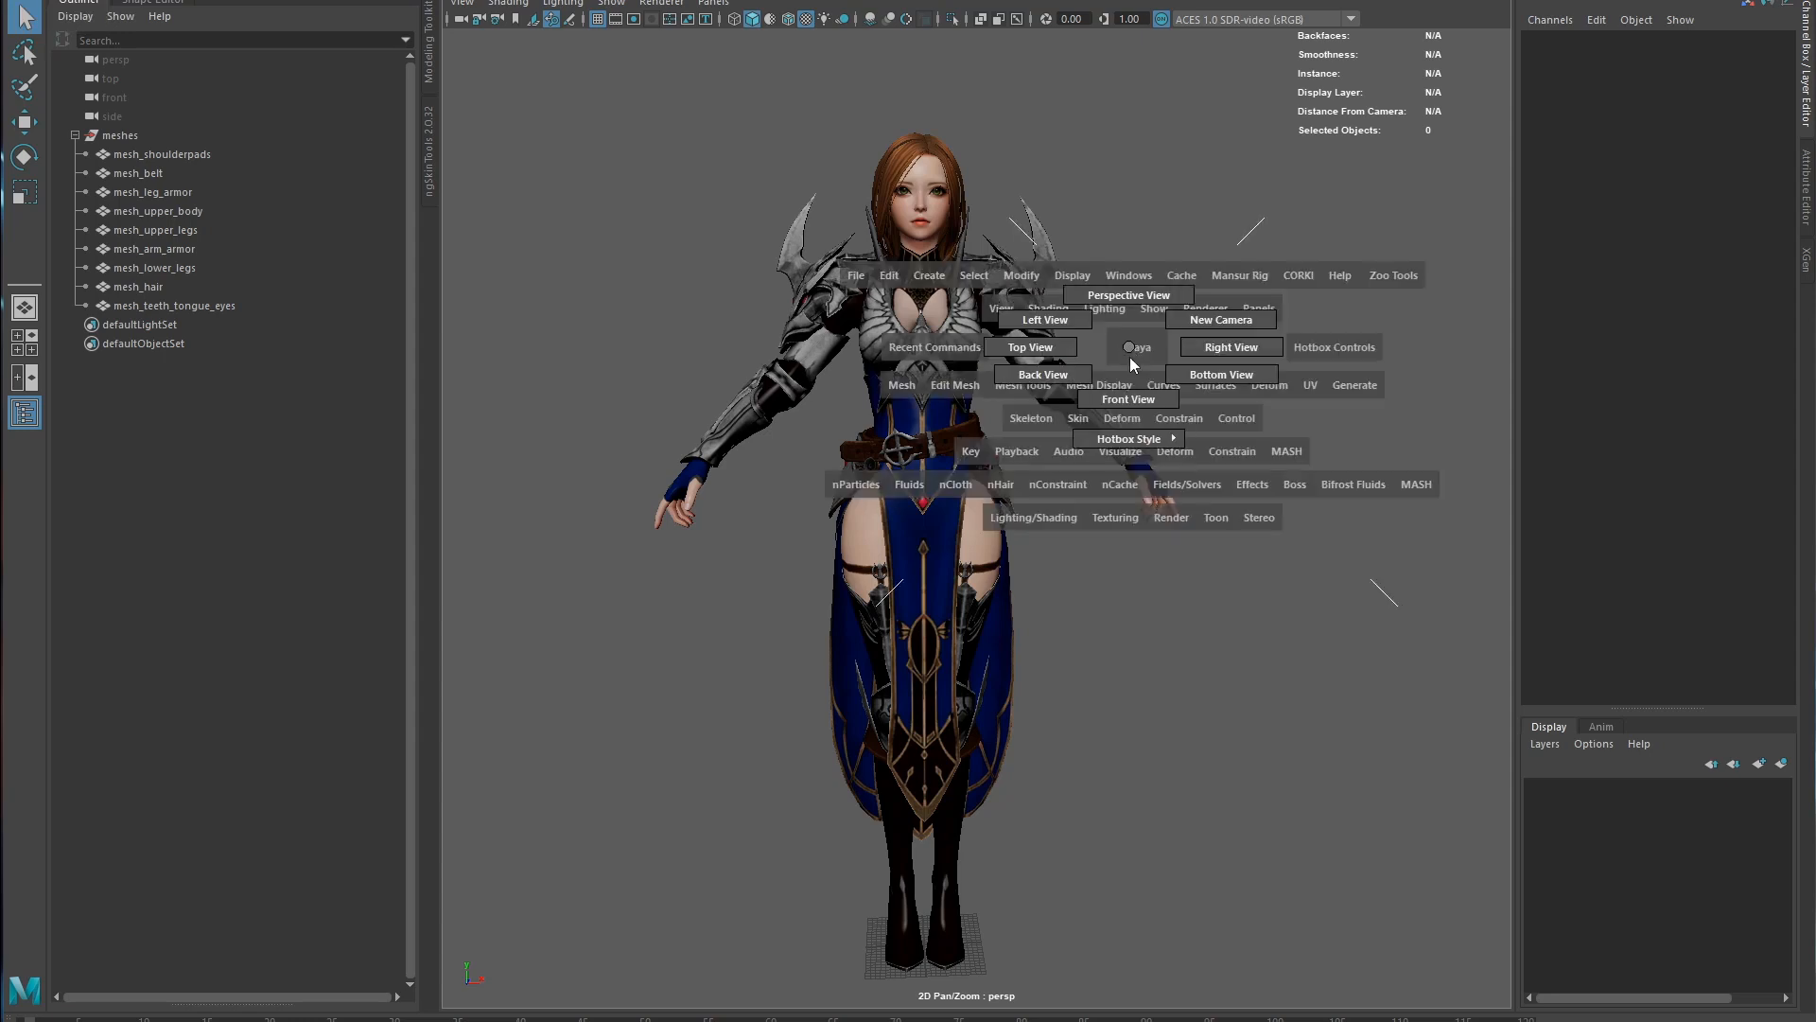
# - Place joint1 with the Joint Tool near the character's shoulder and upper arm
pyautogui.click(1125, 397)
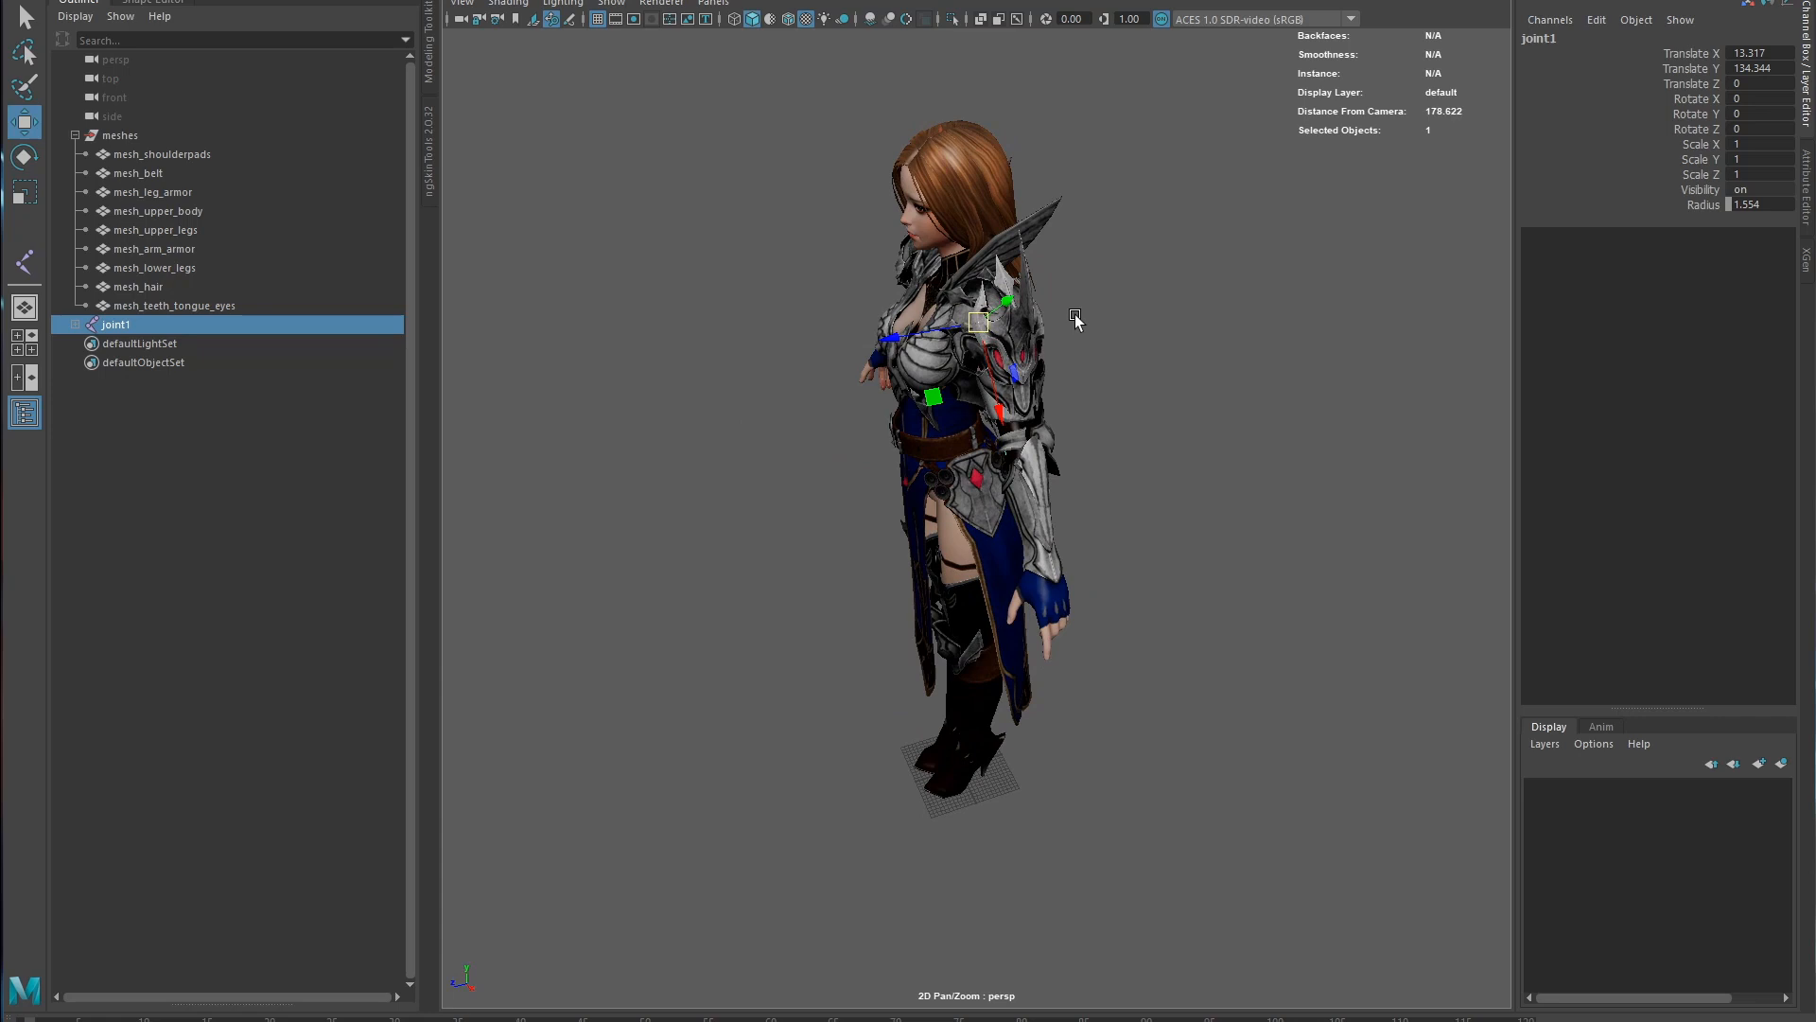
pyautogui.moveTo(999, 282)
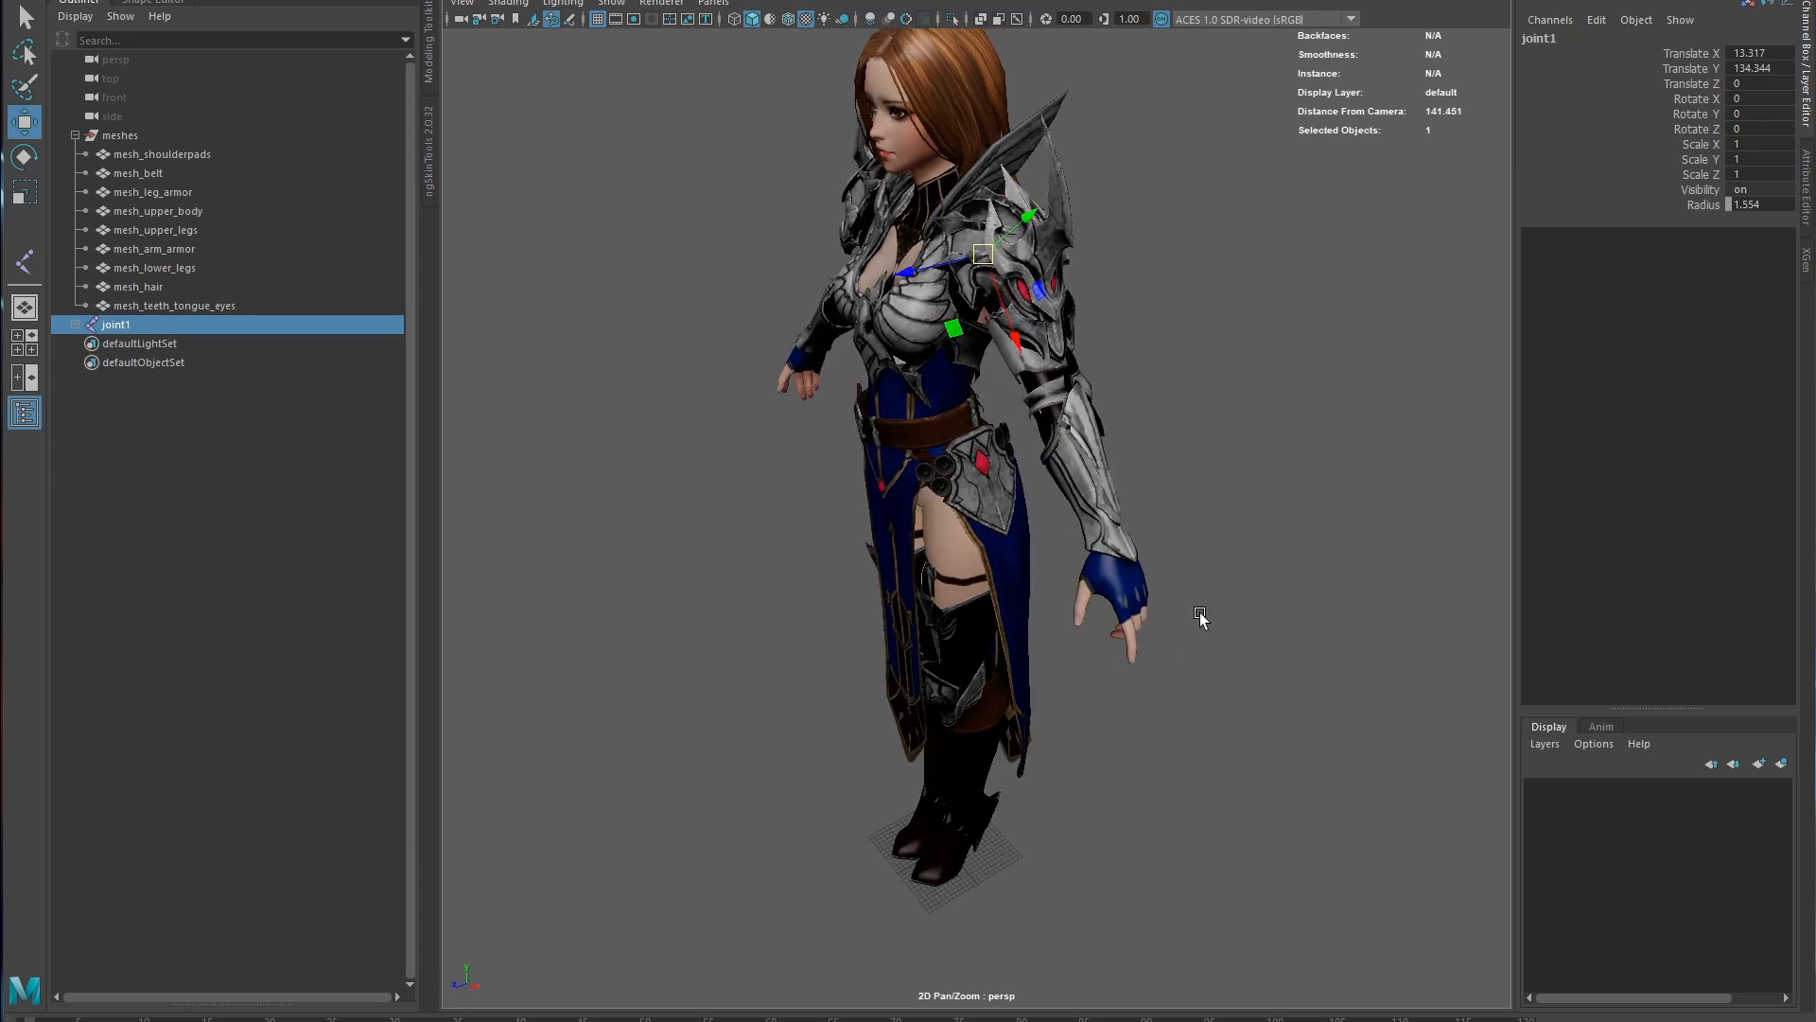
# - Move joint1 into the shoulder socket in front view, then select the shoulder pad mesh
pyautogui.click(711, 437)
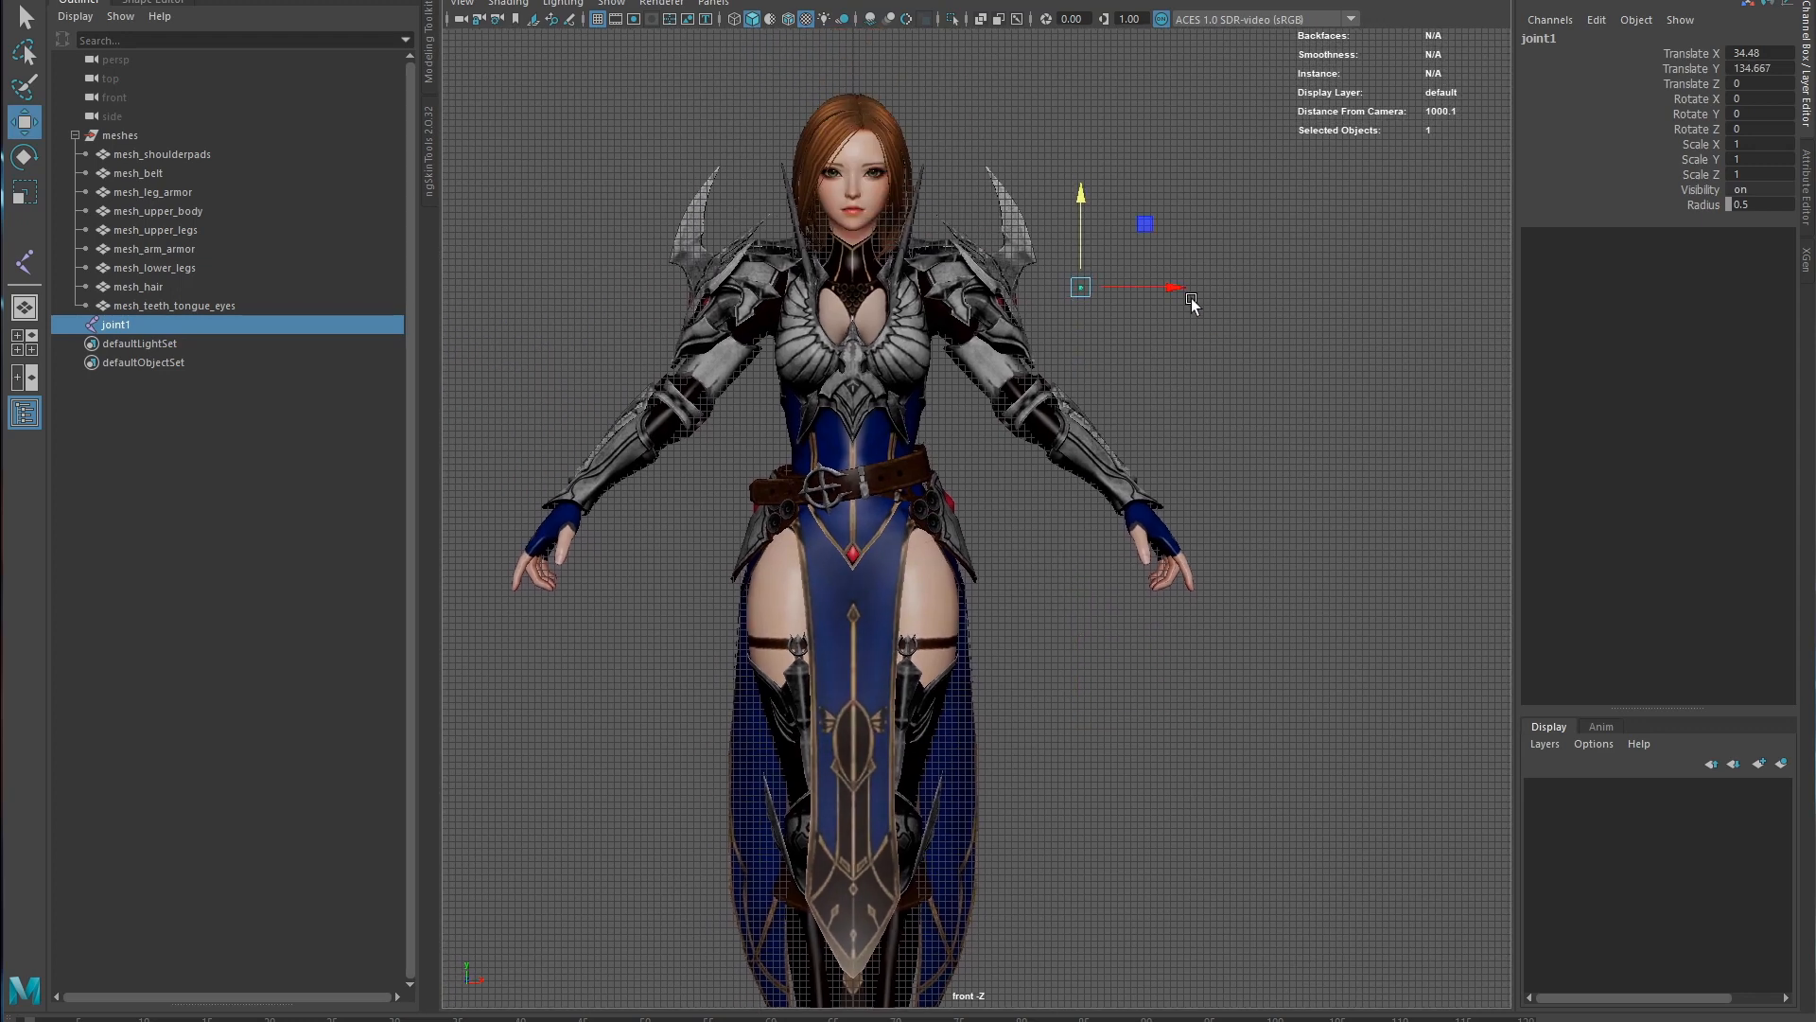
pyautogui.scroll(3)
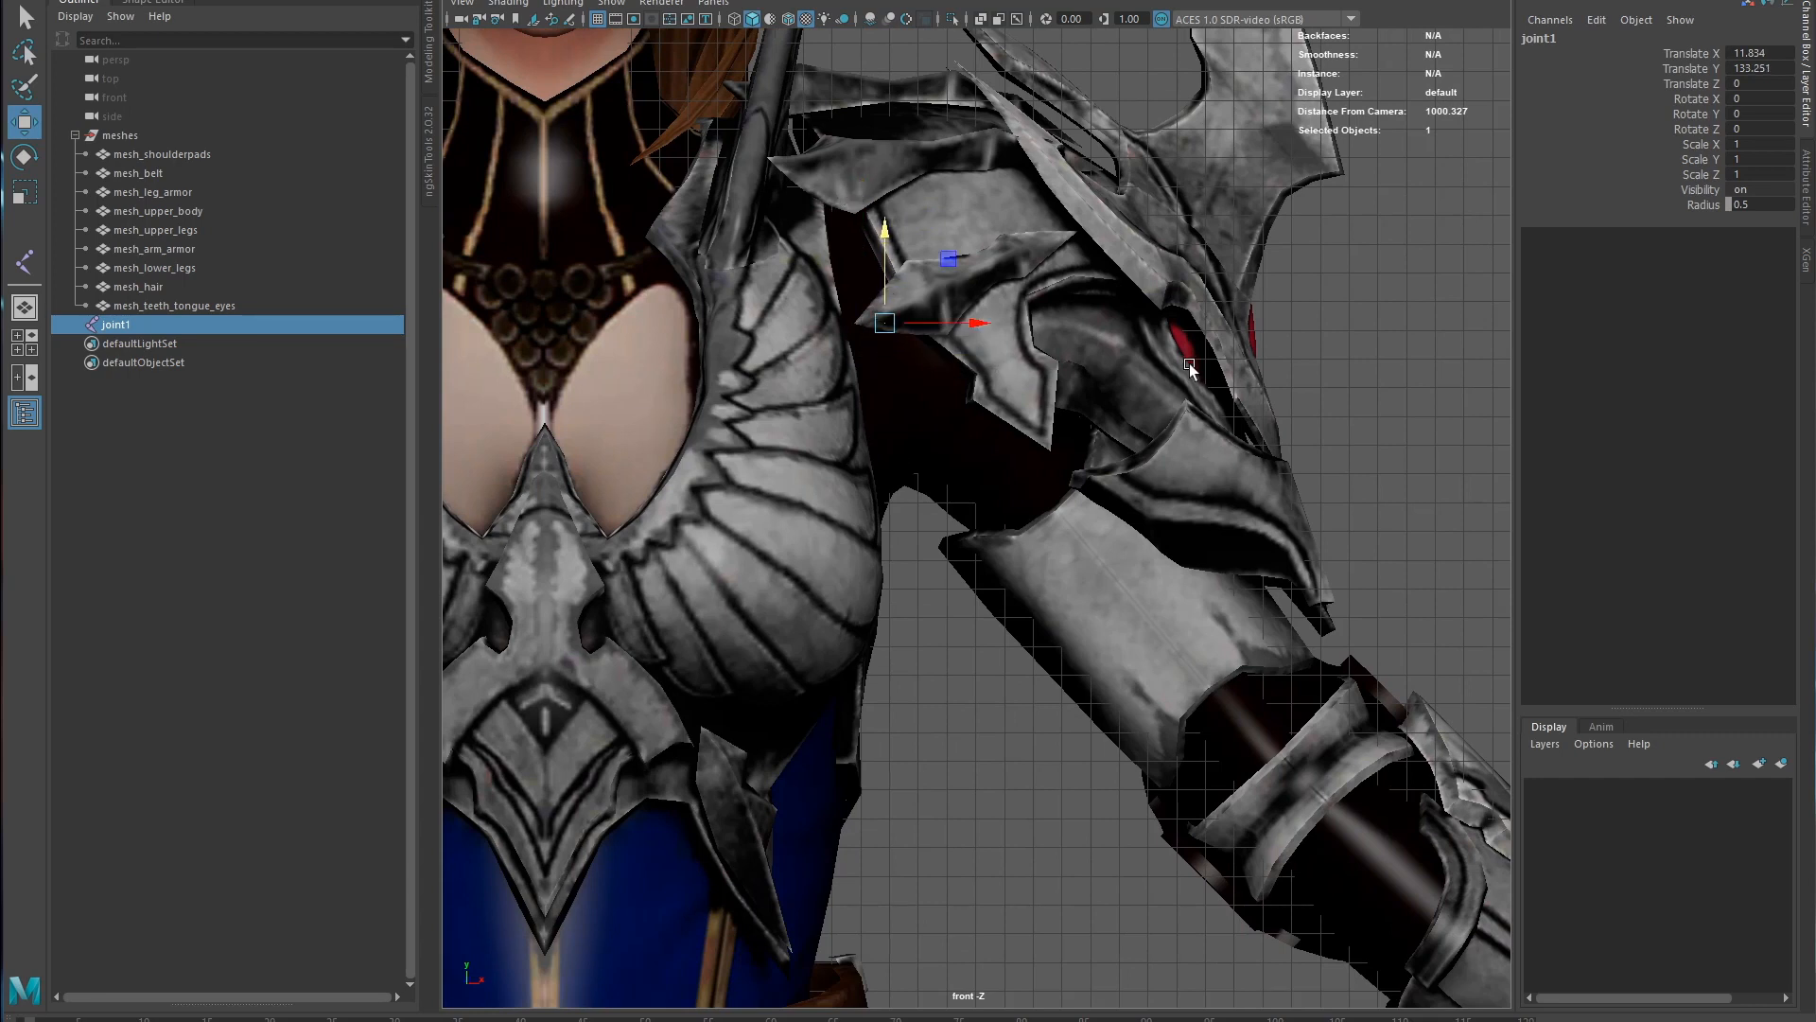
pyautogui.moveTo(1202, 319)
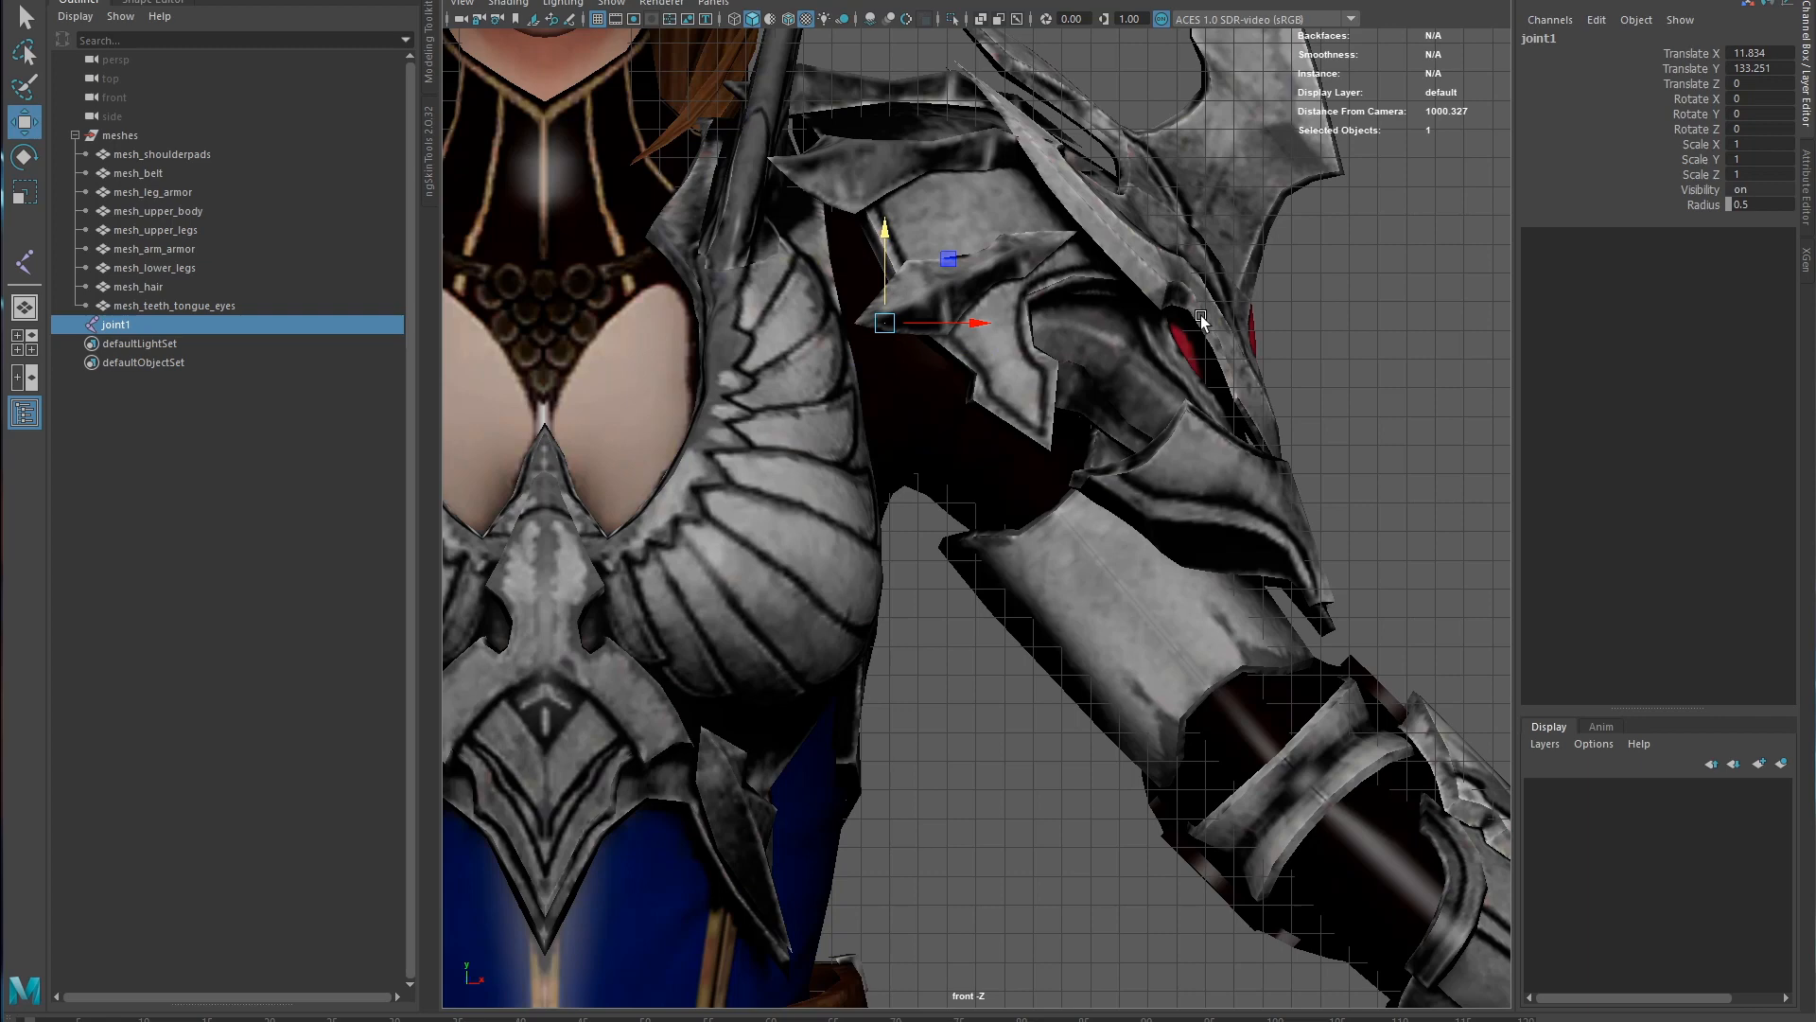
pyautogui.click(161, 153)
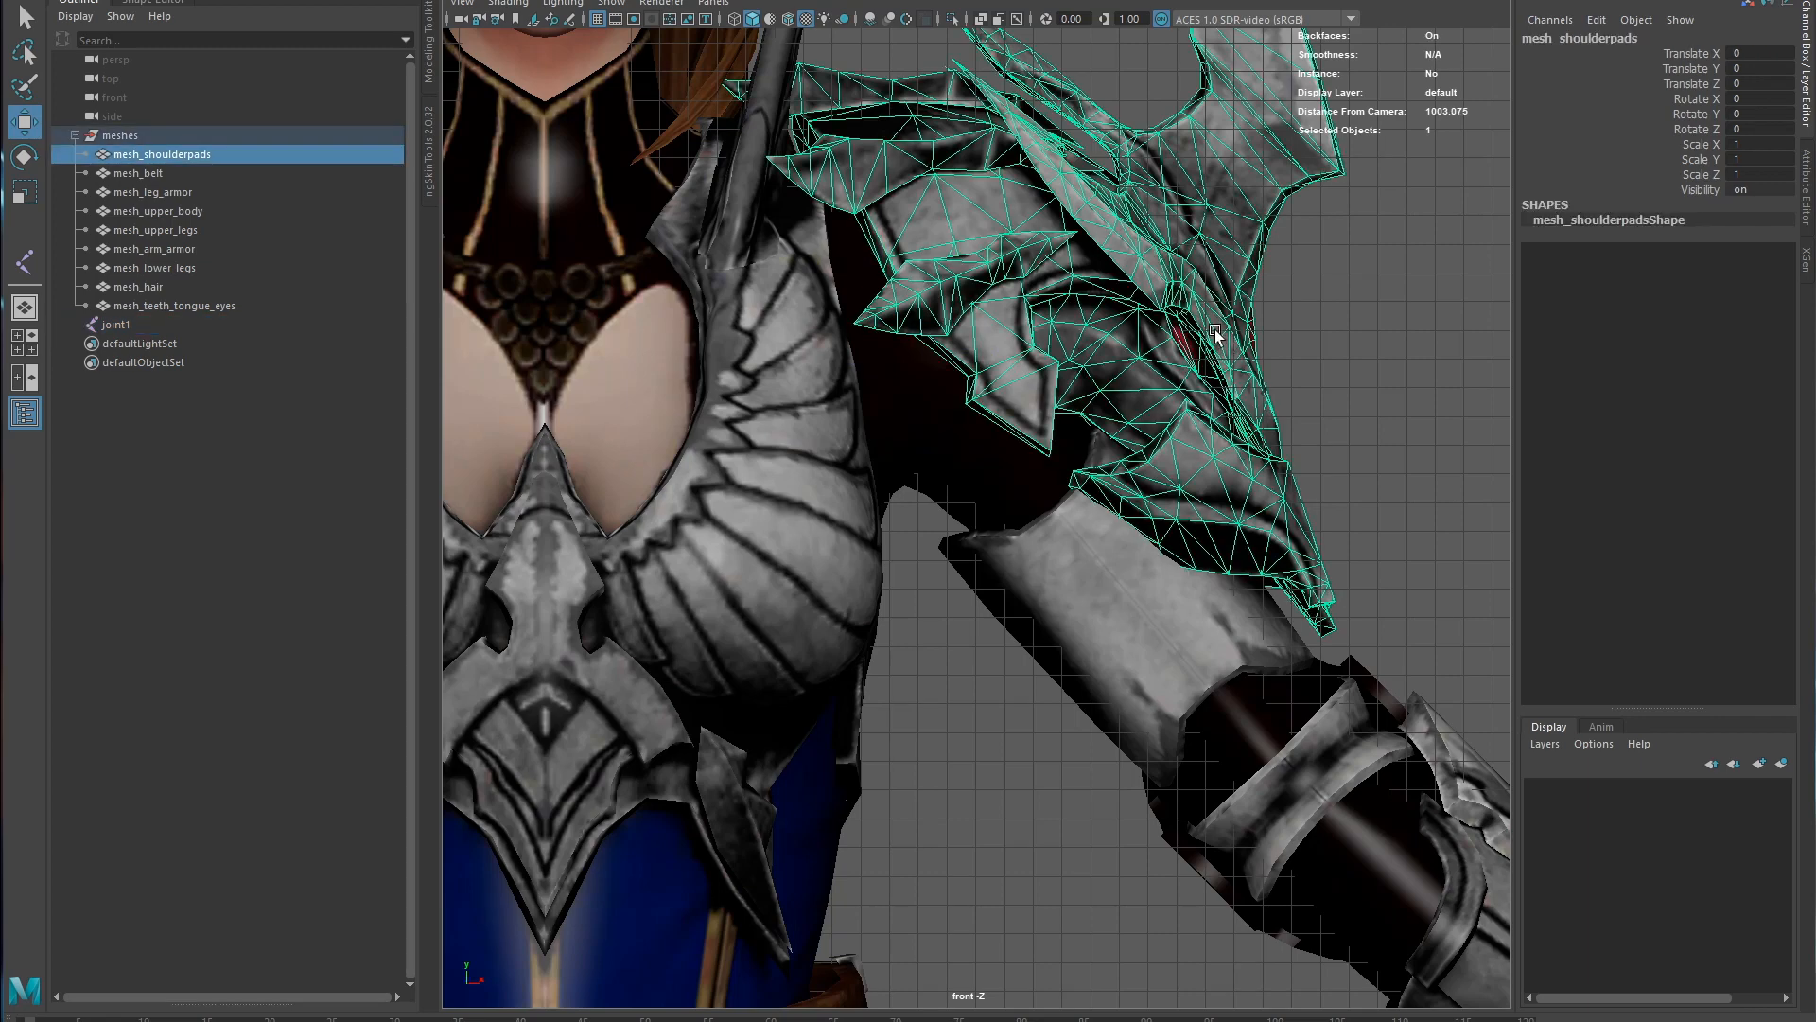
# - Hide mesh_shoulderpads and move joint1 along Z to about -1.67
pyautogui.click(115, 323)
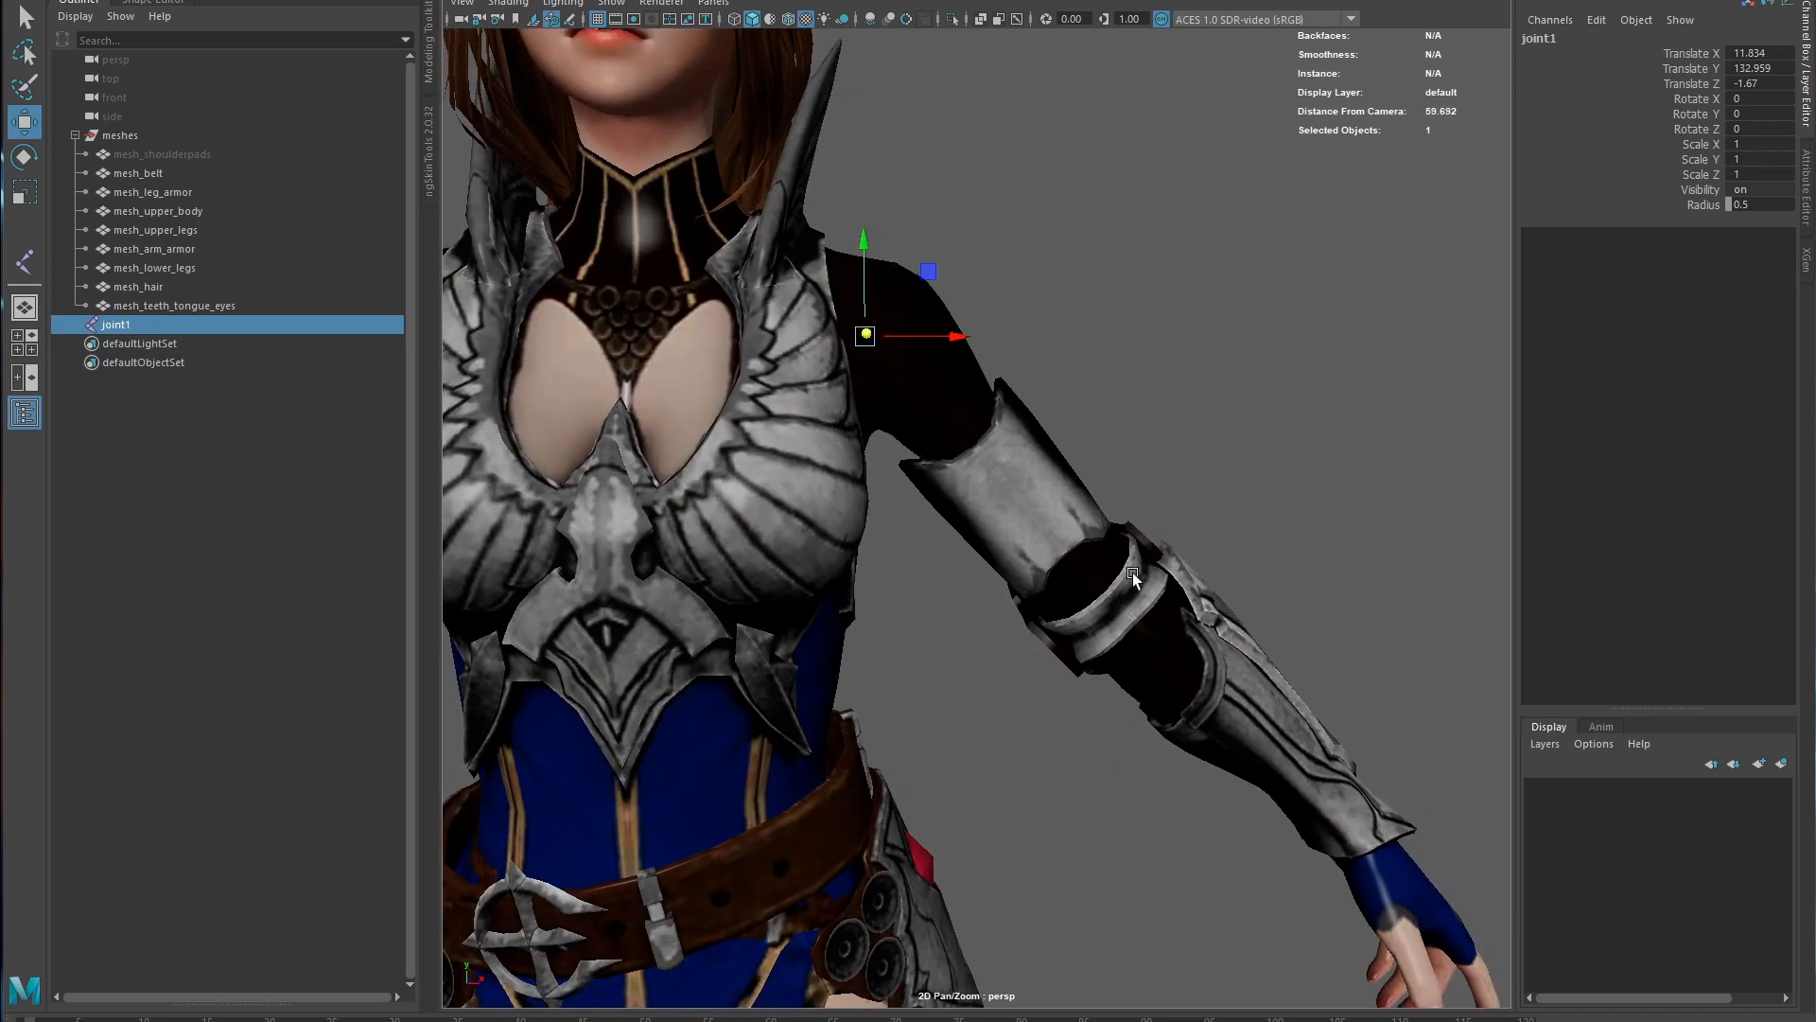
pyautogui.moveTo(1013, 419)
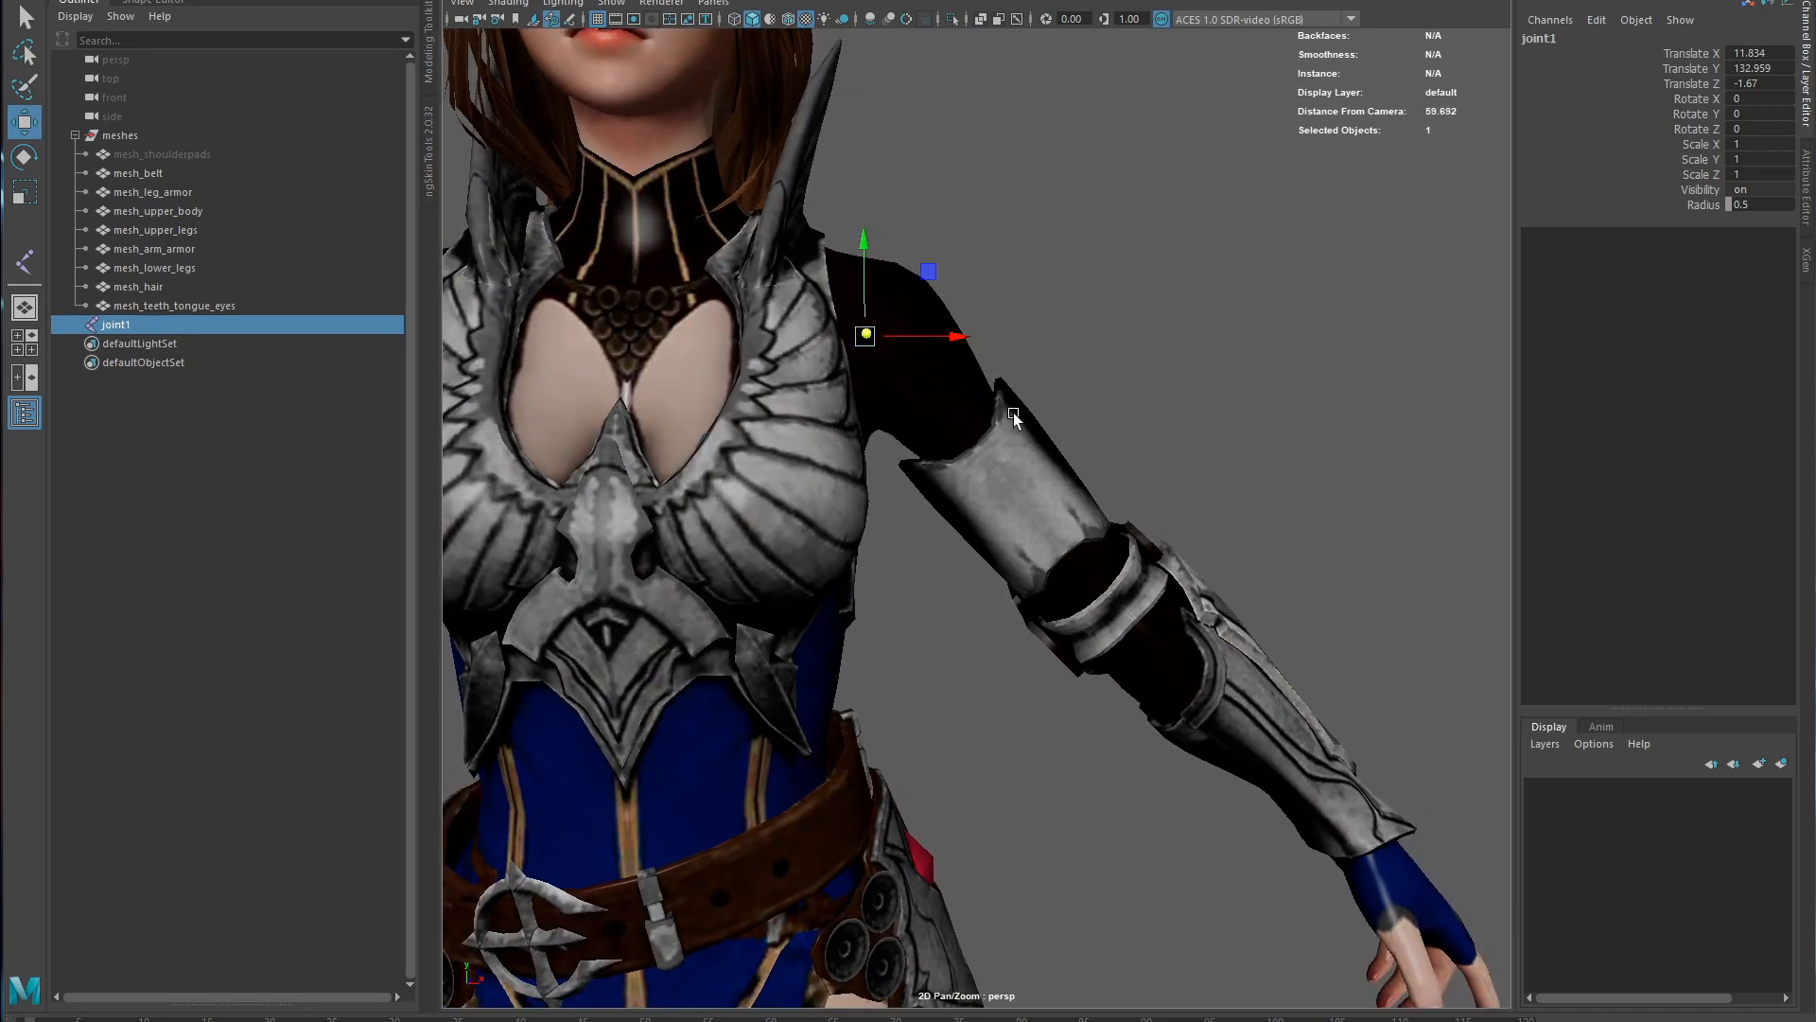
pyautogui.moveTo(936, 353)
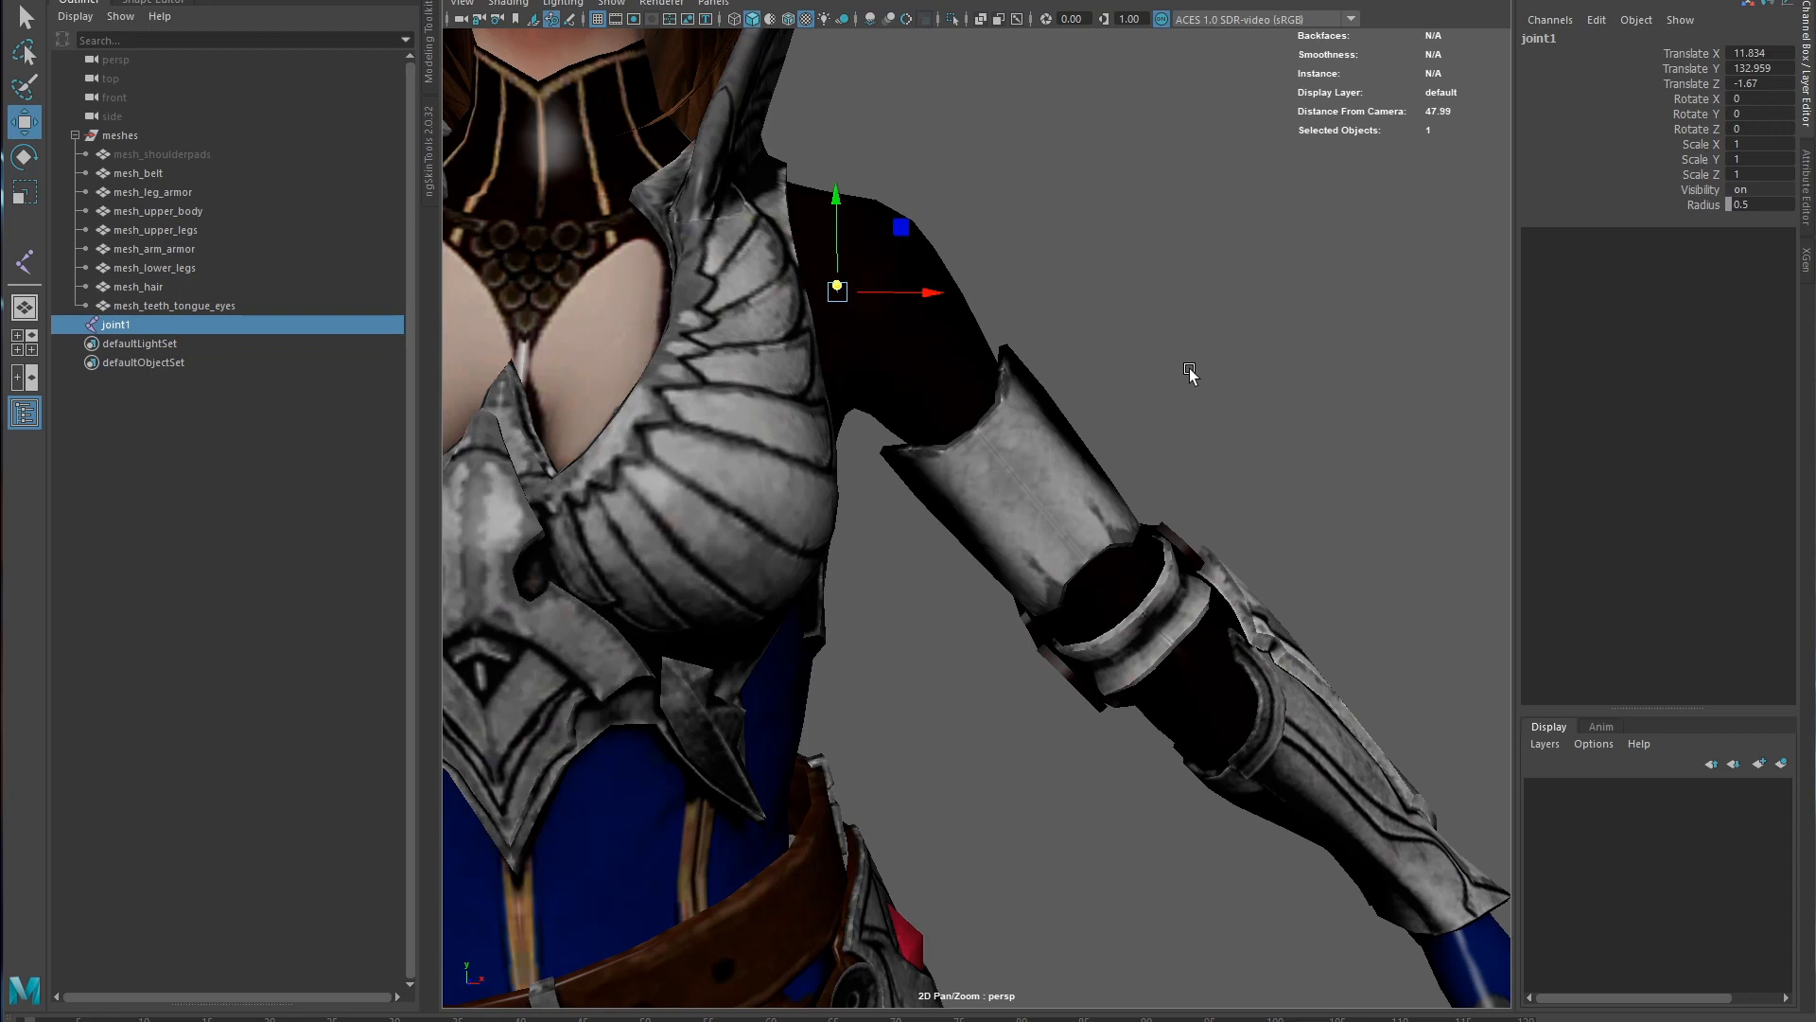
pyautogui.moveTo(1129, 308)
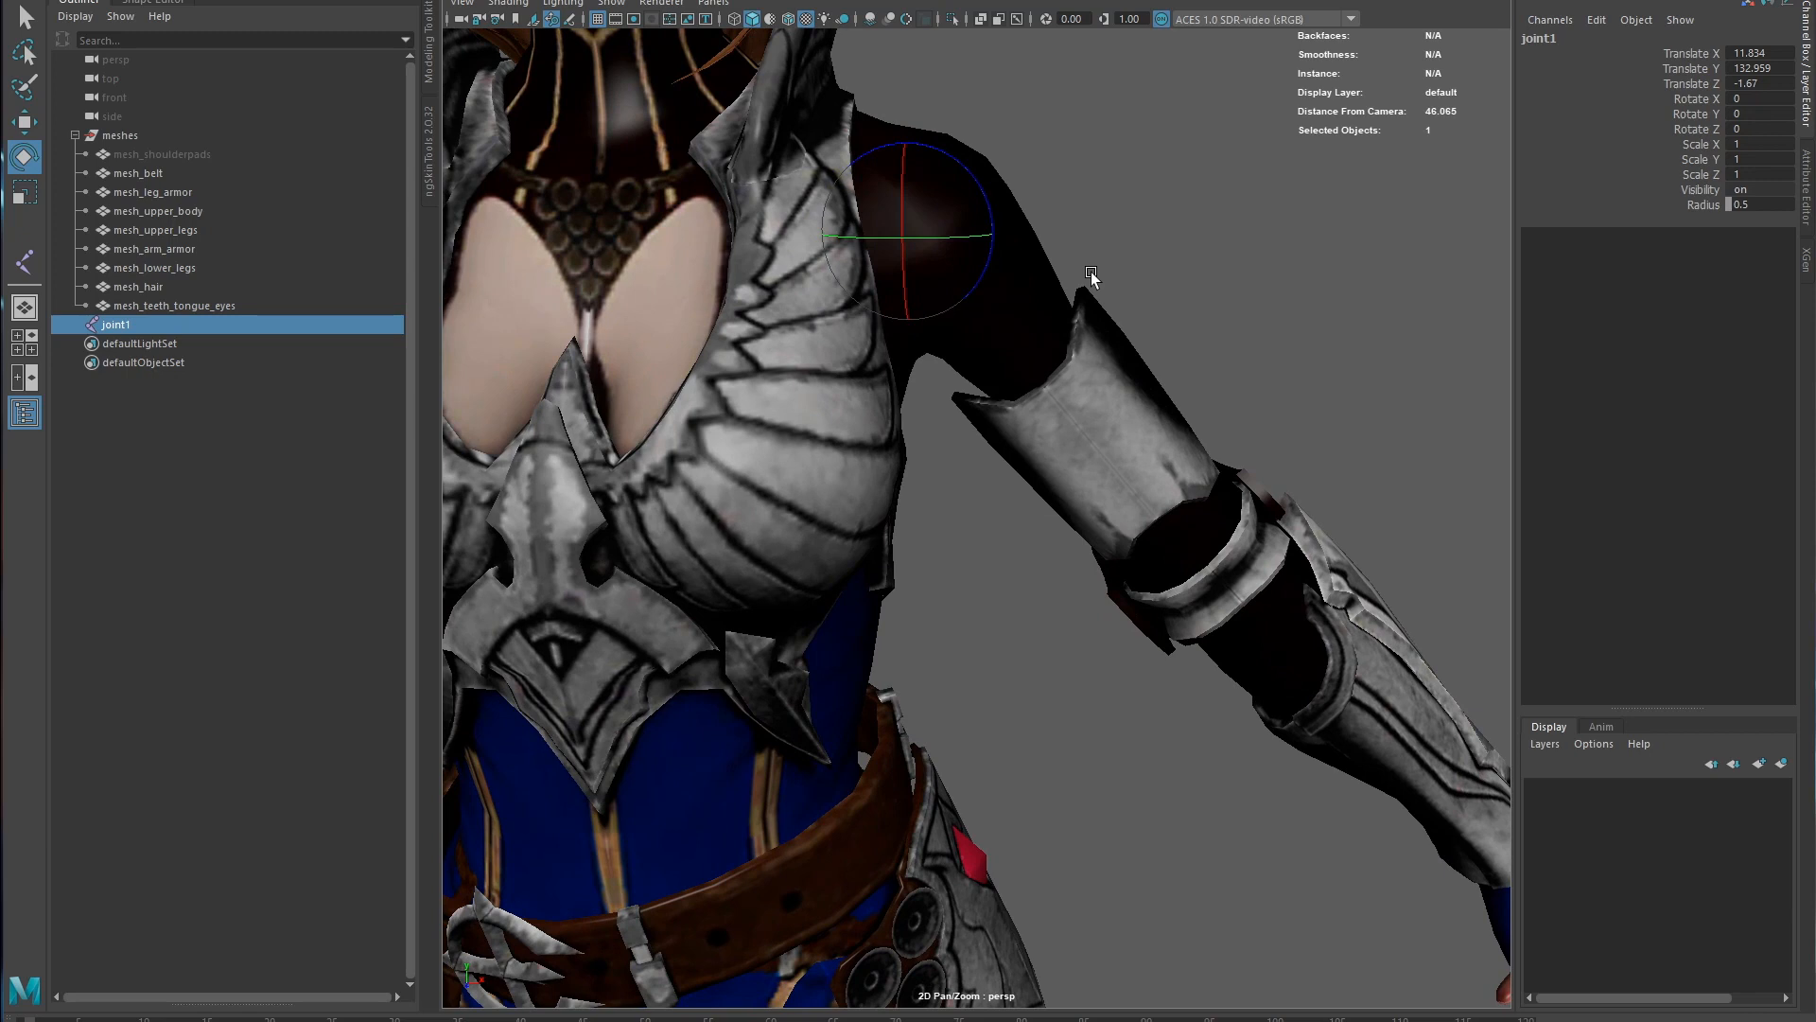
pyautogui.moveTo(1097, 264)
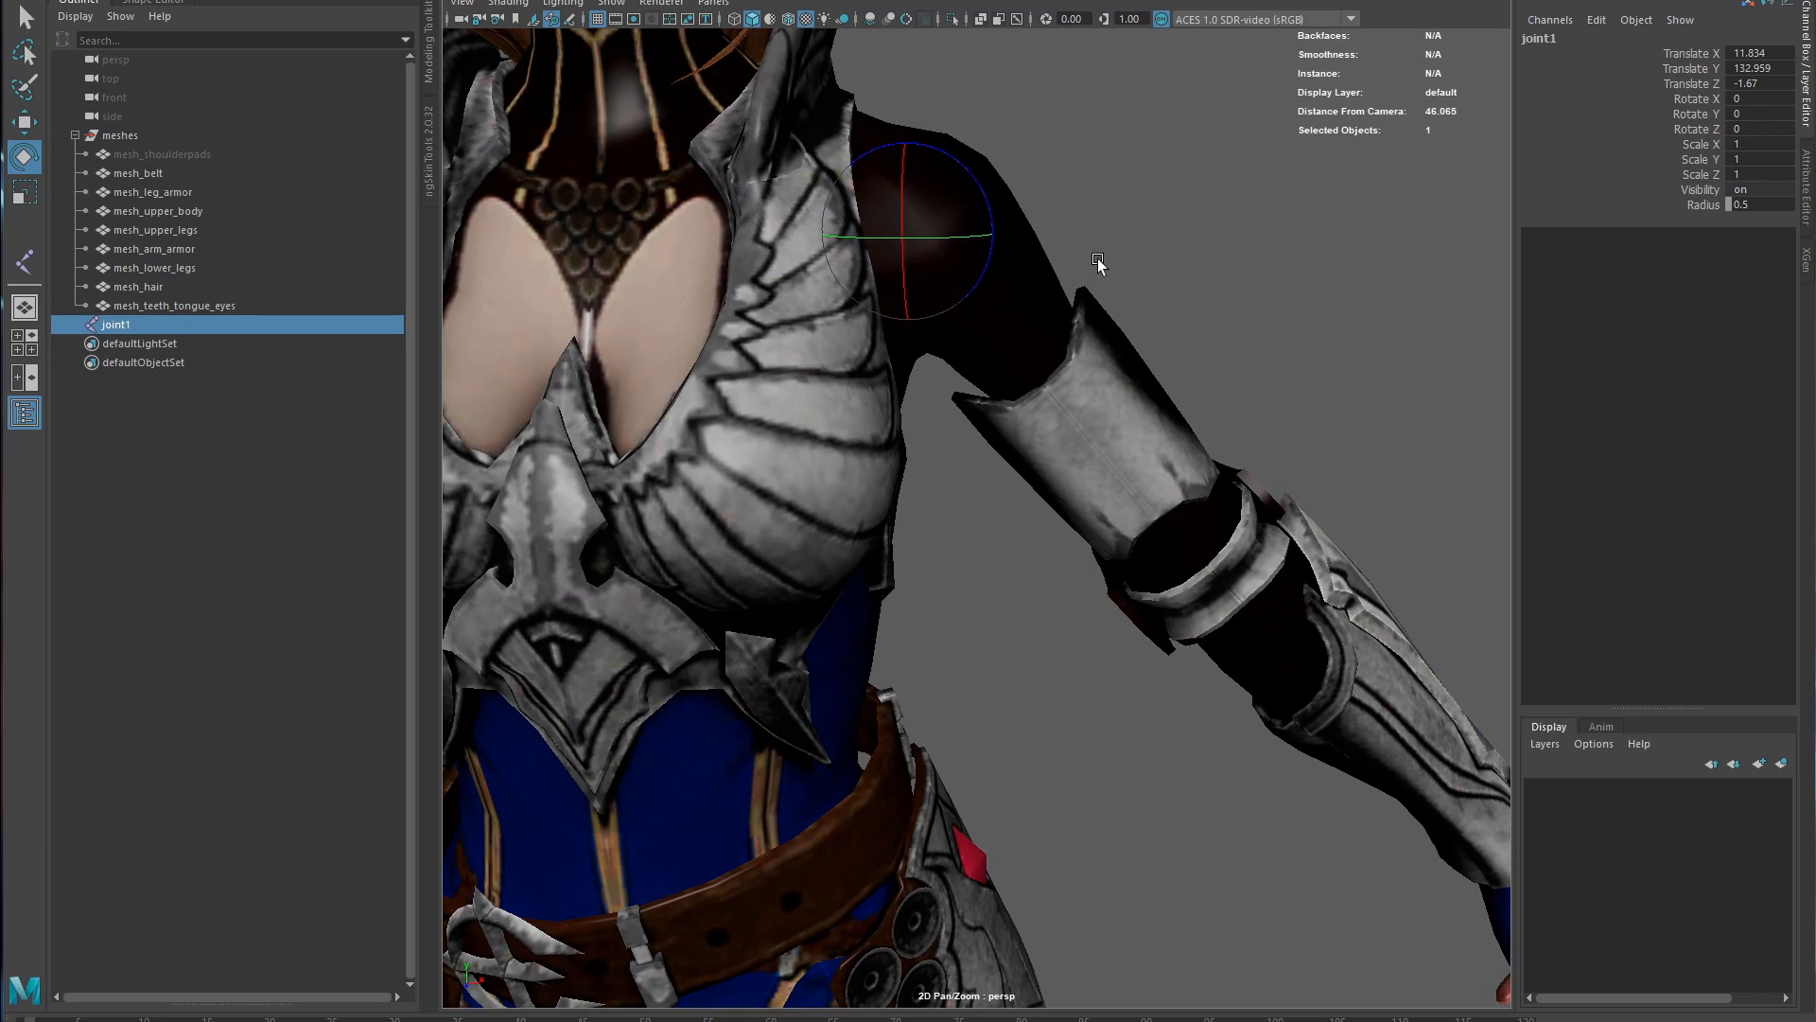
pyautogui.moveTo(971, 174)
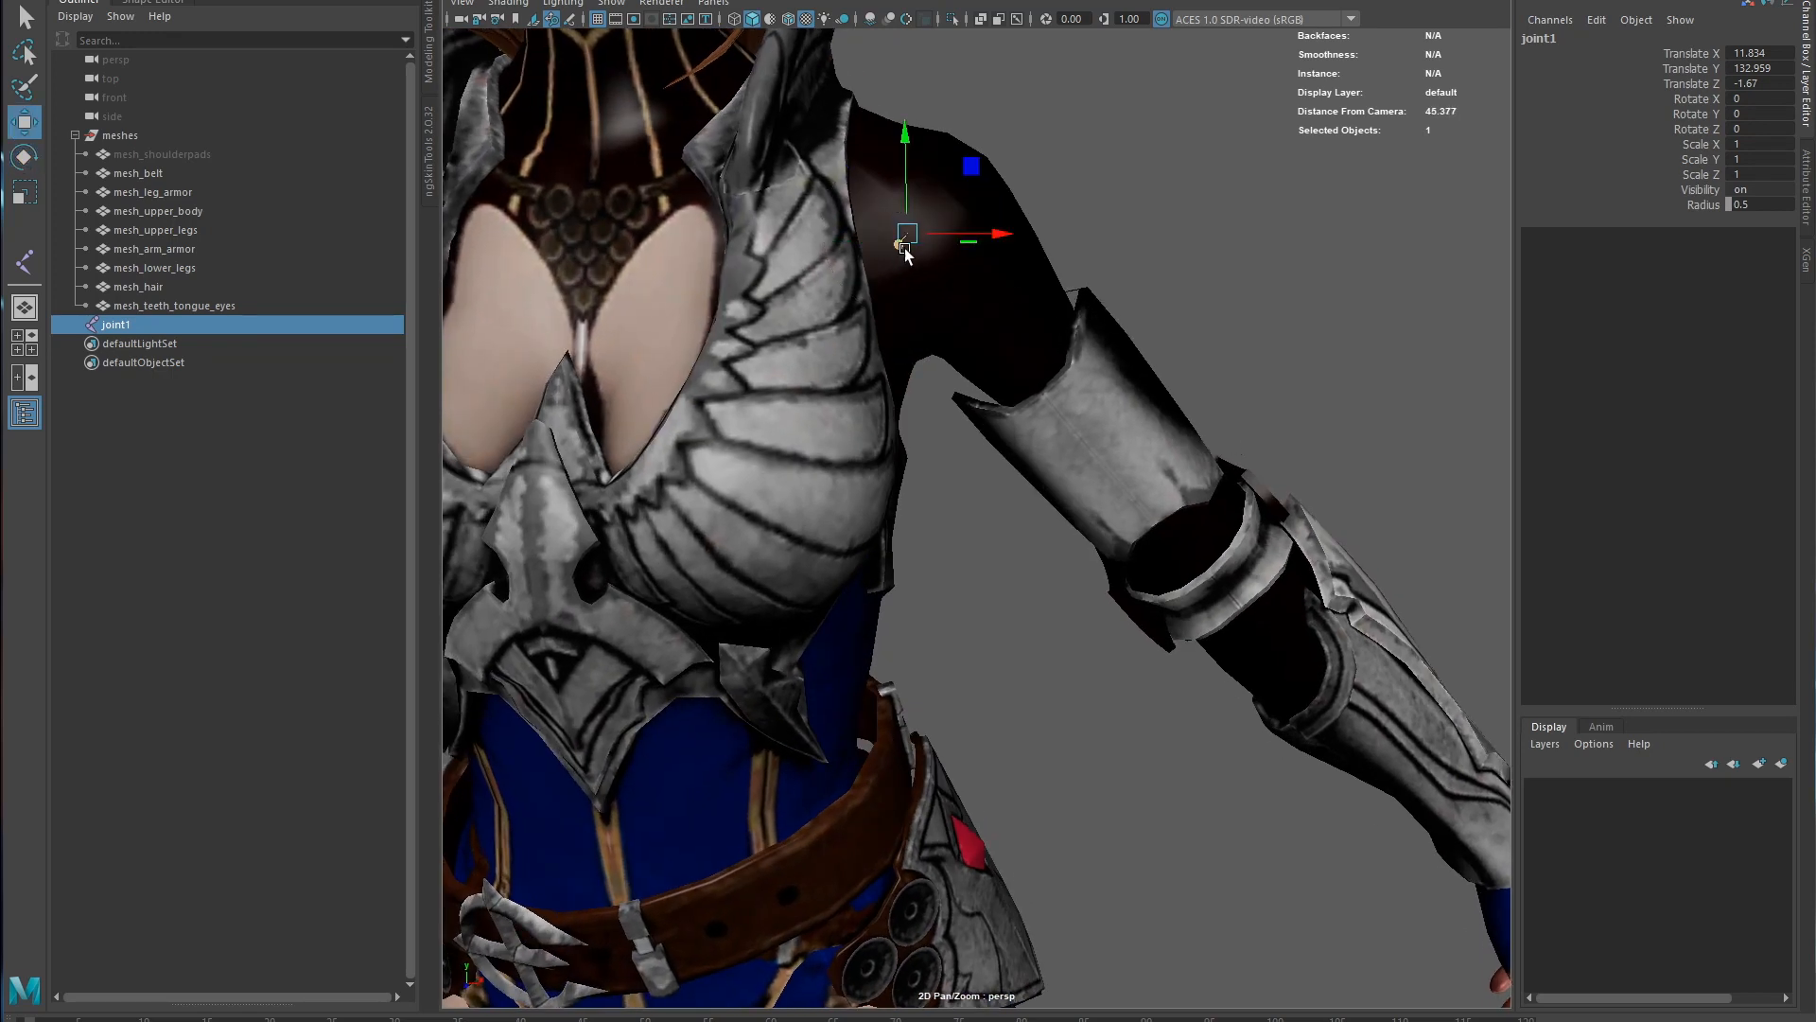
# - Rotate joint1 to Rotate X -90 and Rotate Z about -45 along the upper arm
pyautogui.click(23, 156)
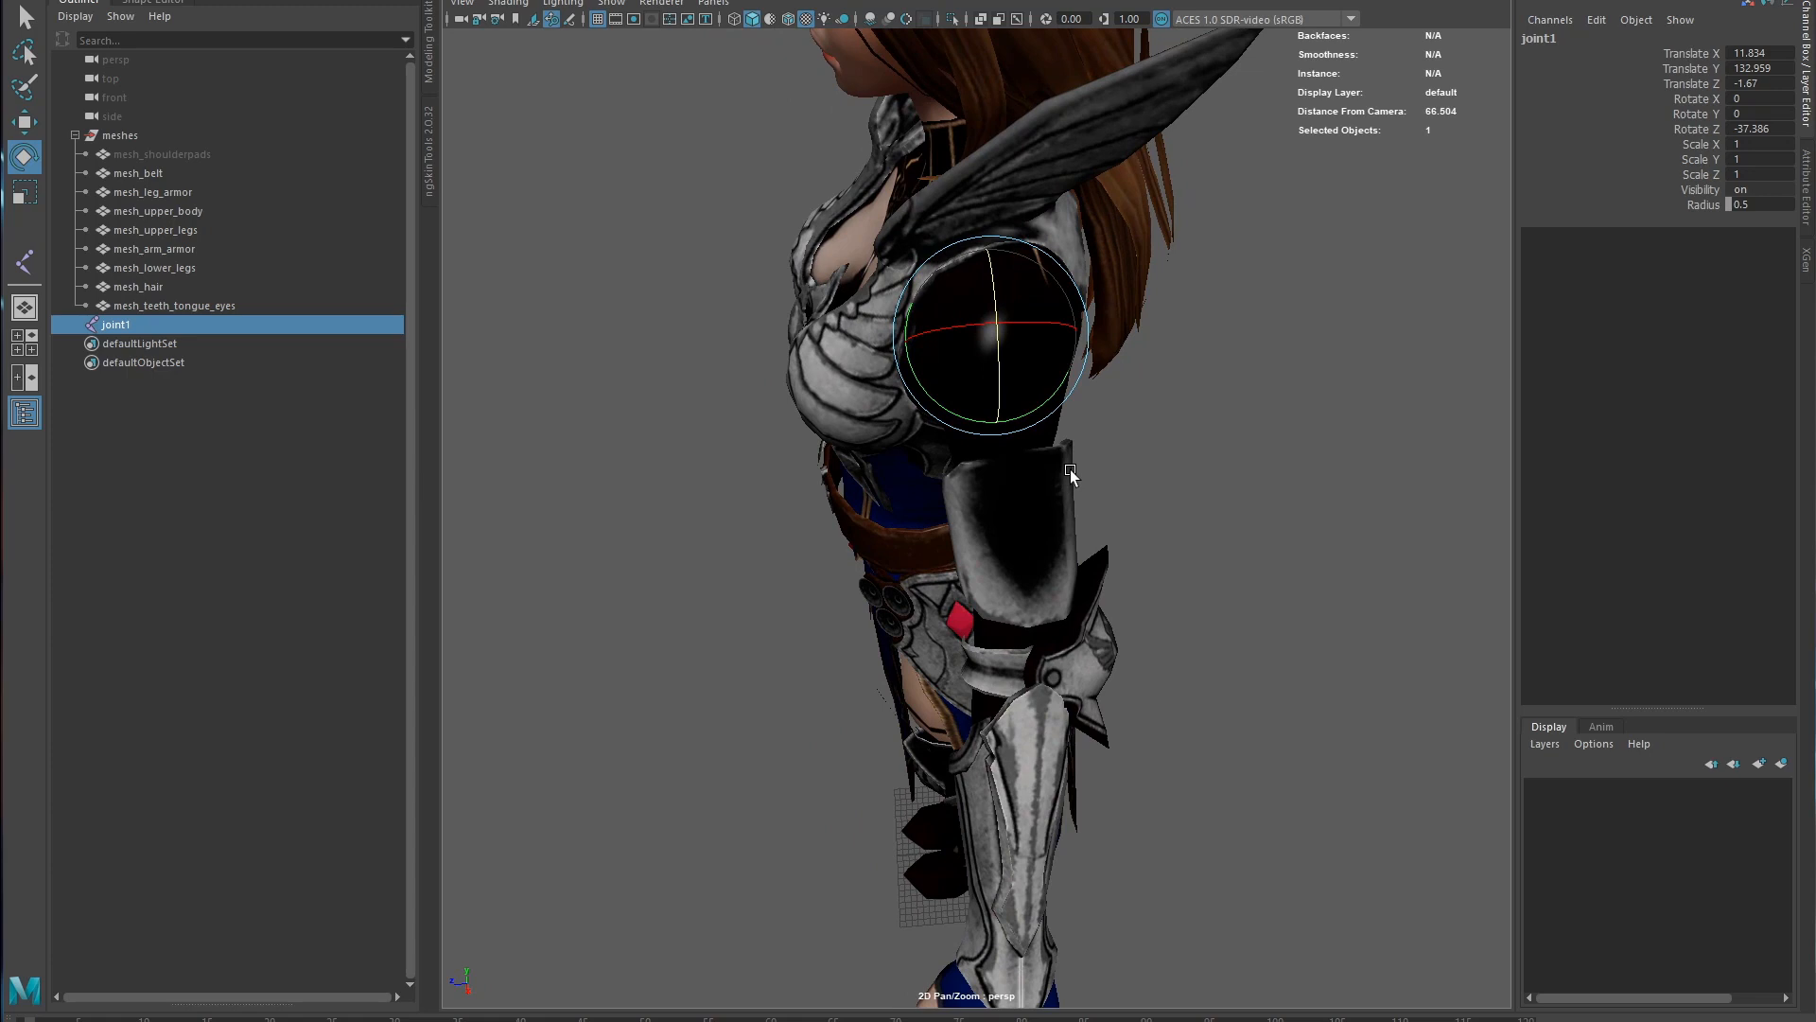
pyautogui.moveTo(952, 408)
pyautogui.write('-90')
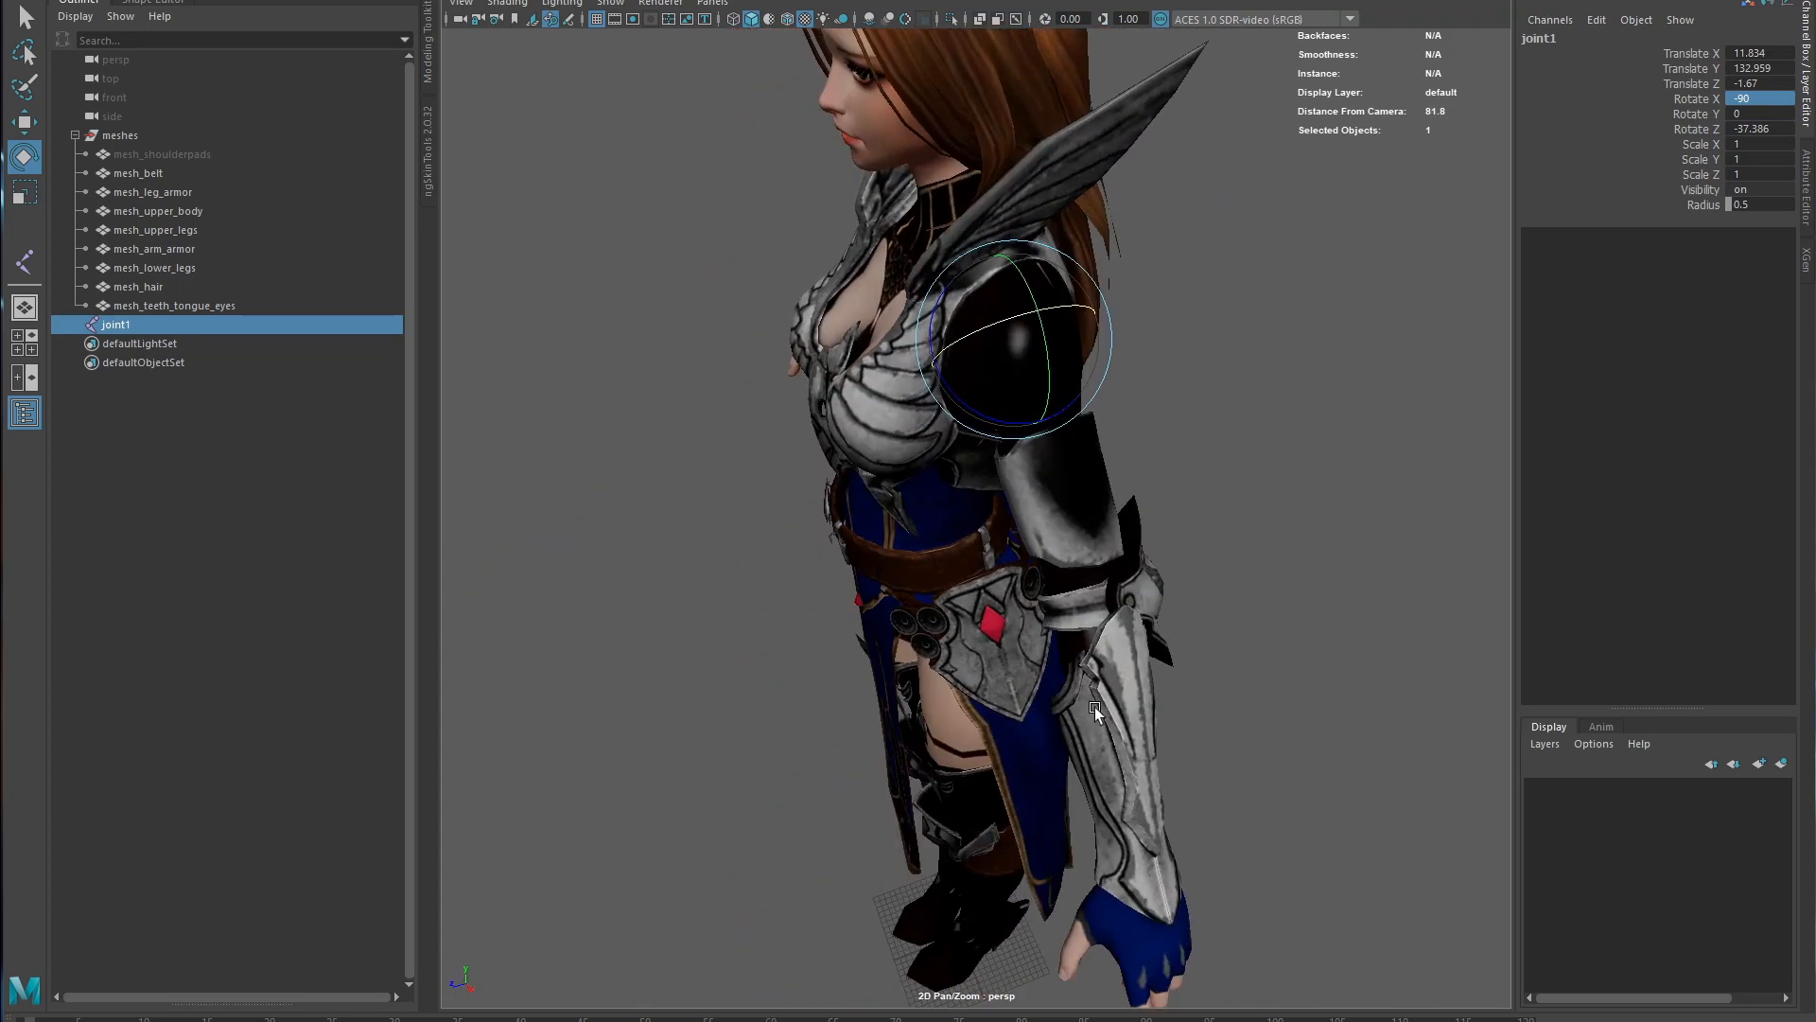
pyautogui.moveTo(1046, 707)
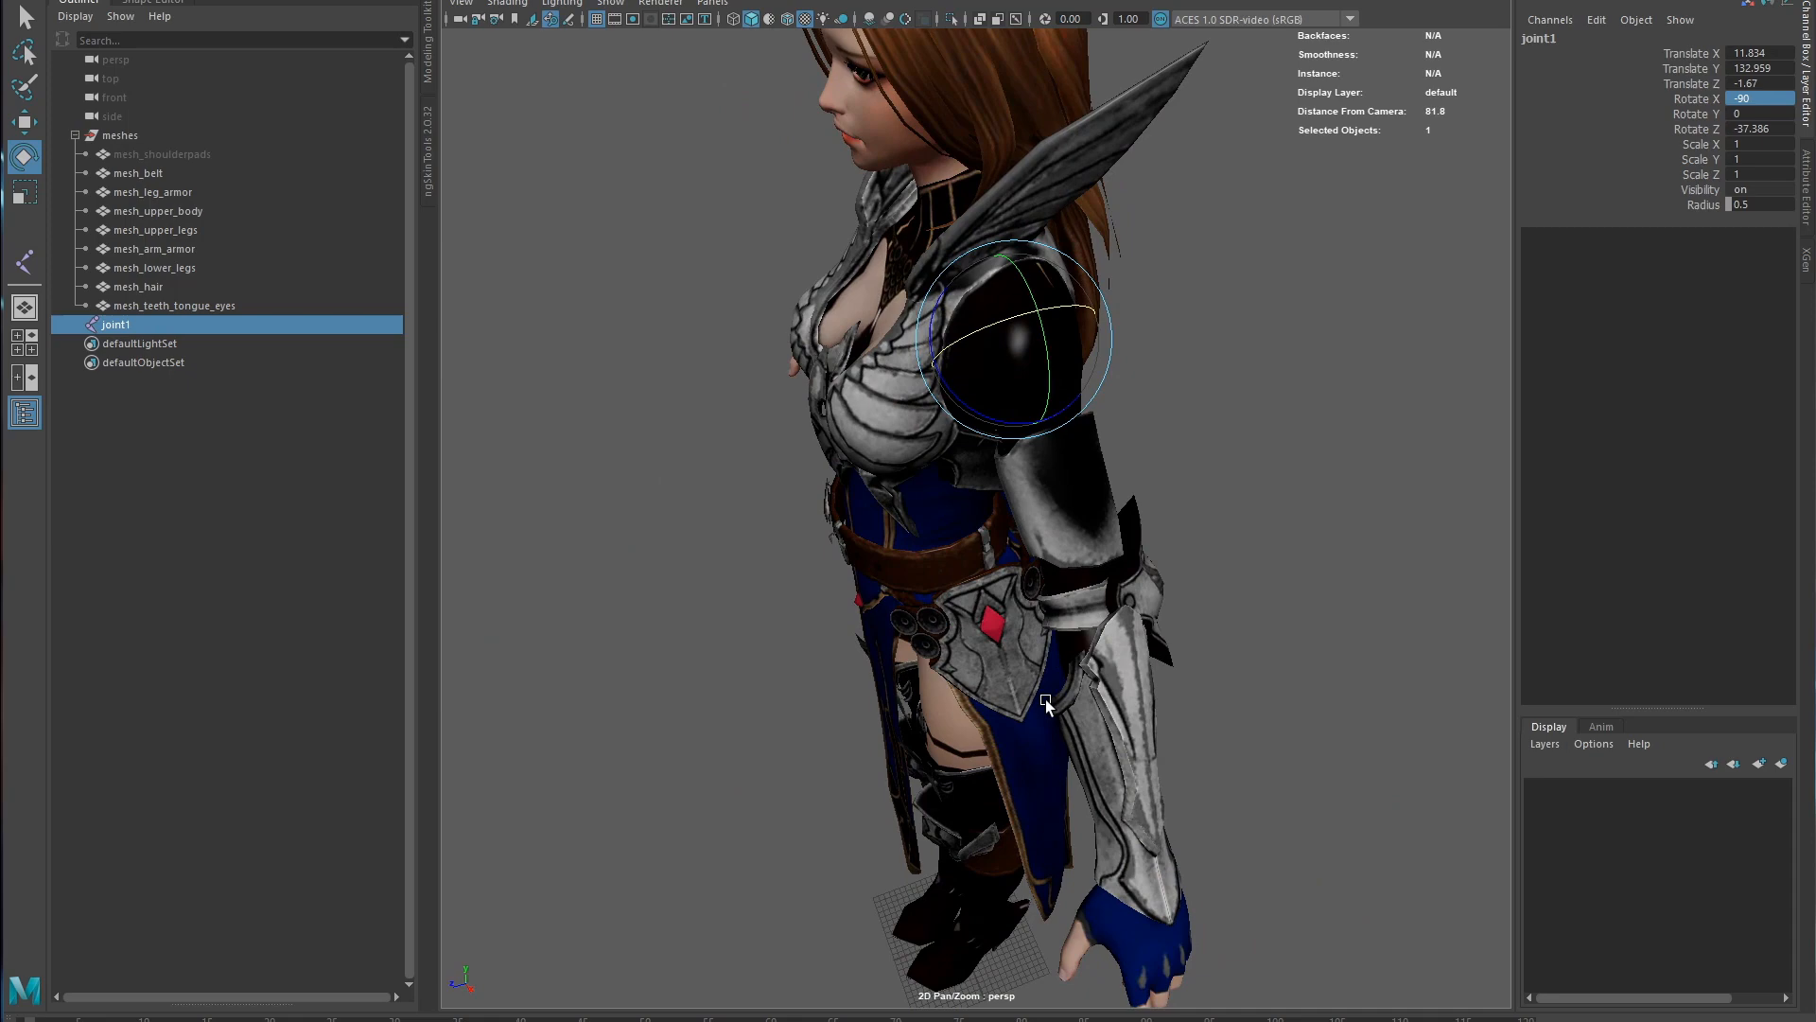
pyautogui.moveTo(908, 604)
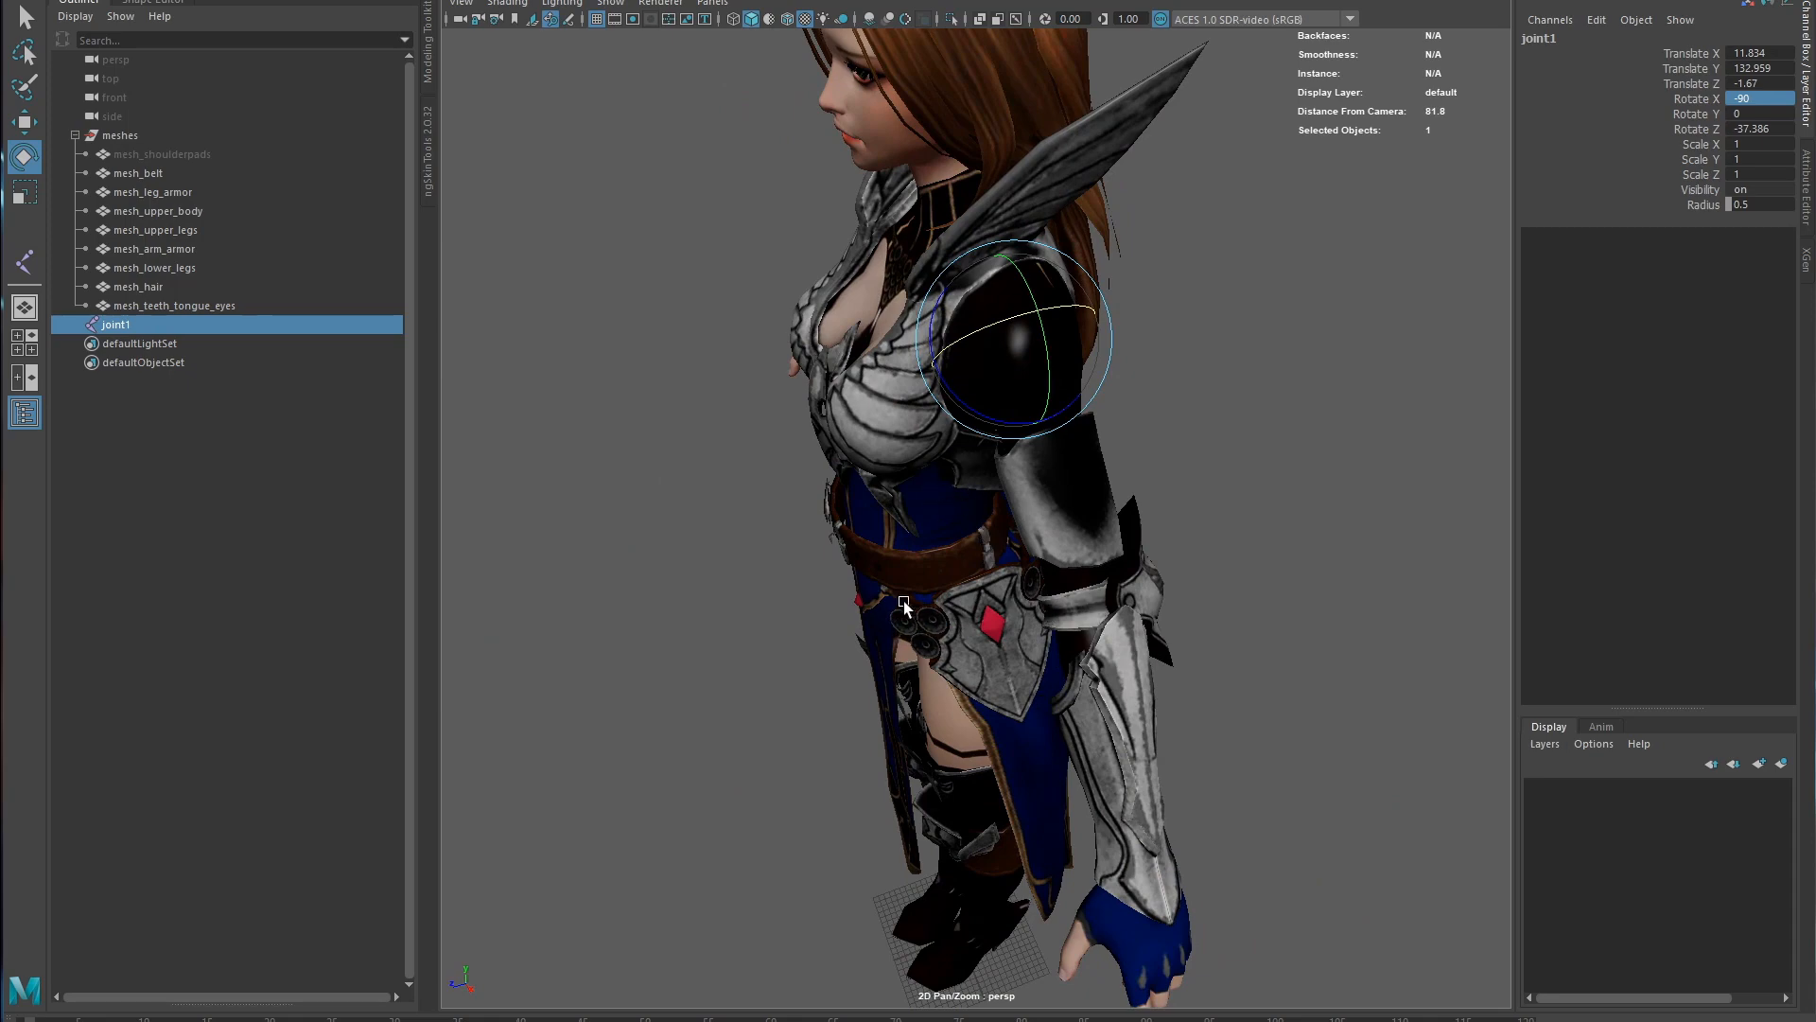
pyautogui.moveTo(1109, 645)
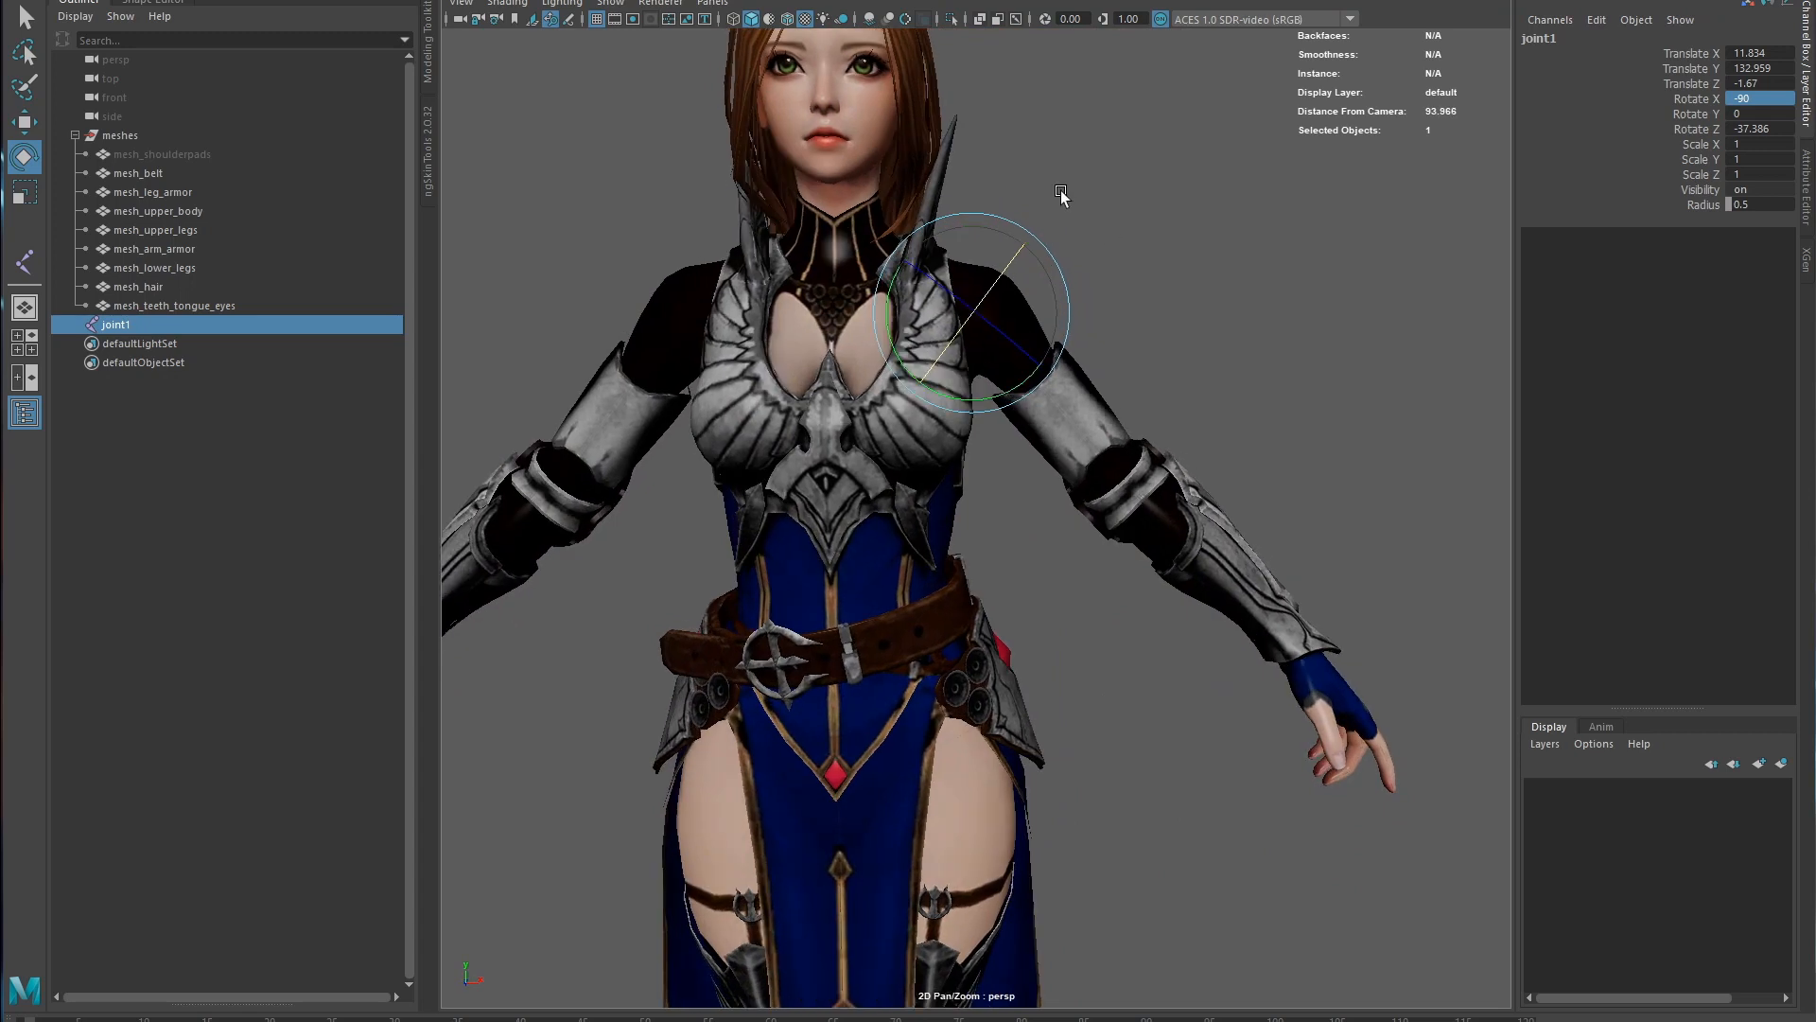
pyautogui.moveTo(1112, 282)
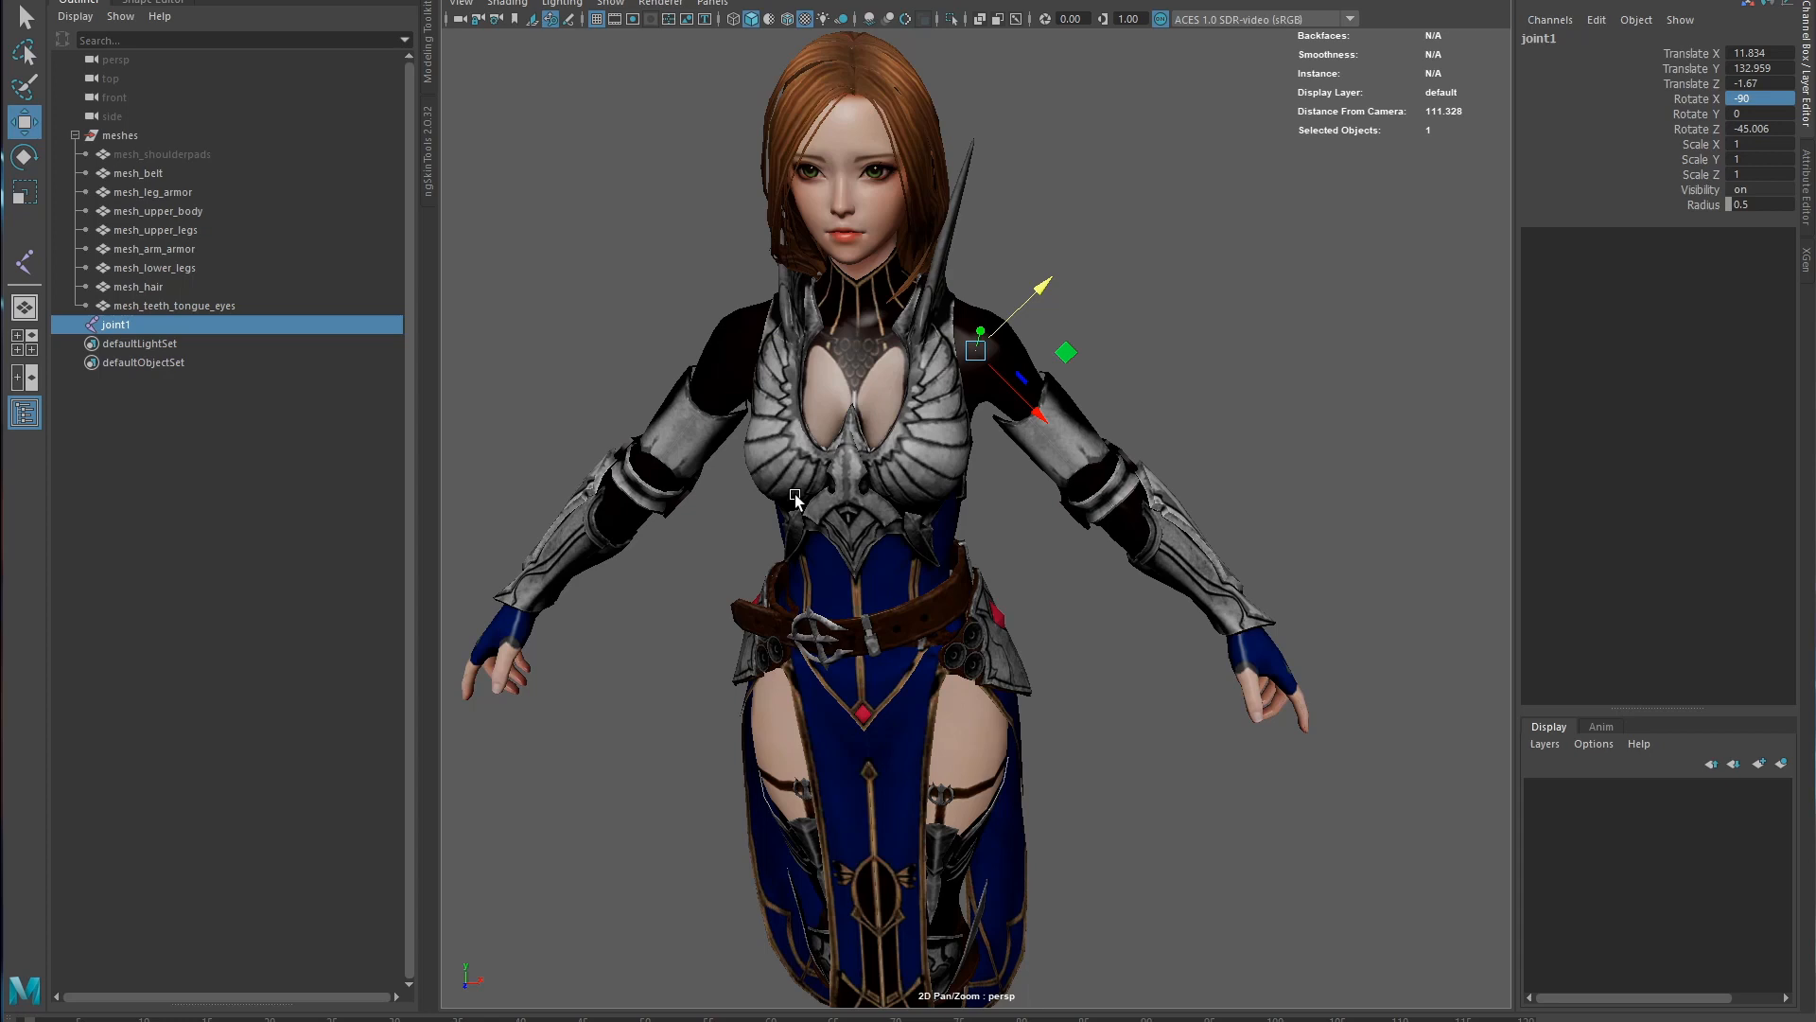
# - Duplicate joint1 into joint2, parent it under joint1, and slide it about 21.7 along X
pyautogui.click(114, 343)
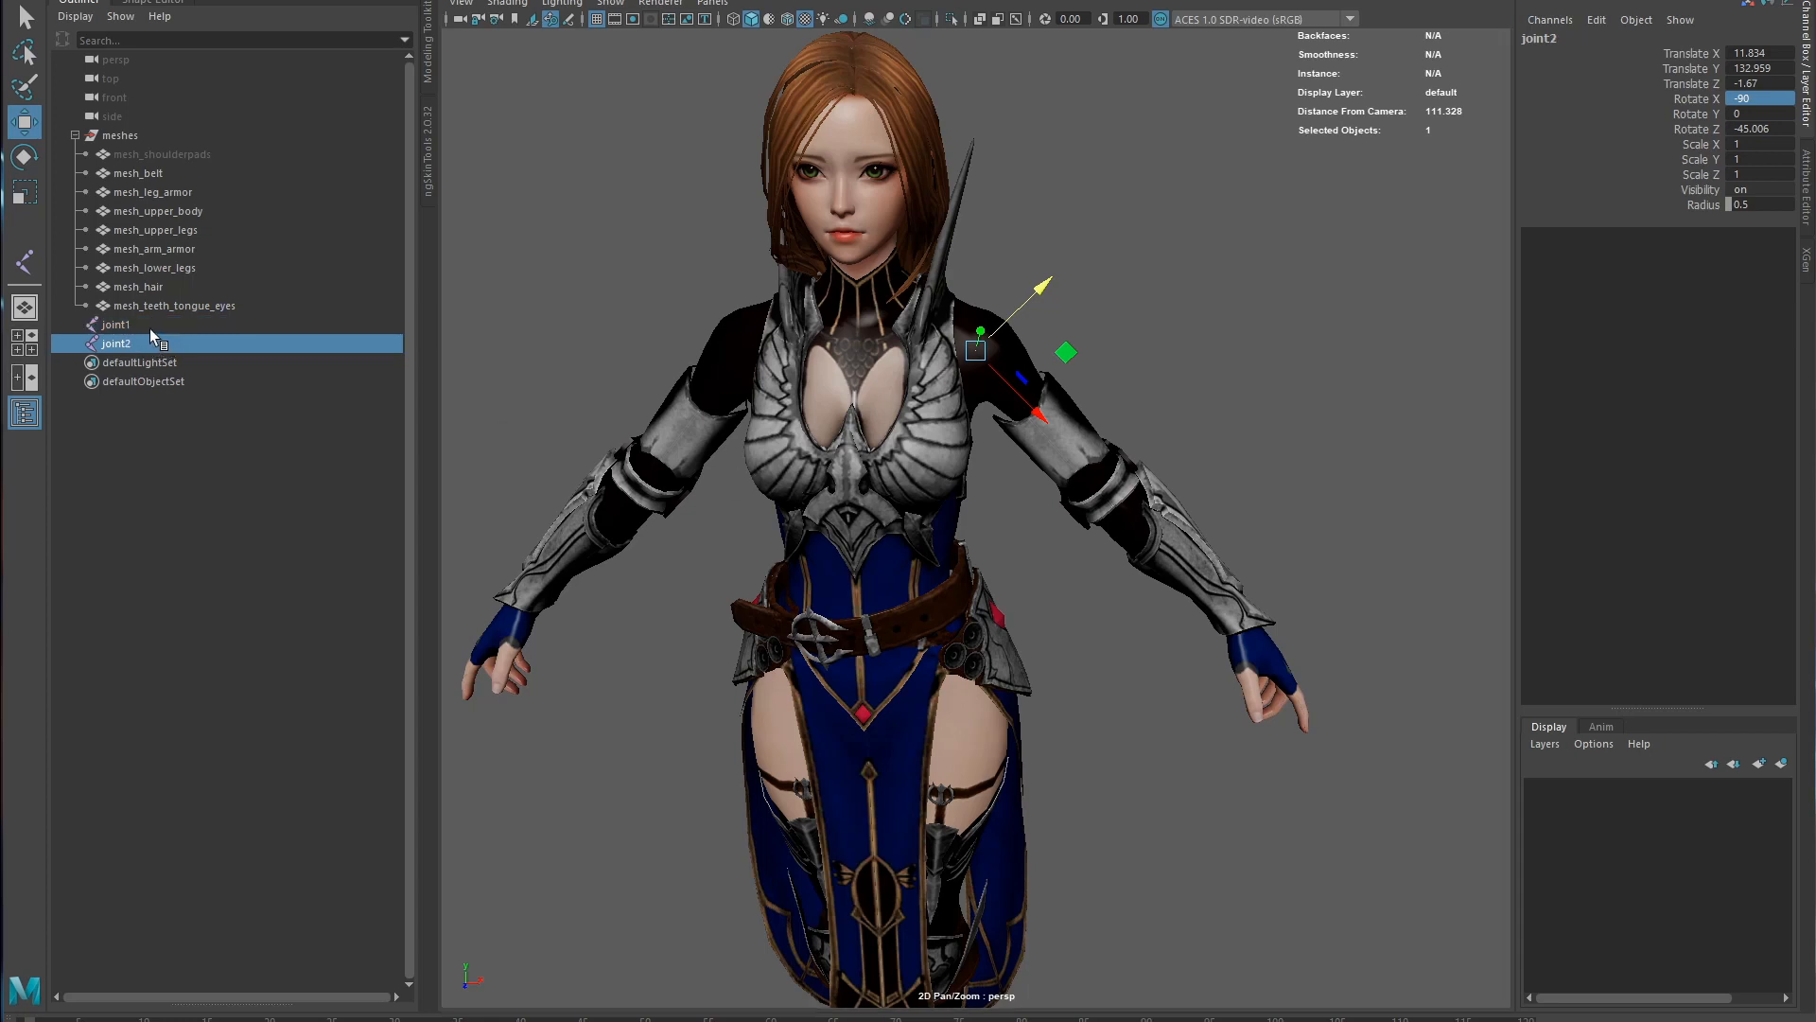
pyautogui.click(115, 324)
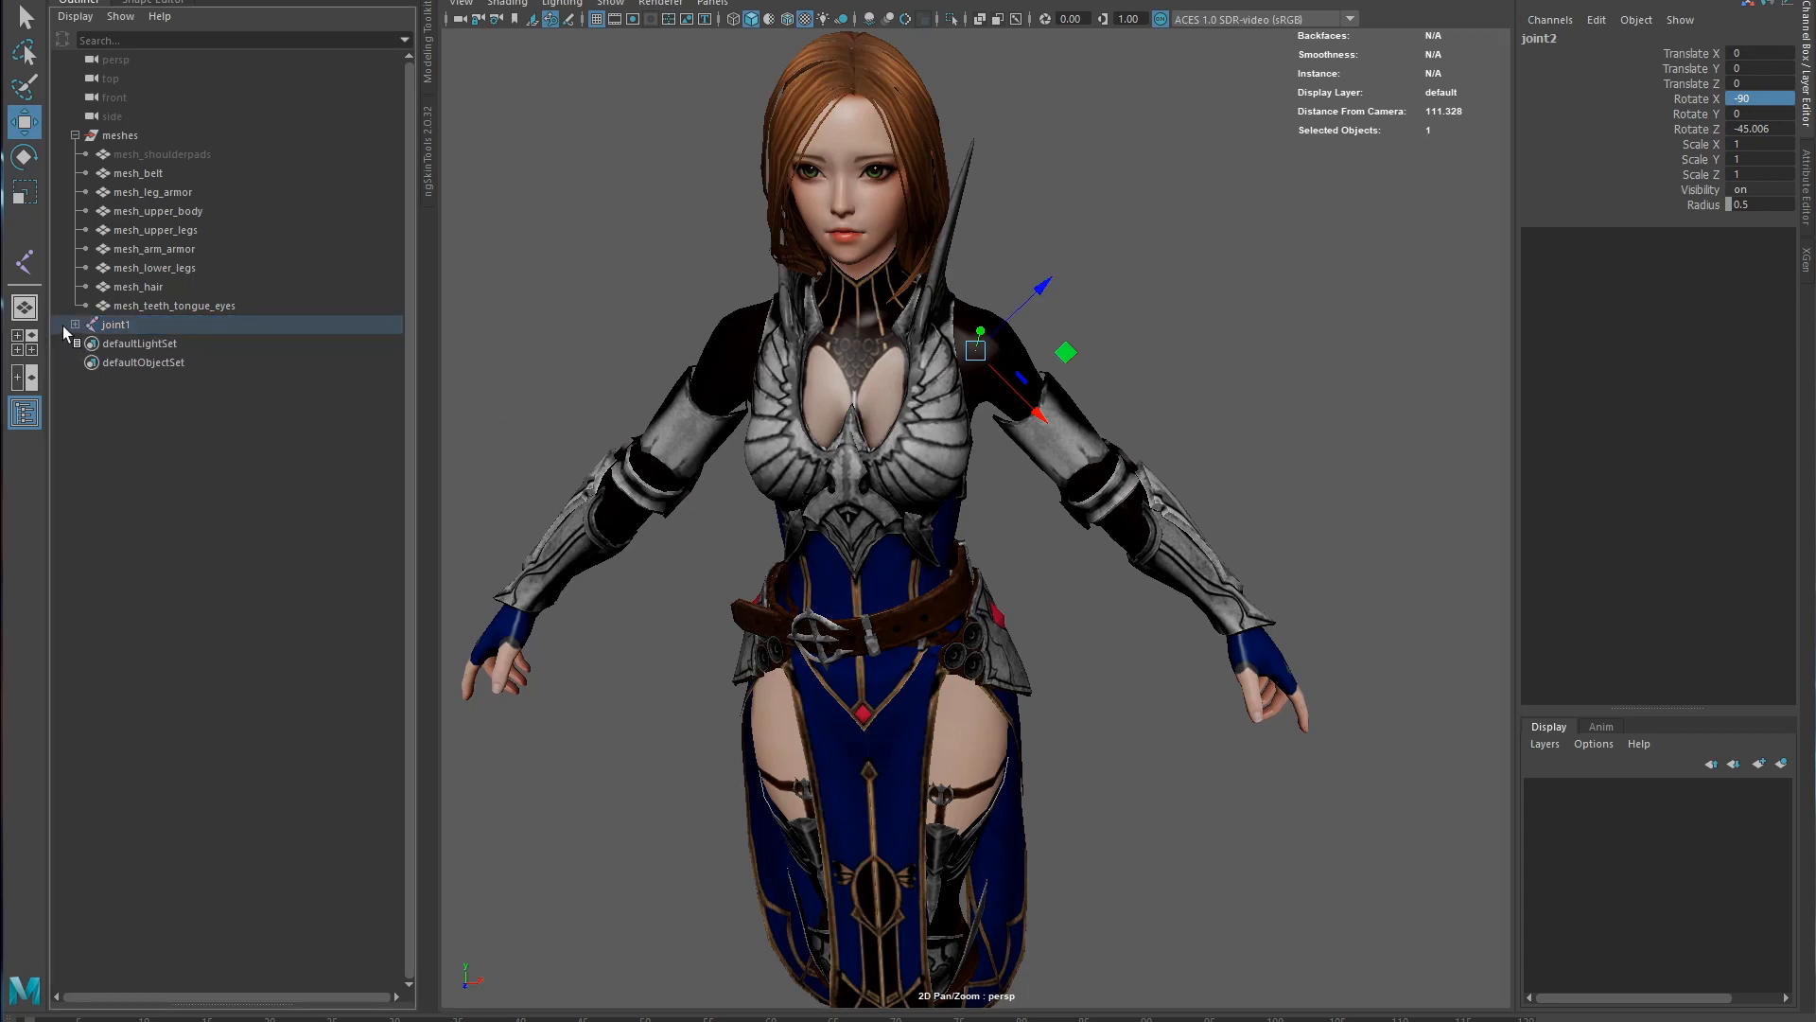
pyautogui.click(123, 343)
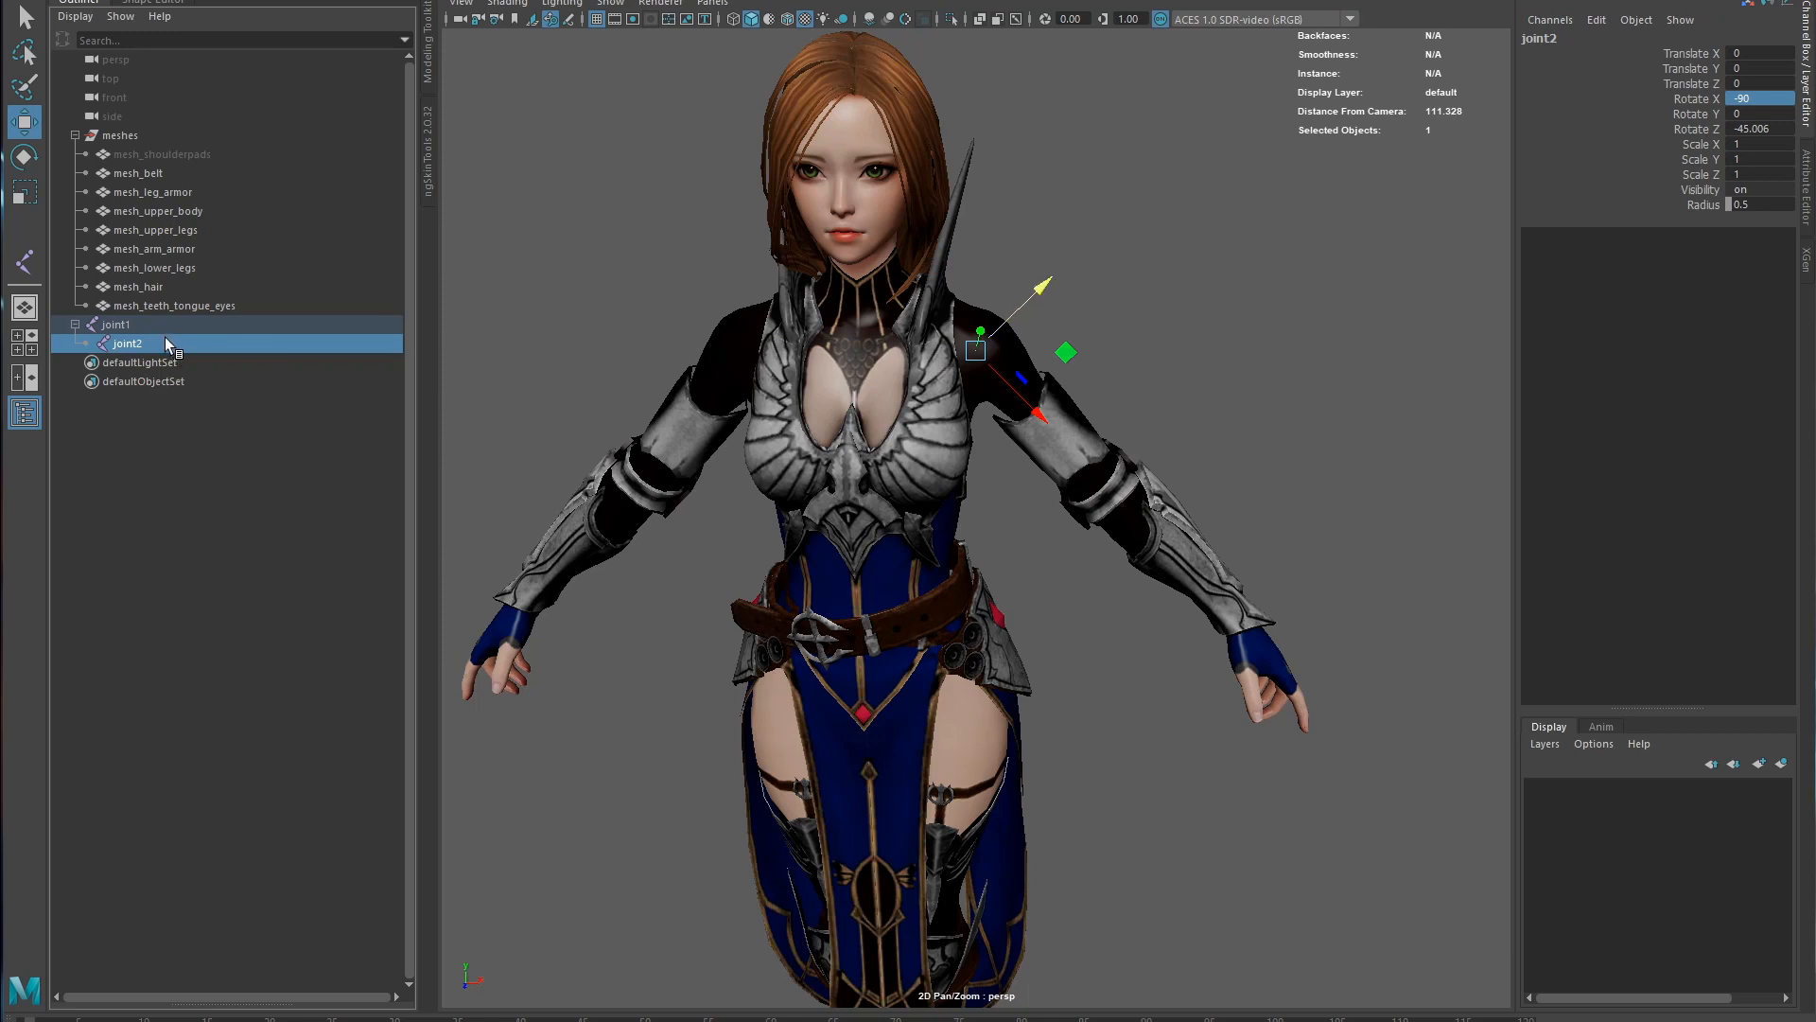
pyautogui.click(115, 324)
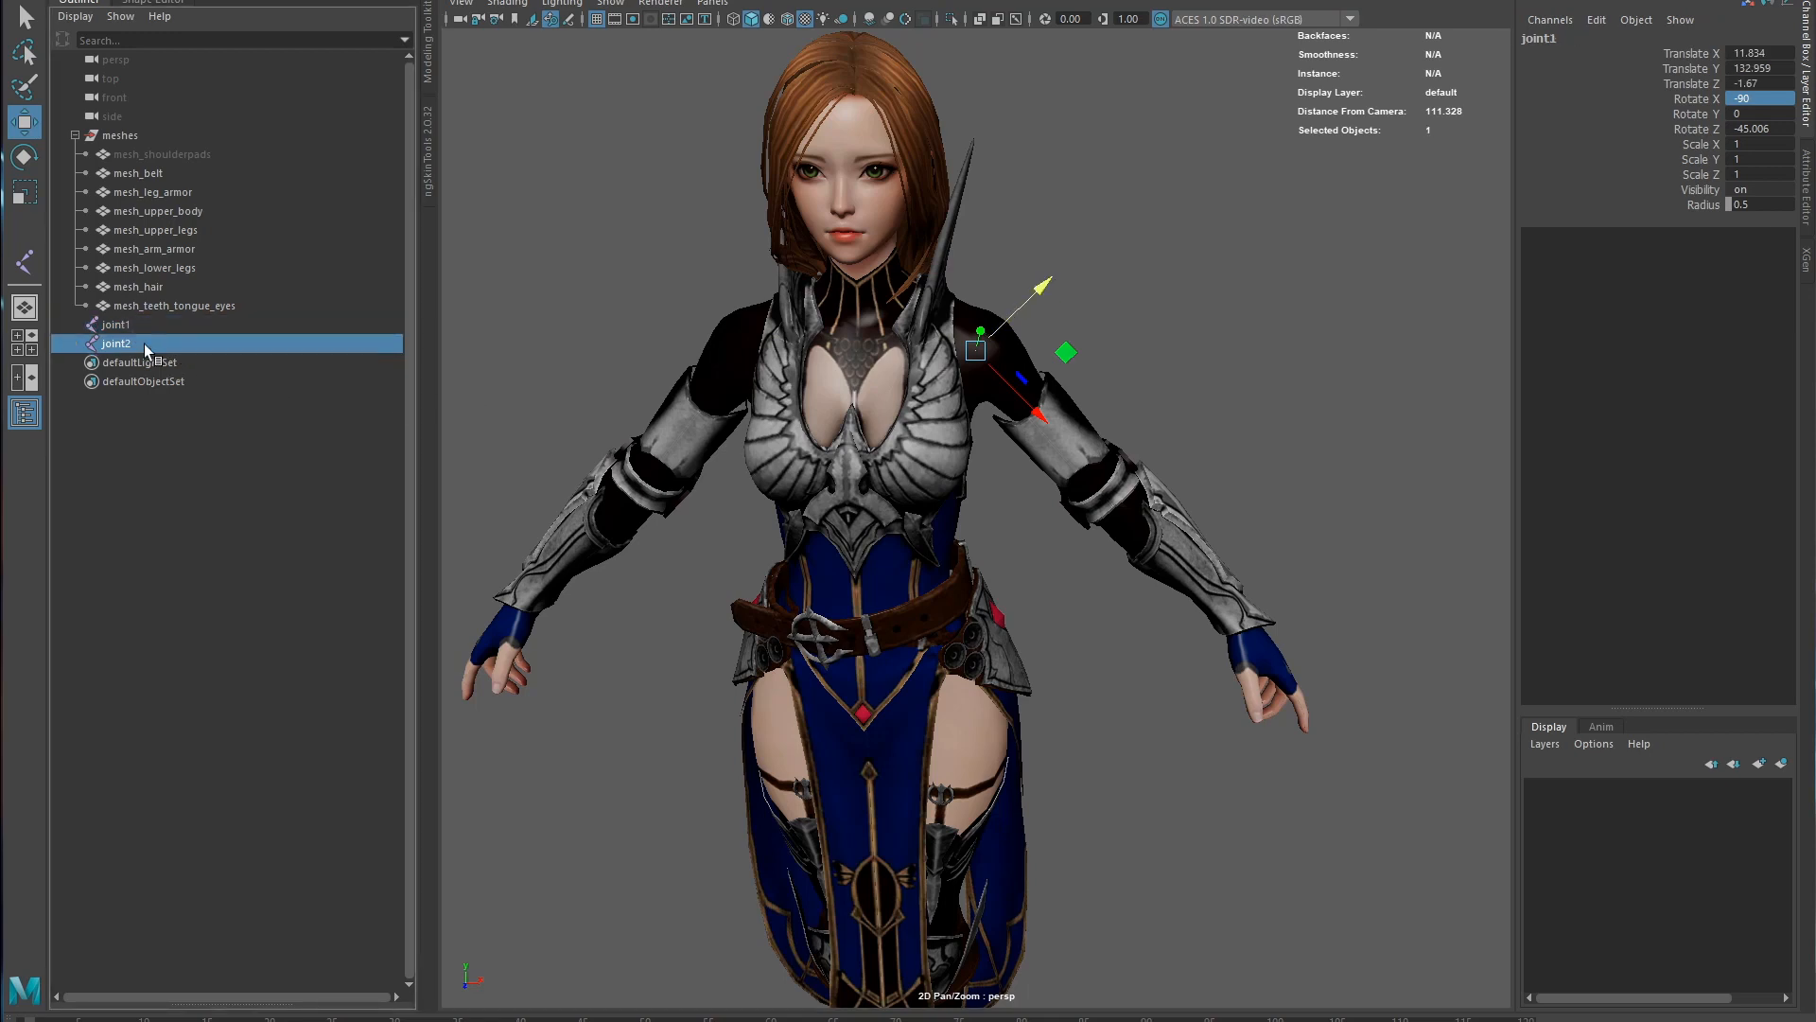
pyautogui.click(114, 324)
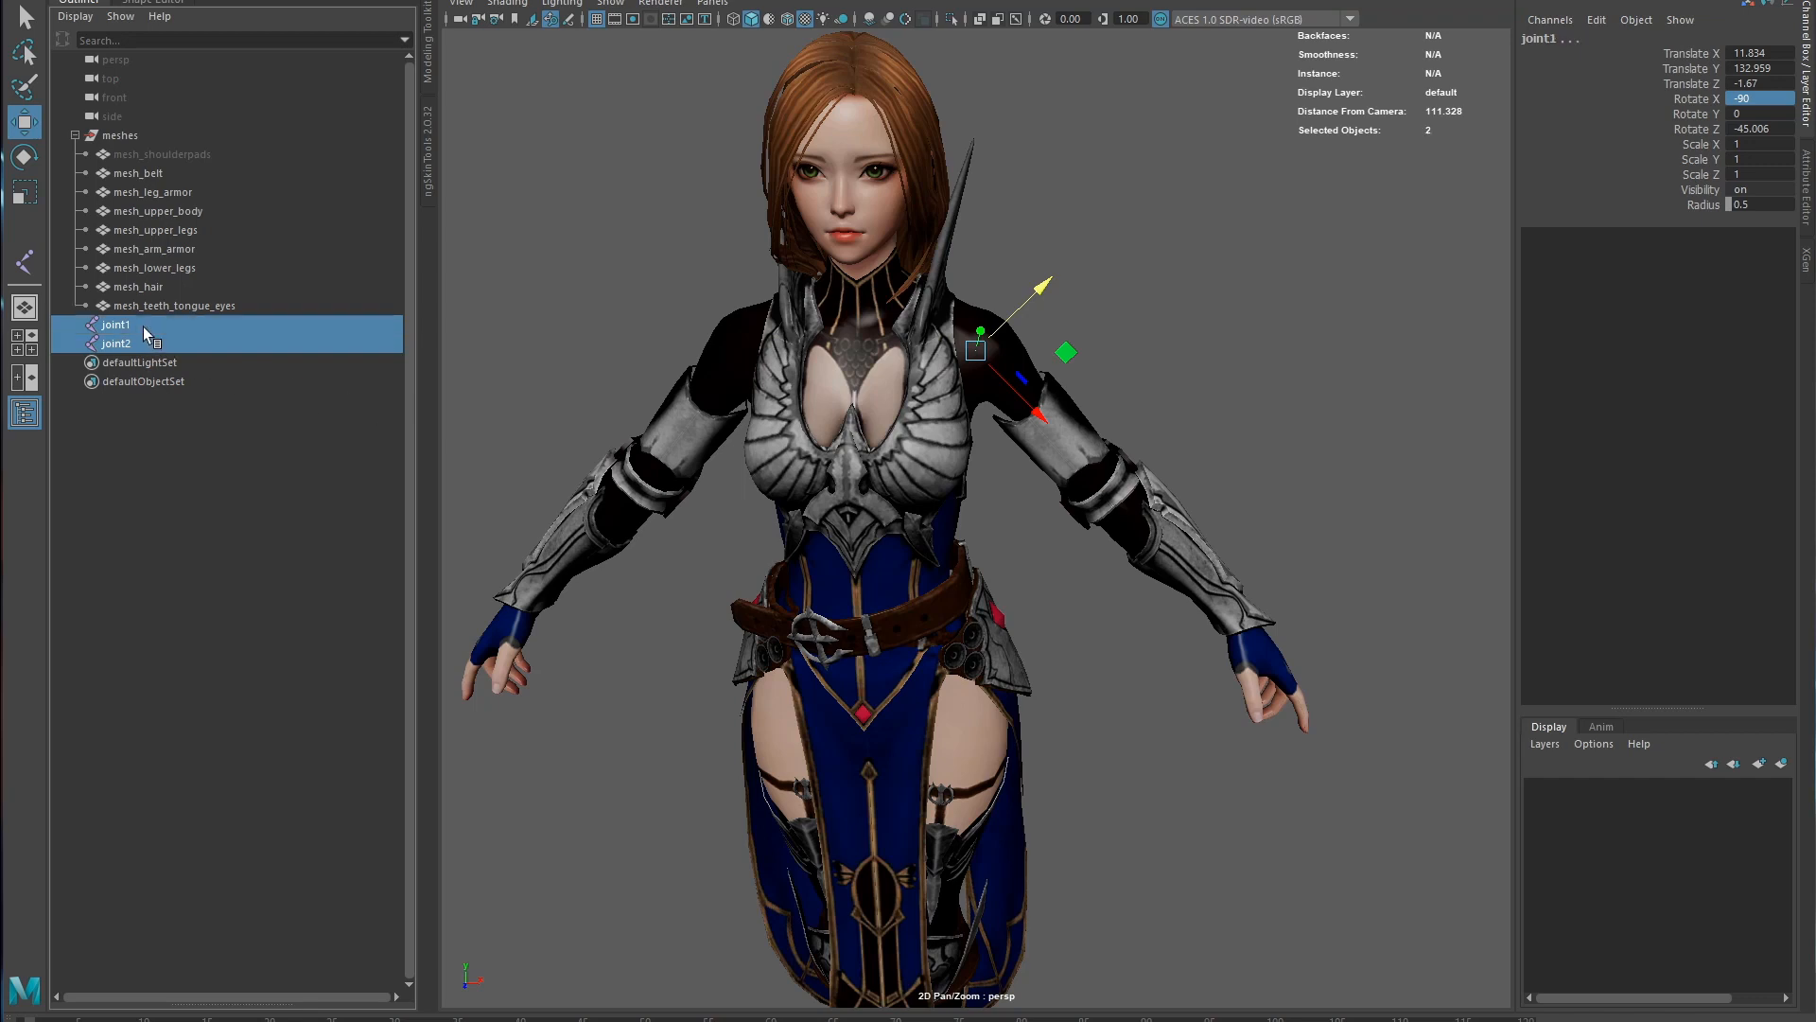
pyautogui.click(124, 343)
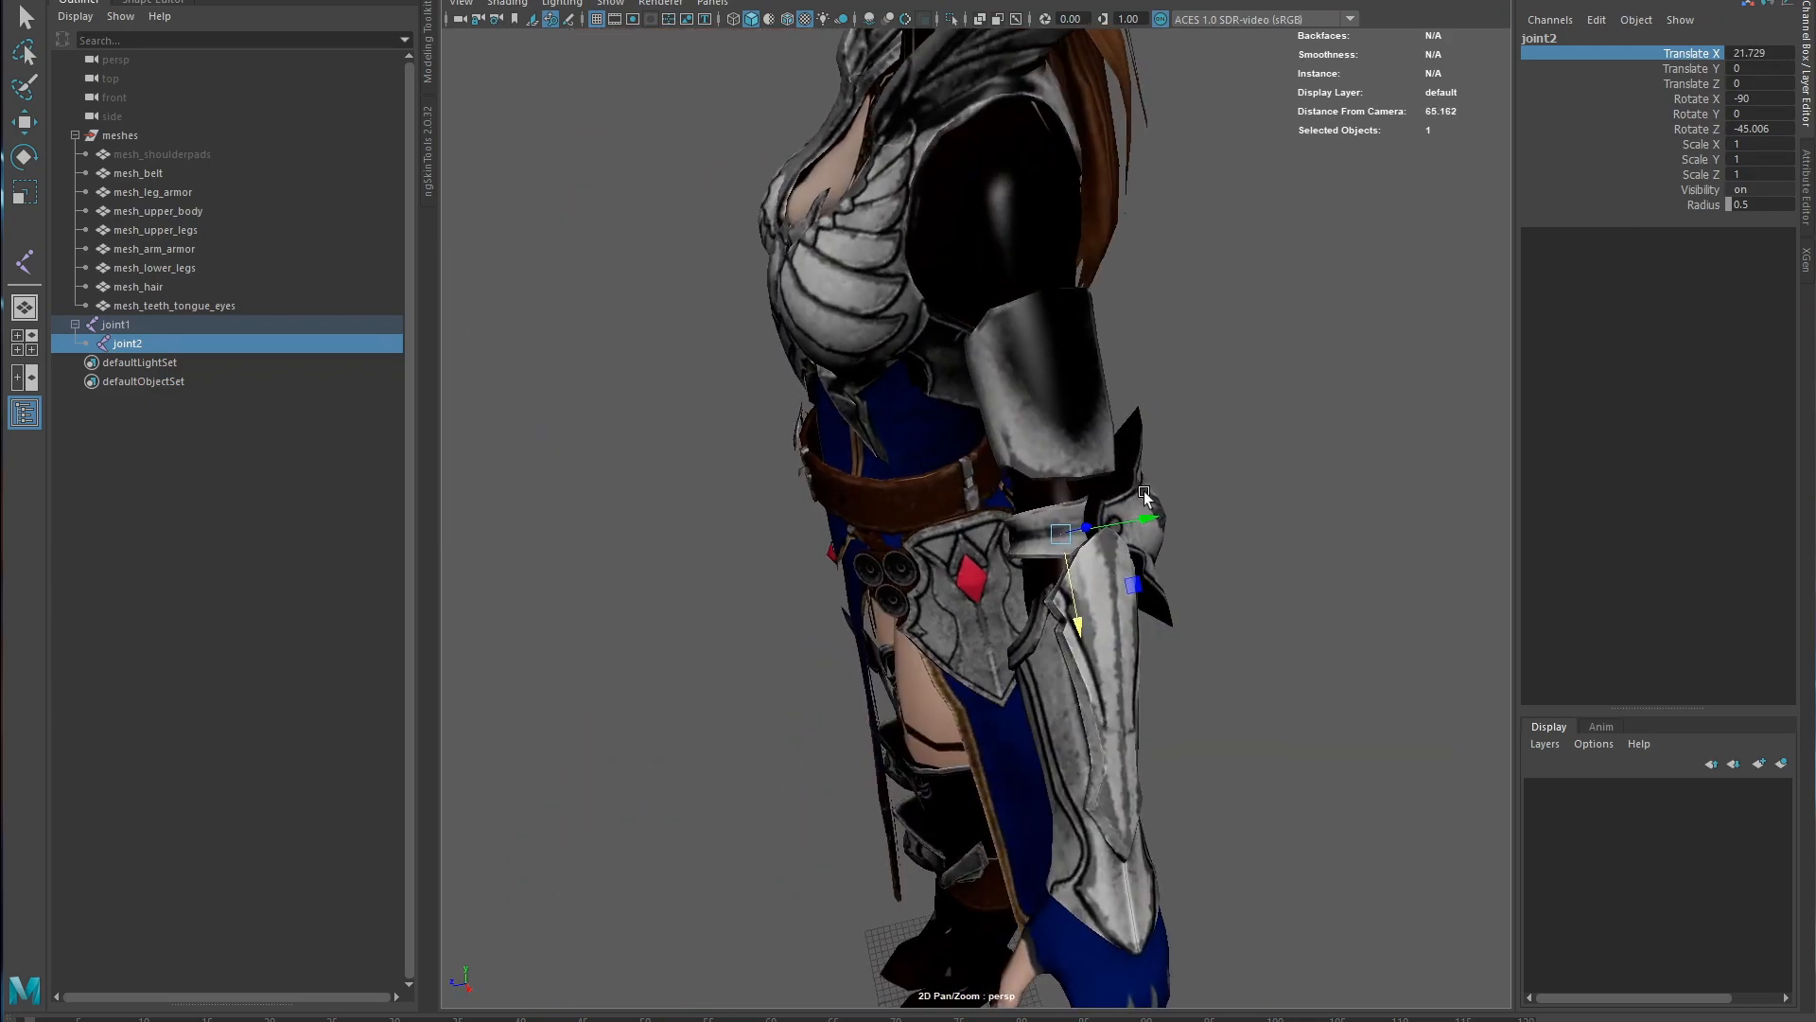
# - Hide the arm armor in wireframe, place joint3 at the forearm end, and select joint2 and joint3
pyautogui.press('4')
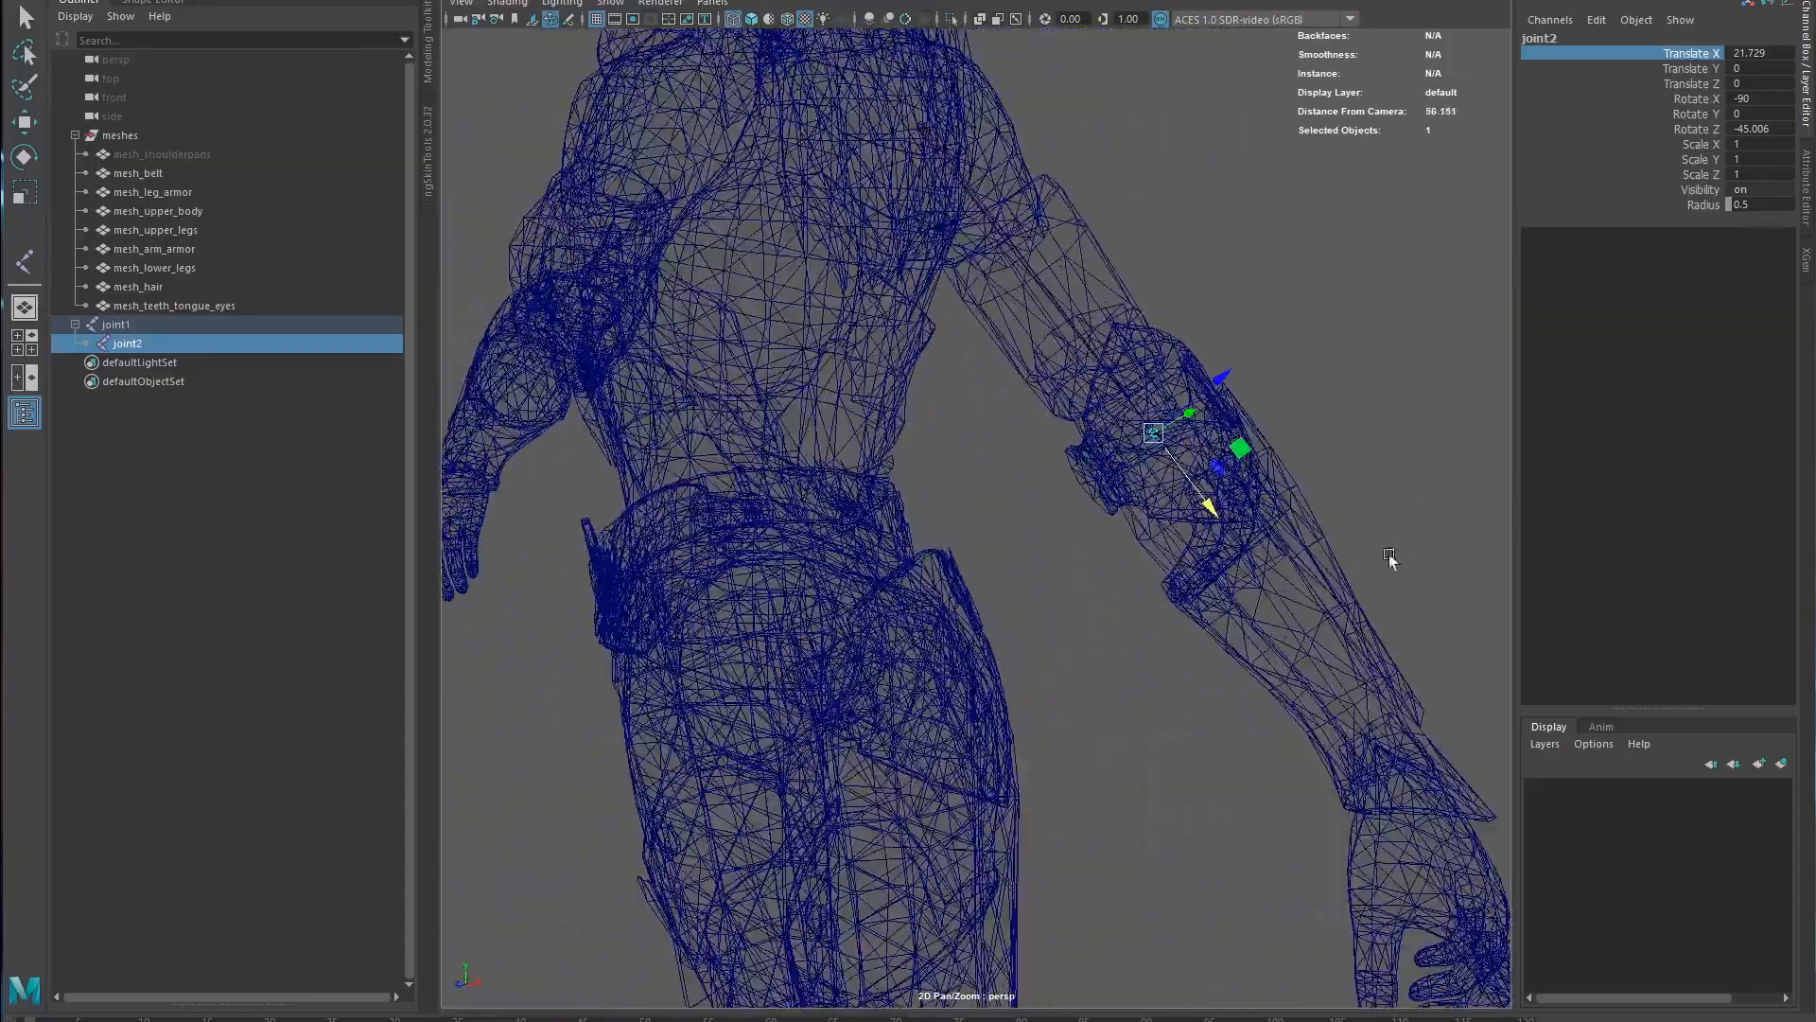
pyautogui.click(156, 248)
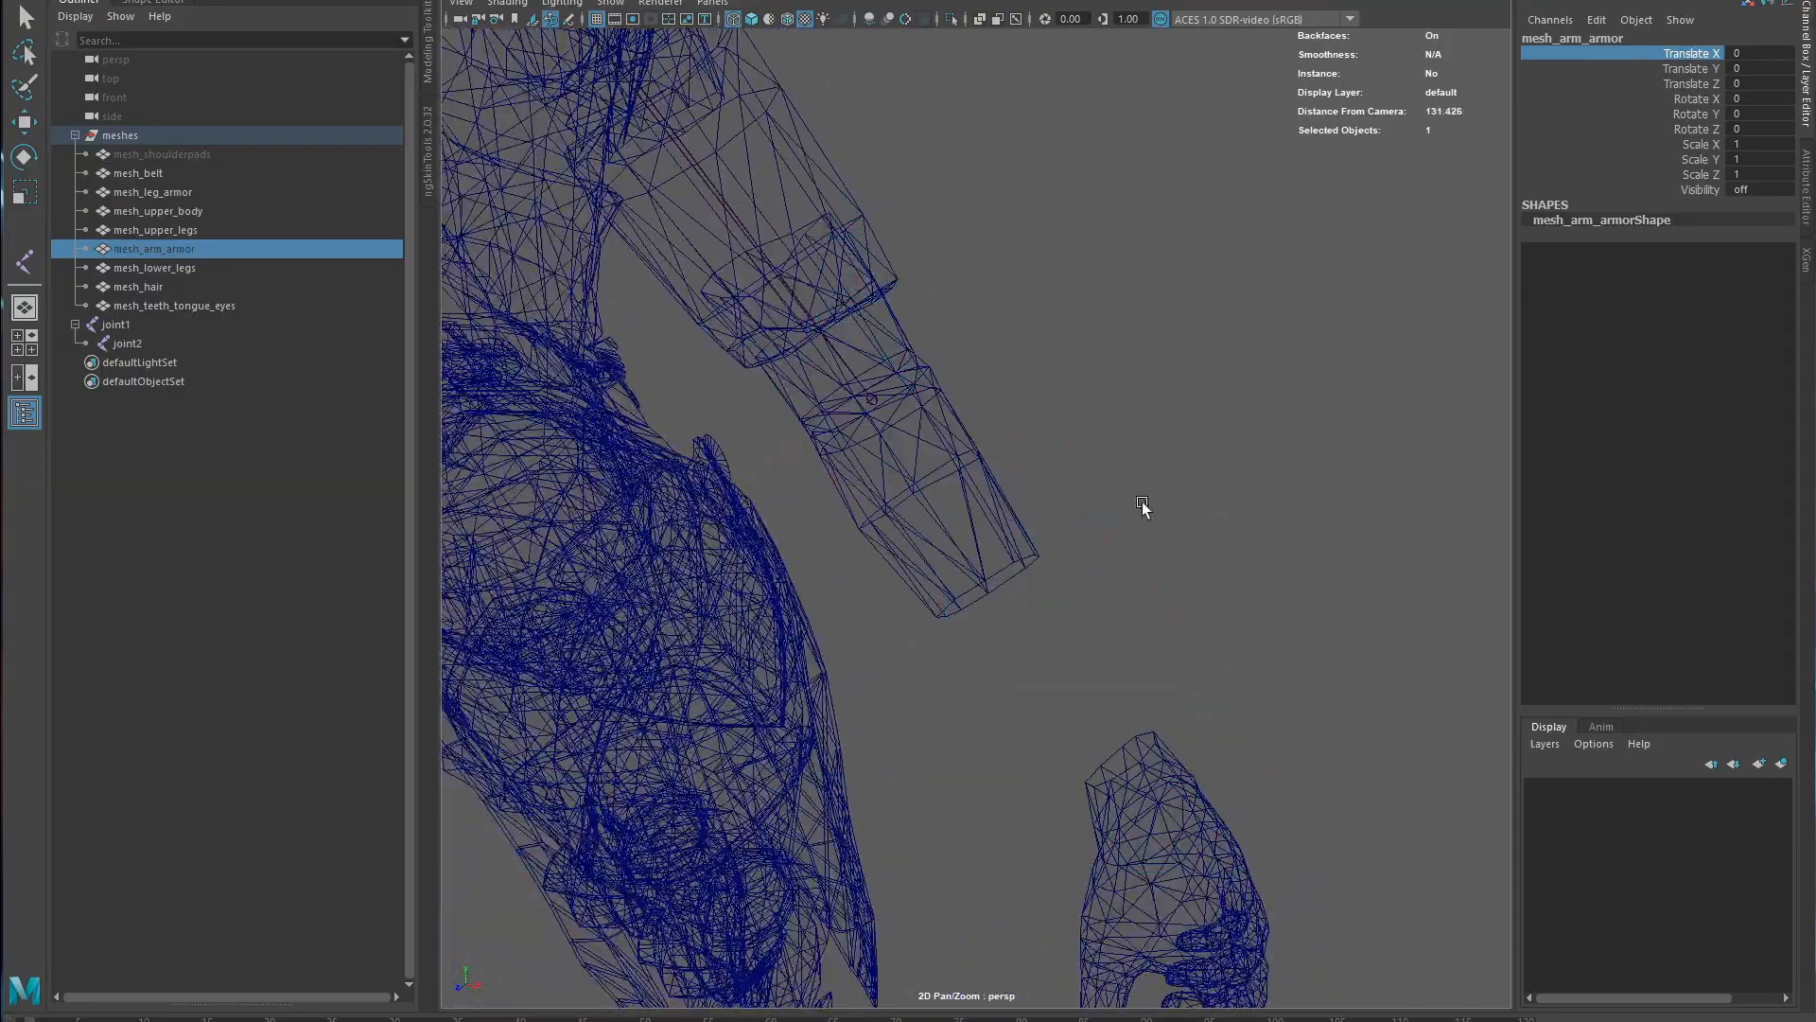
pyautogui.click(128, 343)
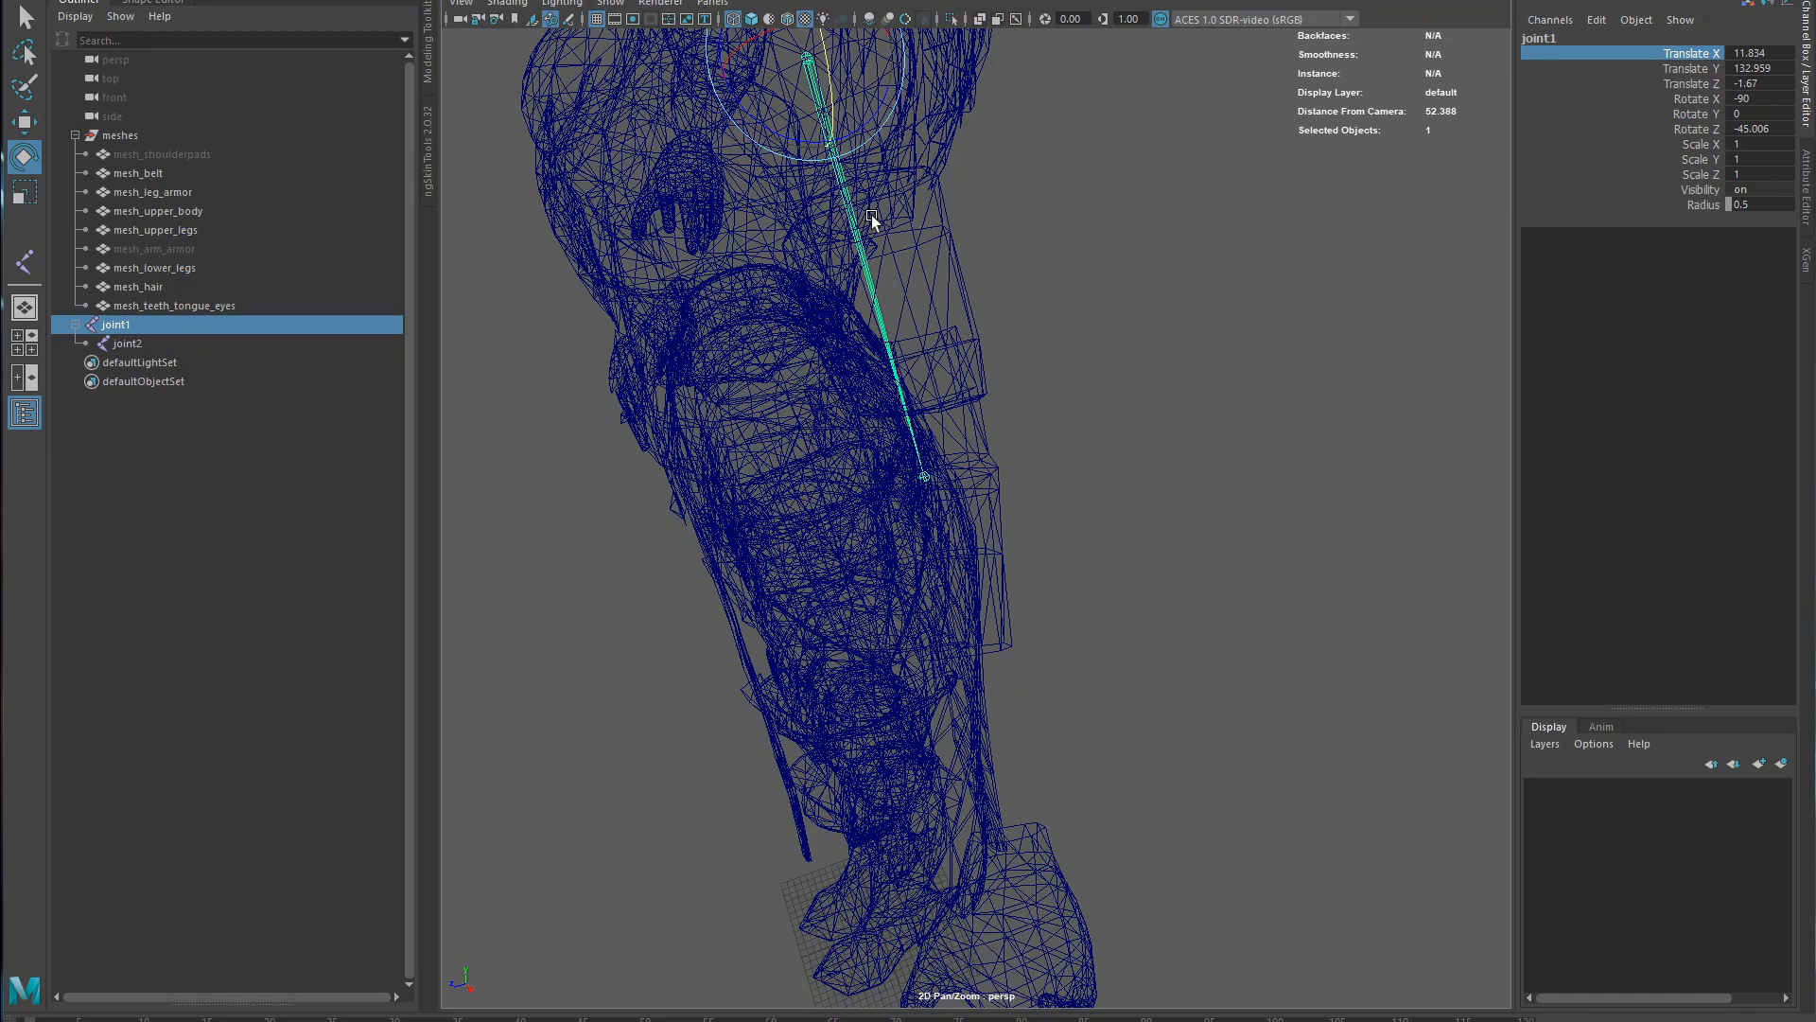
pyautogui.moveTo(998, 481)
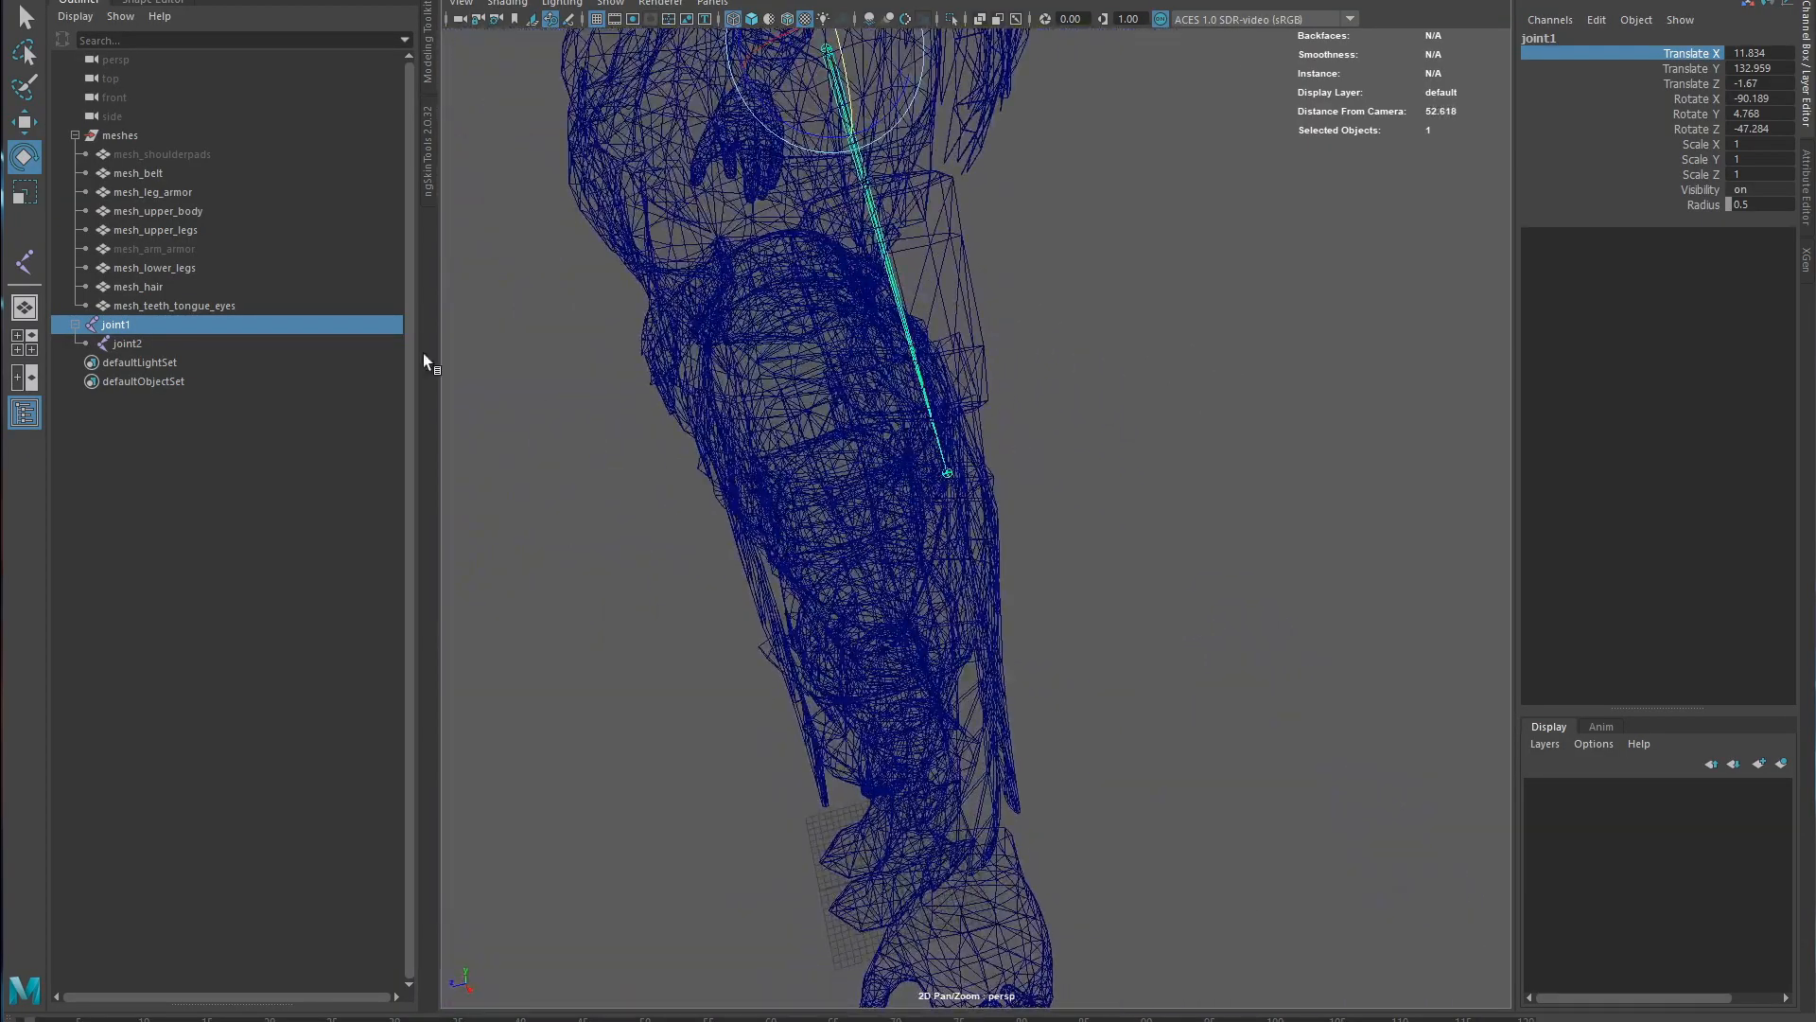
pyautogui.click(127, 343)
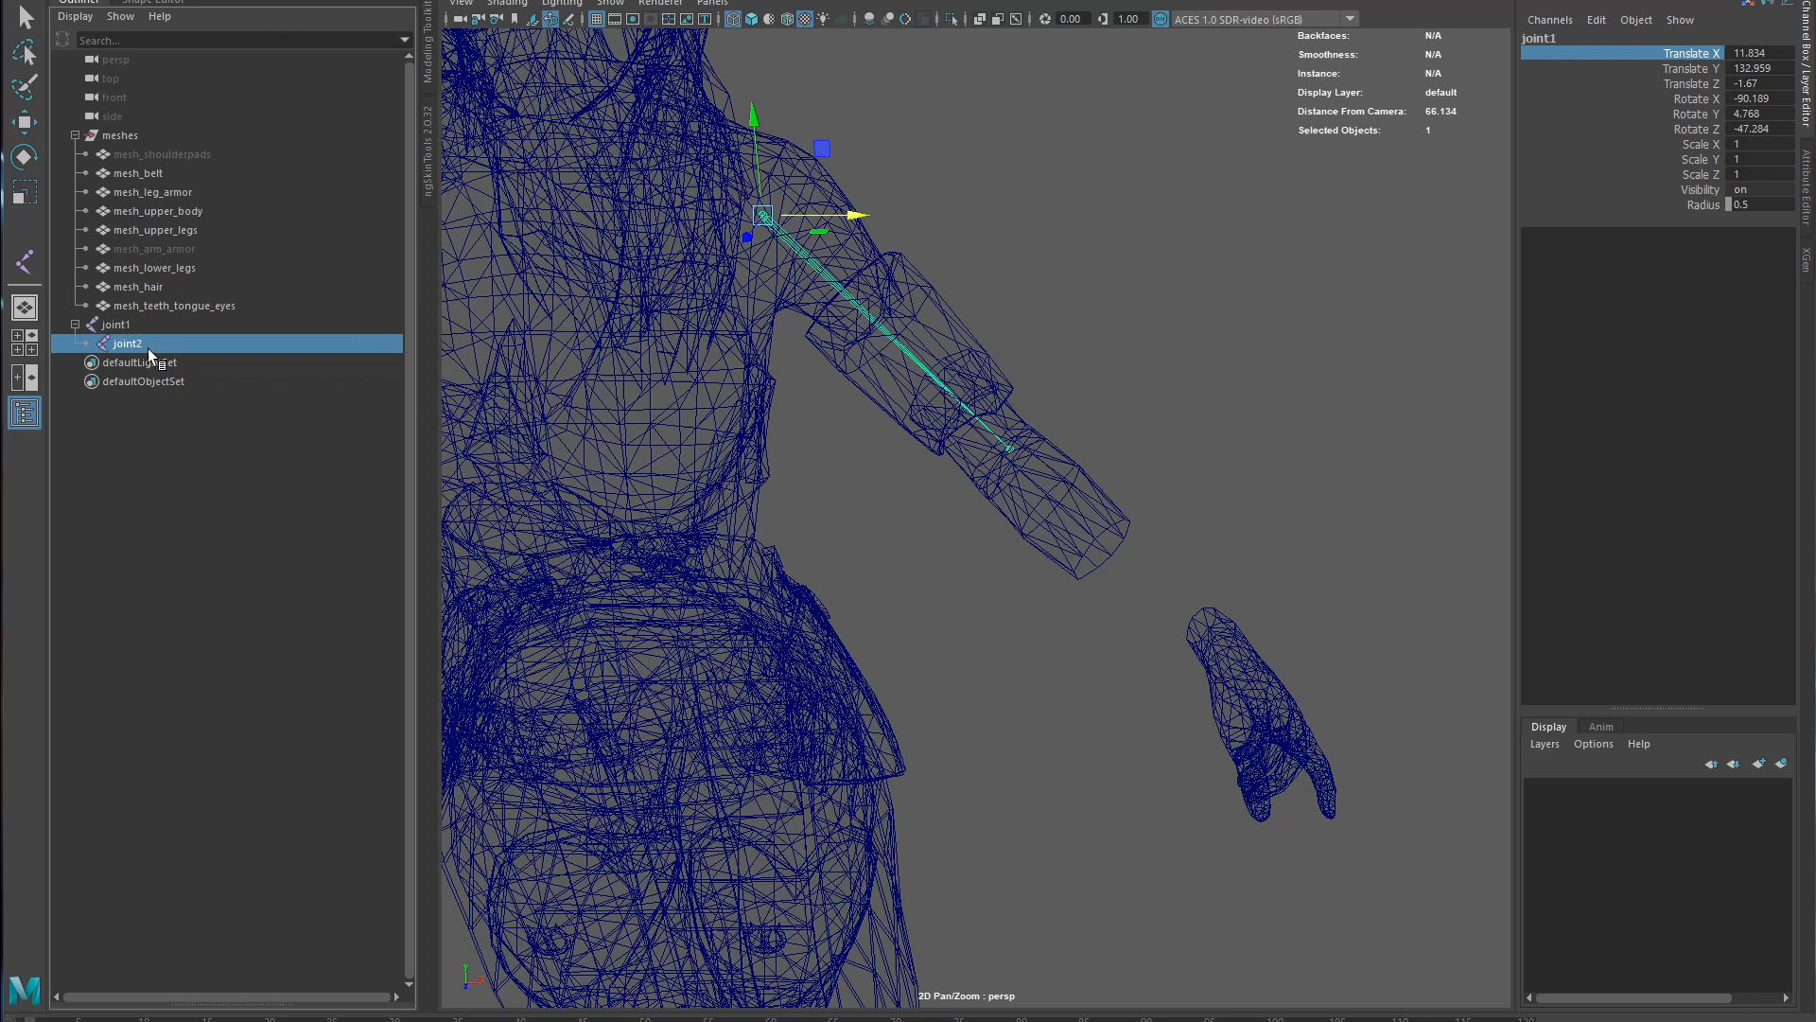
pyautogui.click(126, 361)
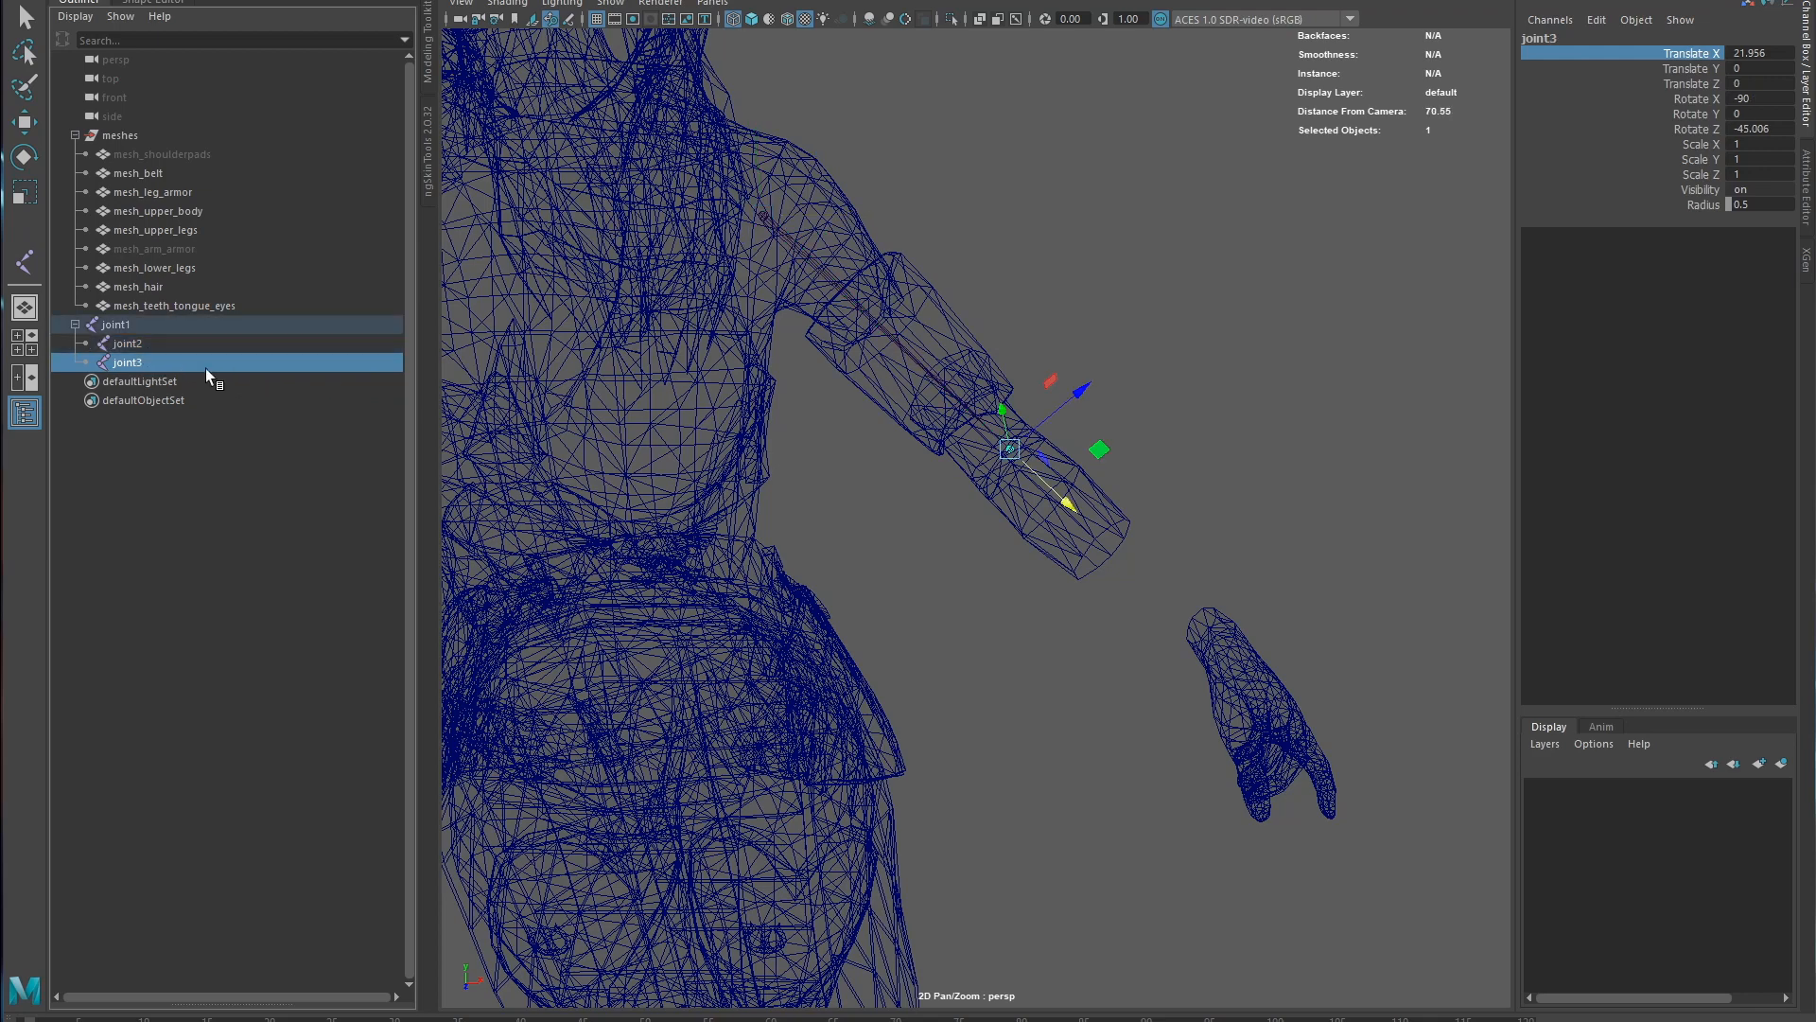
# - Parent joint3 under joint2 and bend joint2 about -12 degrees toward the hand
pyautogui.click(126, 343)
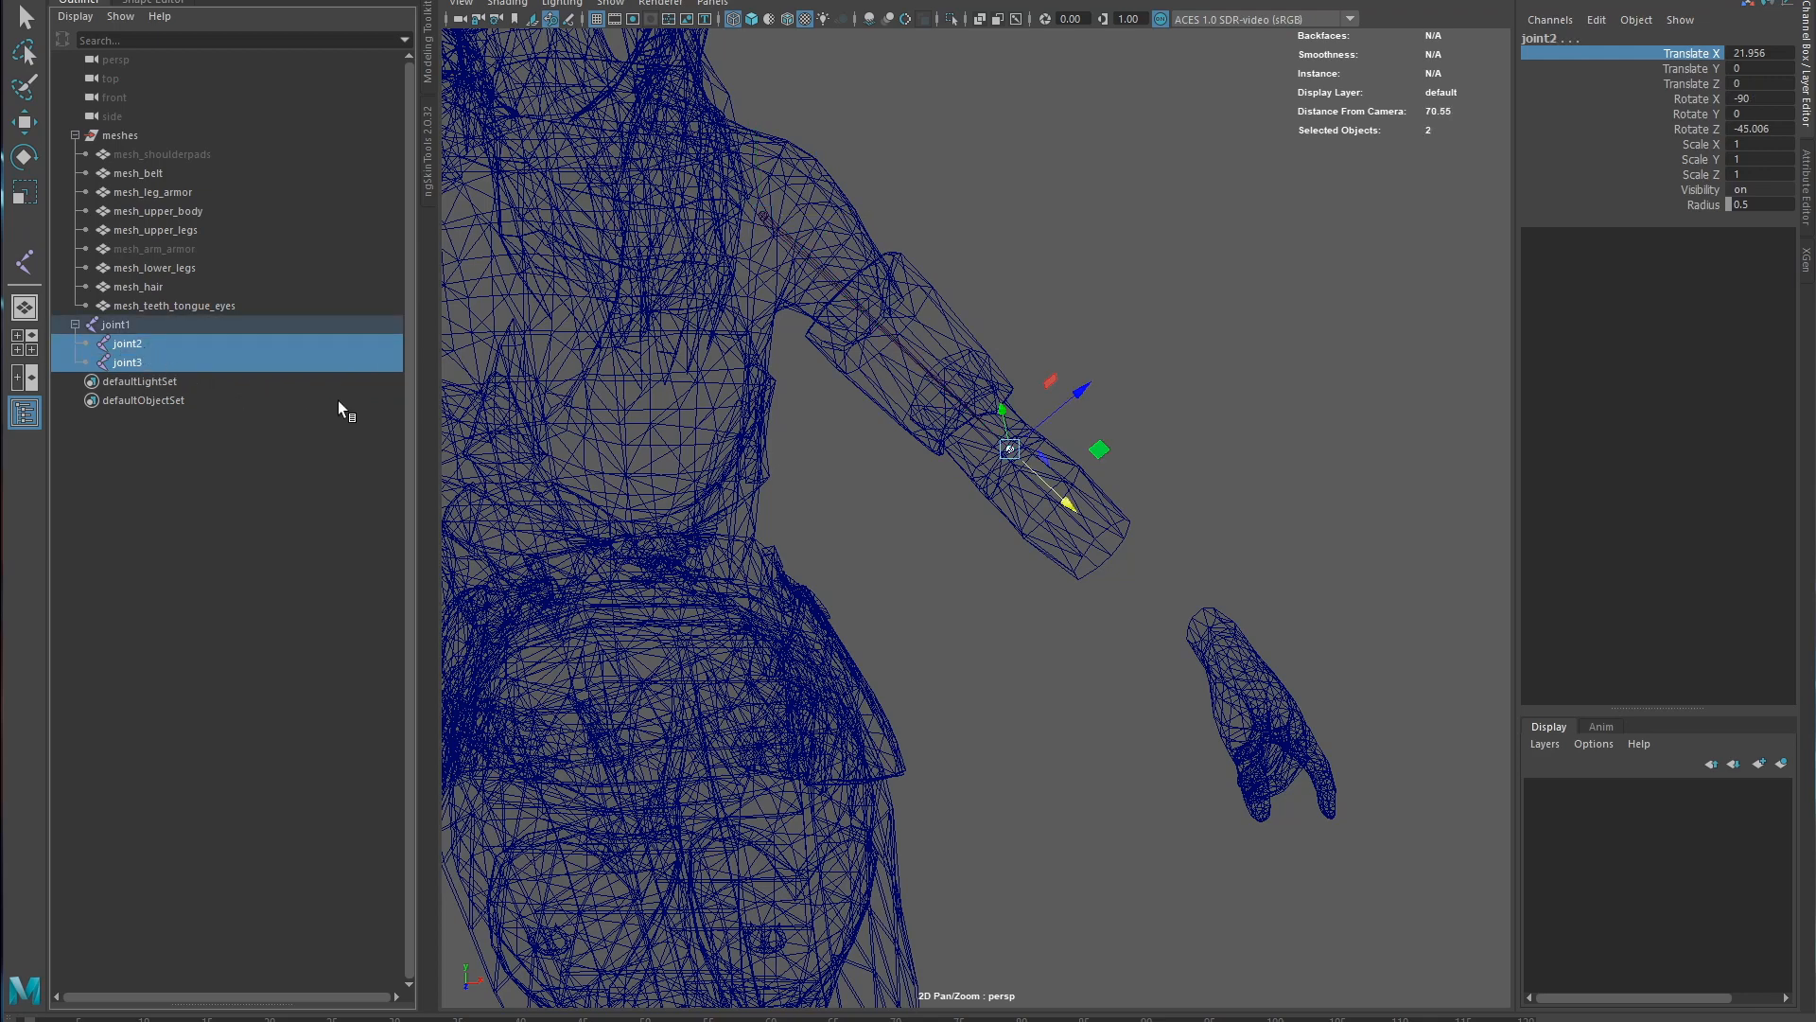
pyautogui.click(124, 342)
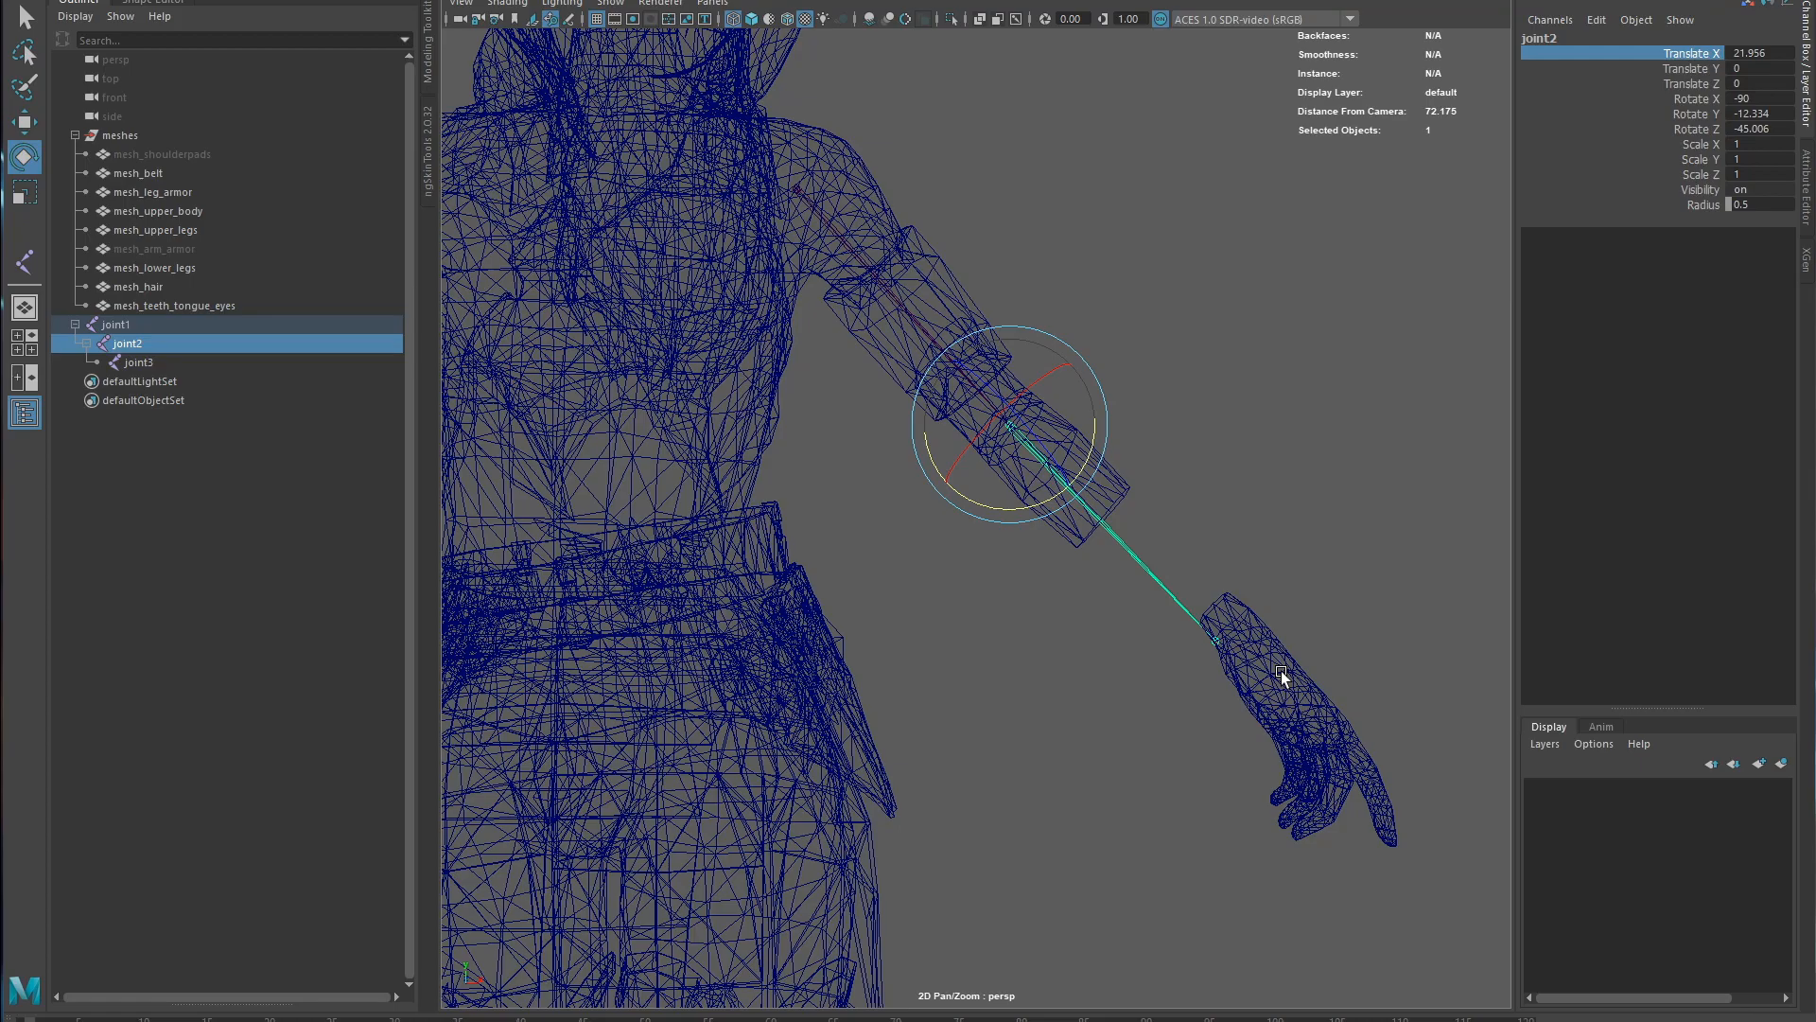
pyautogui.moveTo(767, 252)
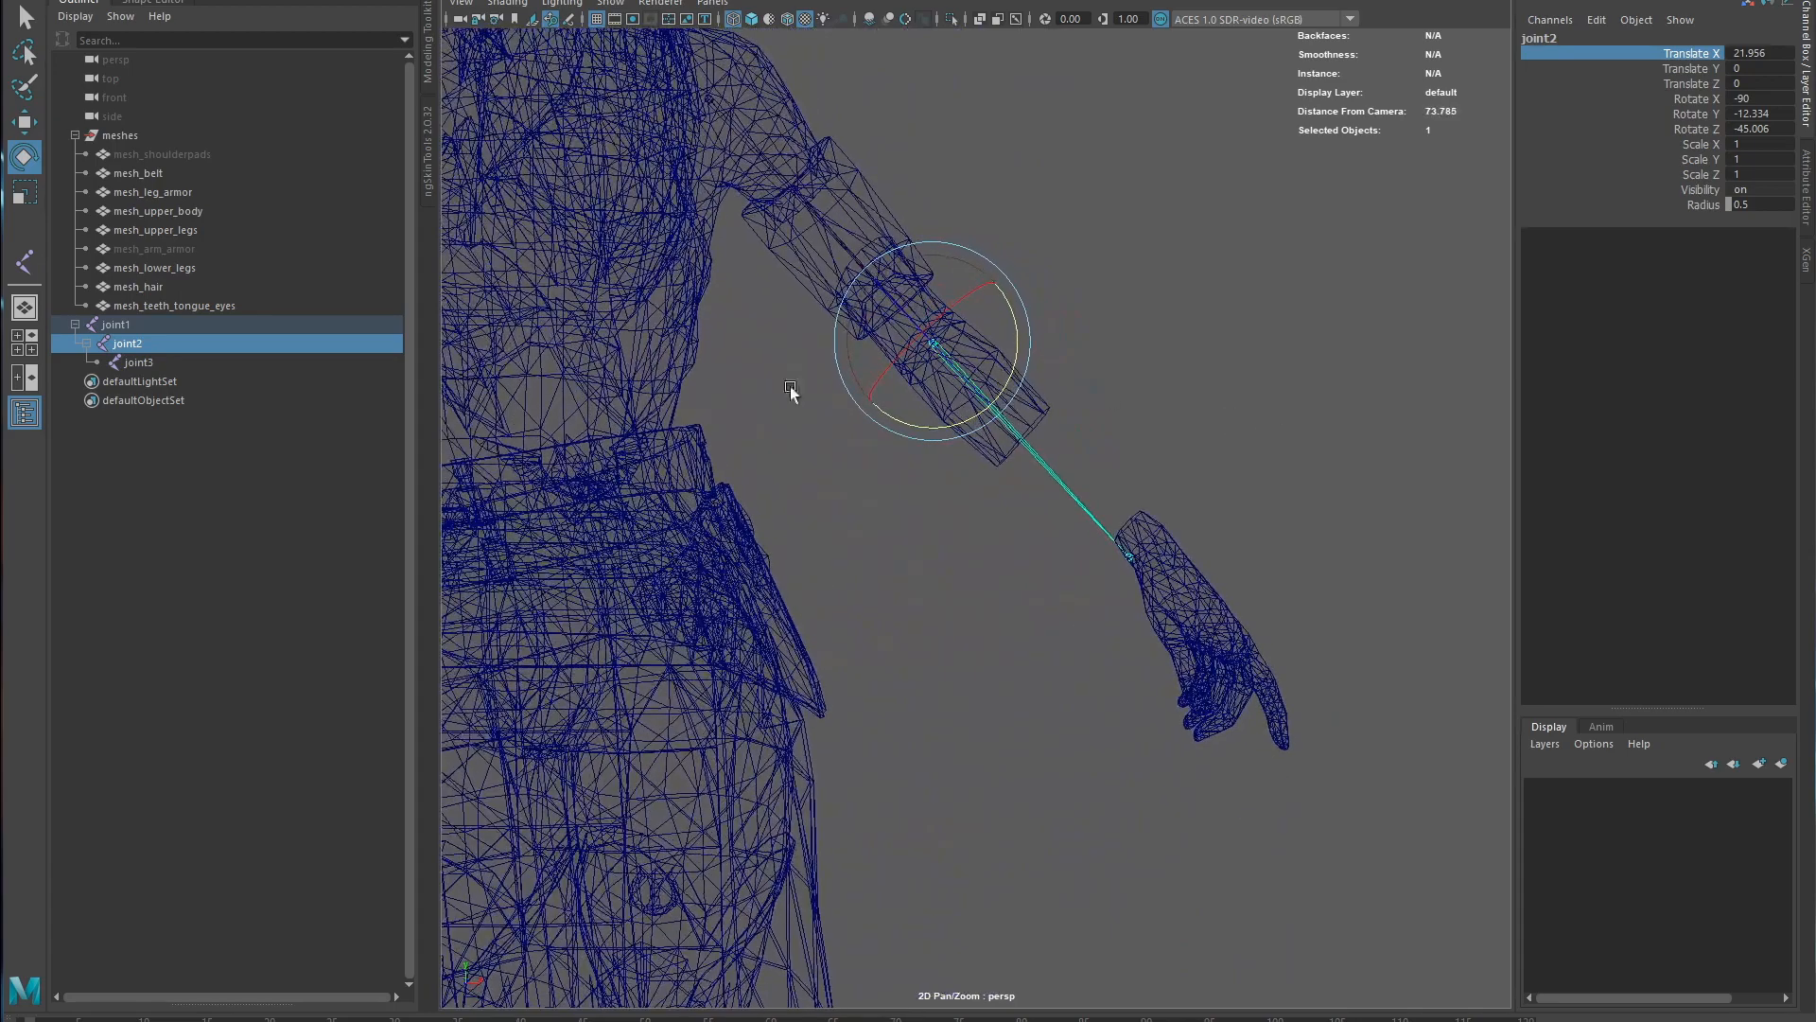
pyautogui.click(114, 325)
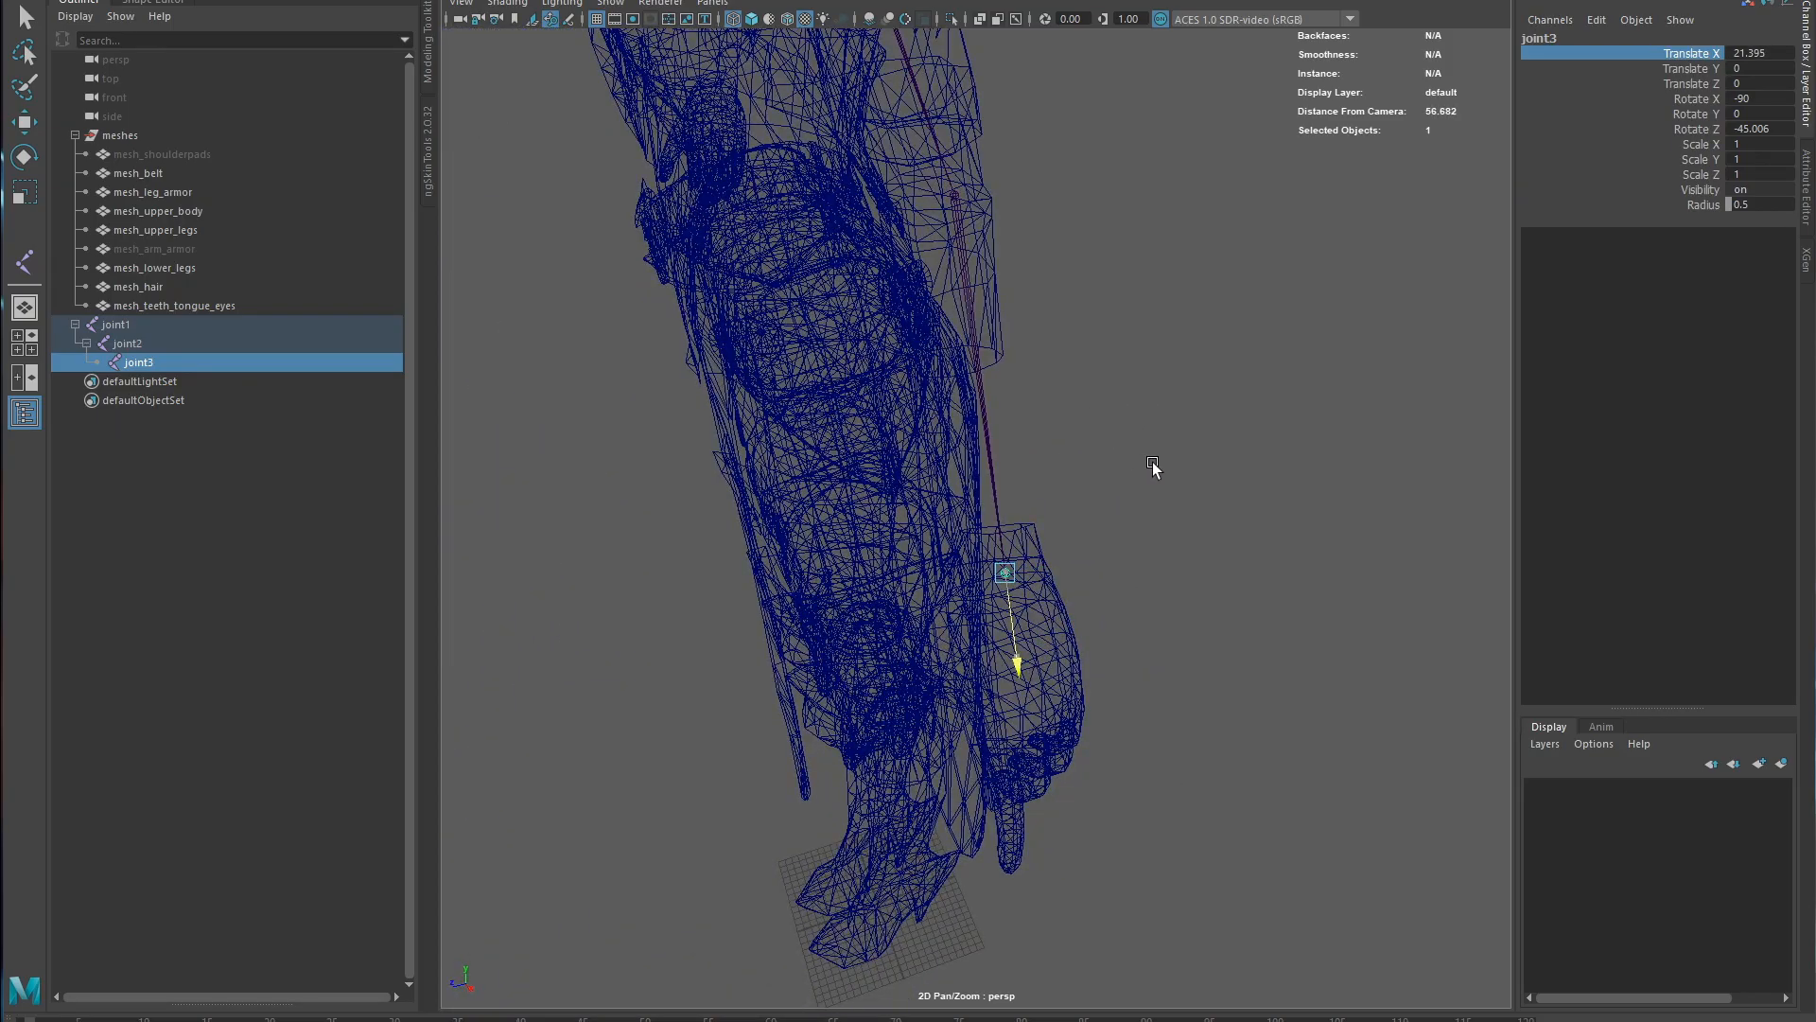
pyautogui.click(115, 324)
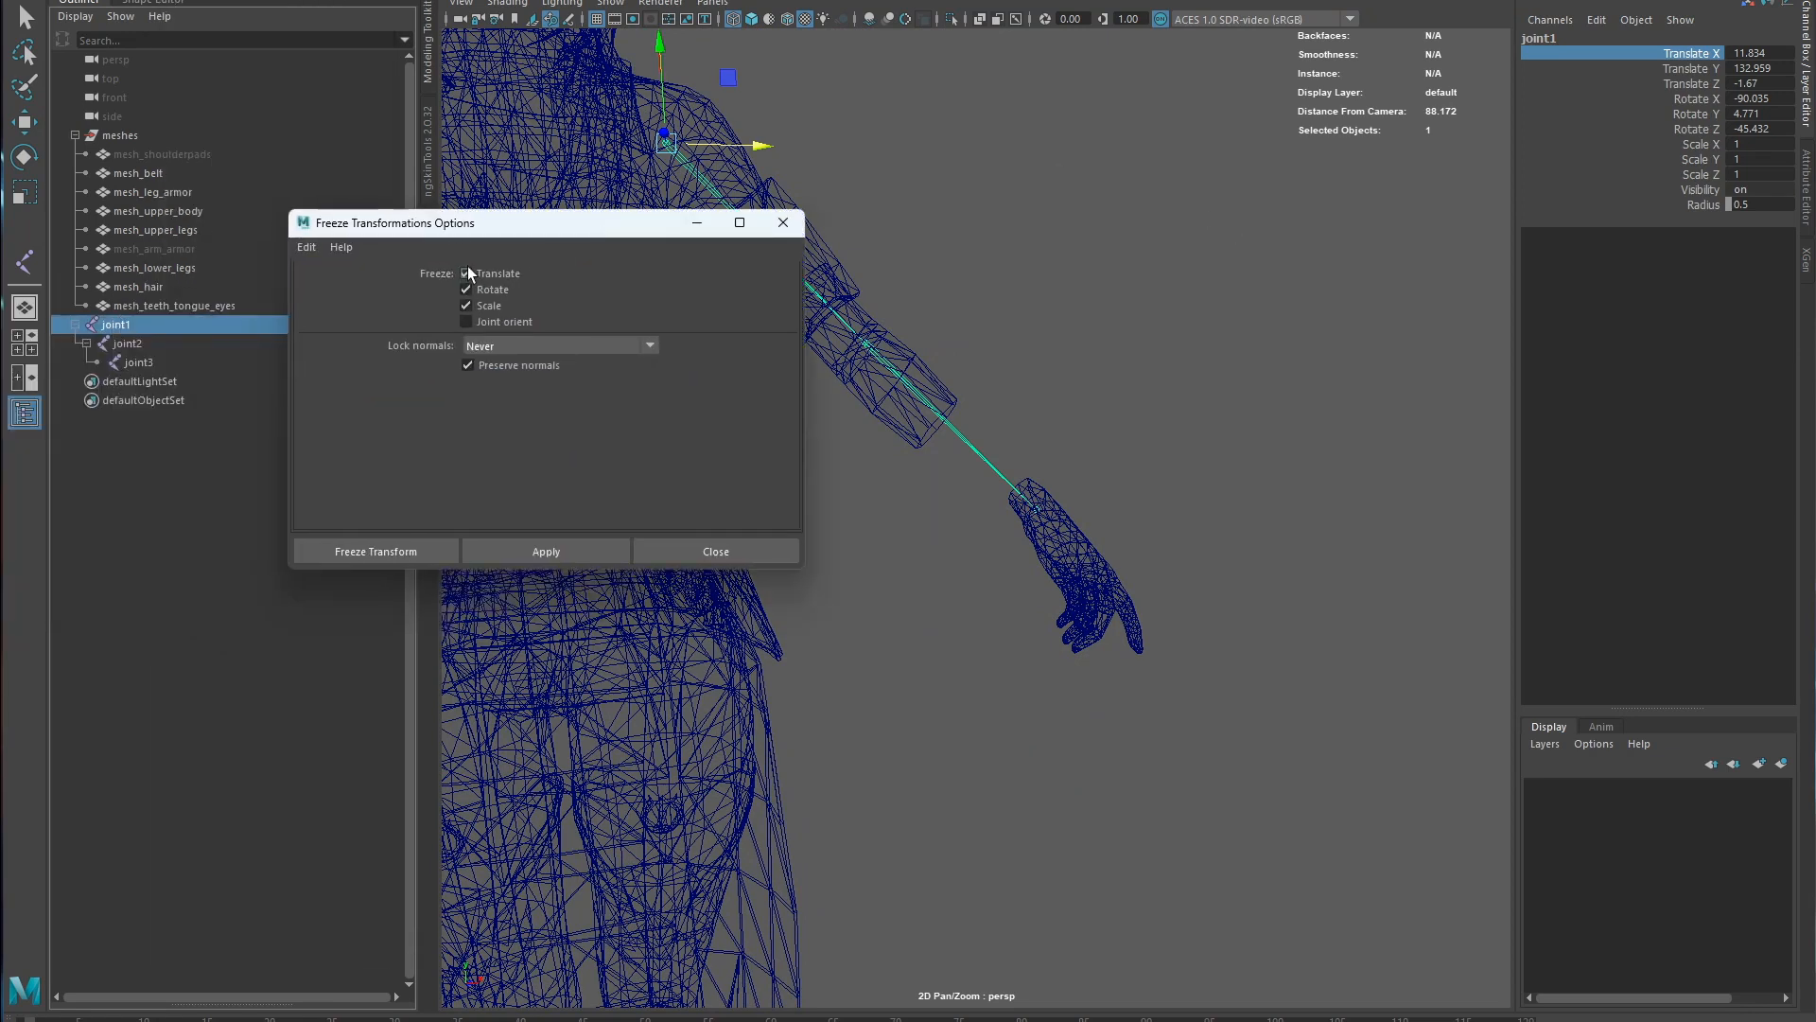
# - Freeze rotation and scale on the chain, keeping translate, and check the wrist and elbow rotations
pyautogui.click(376, 550)
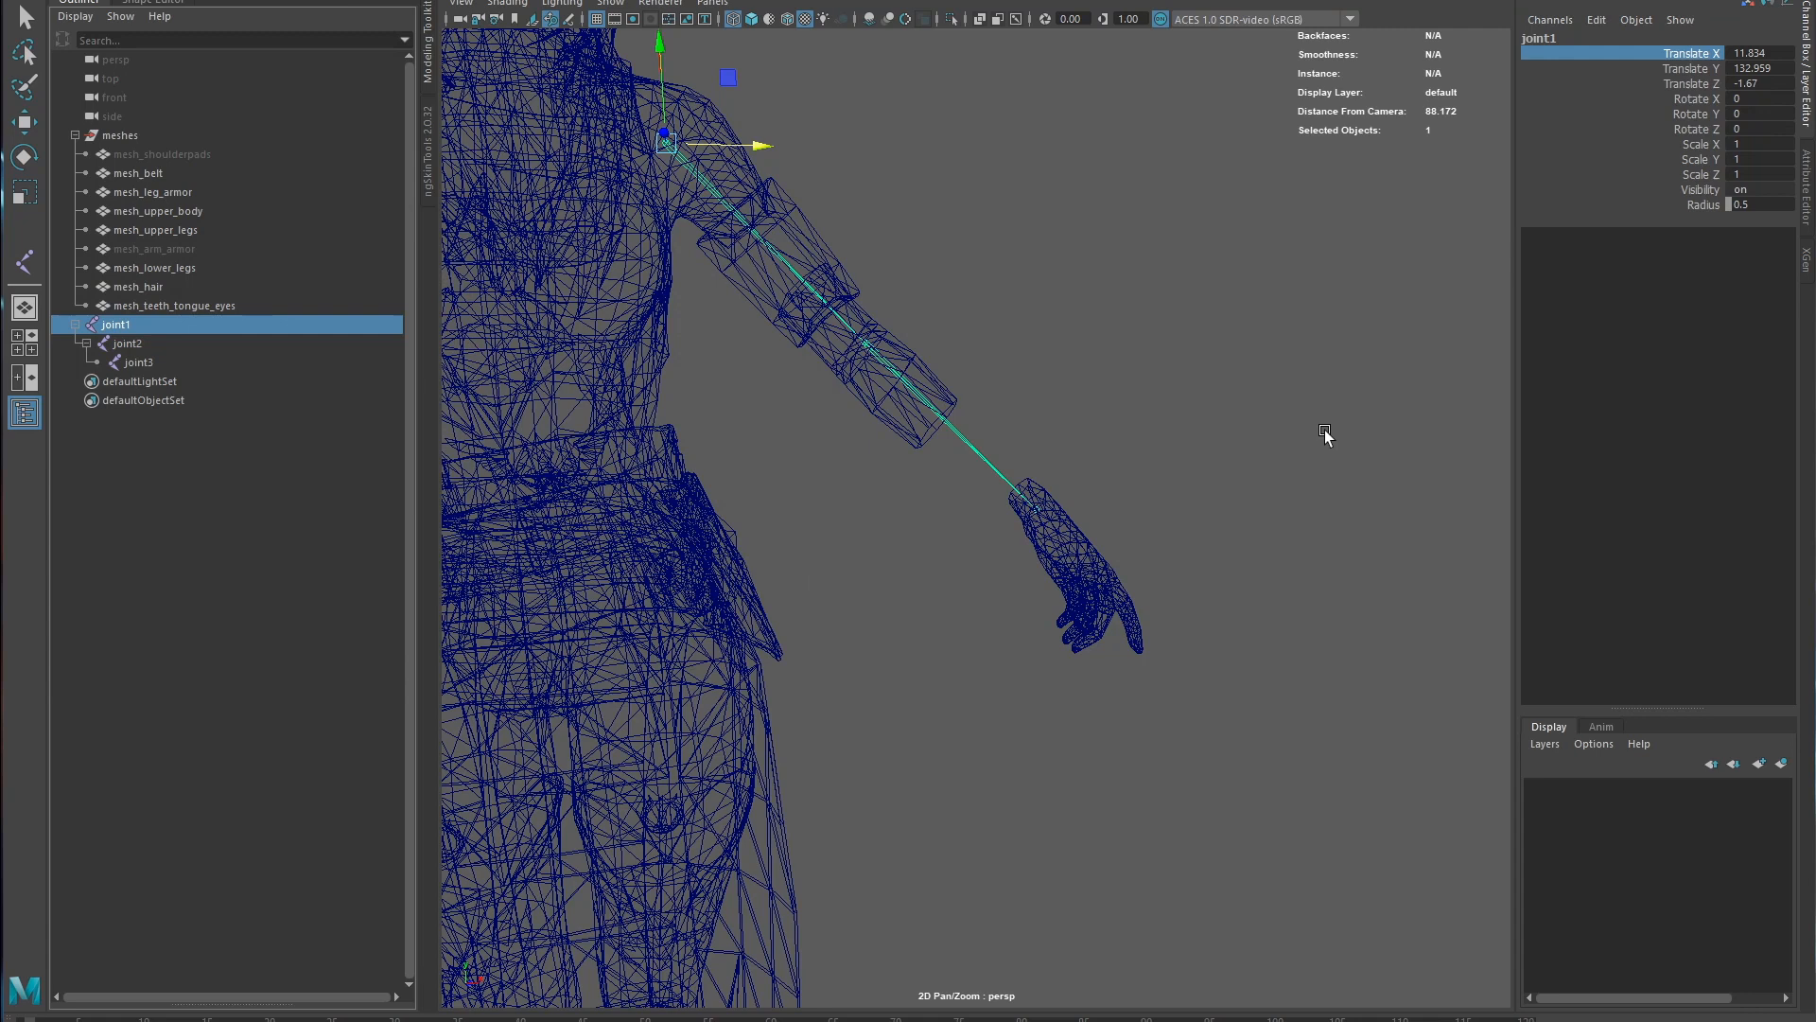
pyautogui.click(138, 362)
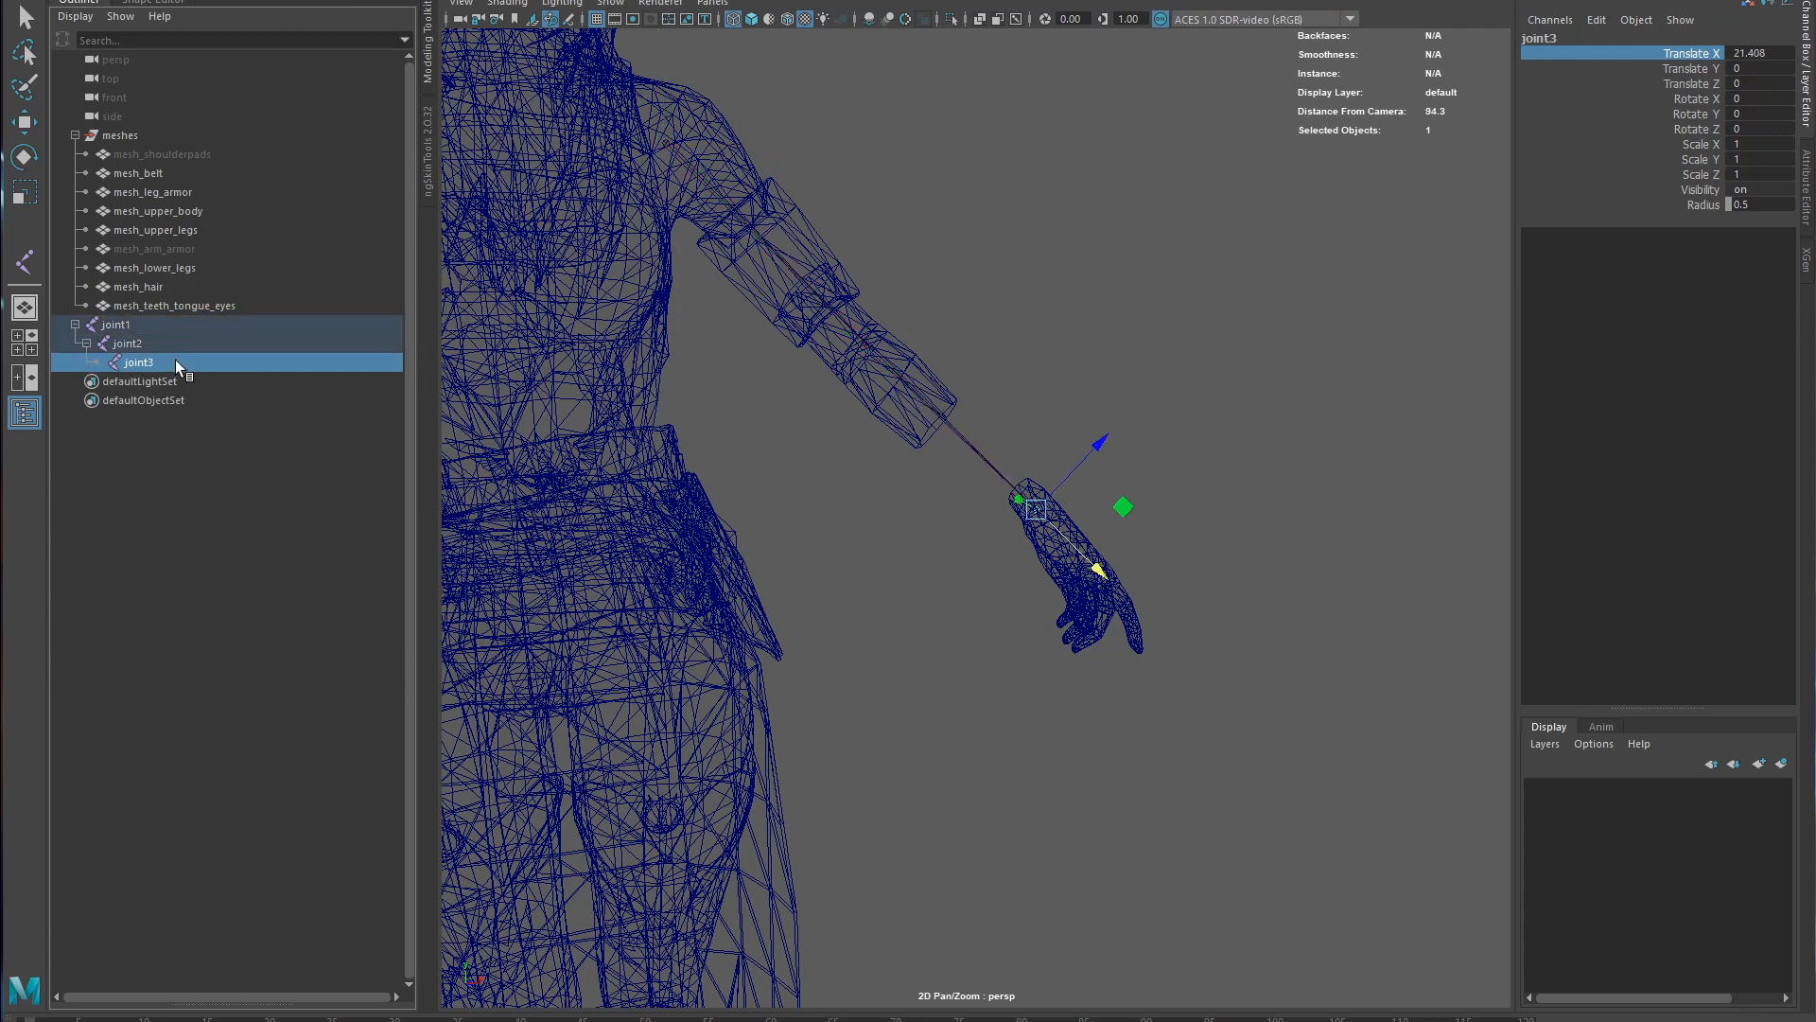
pyautogui.click(125, 343)
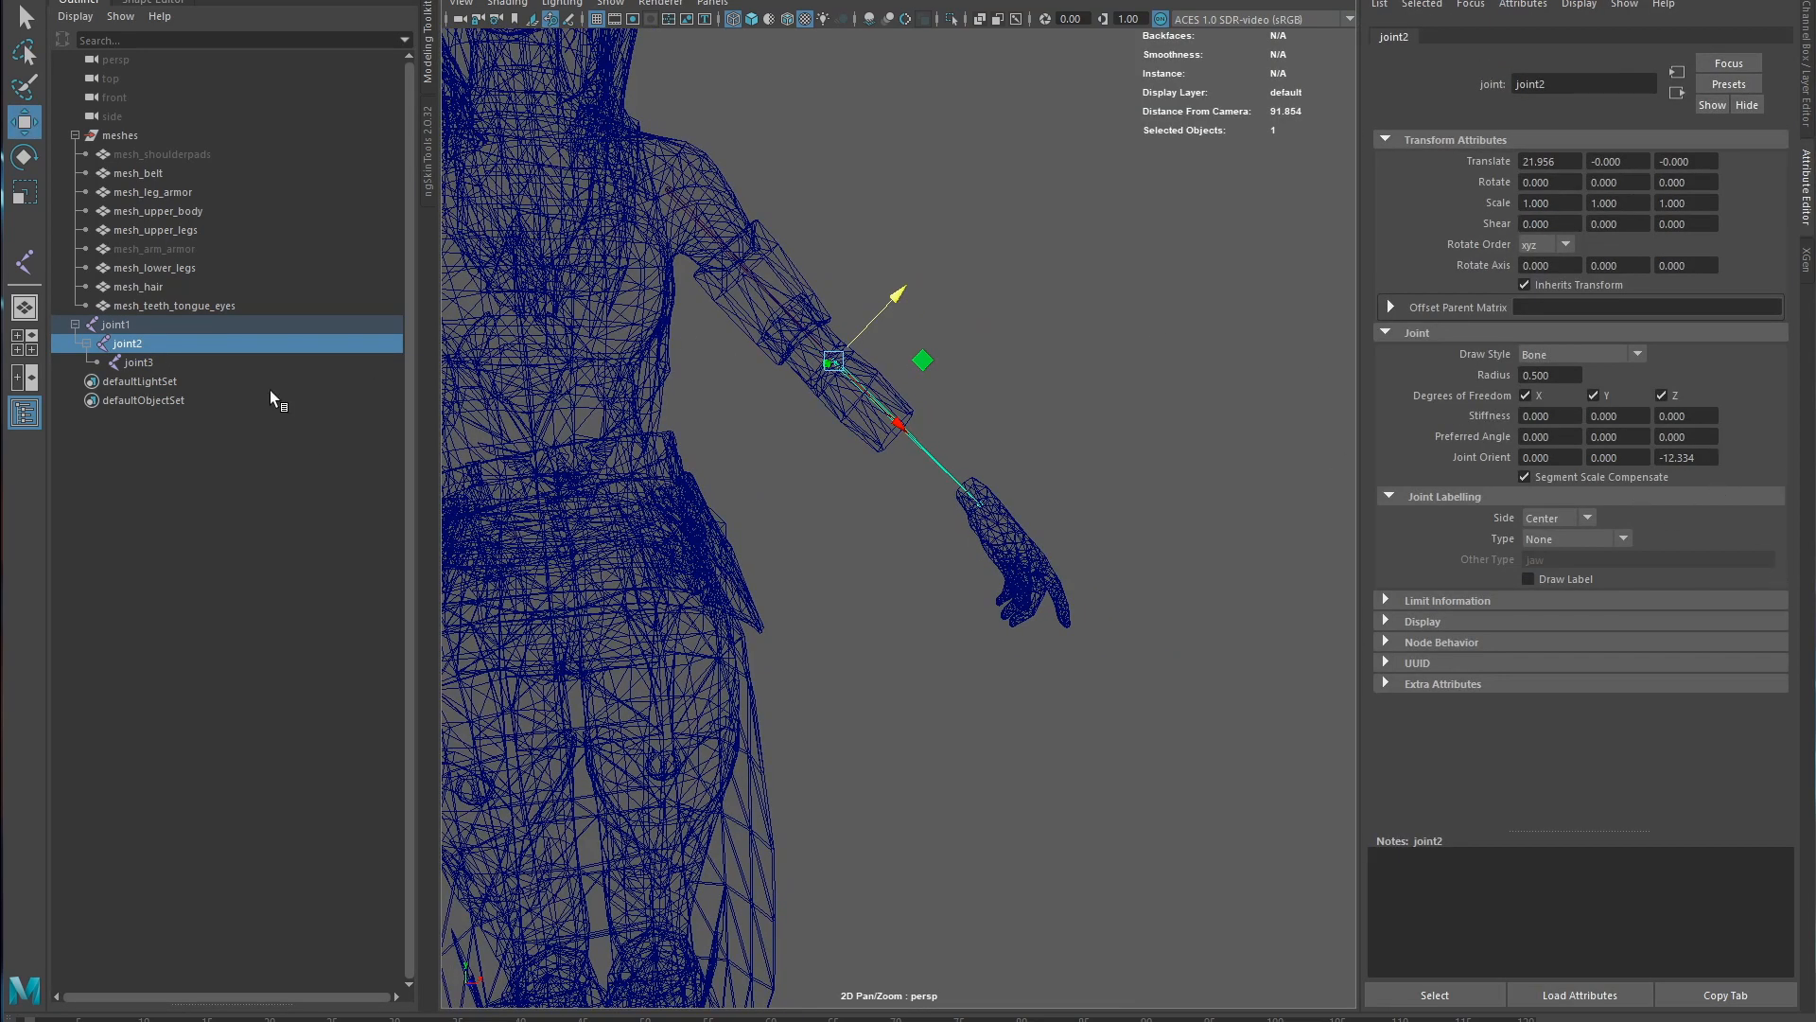
pyautogui.moveTo(185, 322)
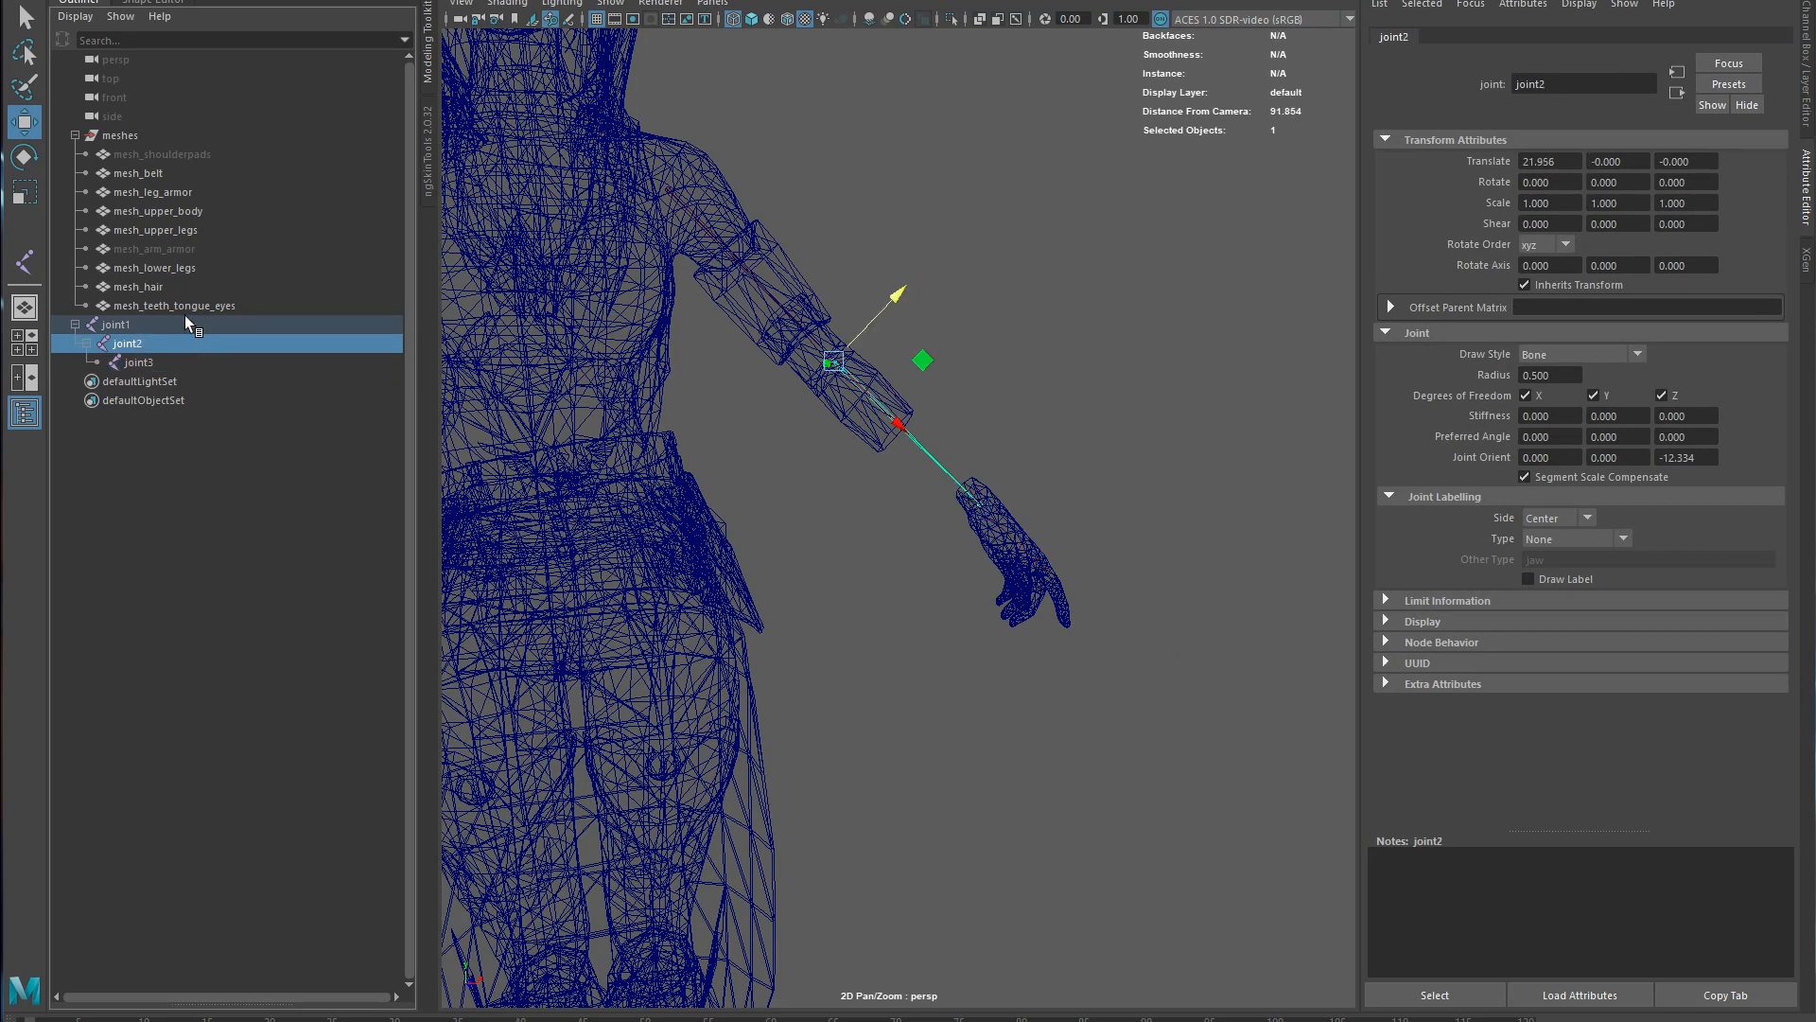
pyautogui.click(115, 323)
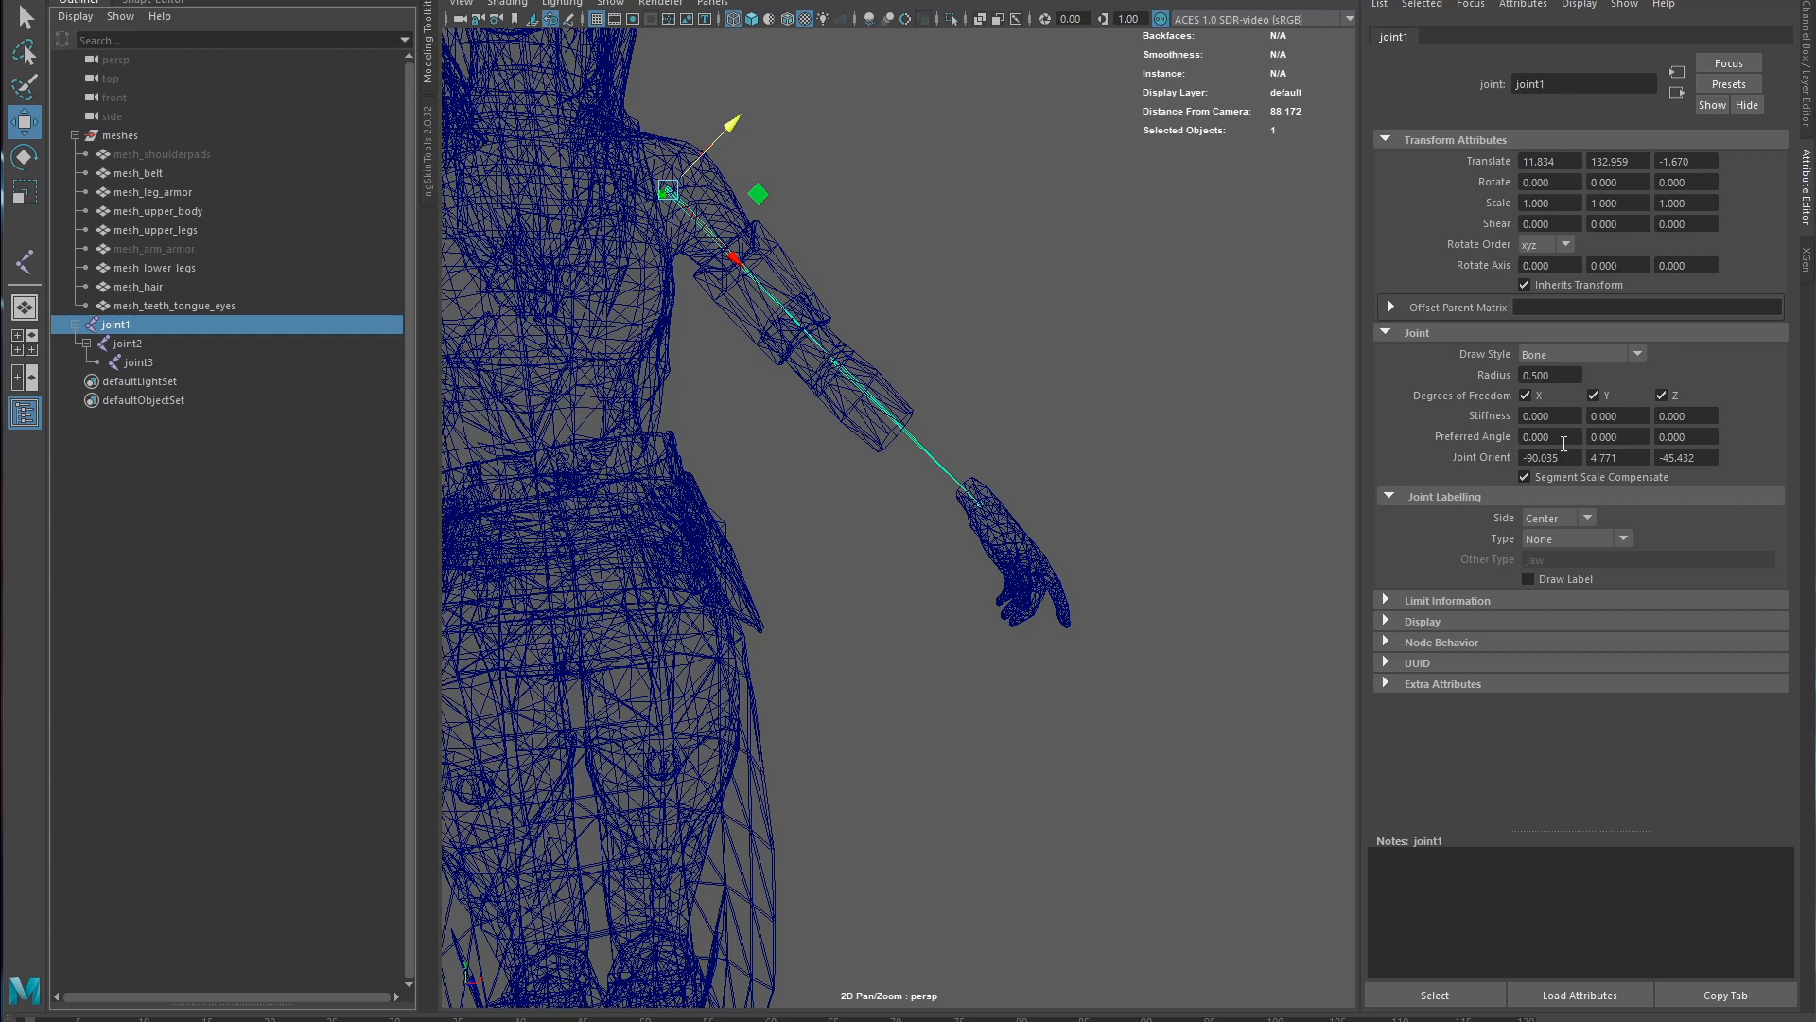
pyautogui.moveTo(1639, 518)
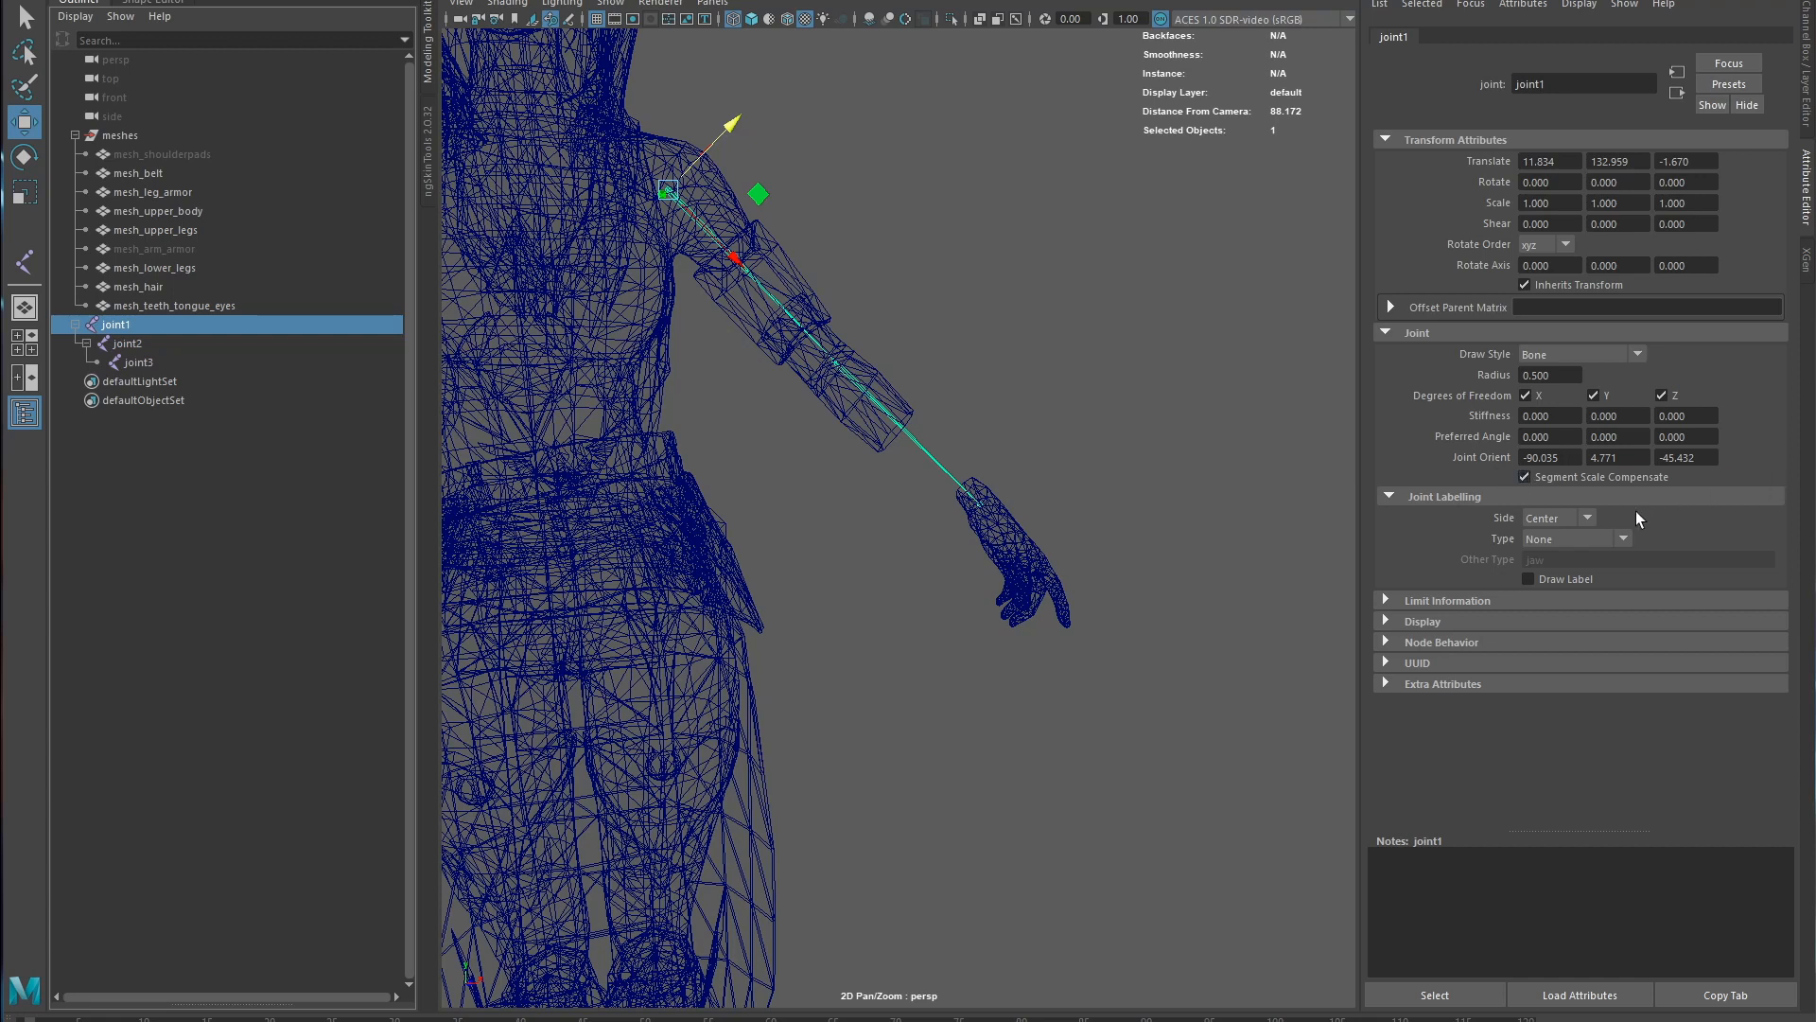
pyautogui.click(125, 342)
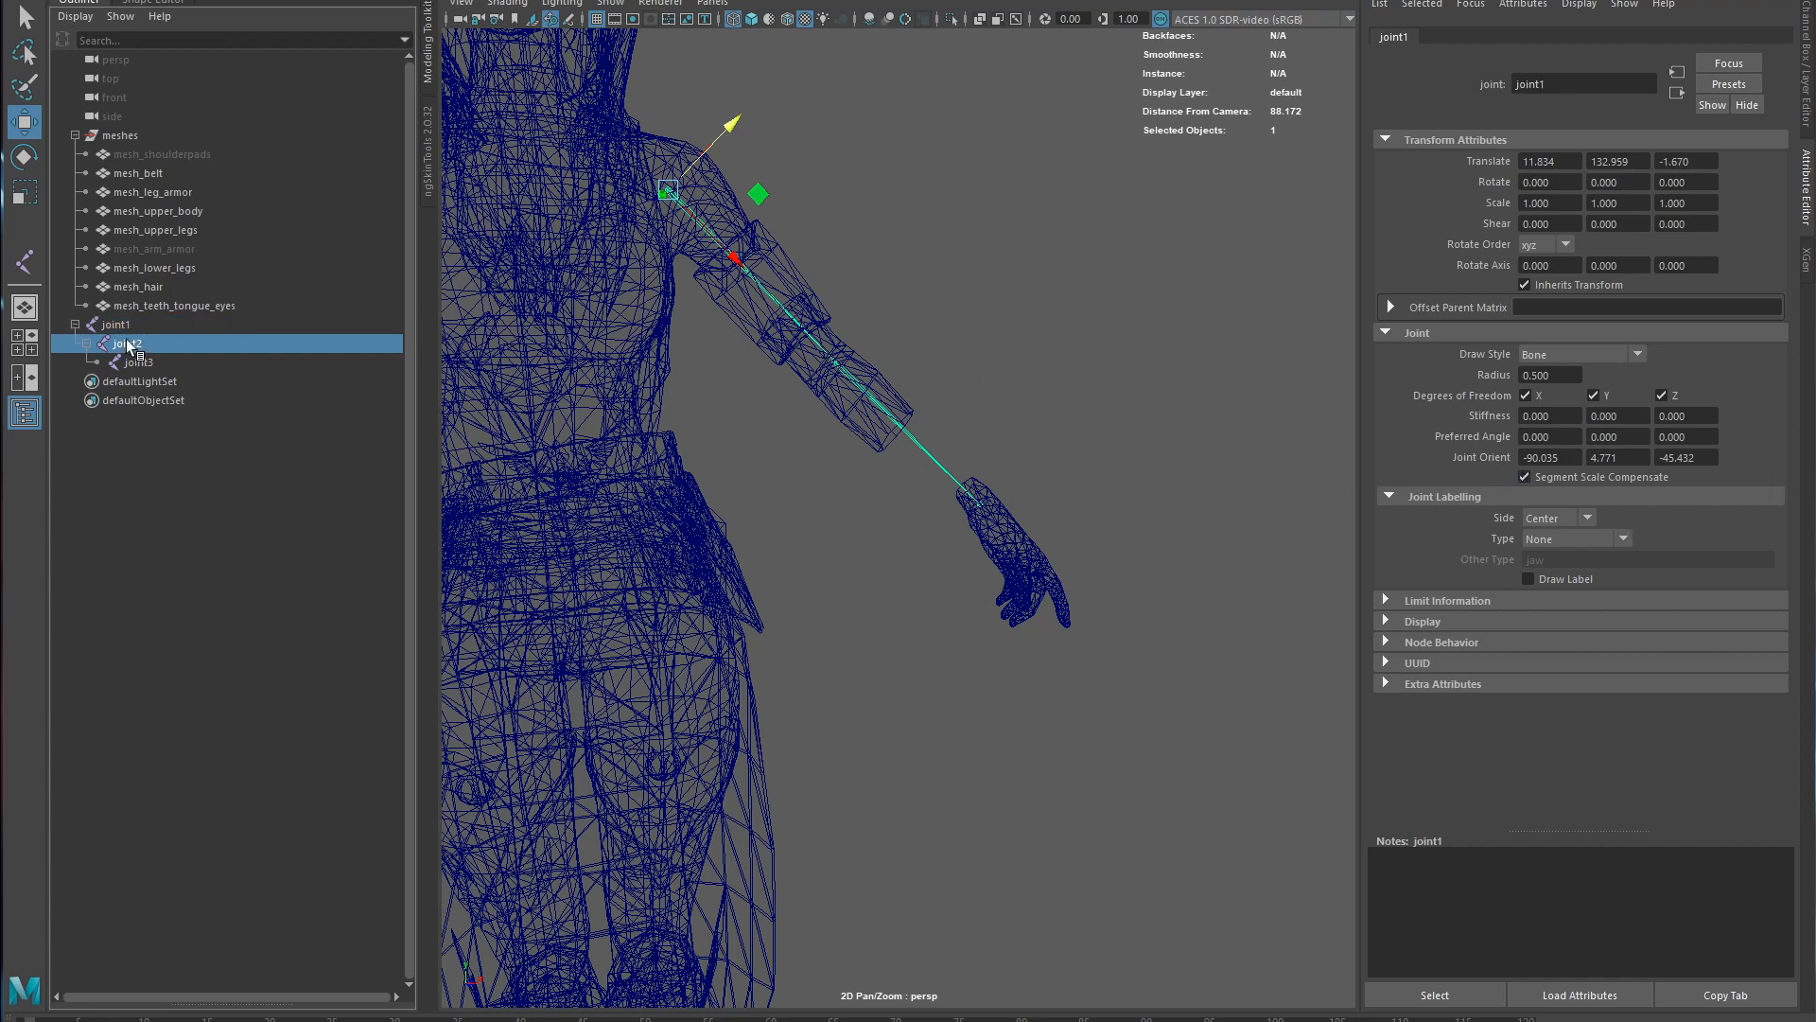
pyautogui.click(124, 343)
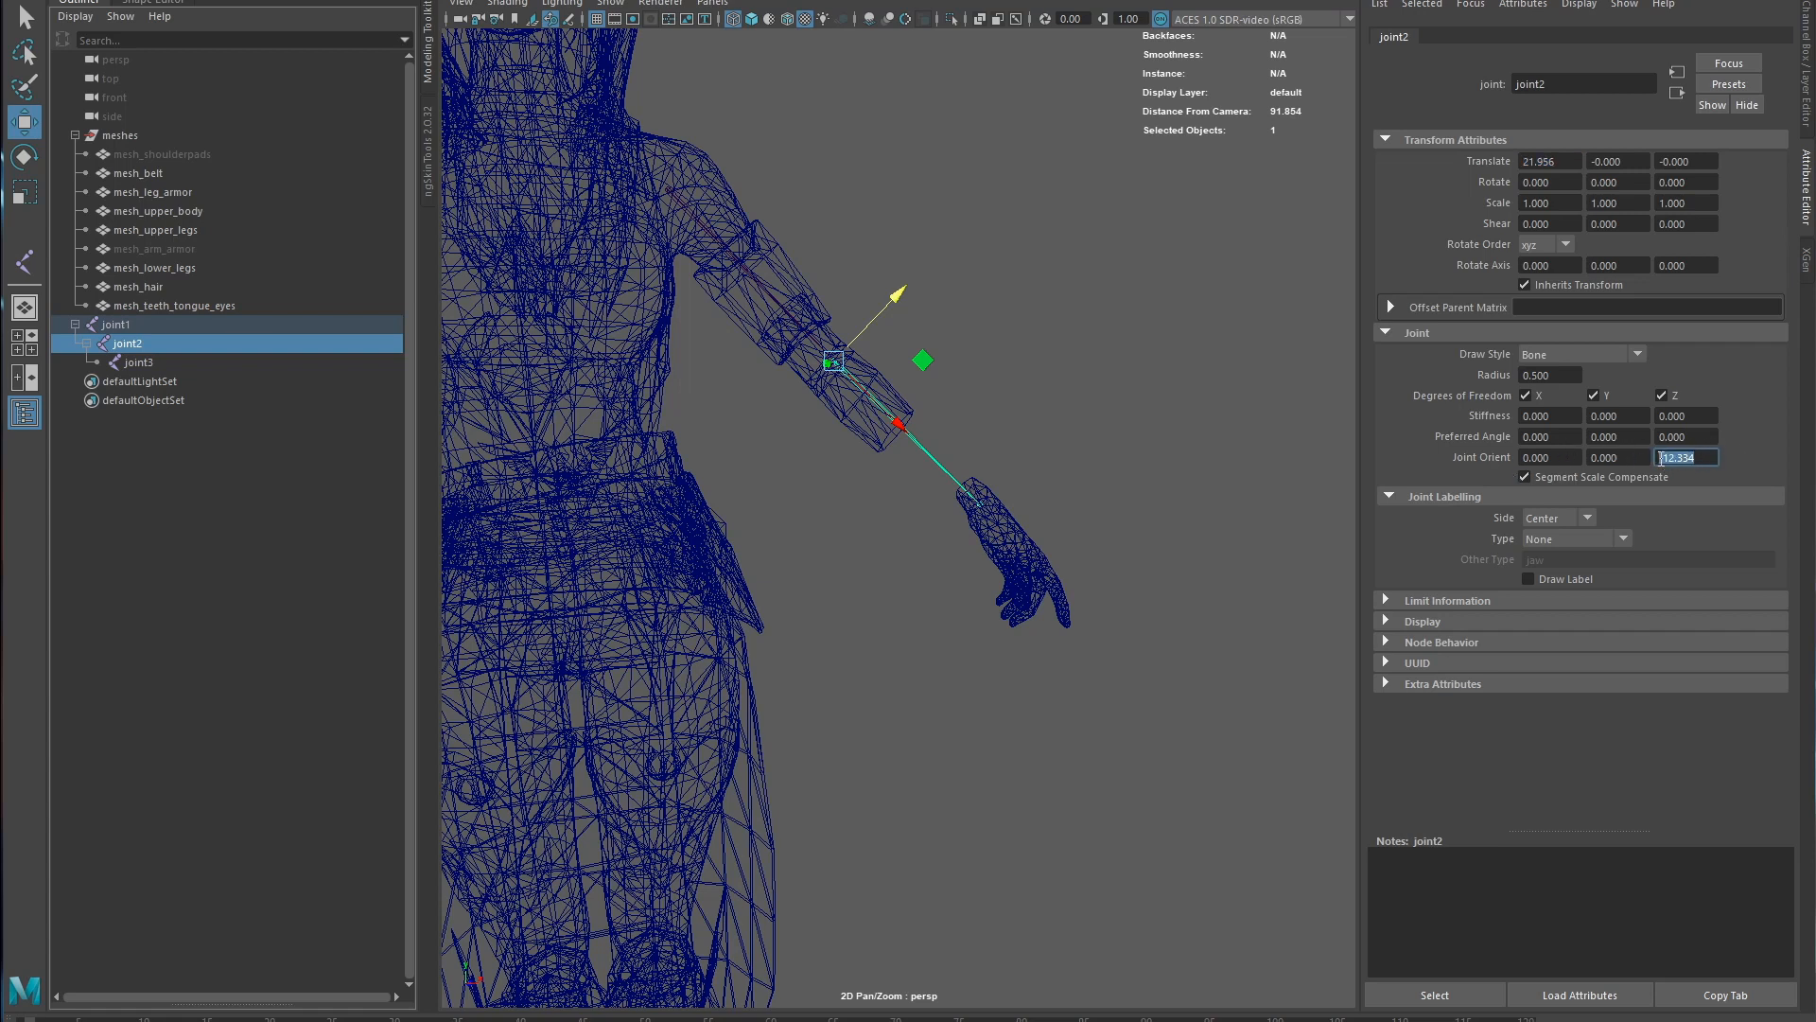
pyautogui.click(136, 361)
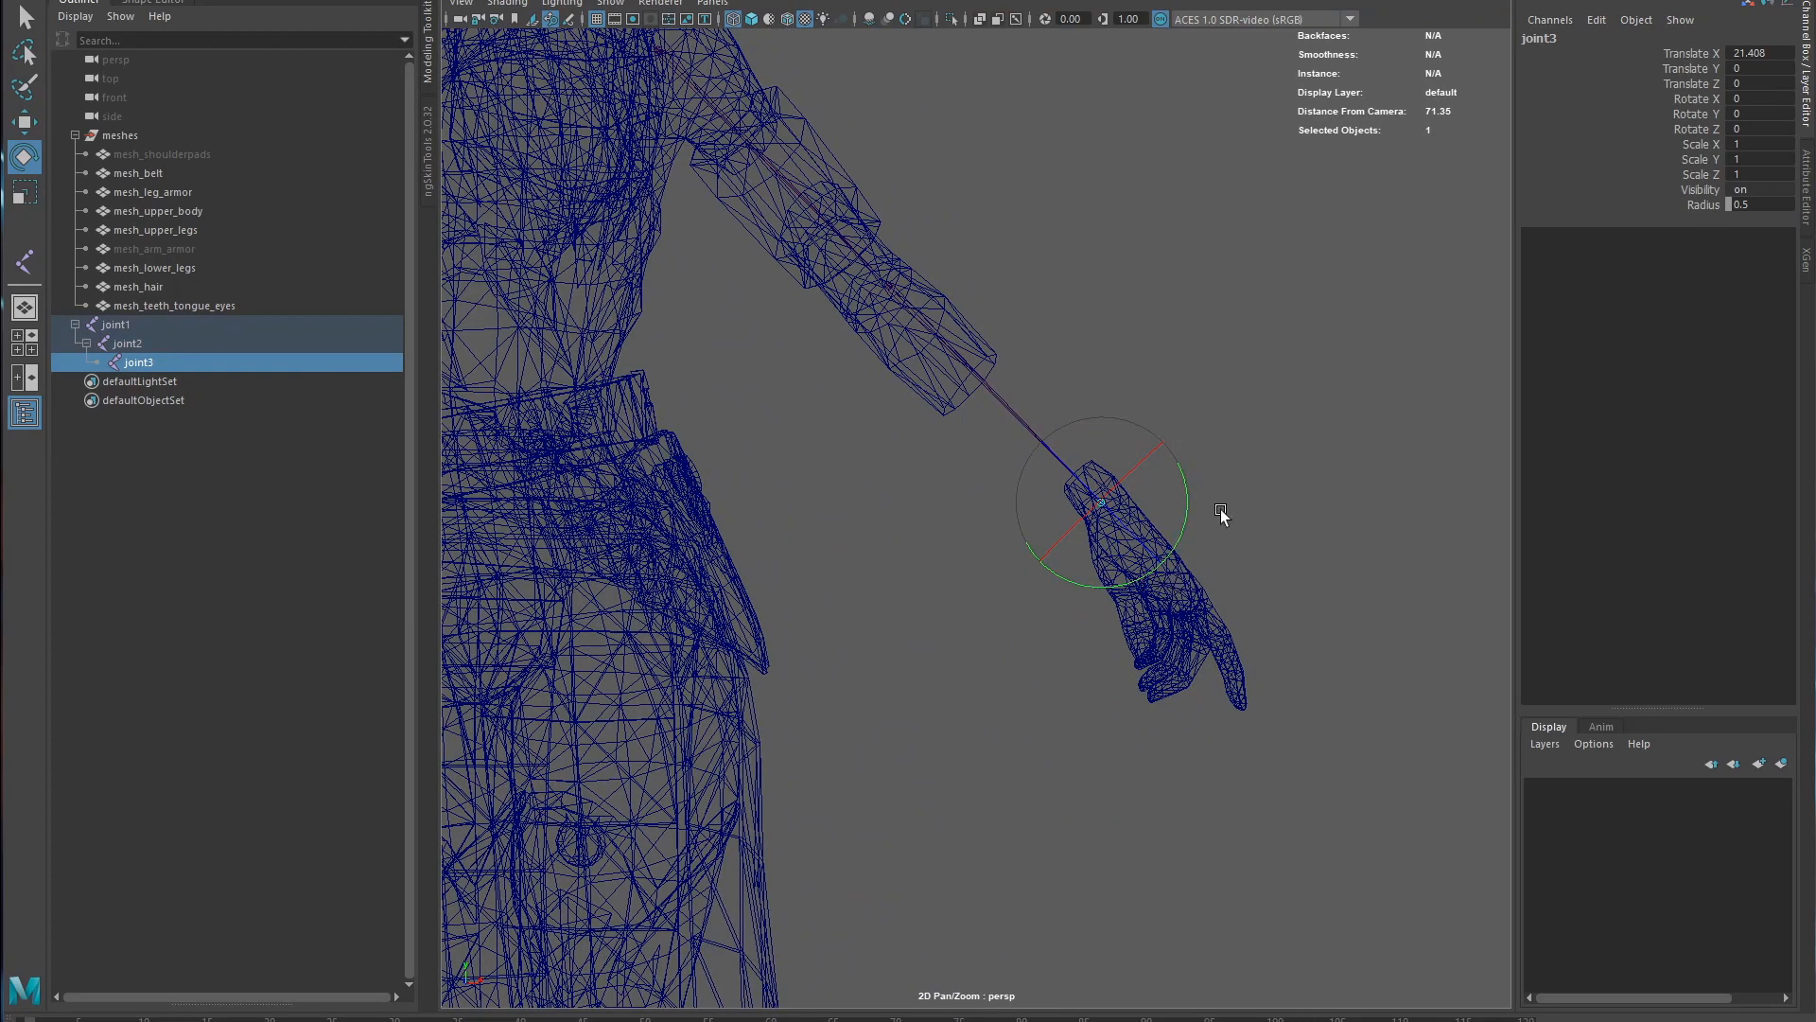
pyautogui.moveTo(981, 686)
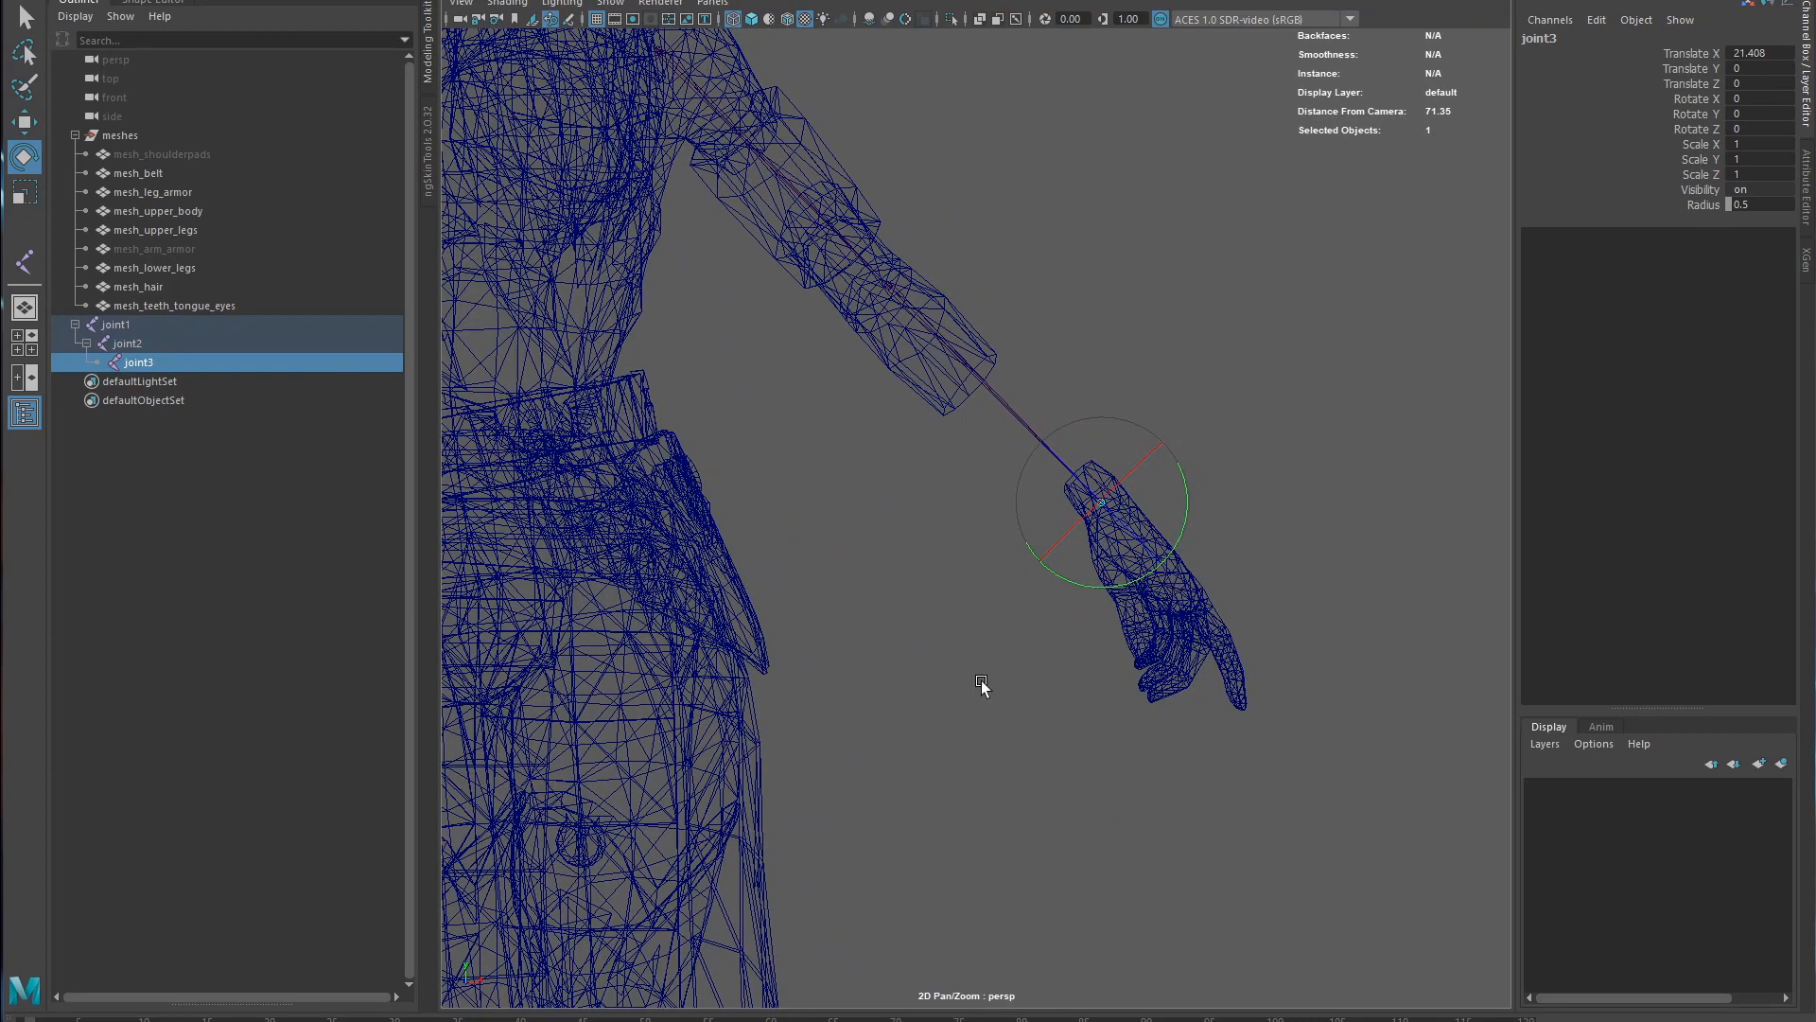
pyautogui.moveTo(1223, 366)
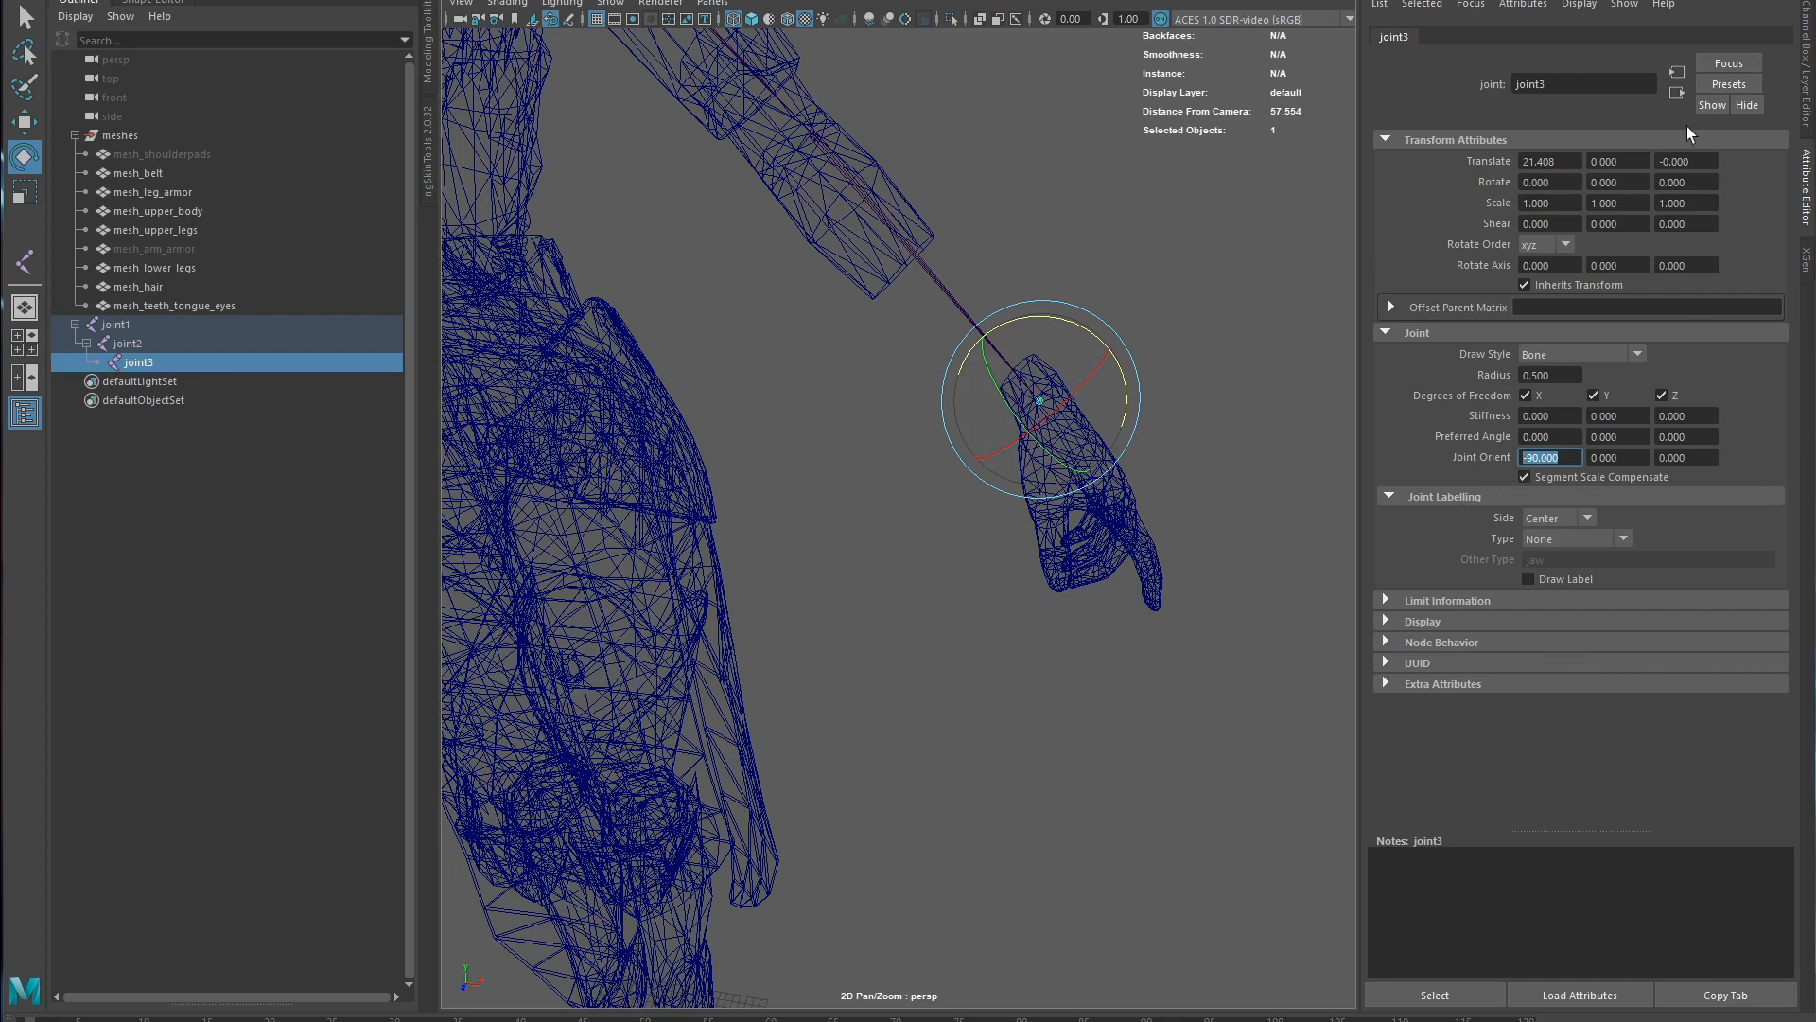
pyautogui.click(115, 323)
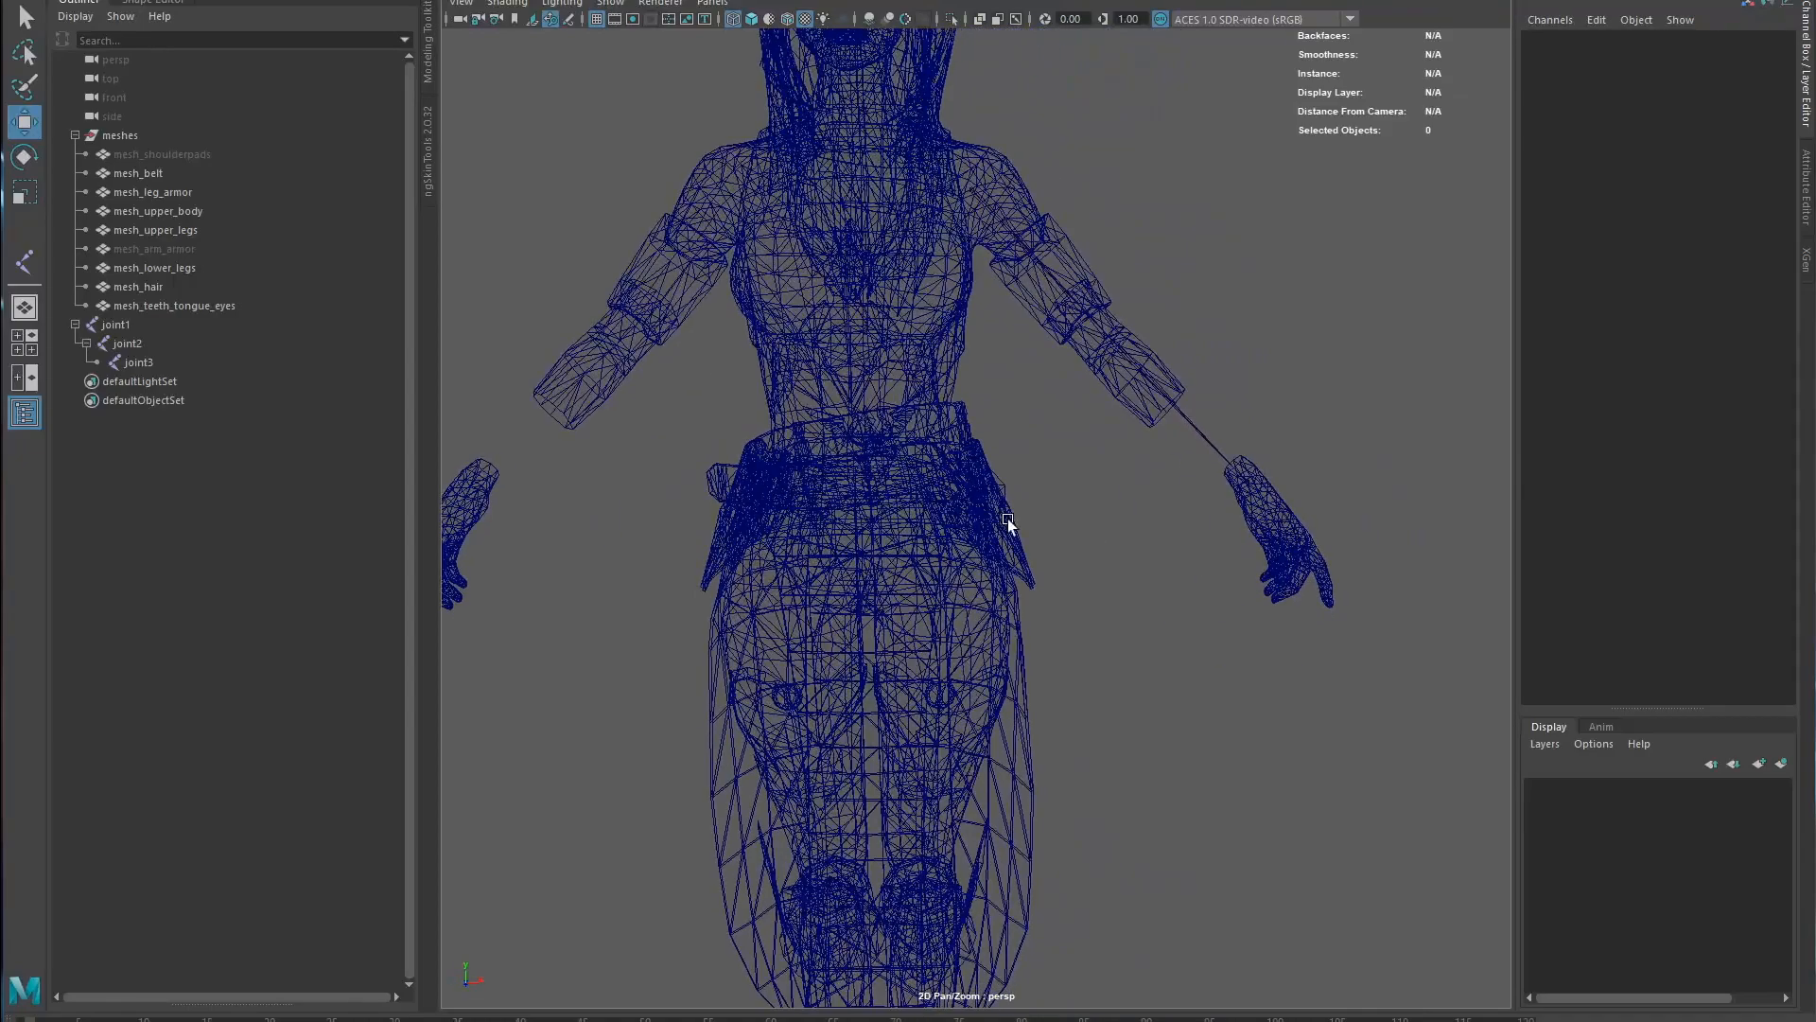
pyautogui.moveTo(148, 323)
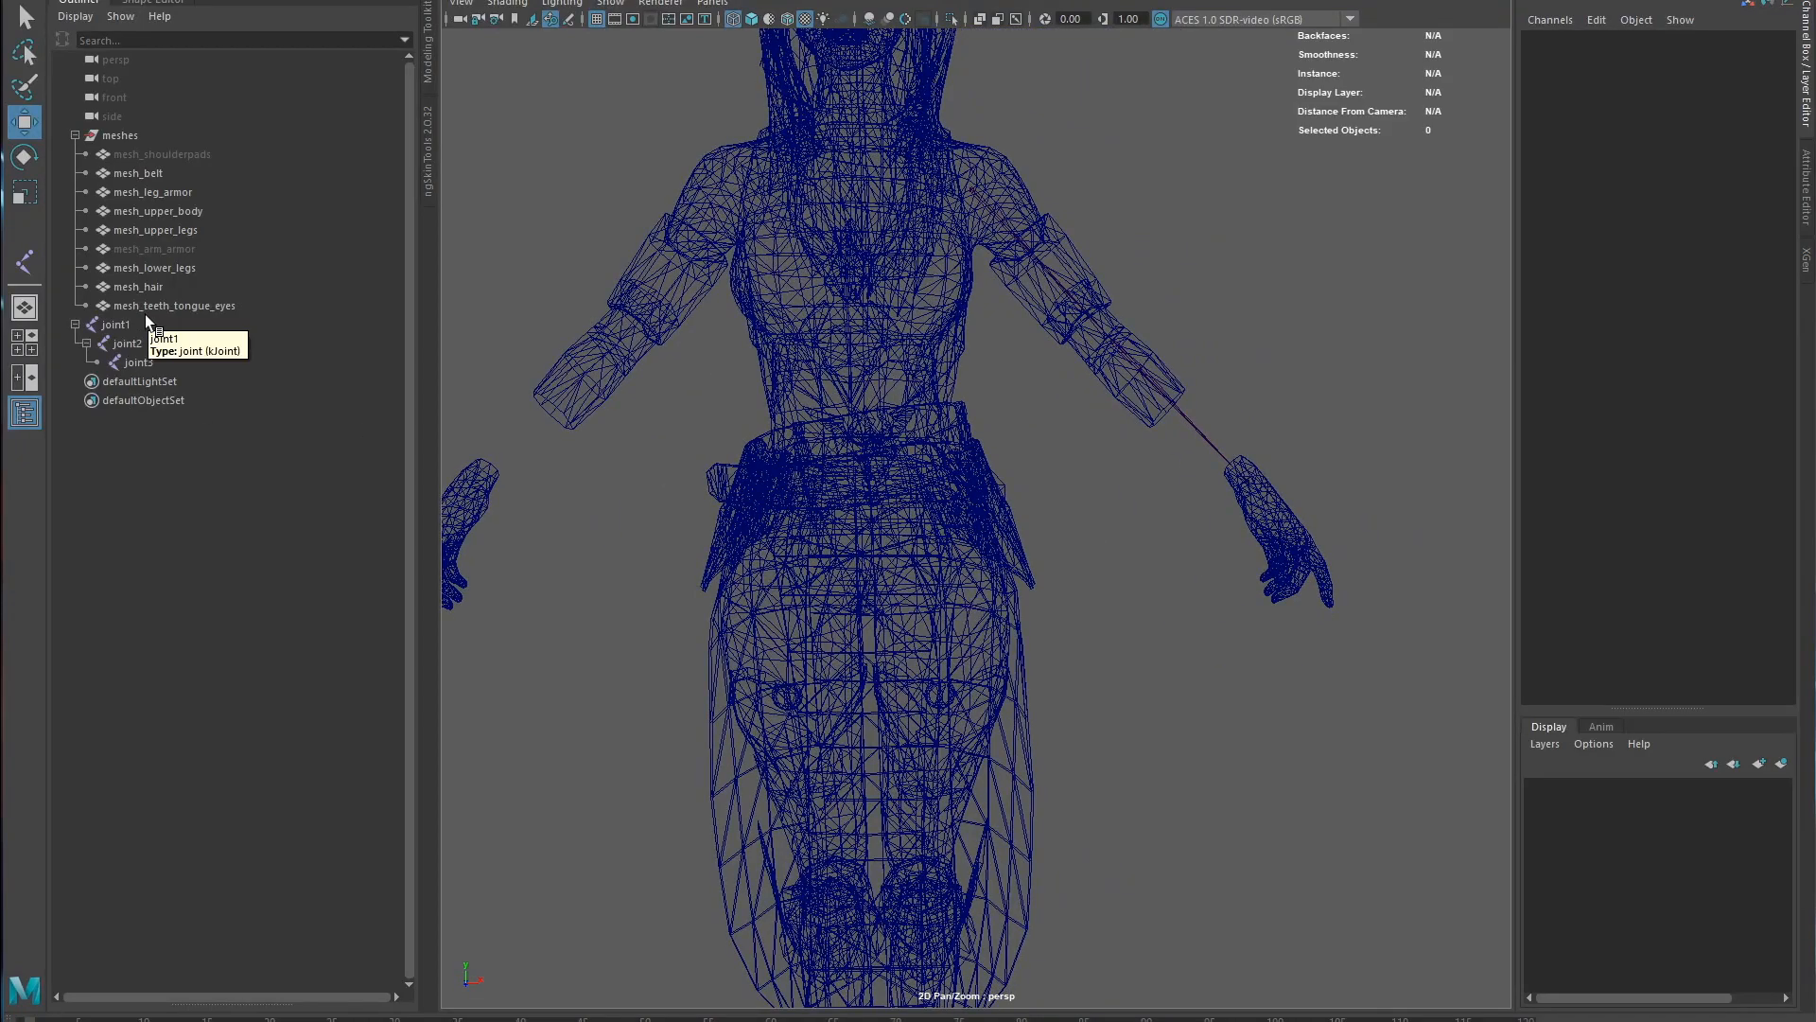
# - Rename joint1, joint2 and joint3 to upperarm_l, lowerarm_l and hand_l in the Outliner
pyautogui.click(114, 324)
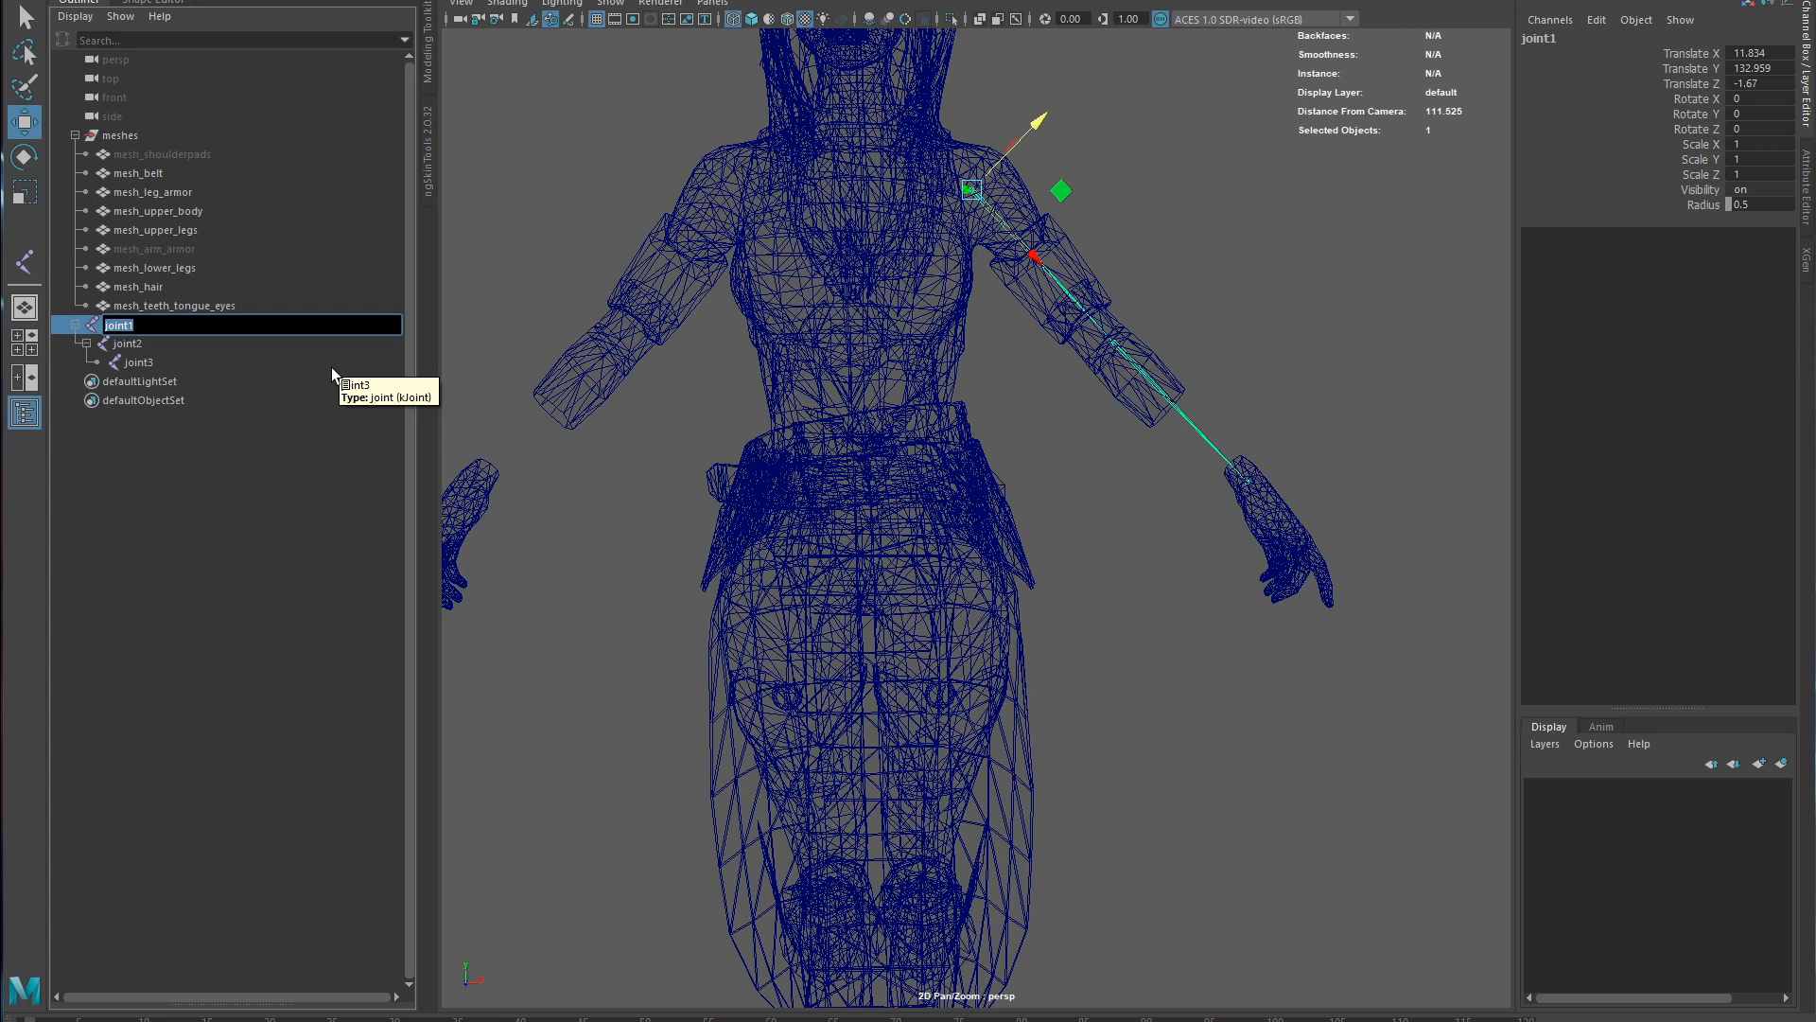
pyautogui.moveTo(340, 378)
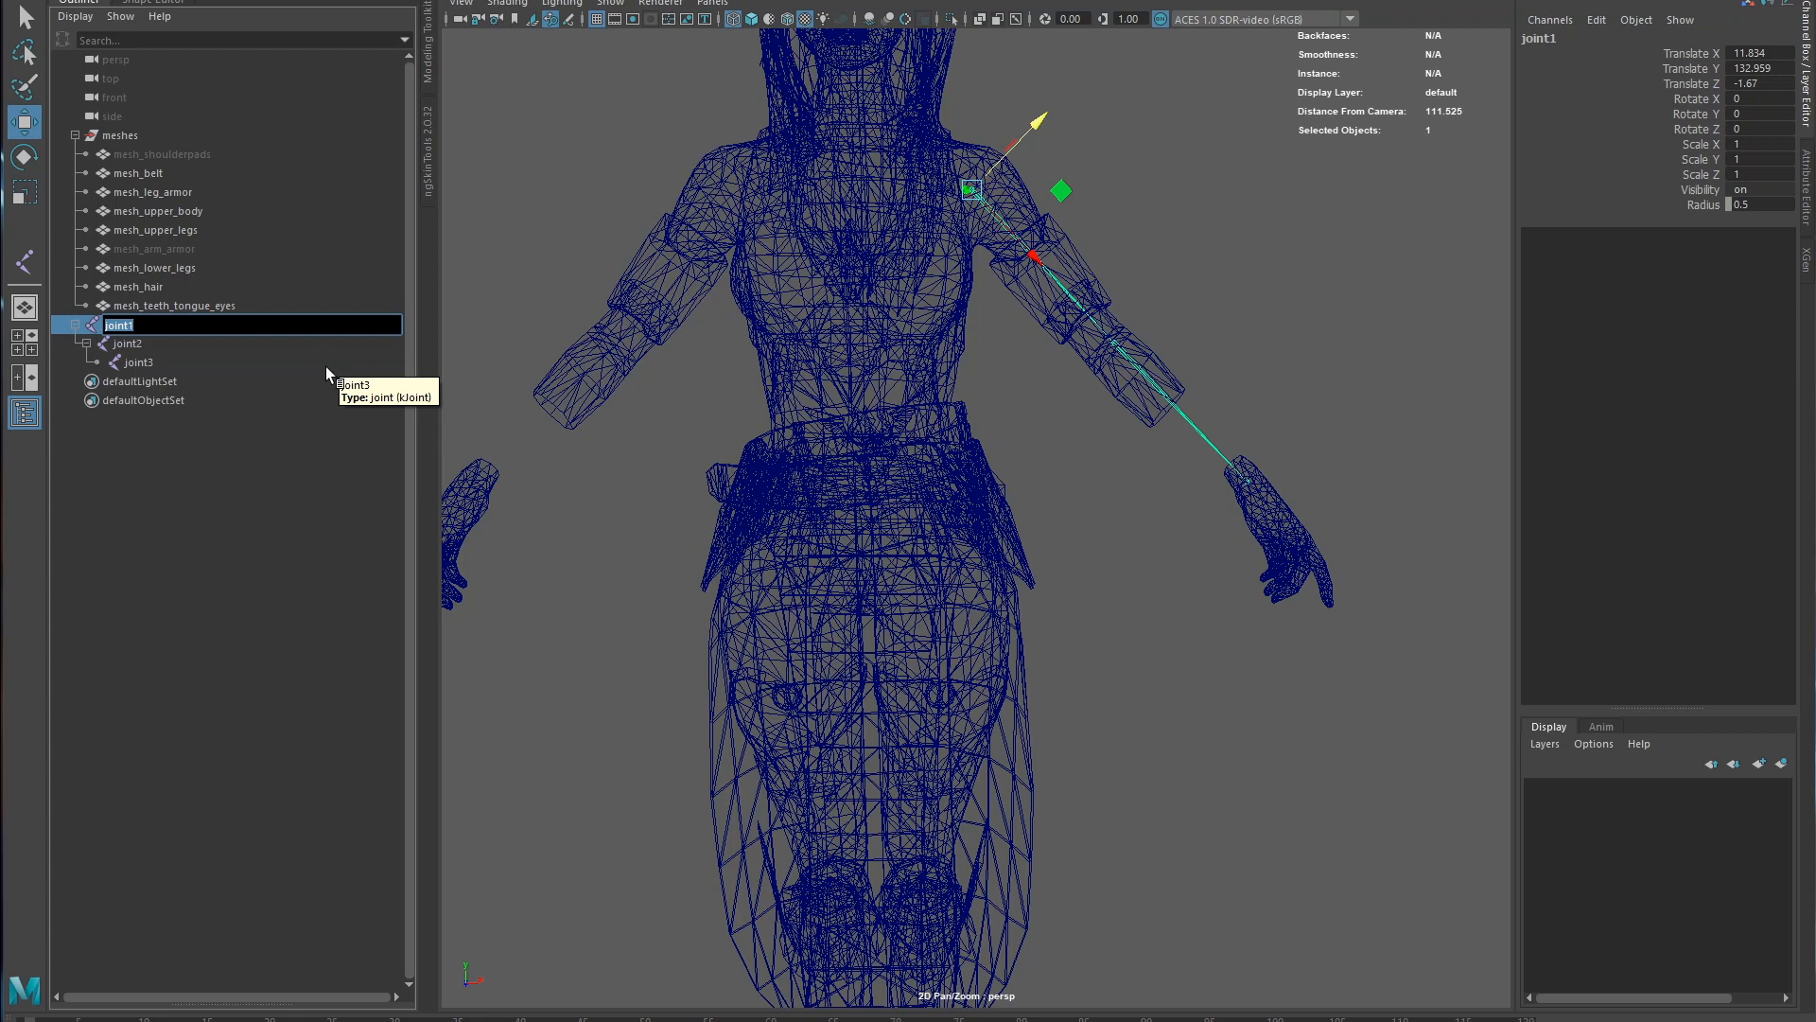
pyautogui.moveTo(334, 382)
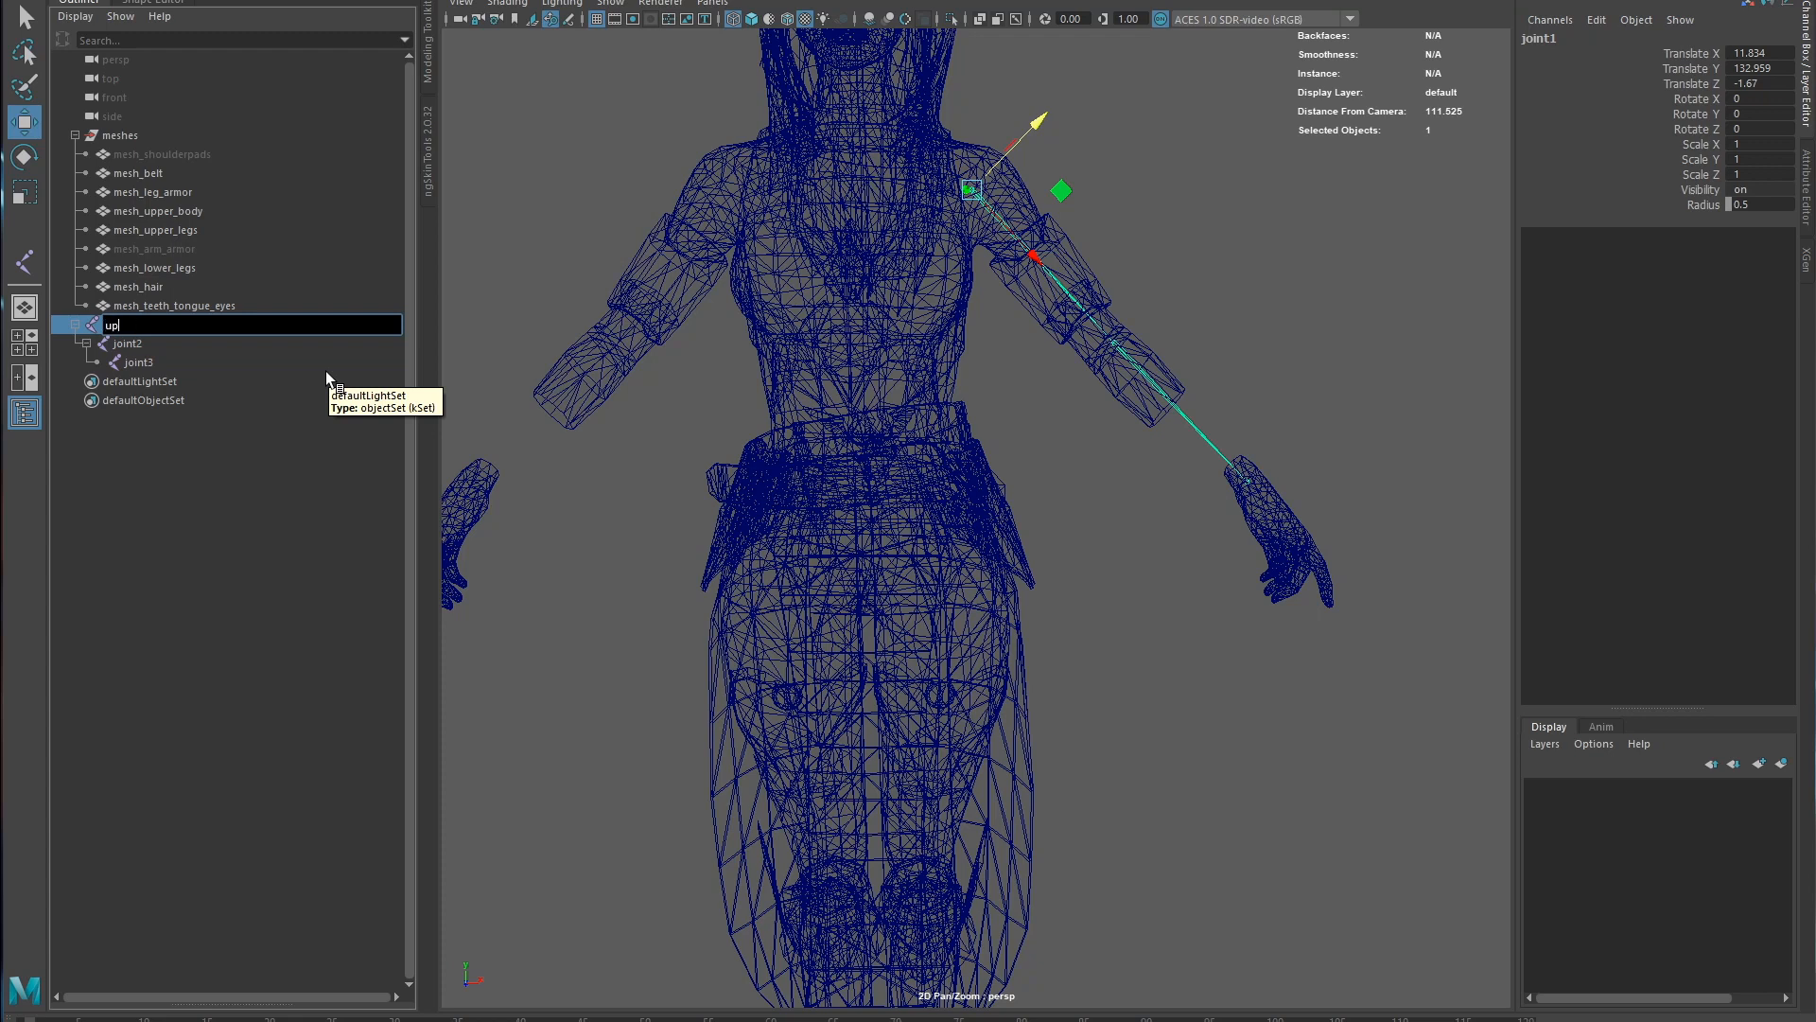
pyautogui.write('upperarm_l')
pyautogui.click(168, 344)
pyautogui.write('lowerarm_l')
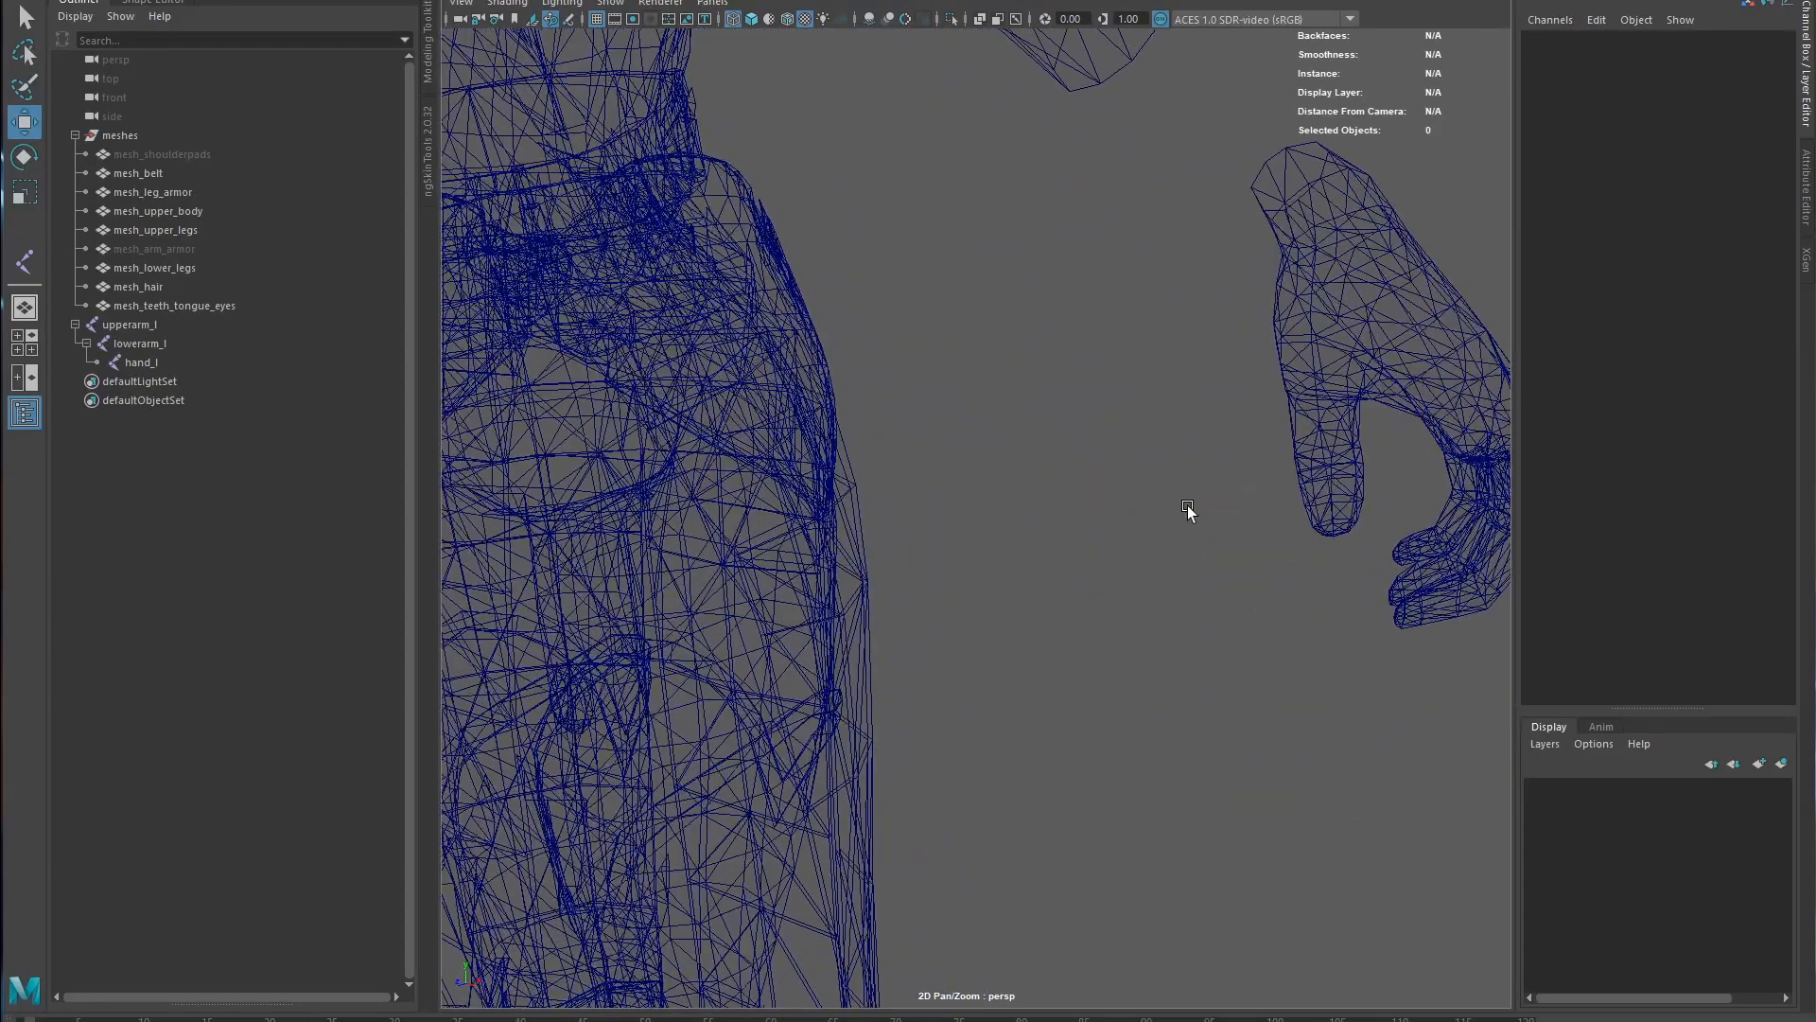
# - Switch the viewport to plain grey default-material shading and frame the back of the left hand
pyautogui.click(507, 2)
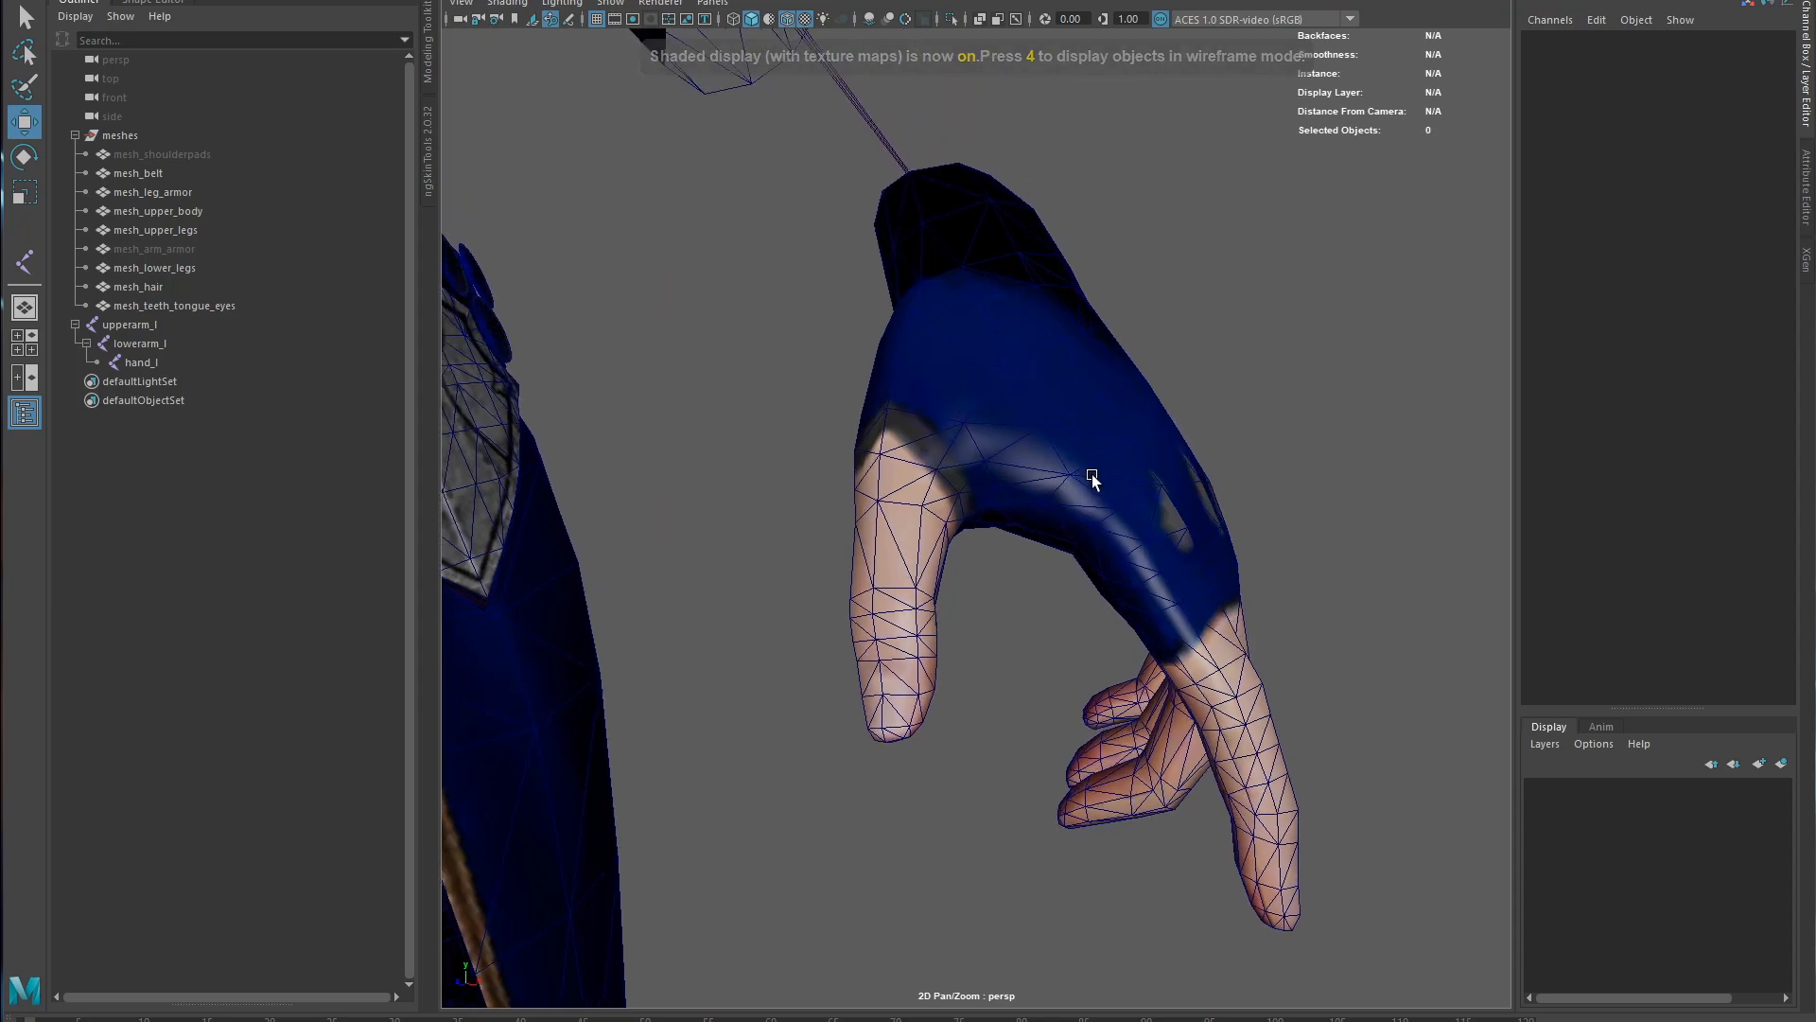
pyautogui.click(507, 2)
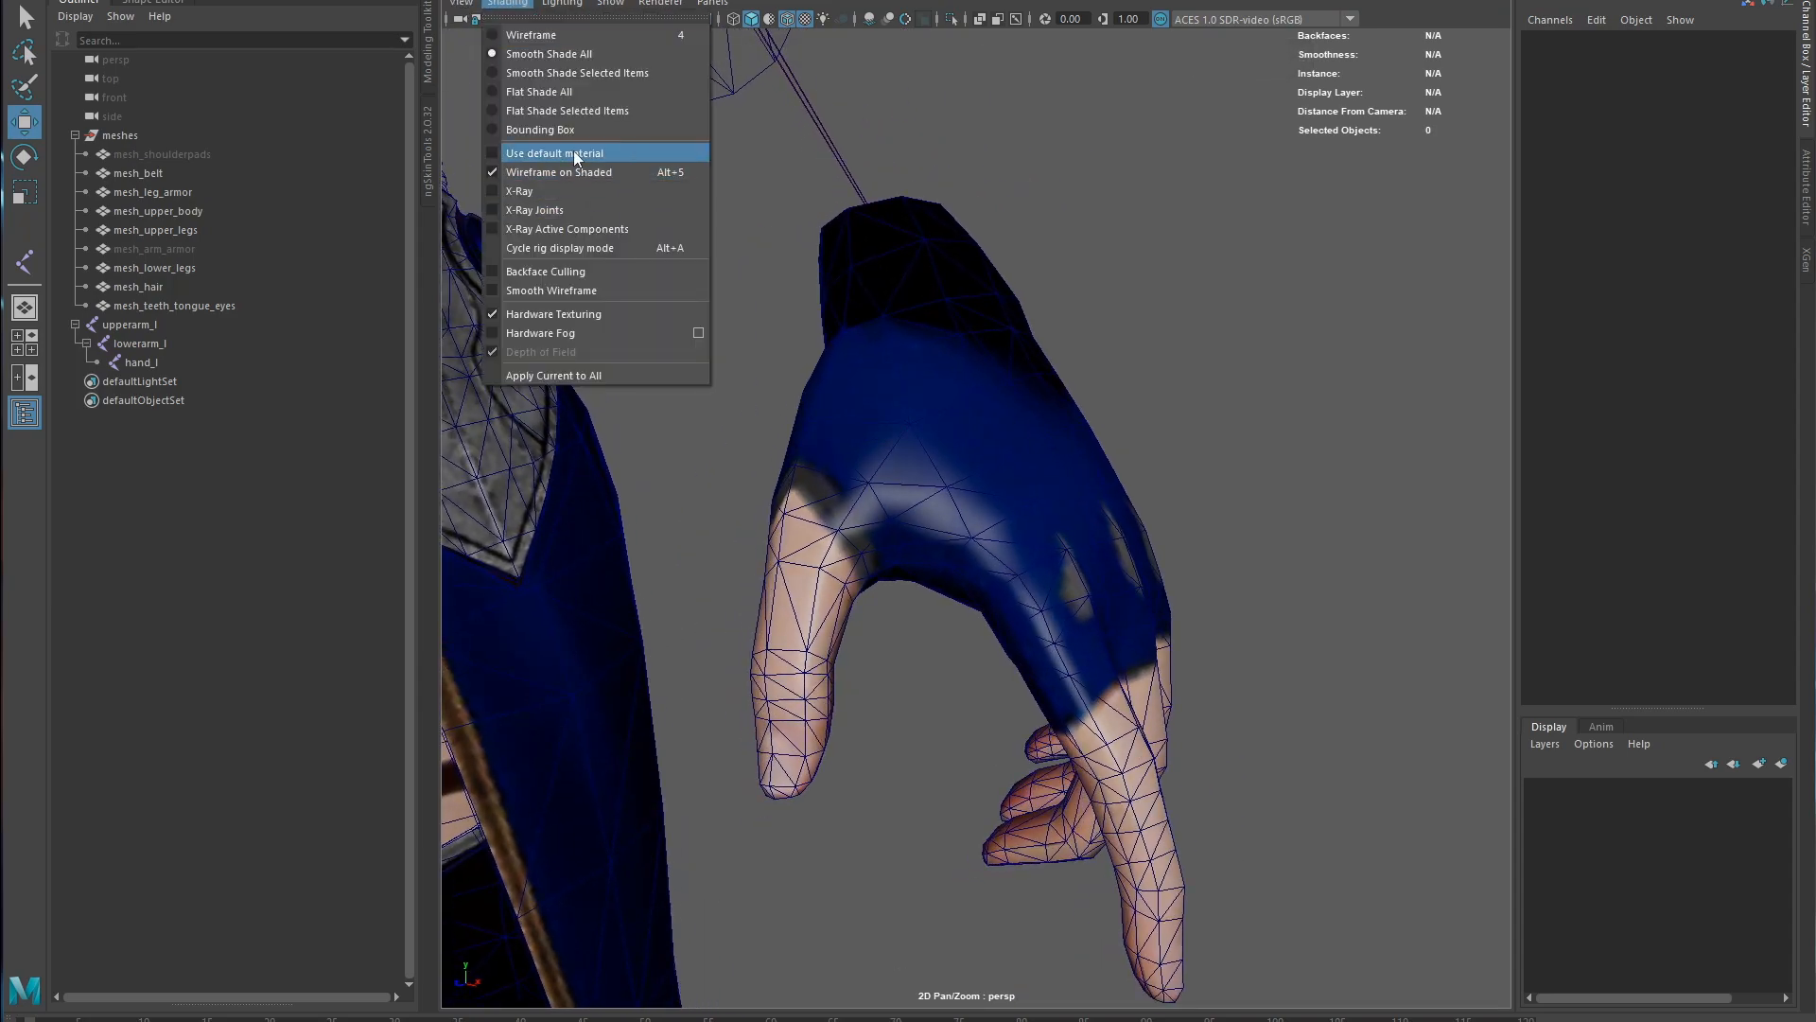
pyautogui.click(556, 152)
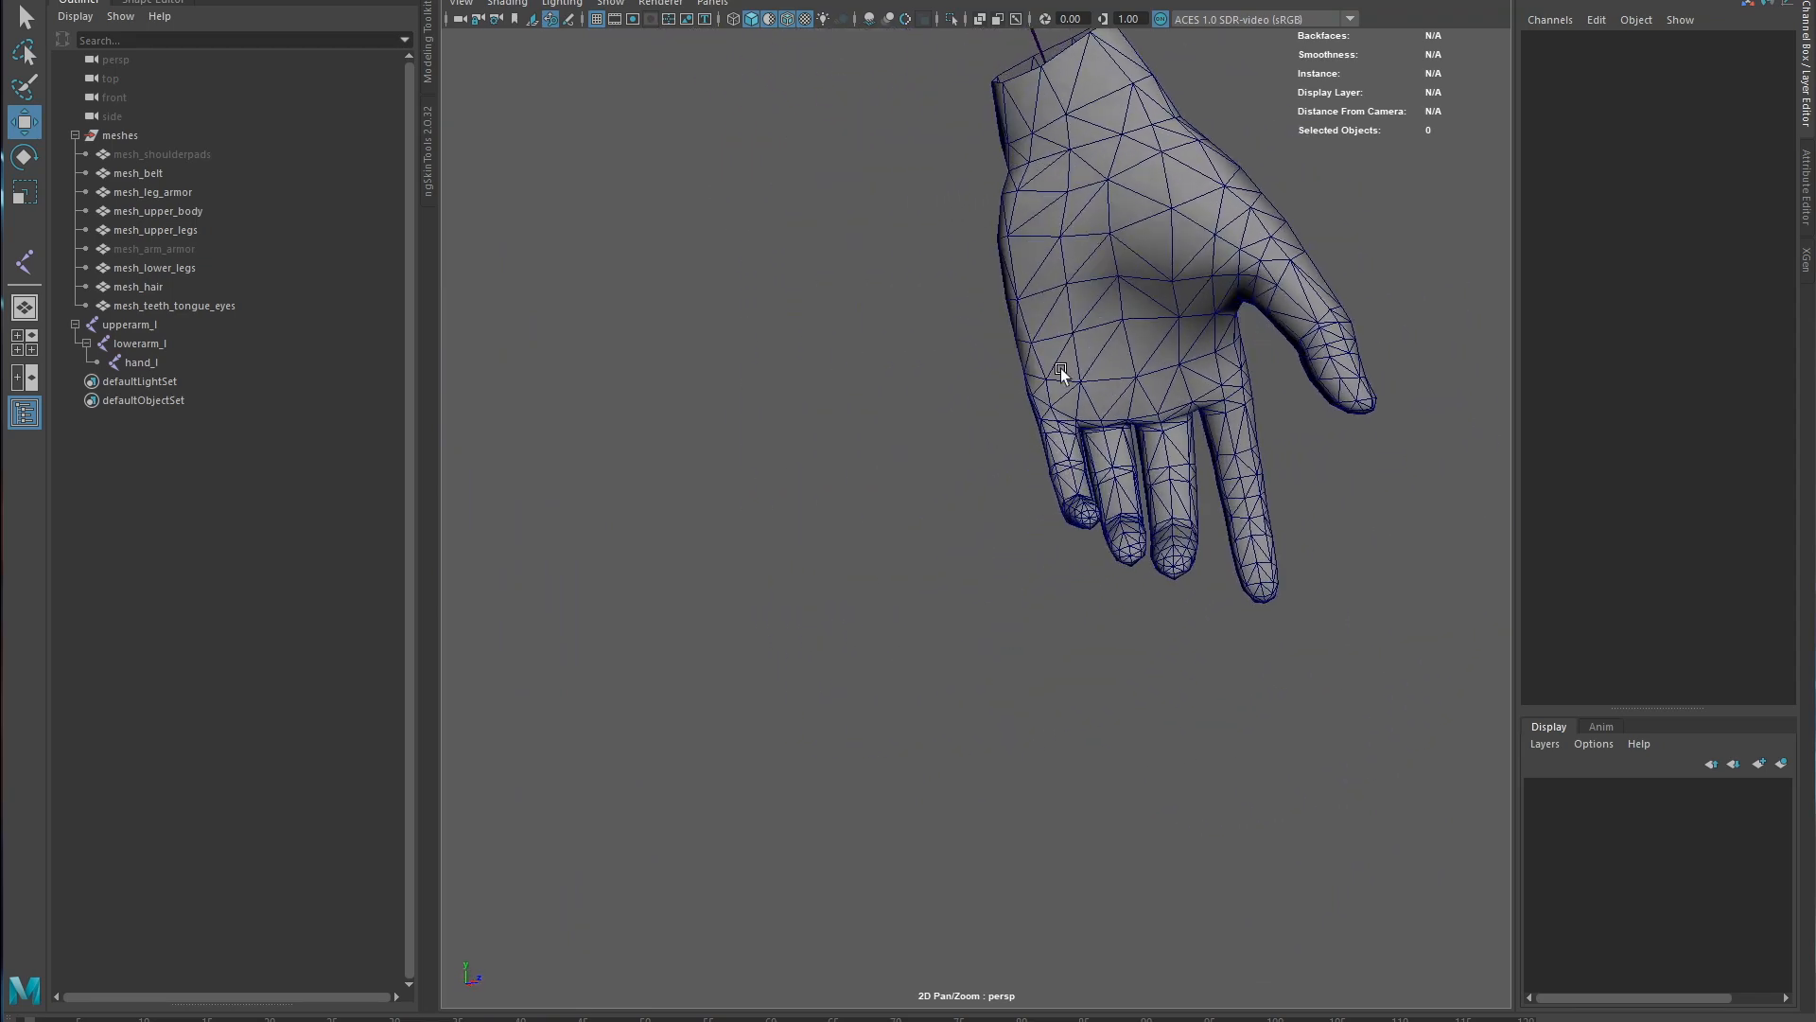
pyautogui.moveTo(1216, 391)
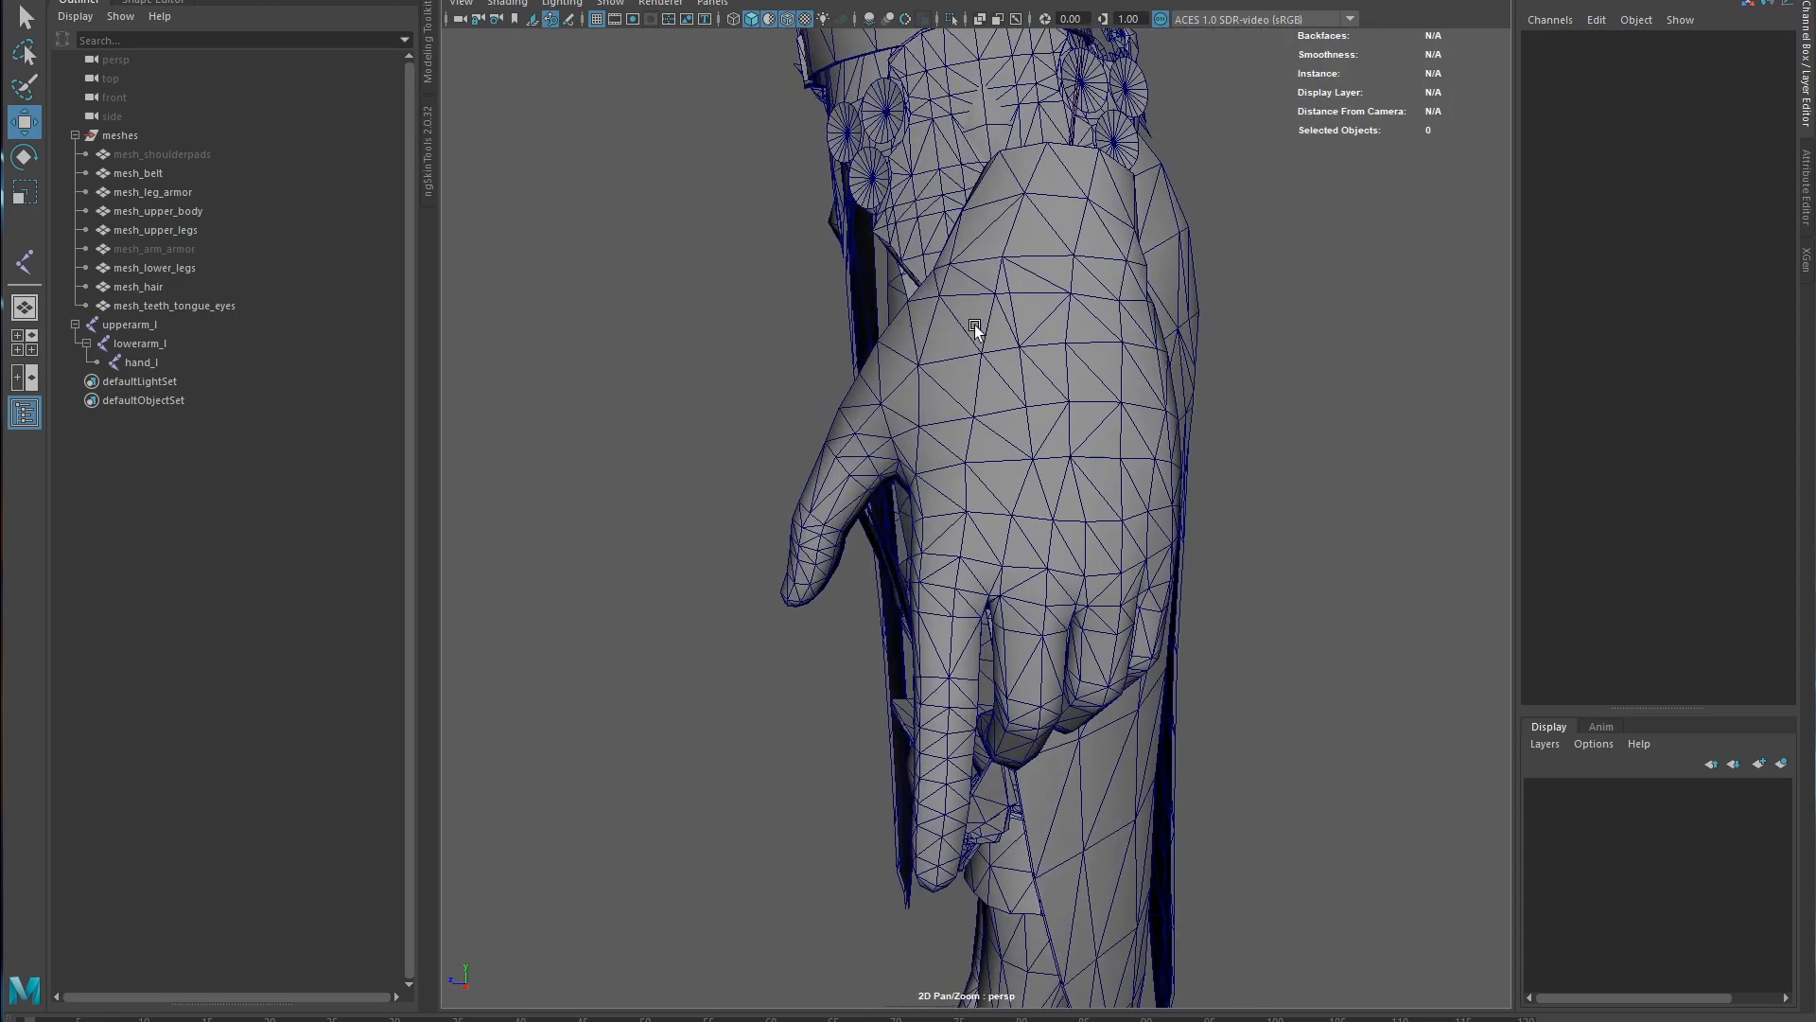
pyautogui.moveTo(1062, 419)
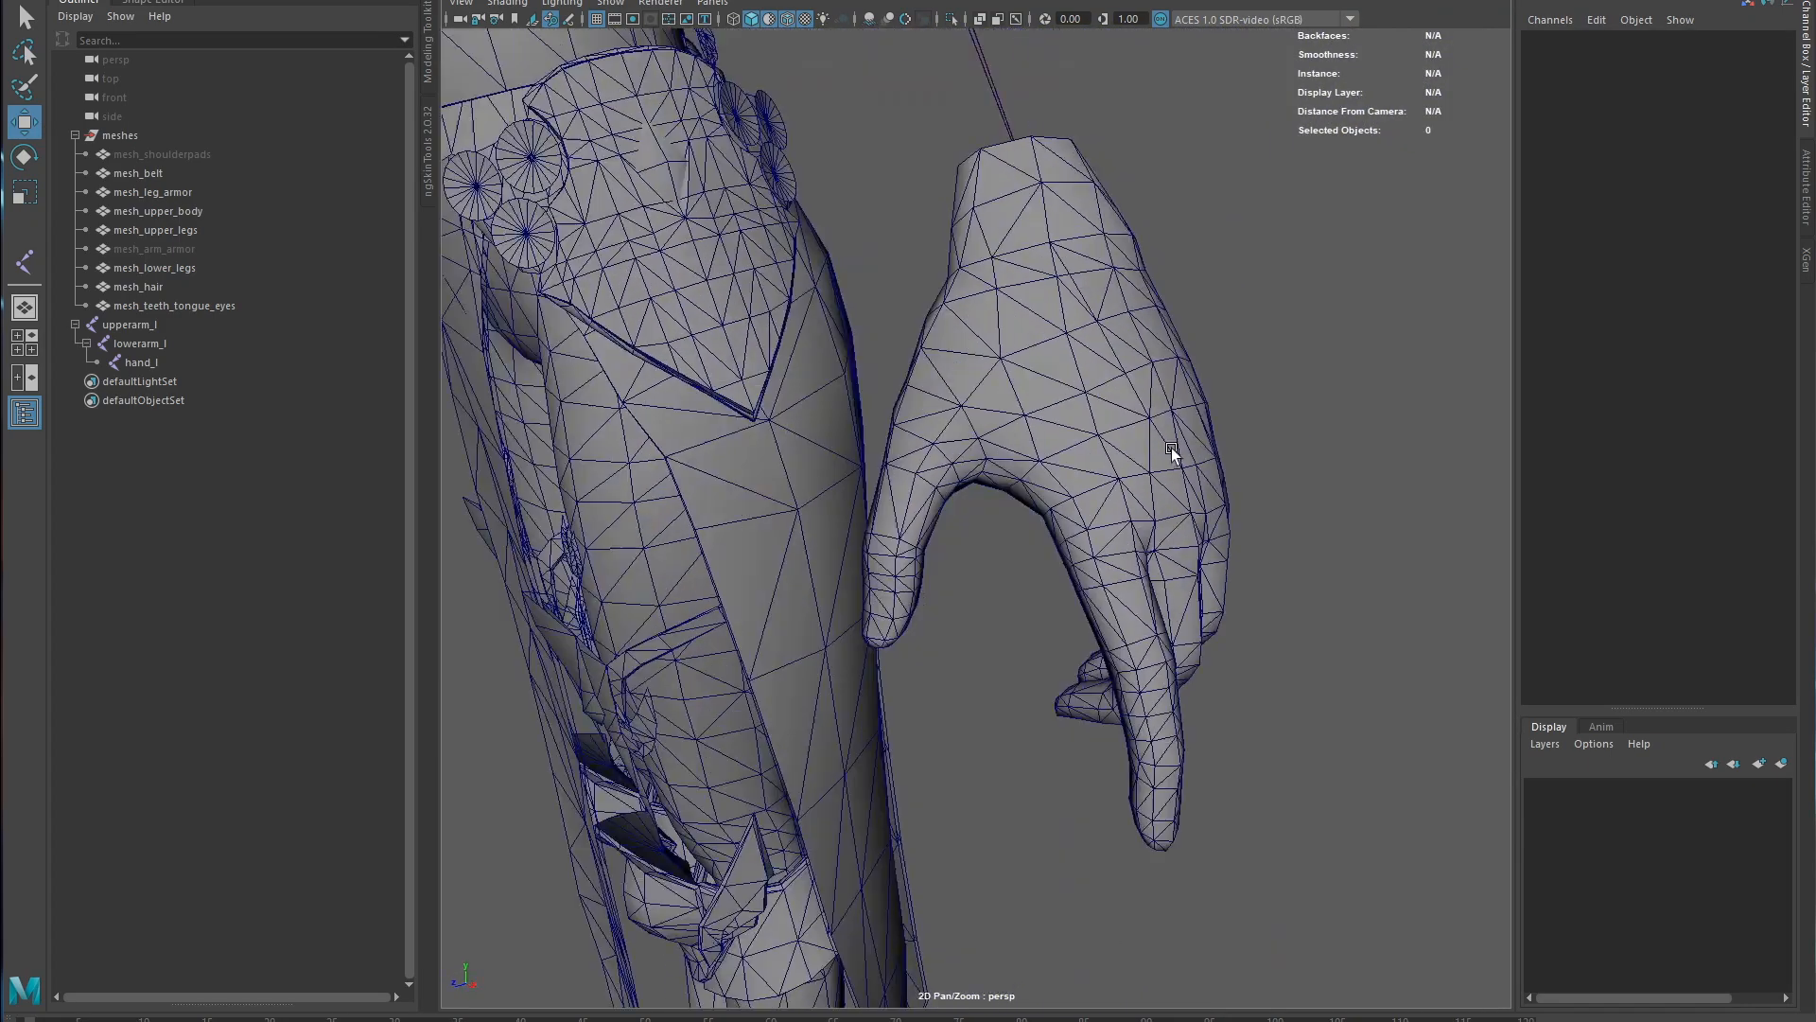
pyautogui.write('e')
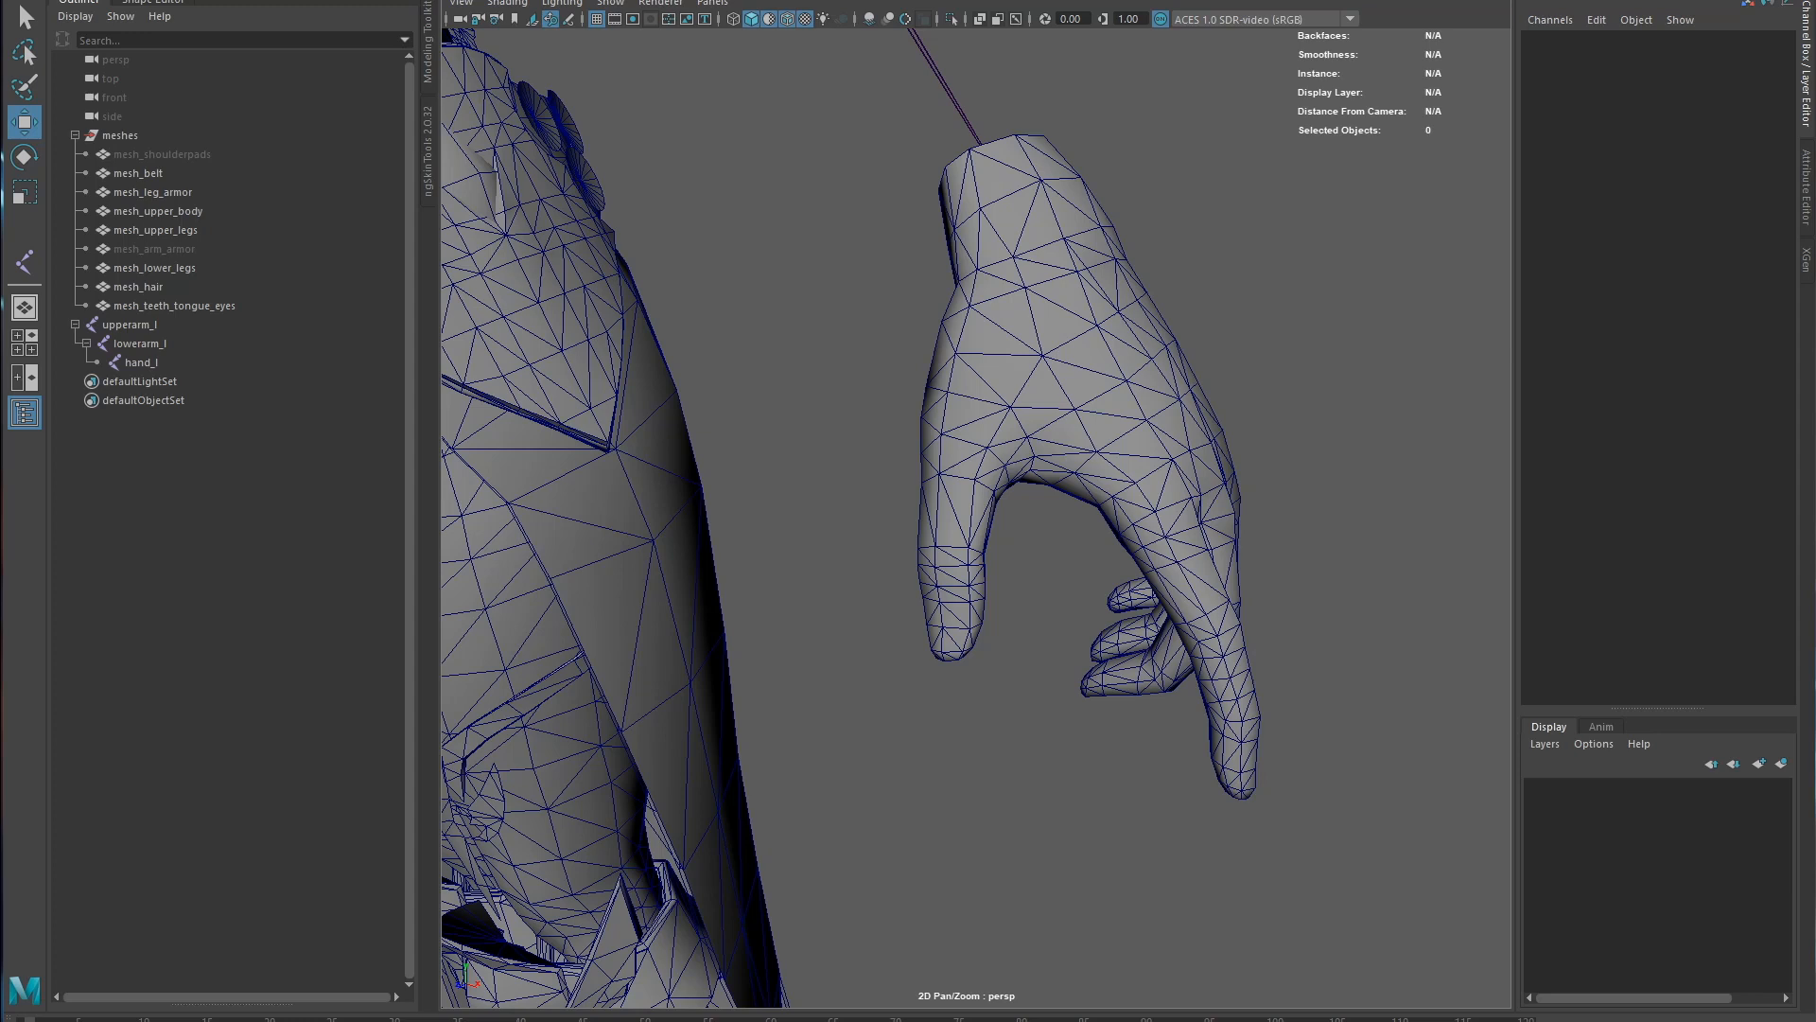
pyautogui.moveTo(1232, 475)
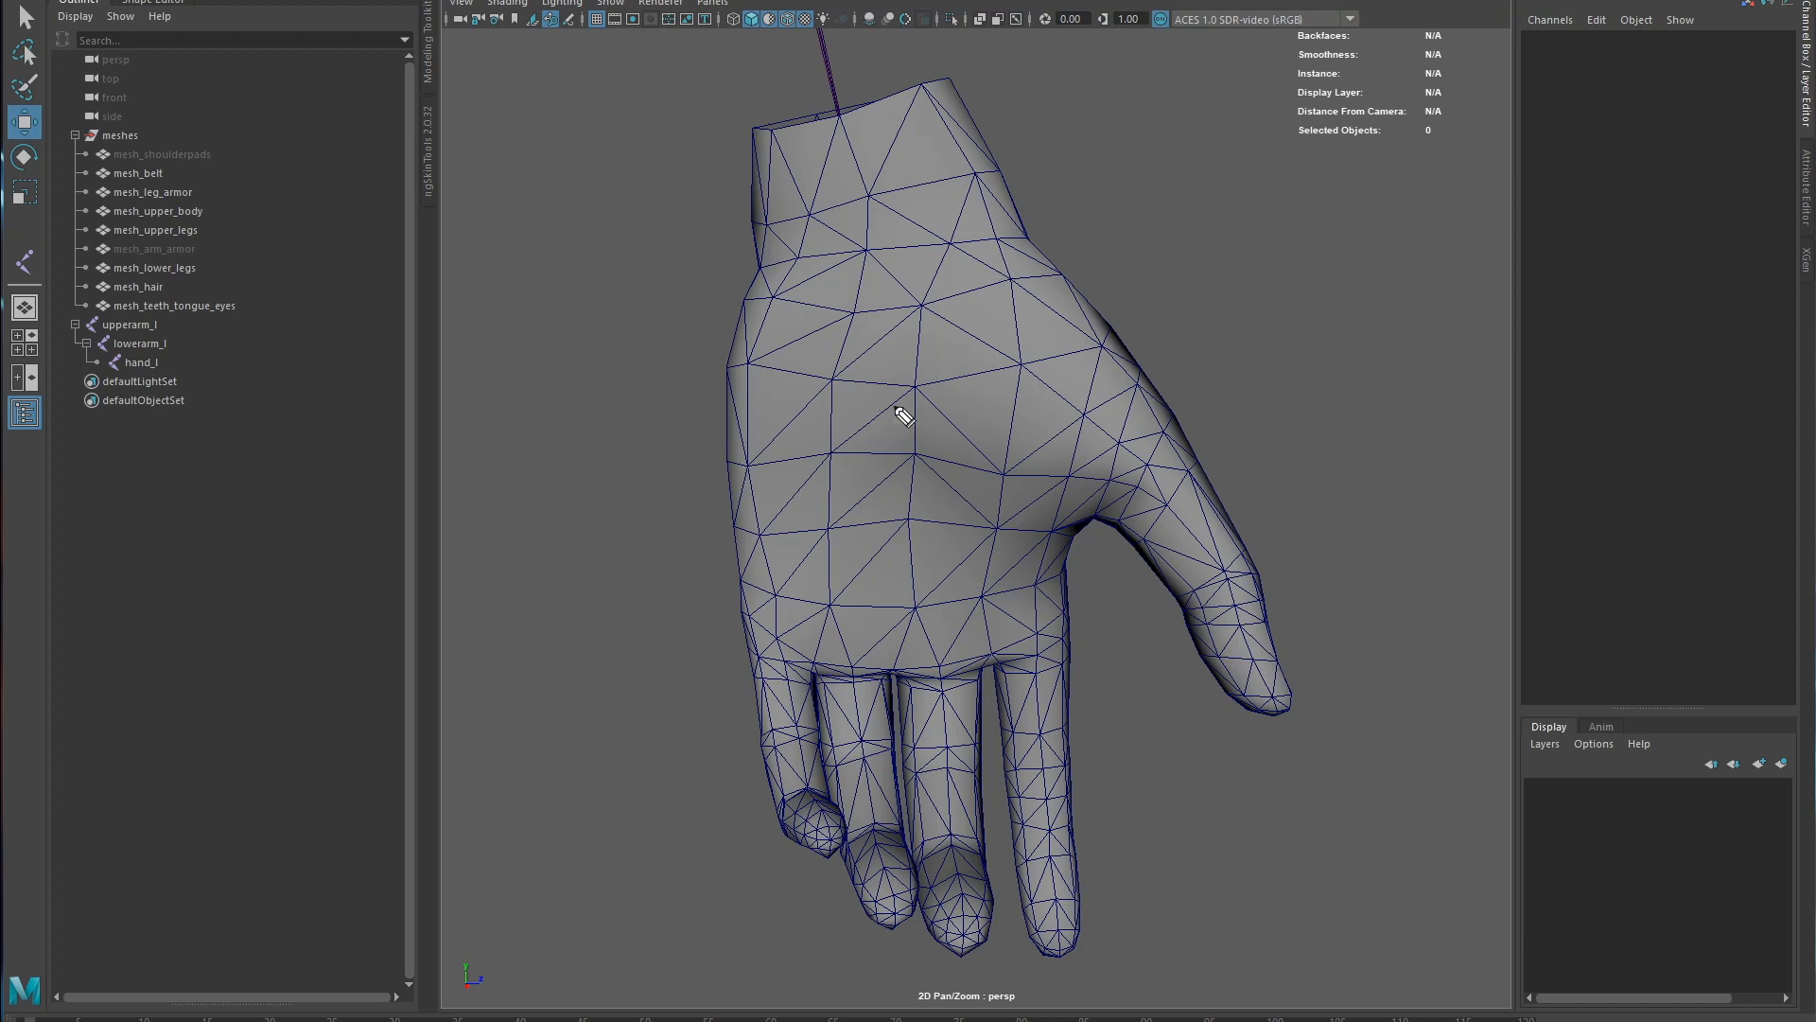
pyautogui.moveTo(1028, 273)
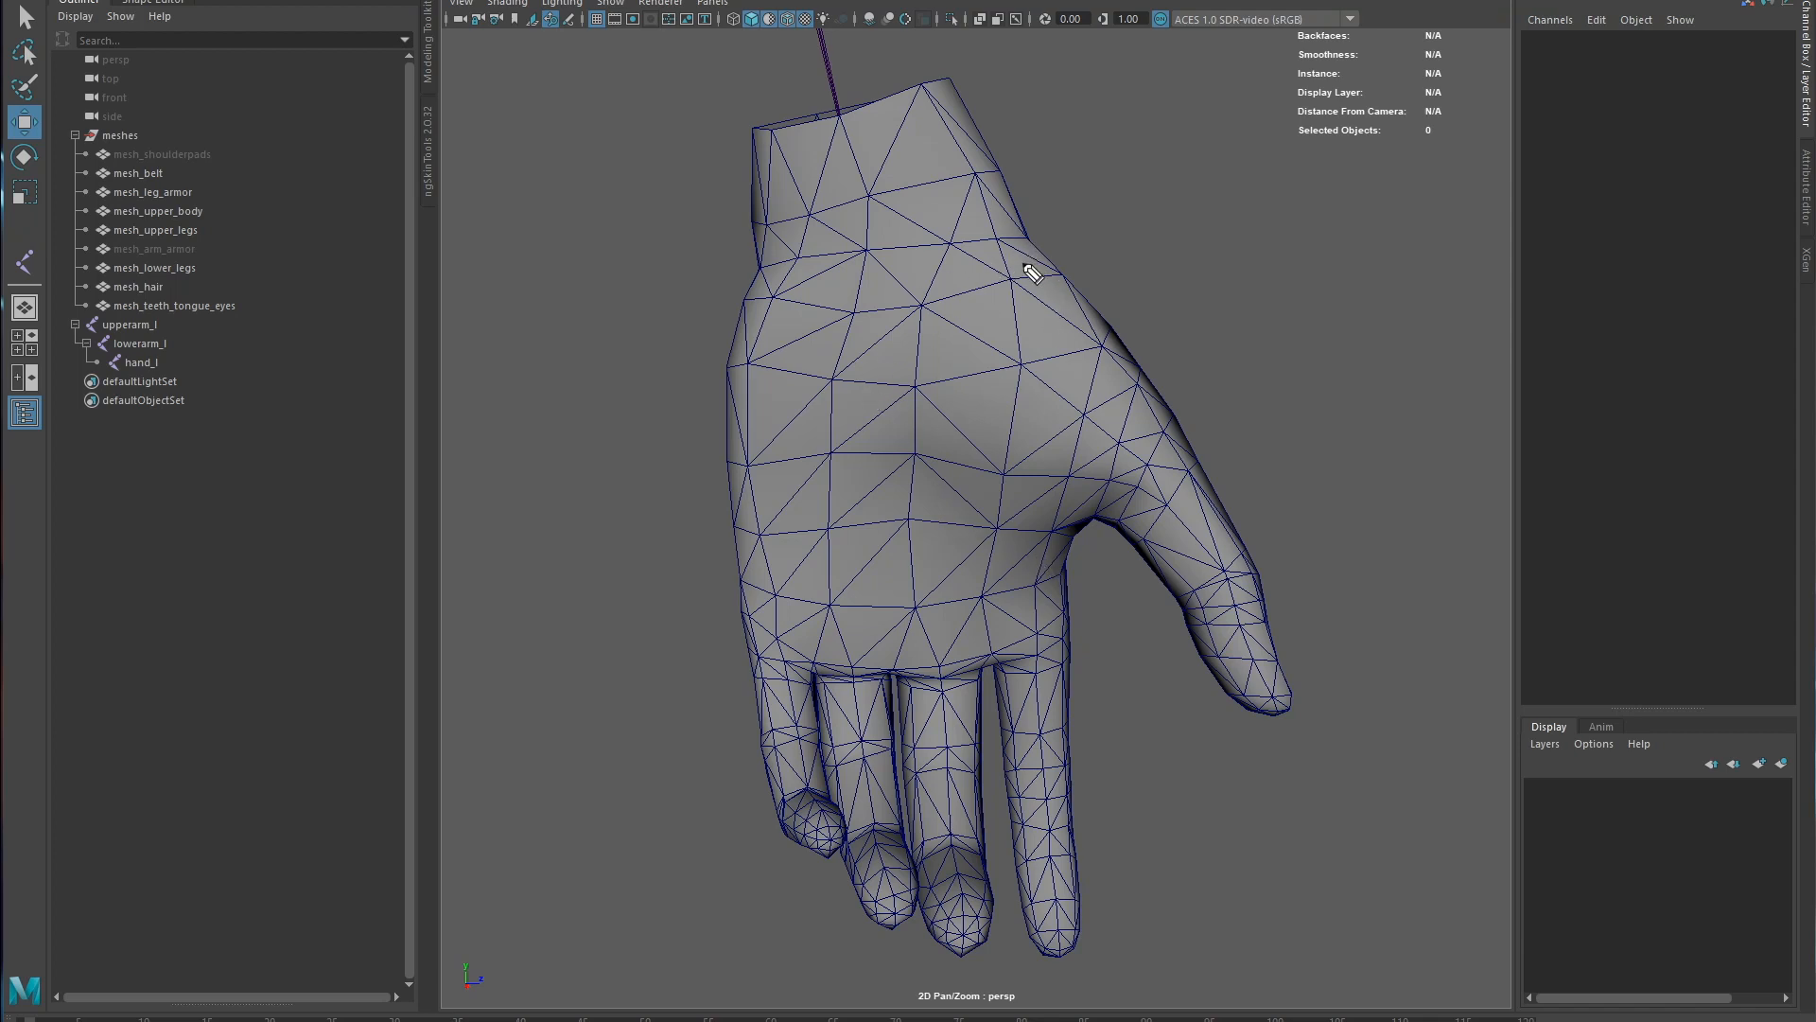
pyautogui.moveTo(1041, 258)
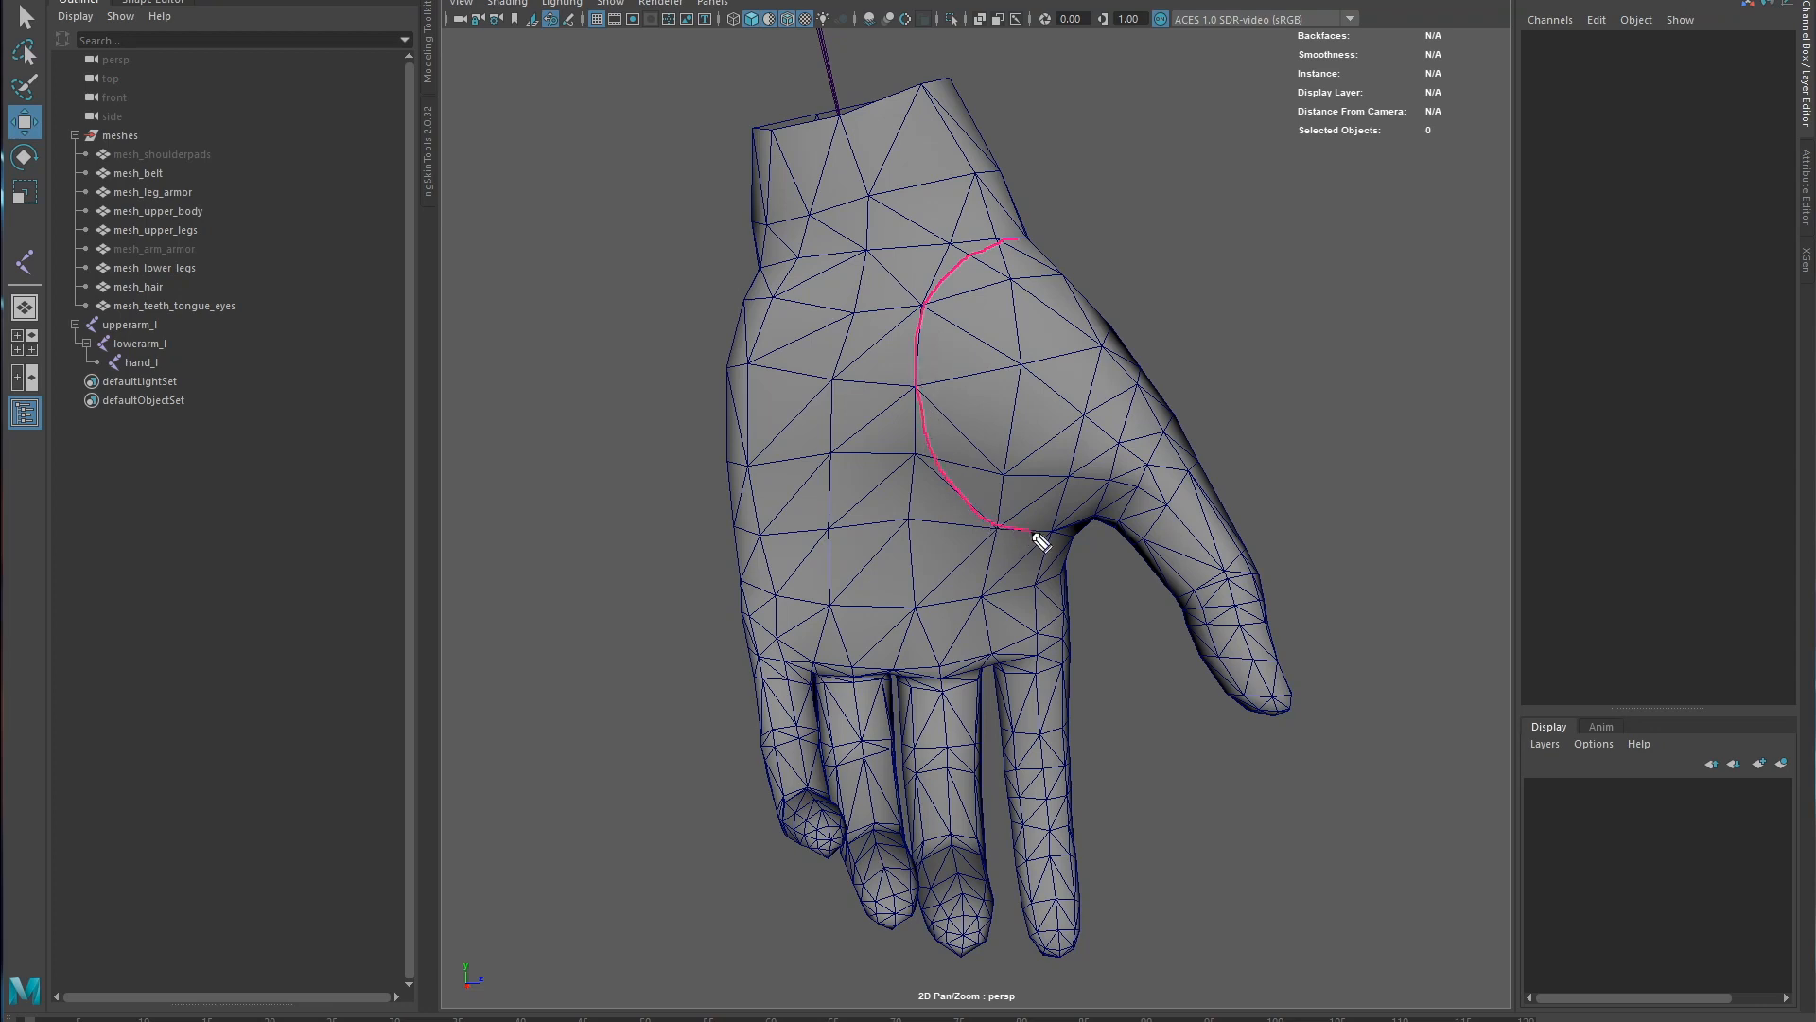
pyautogui.moveTo(988, 339)
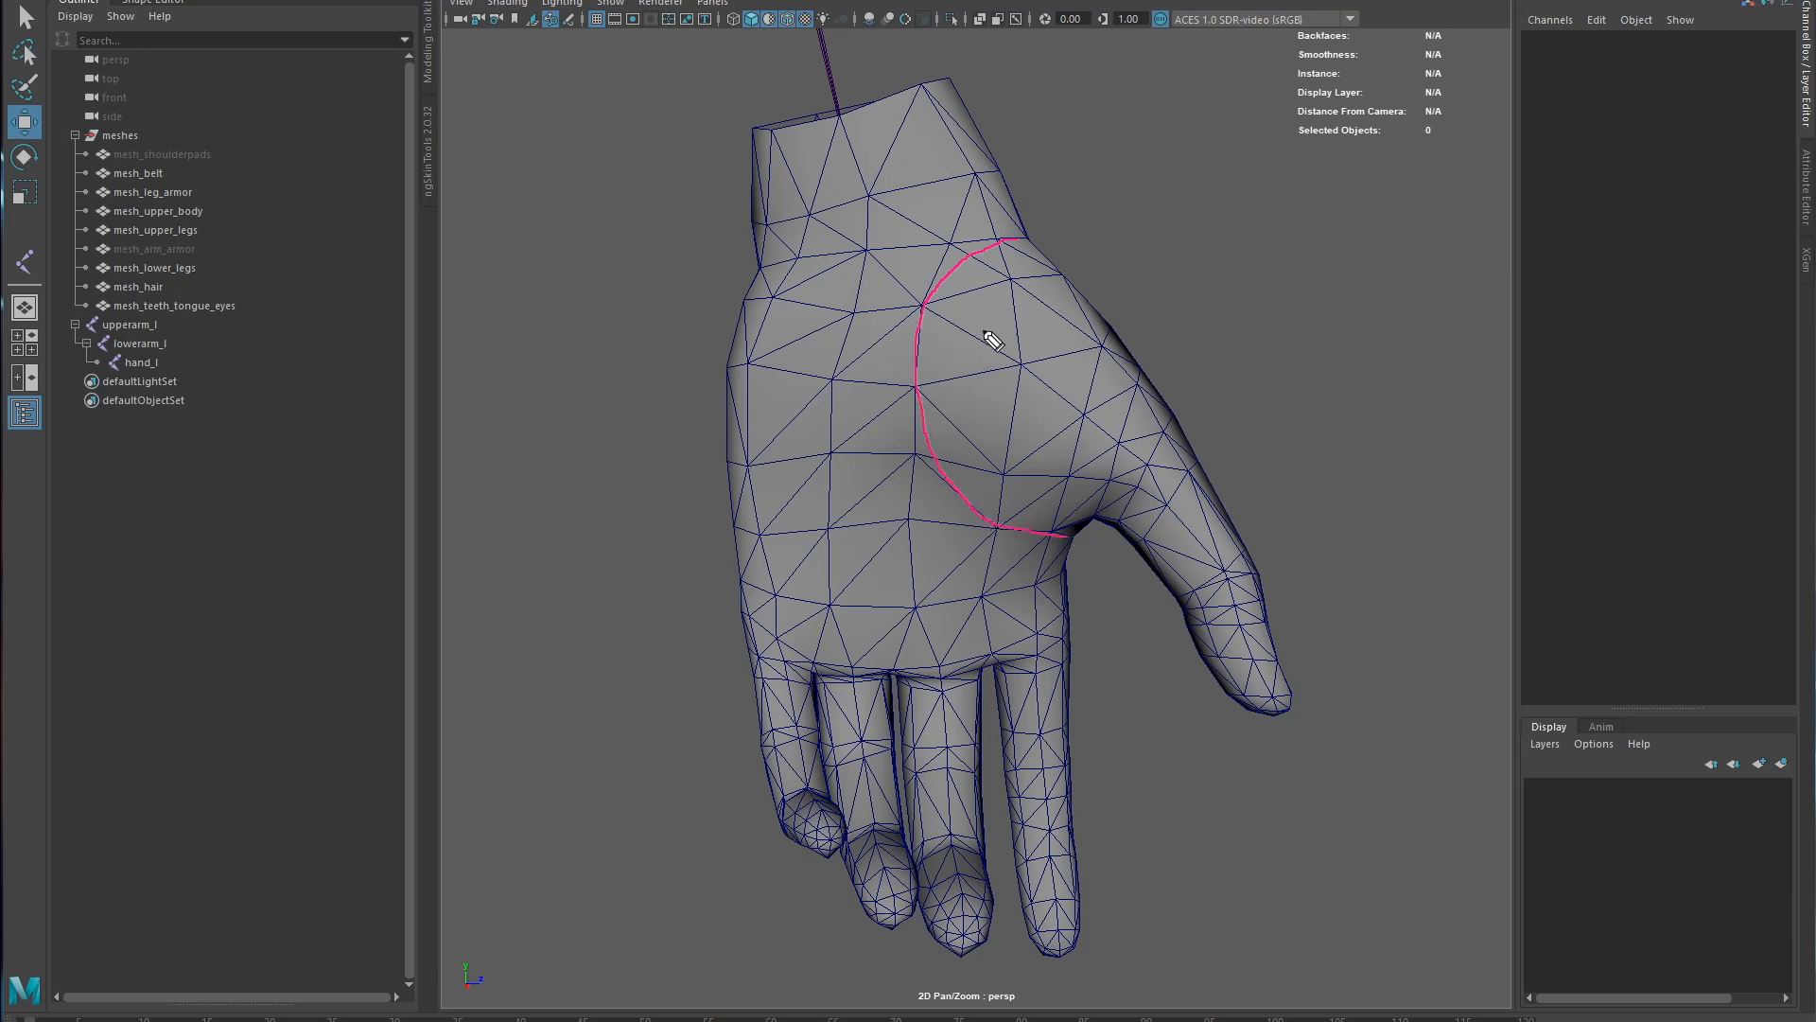
pyautogui.moveTo(950, 293)
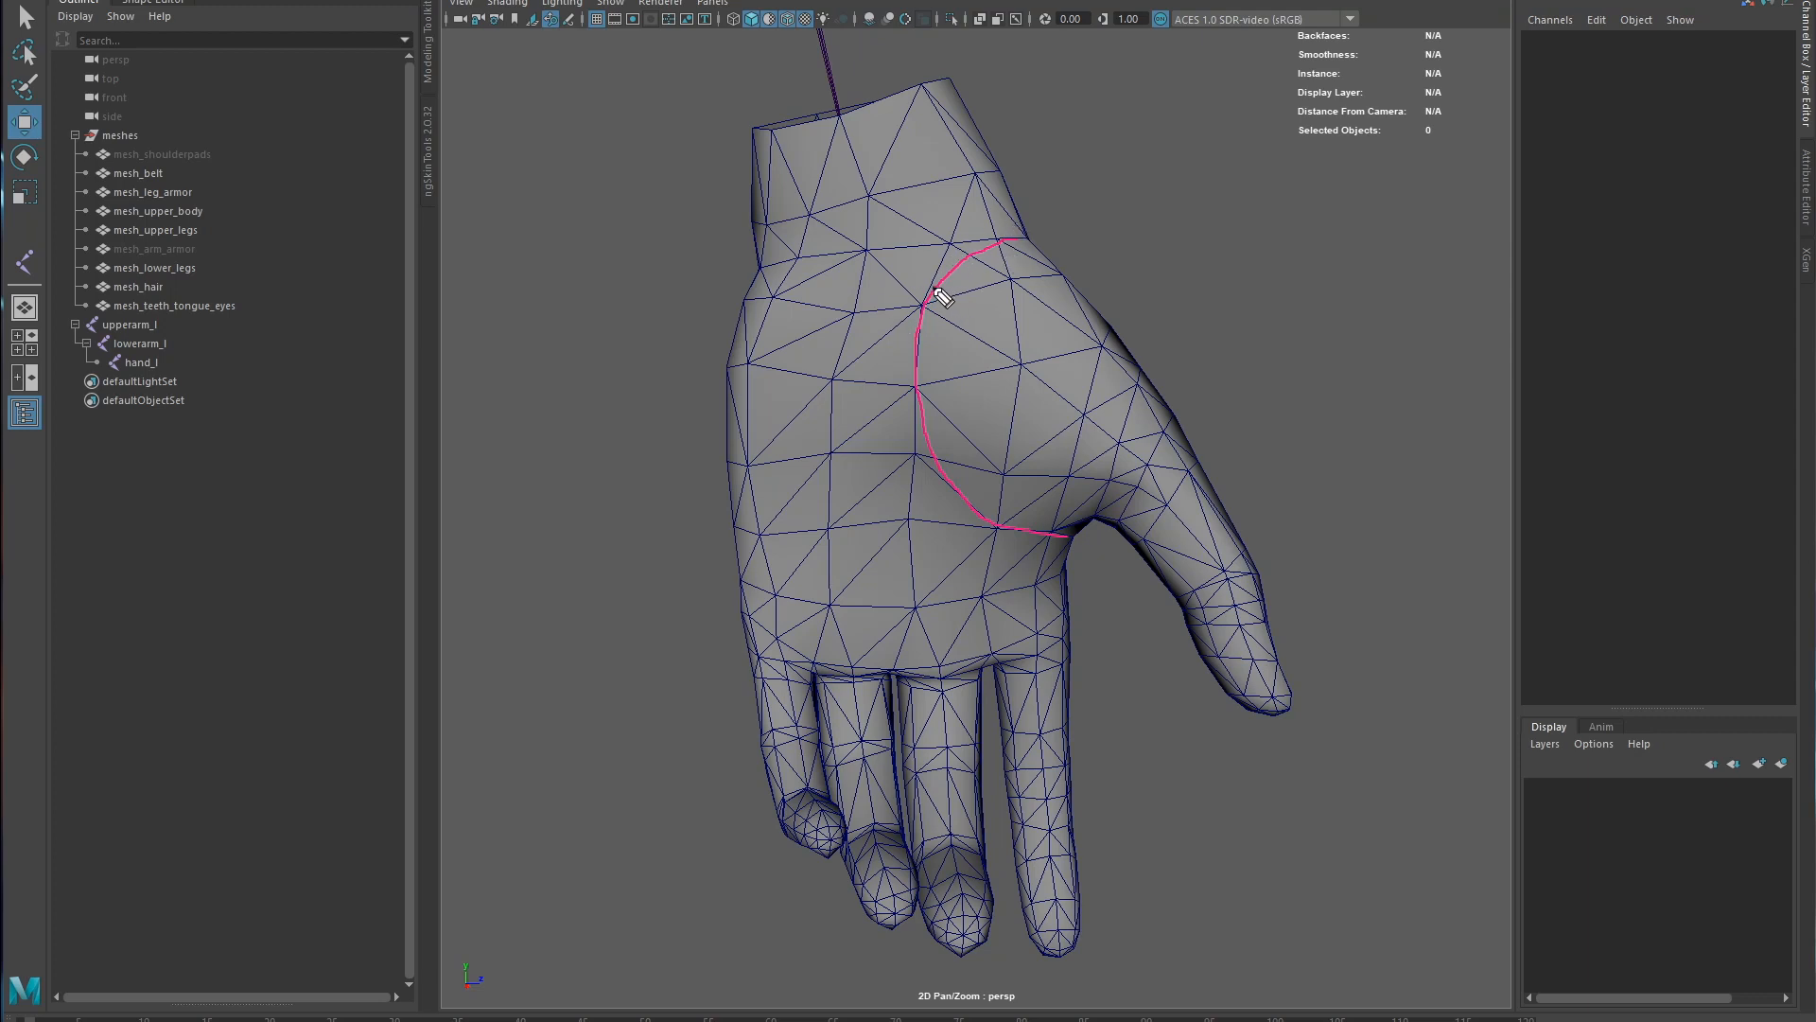
# - Dab Grease Pencil joint dots at the top of the hand arc and on the thumb
pyautogui.click(936, 293)
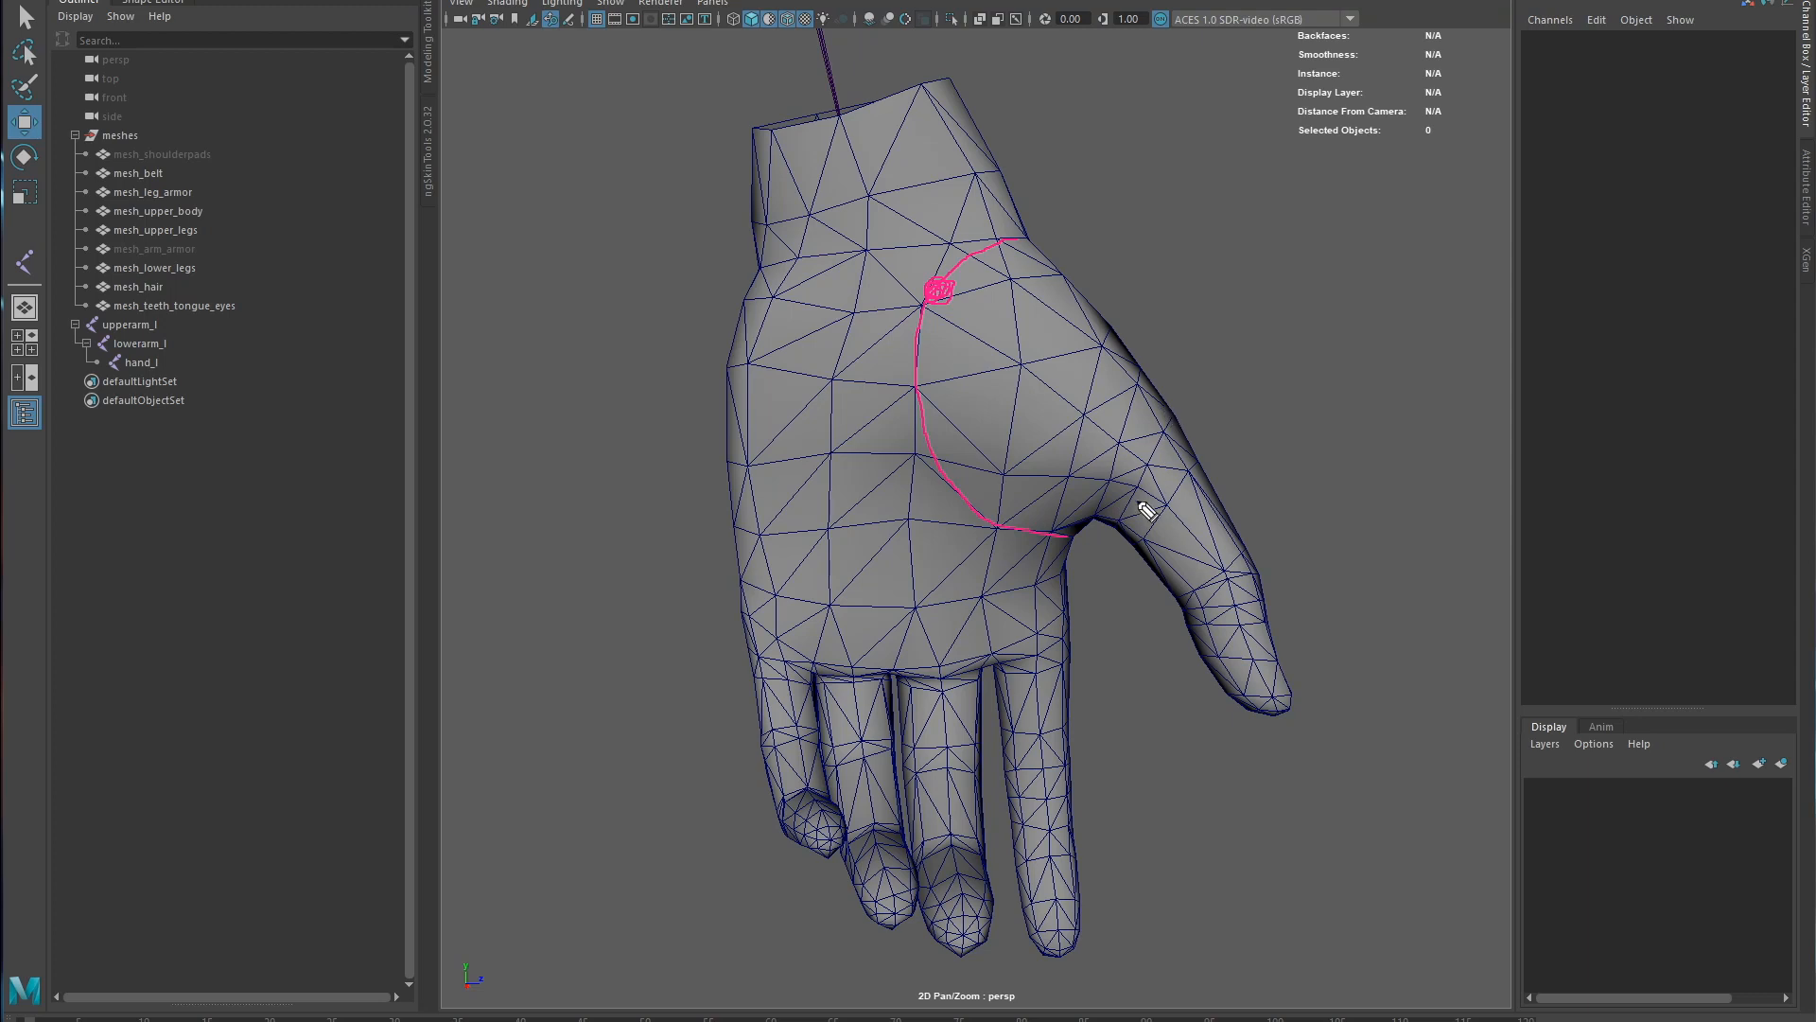
pyautogui.moveTo(1149, 386)
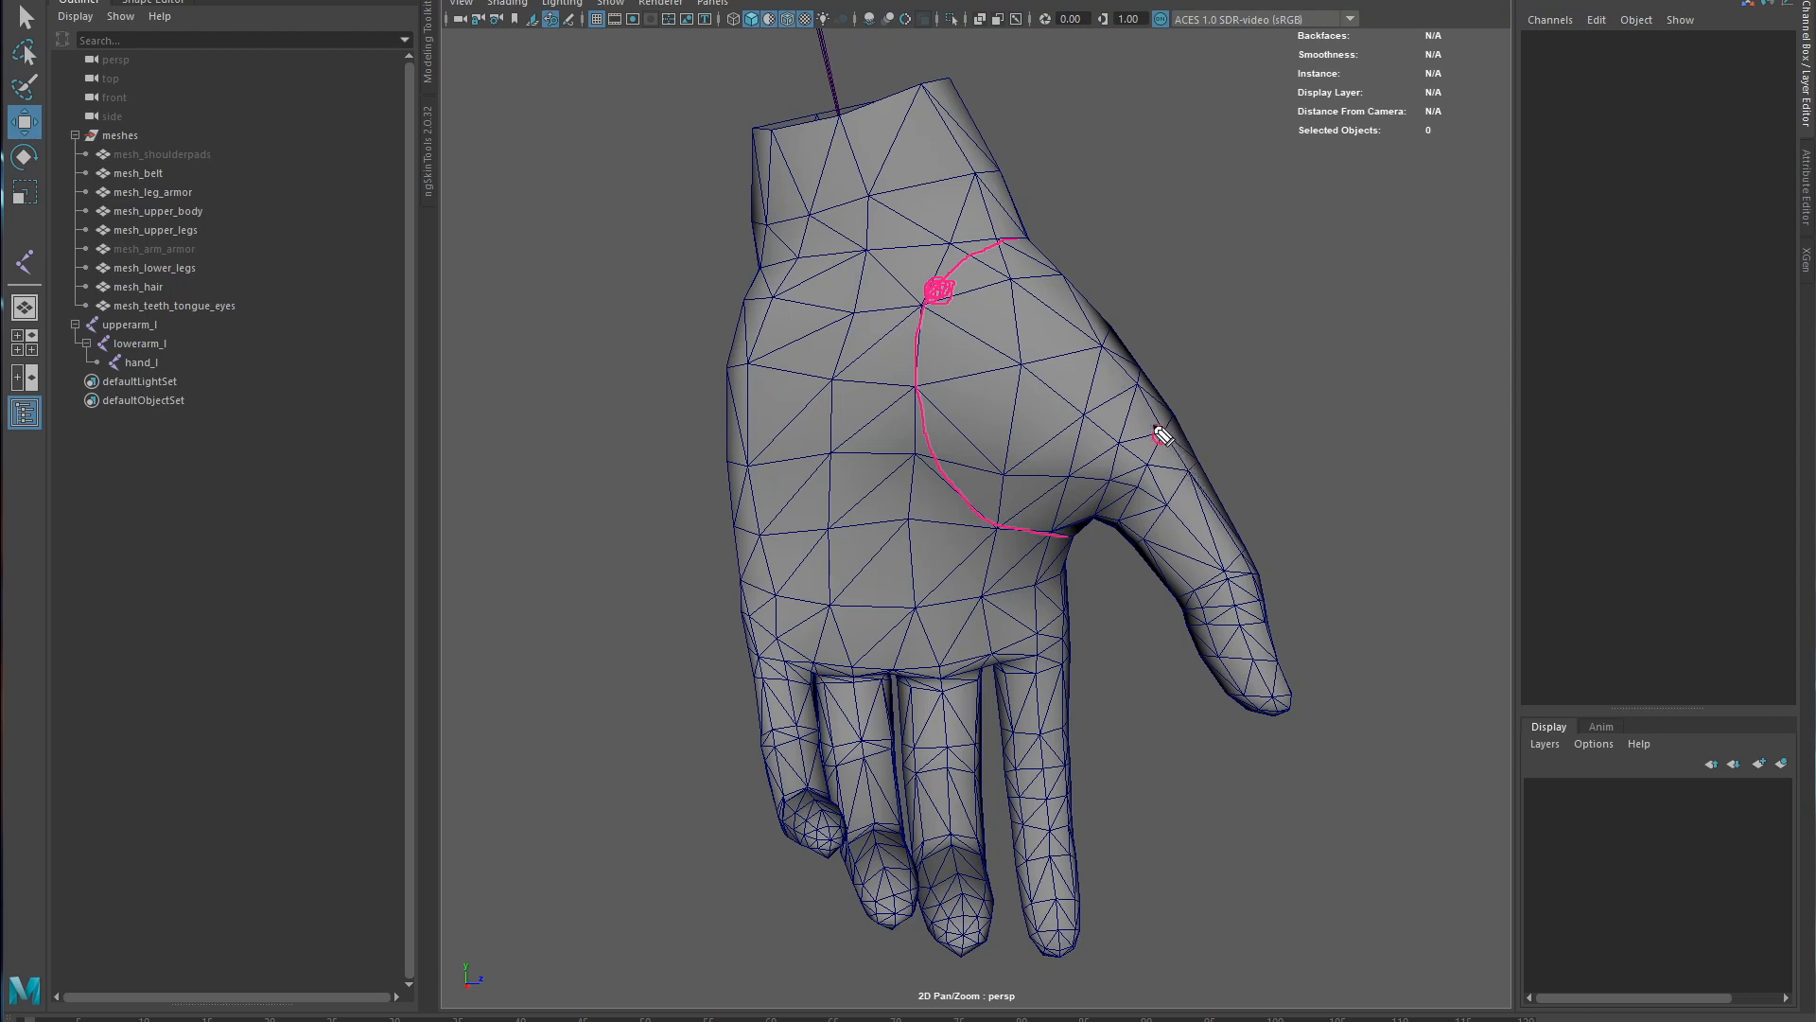
pyautogui.click(1160, 433)
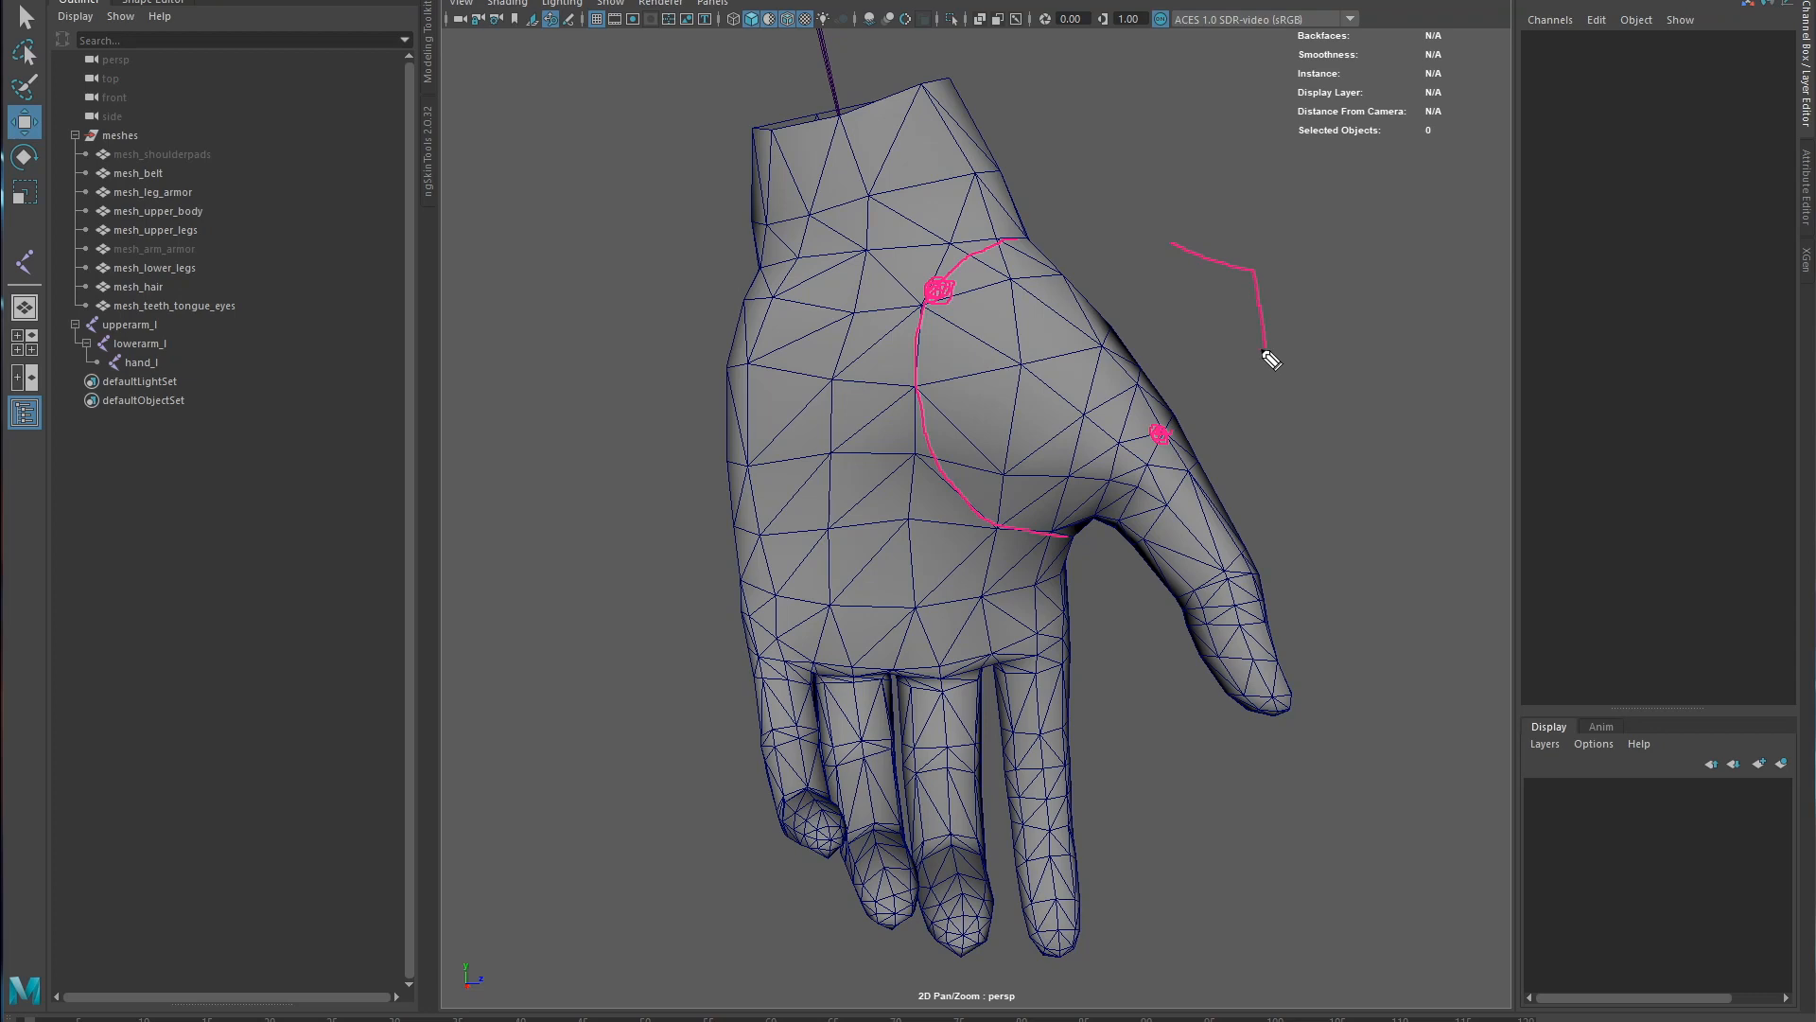
pyautogui.moveTo(406, 329)
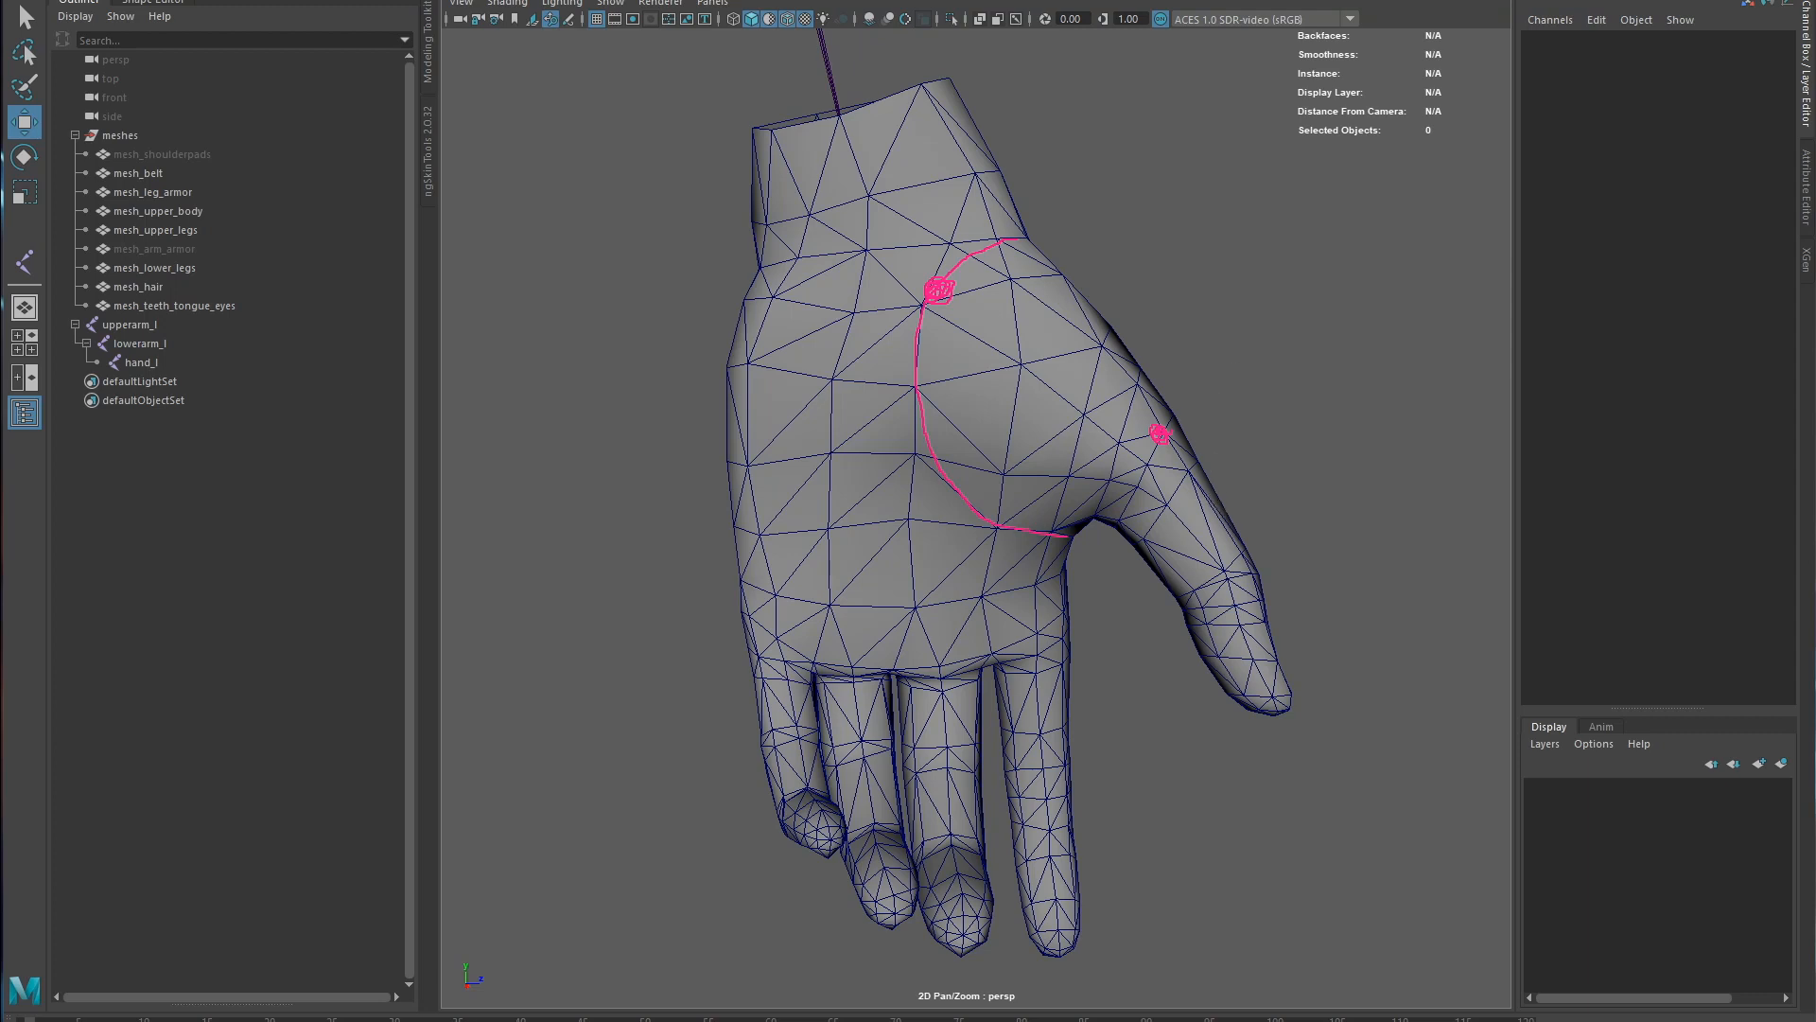
pyautogui.moveTo(1265, 641)
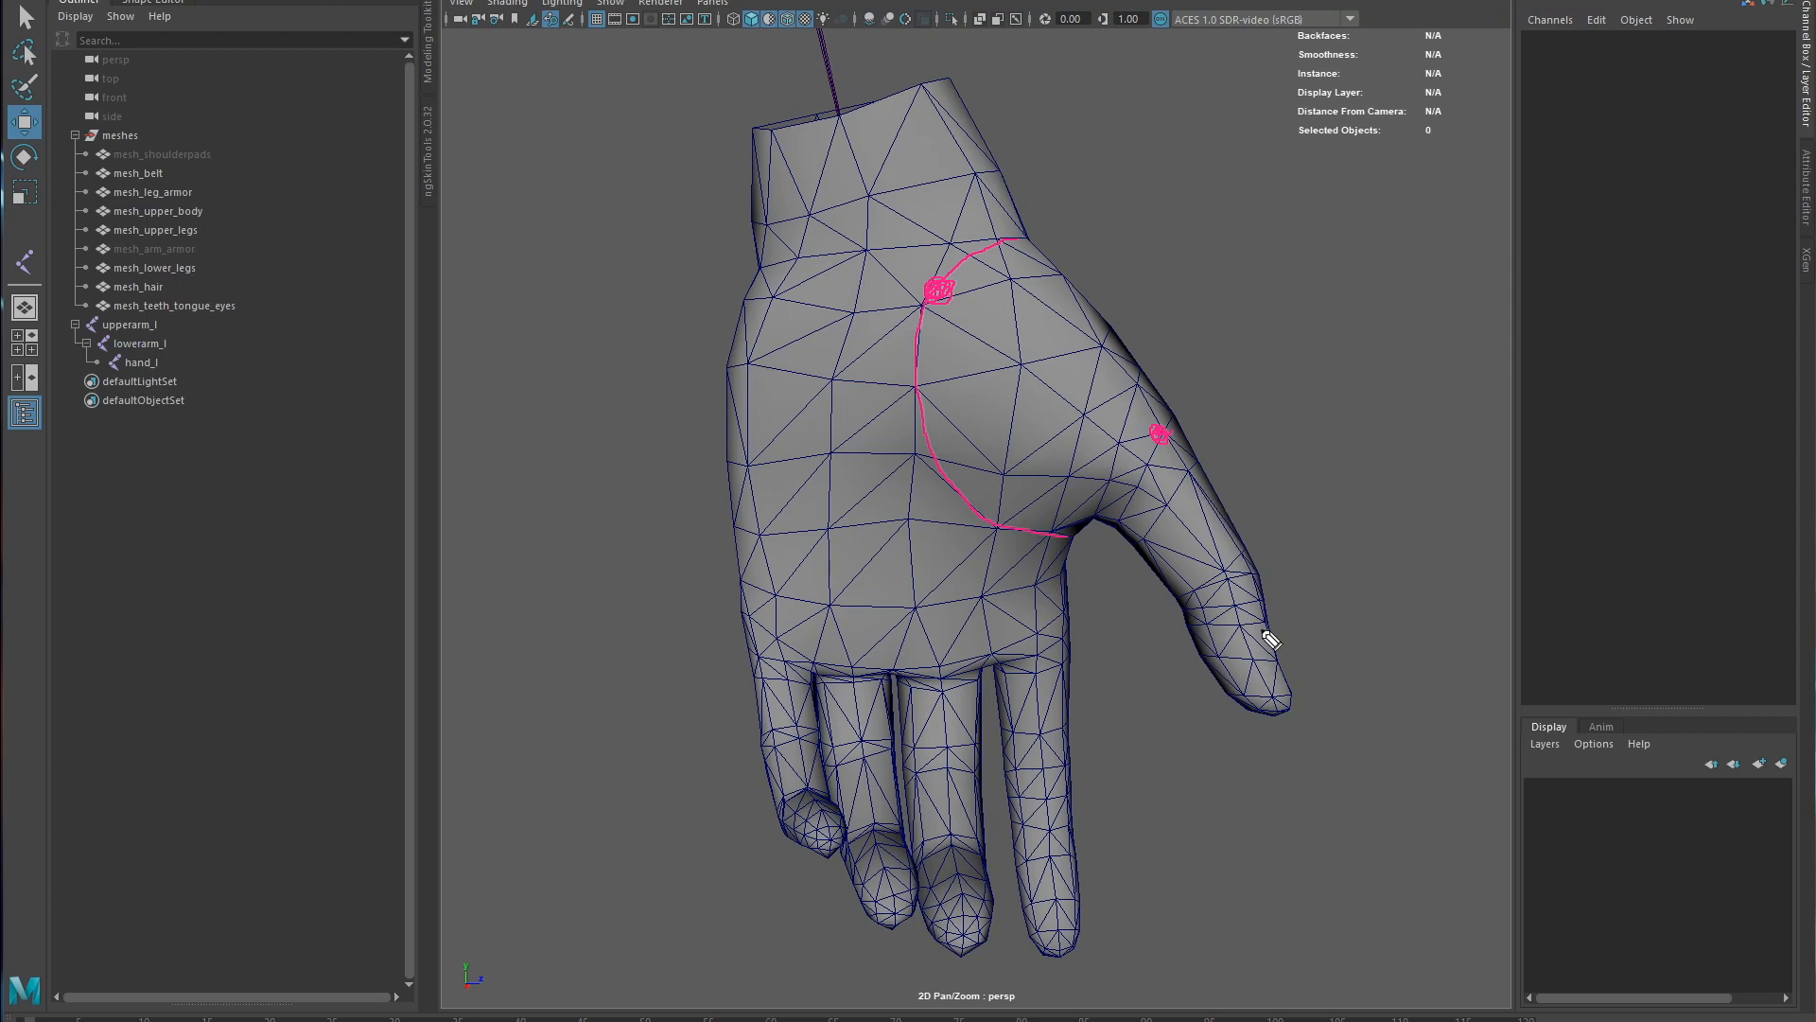
pyautogui.moveTo(1198, 620)
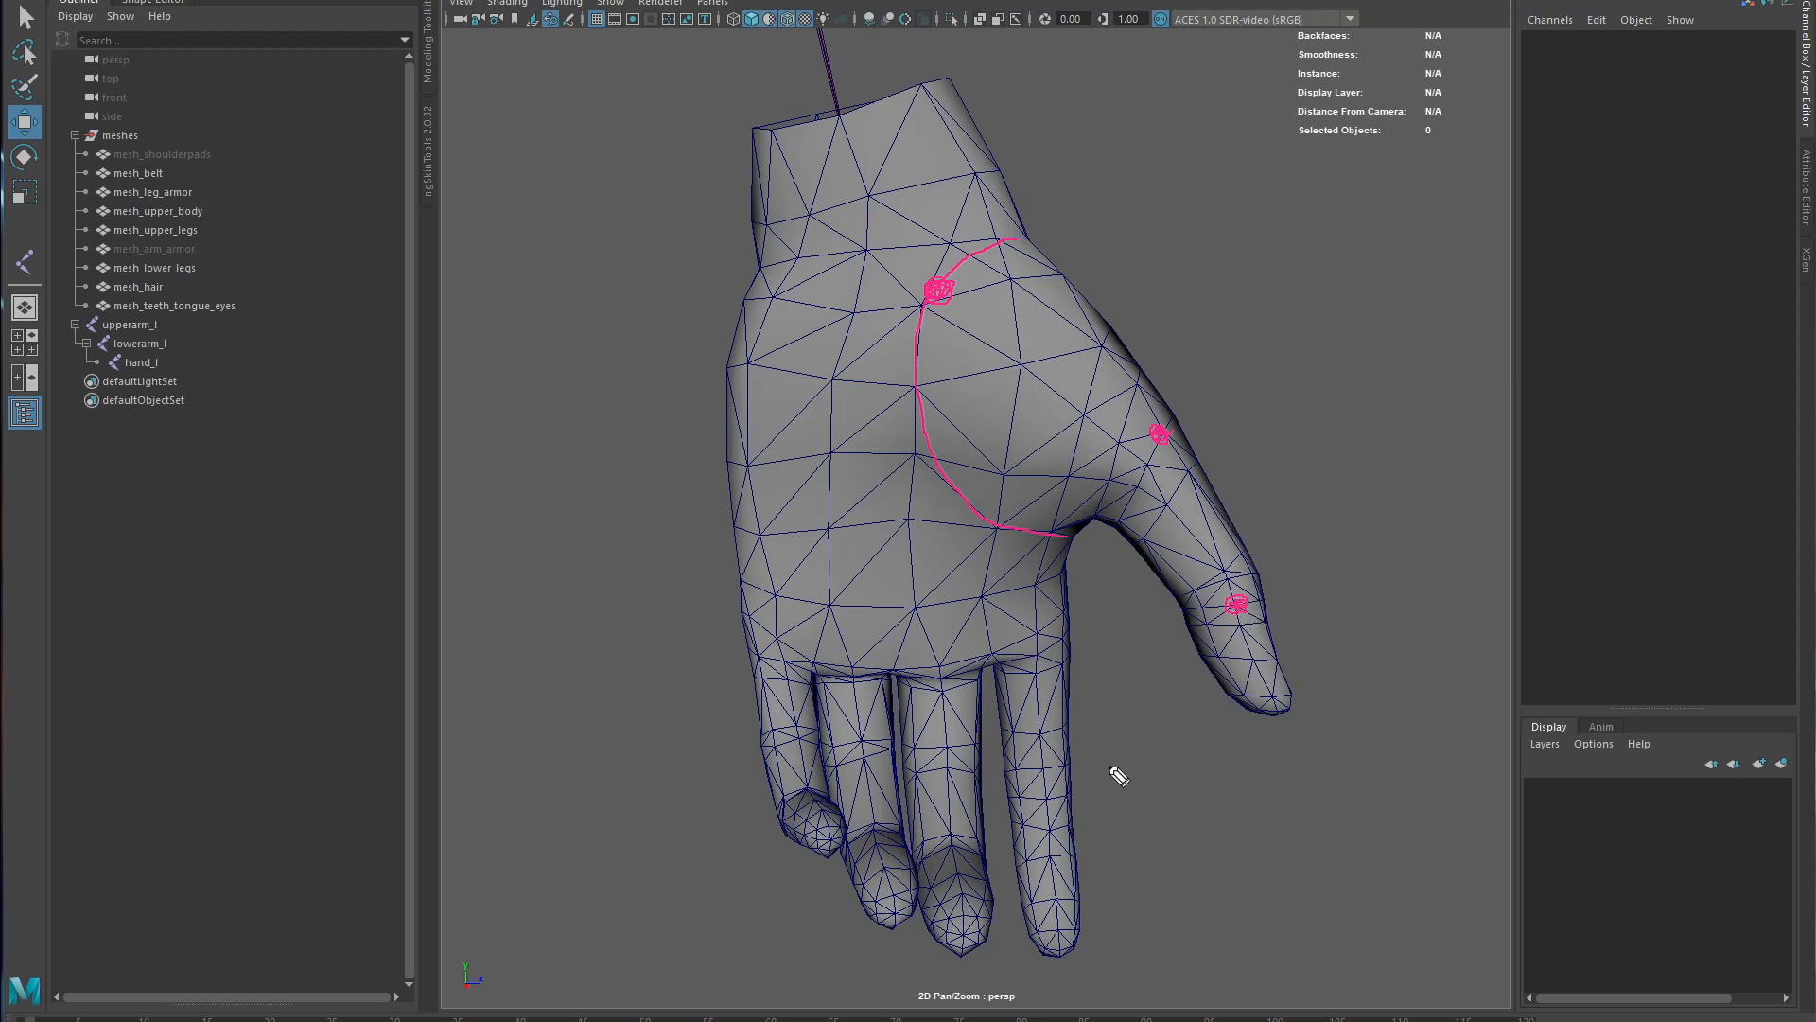
pyautogui.moveTo(1118, 773)
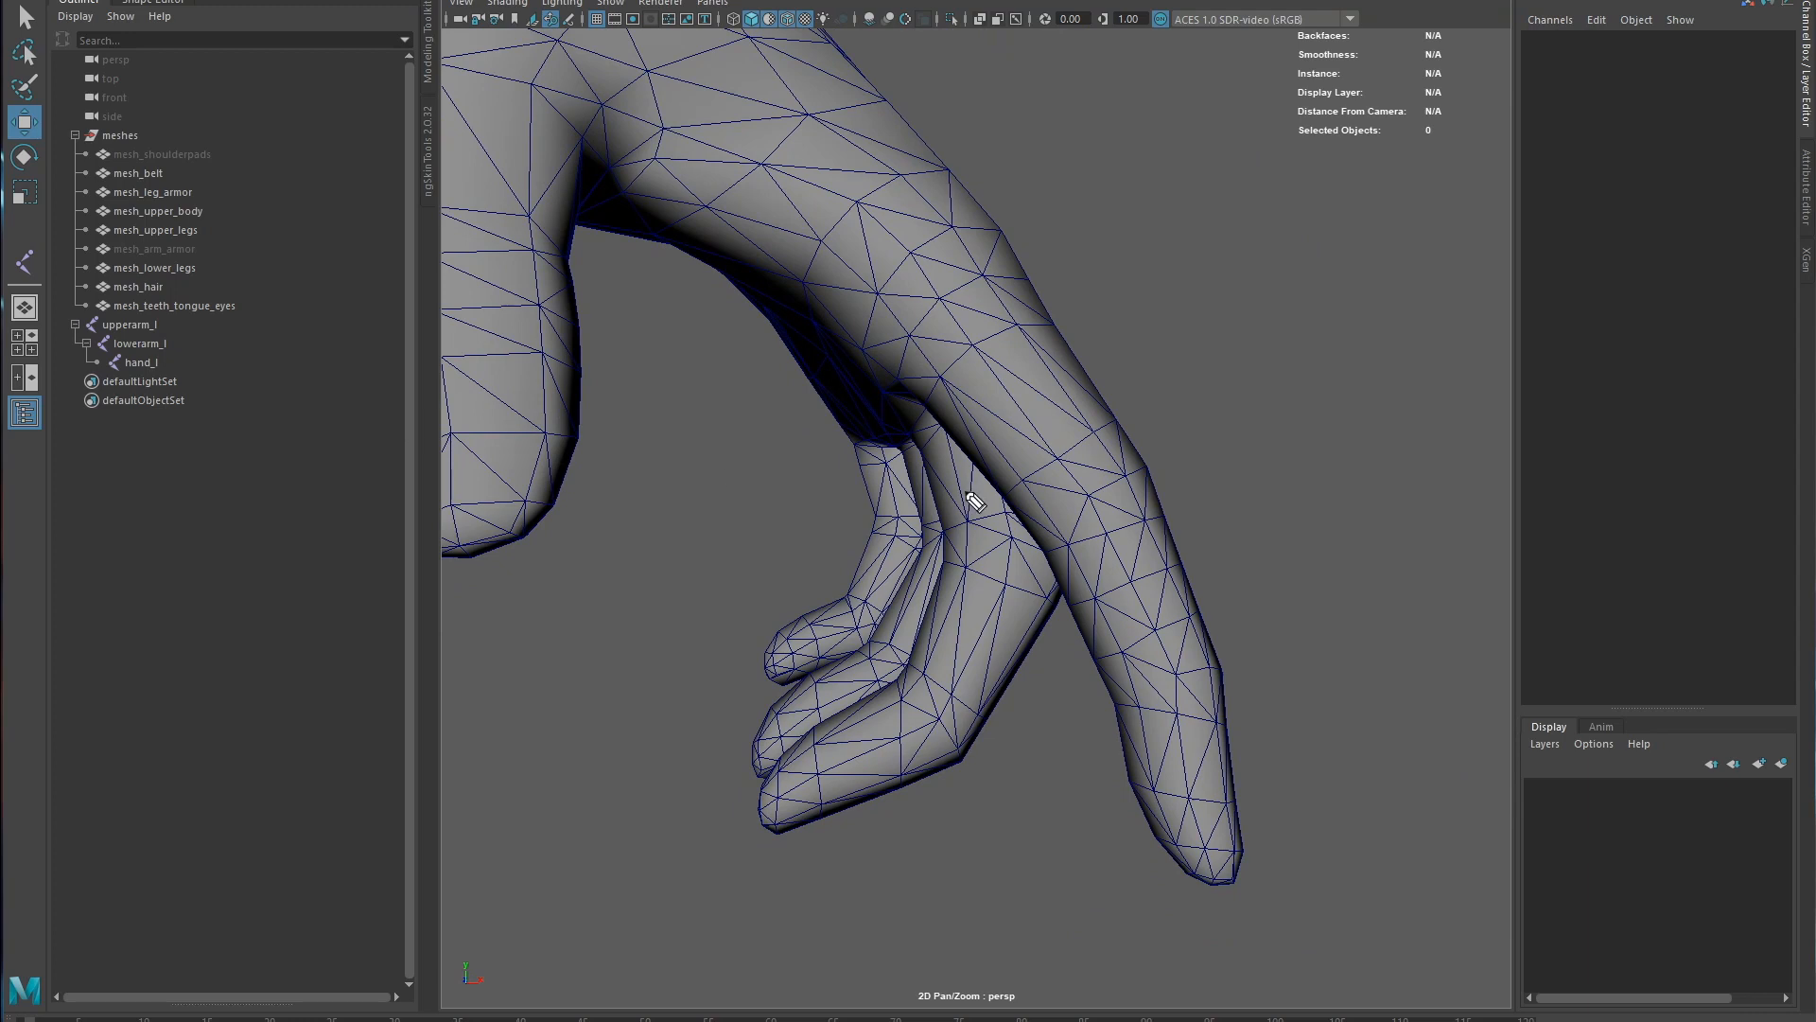
pyautogui.moveTo(1126, 512)
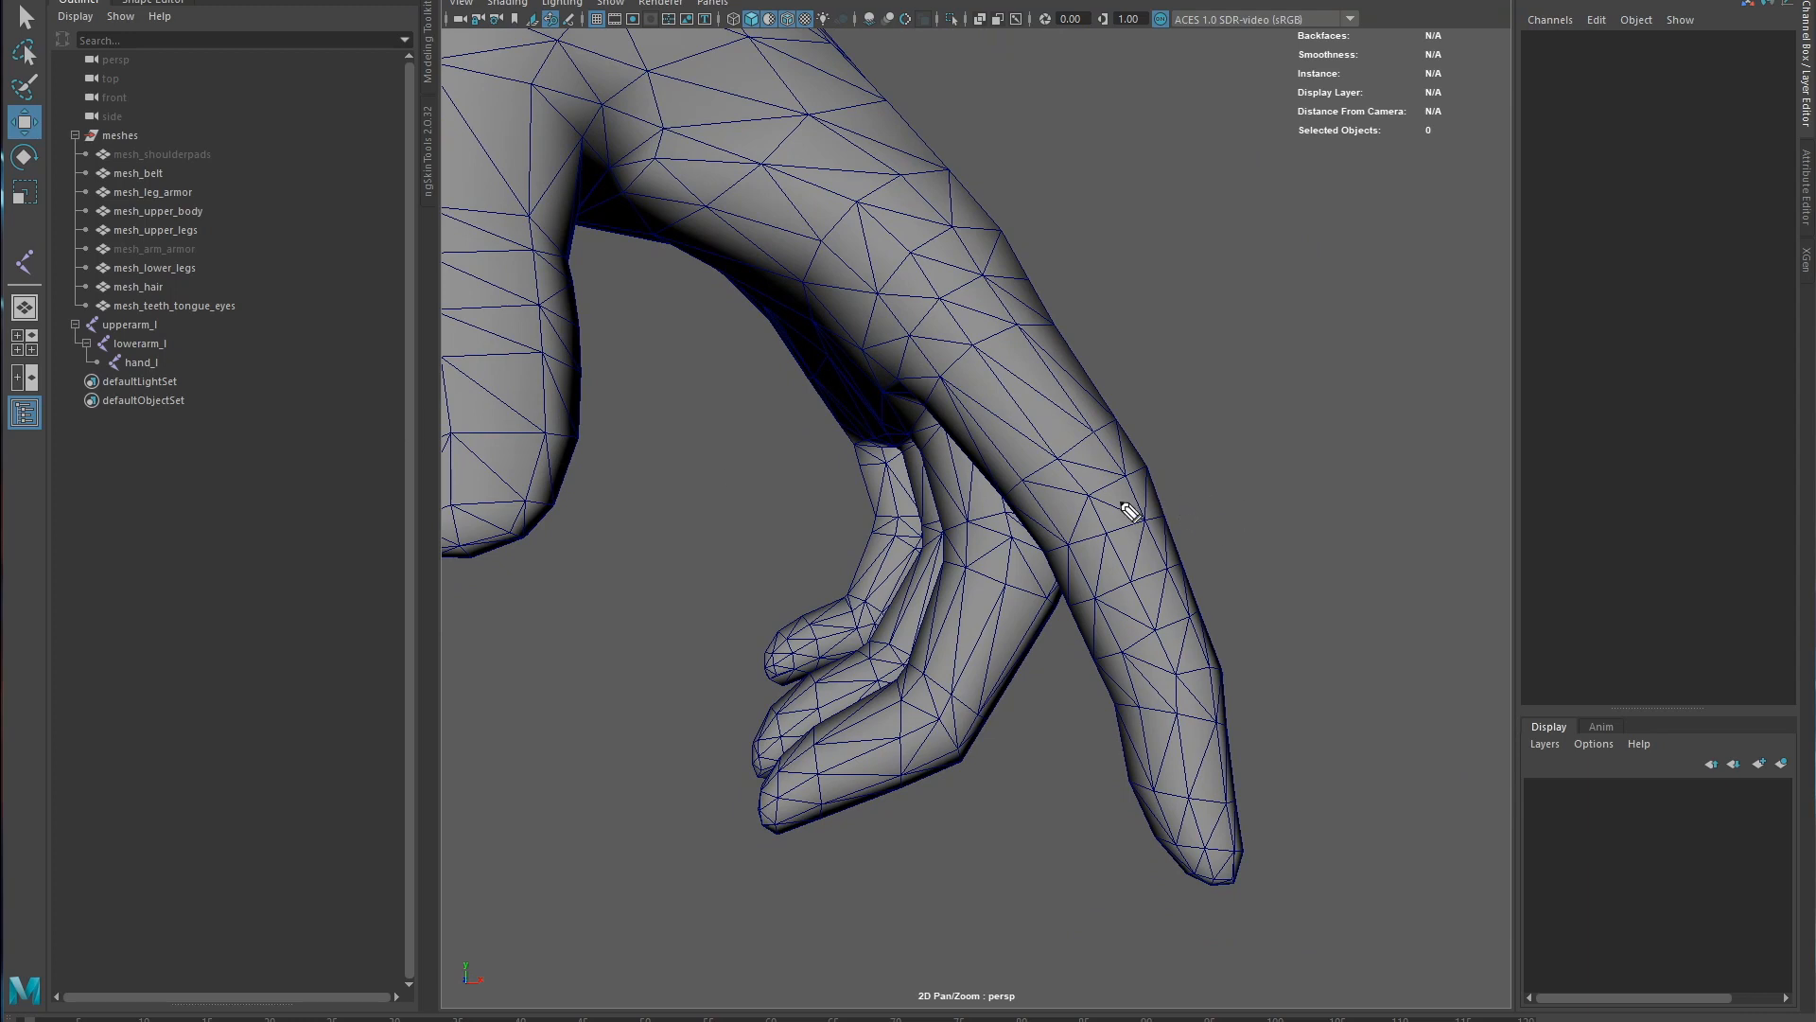
pyautogui.moveTo(1118, 423)
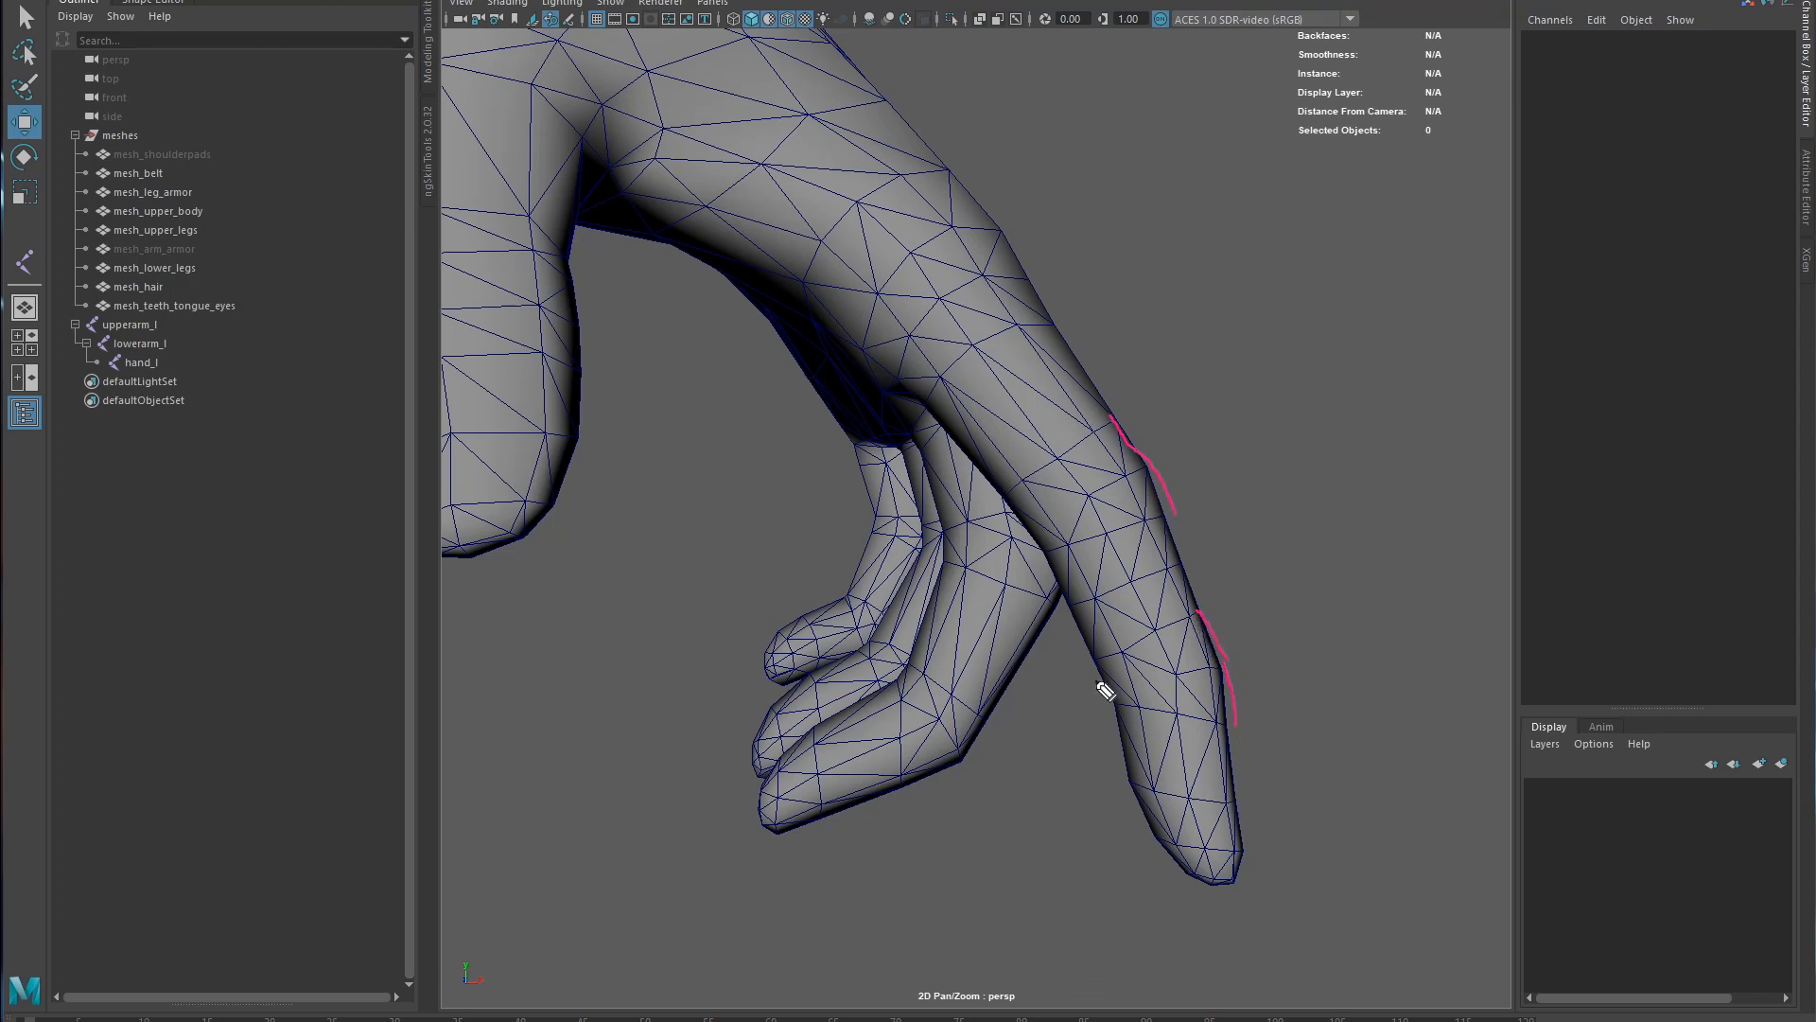
pyautogui.moveTo(1039, 483)
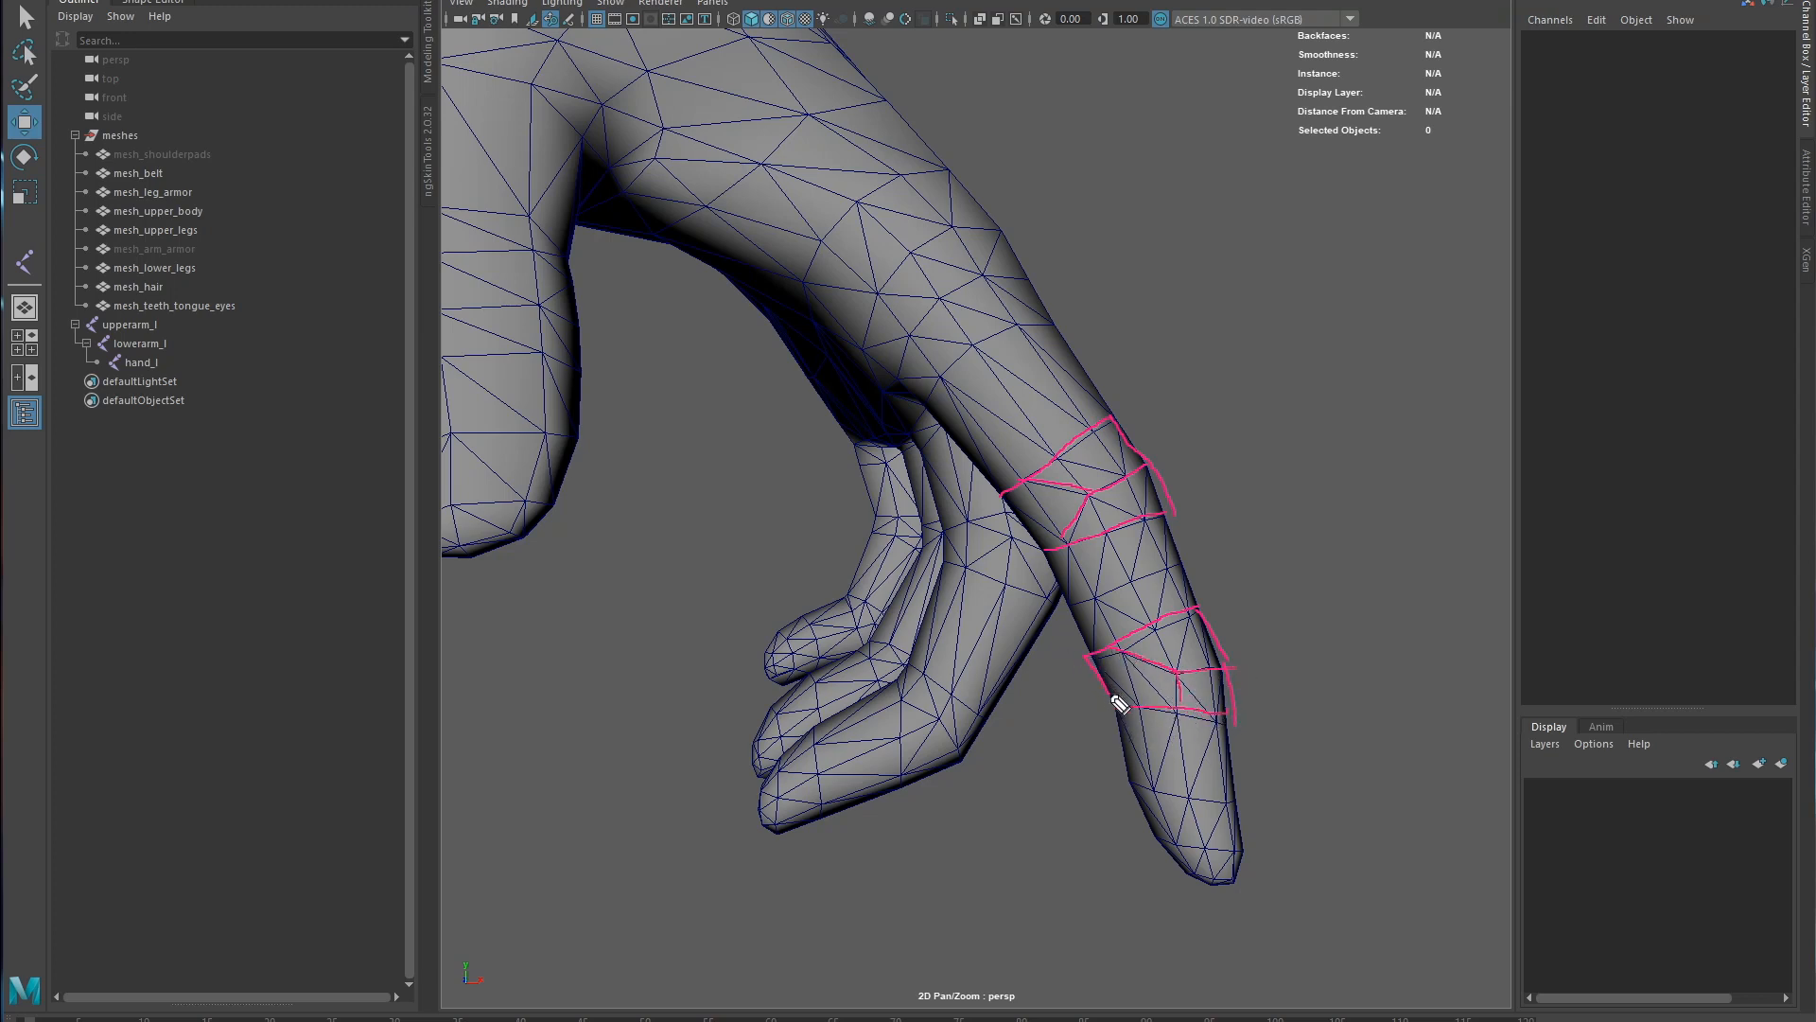
pyautogui.moveTo(1115, 690)
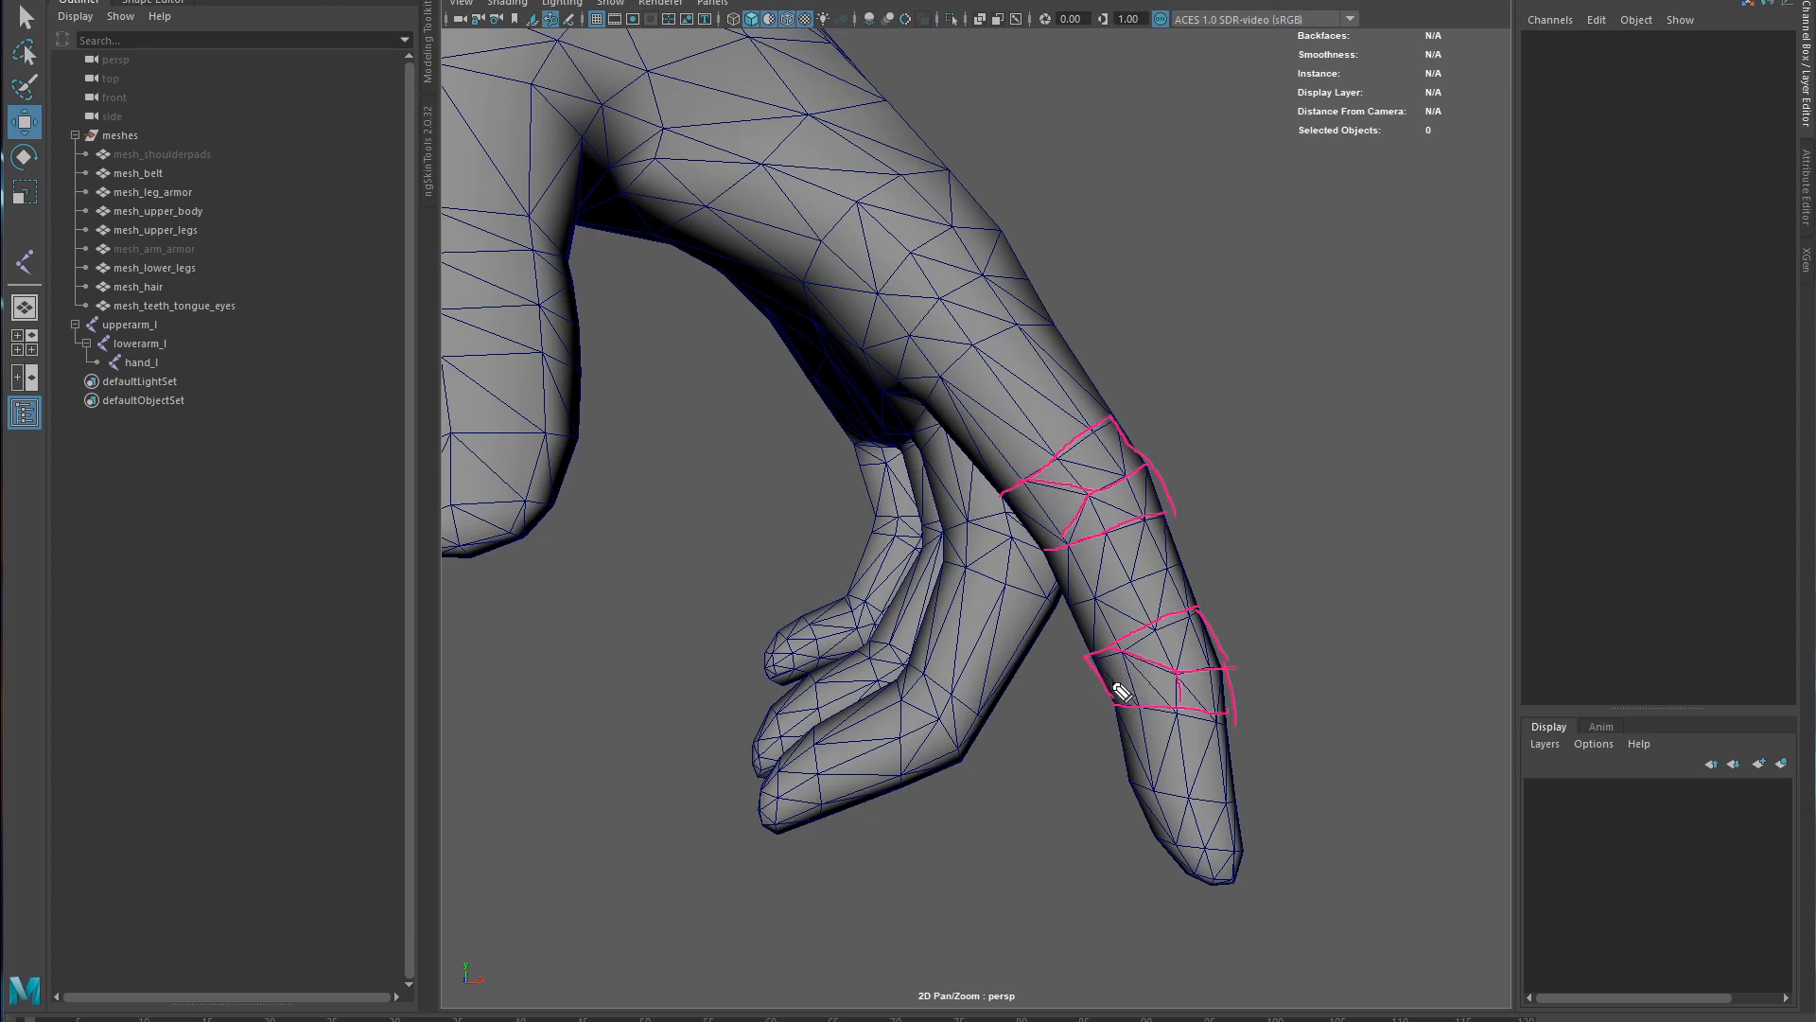
pyautogui.moveTo(1074, 536)
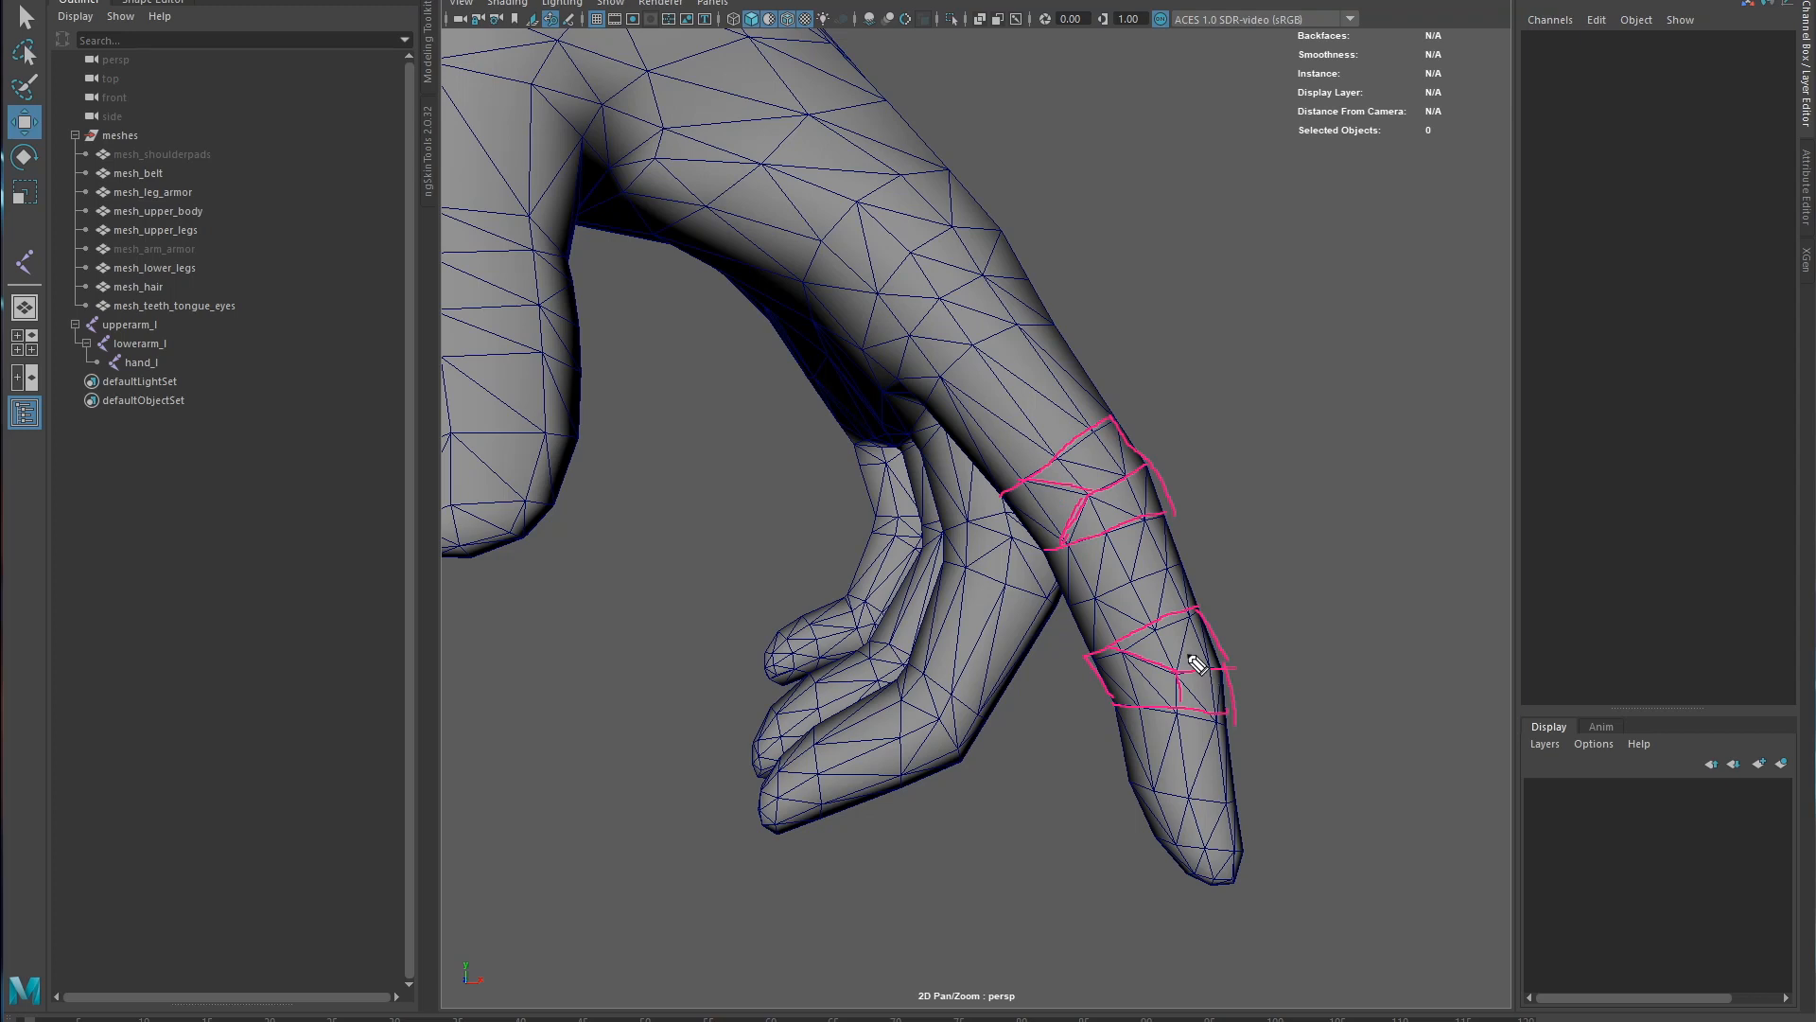
pyautogui.moveTo(1022, 507)
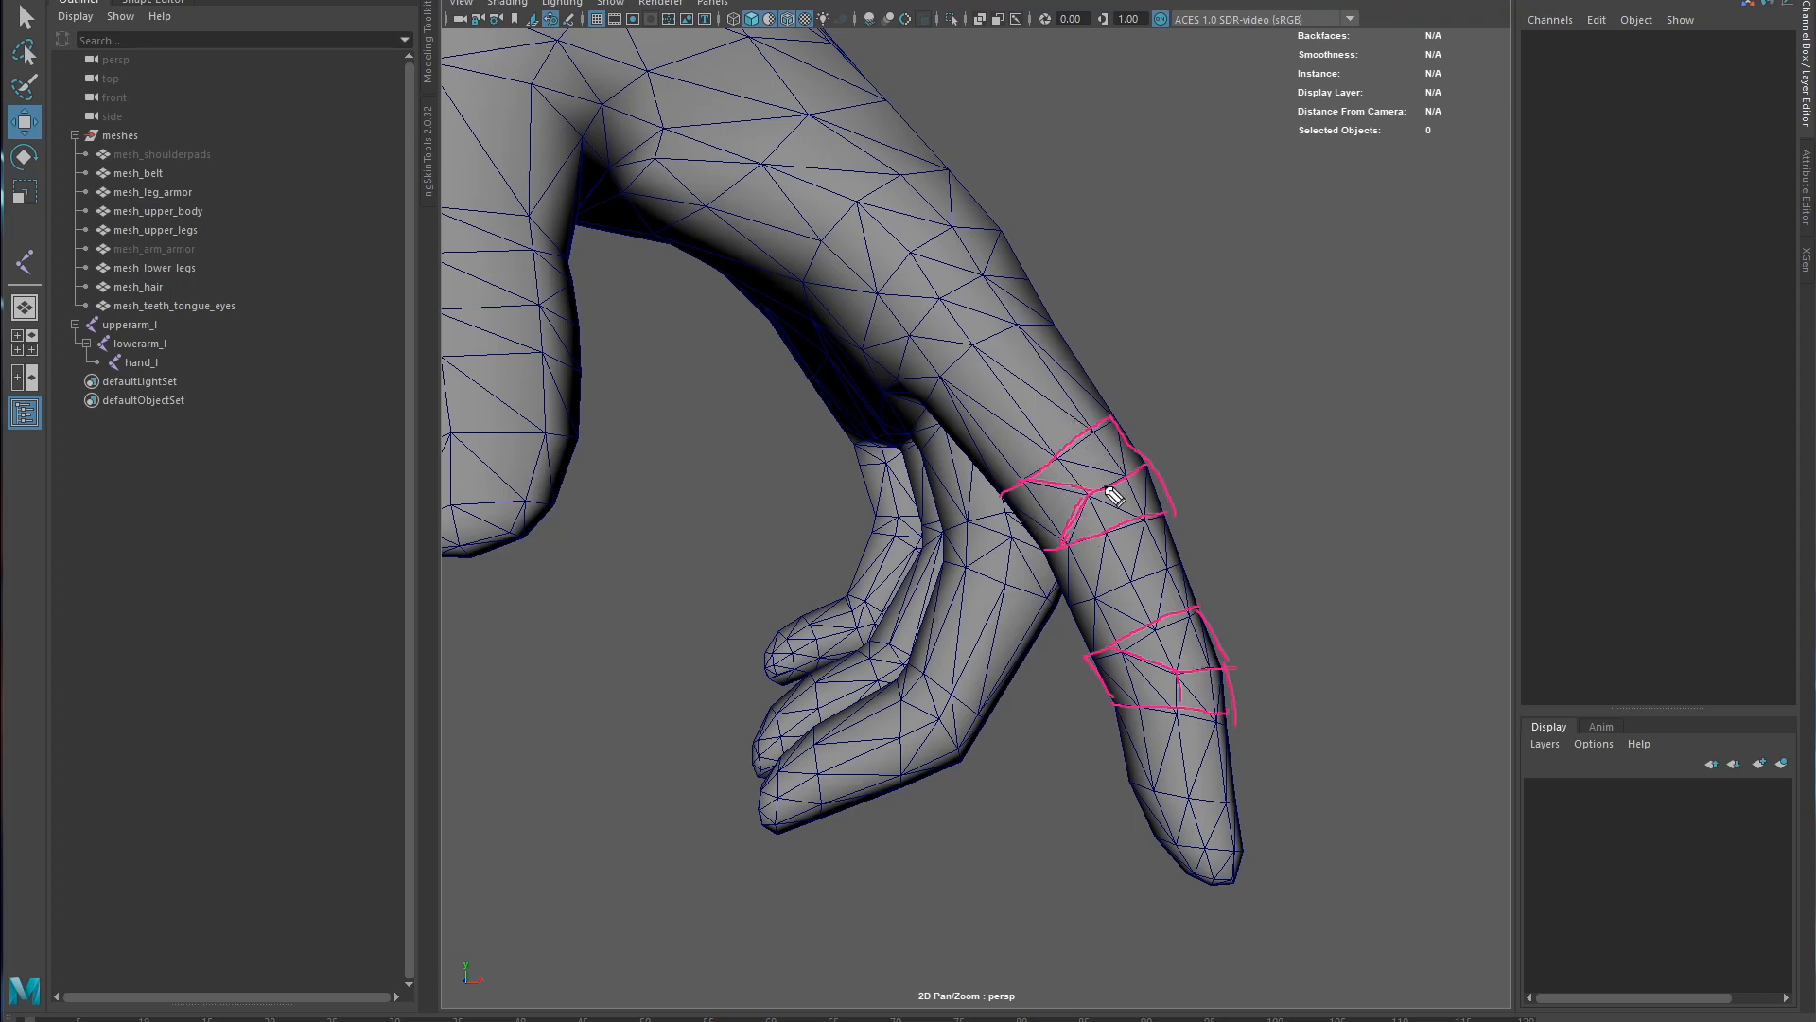
pyautogui.moveTo(1141, 475)
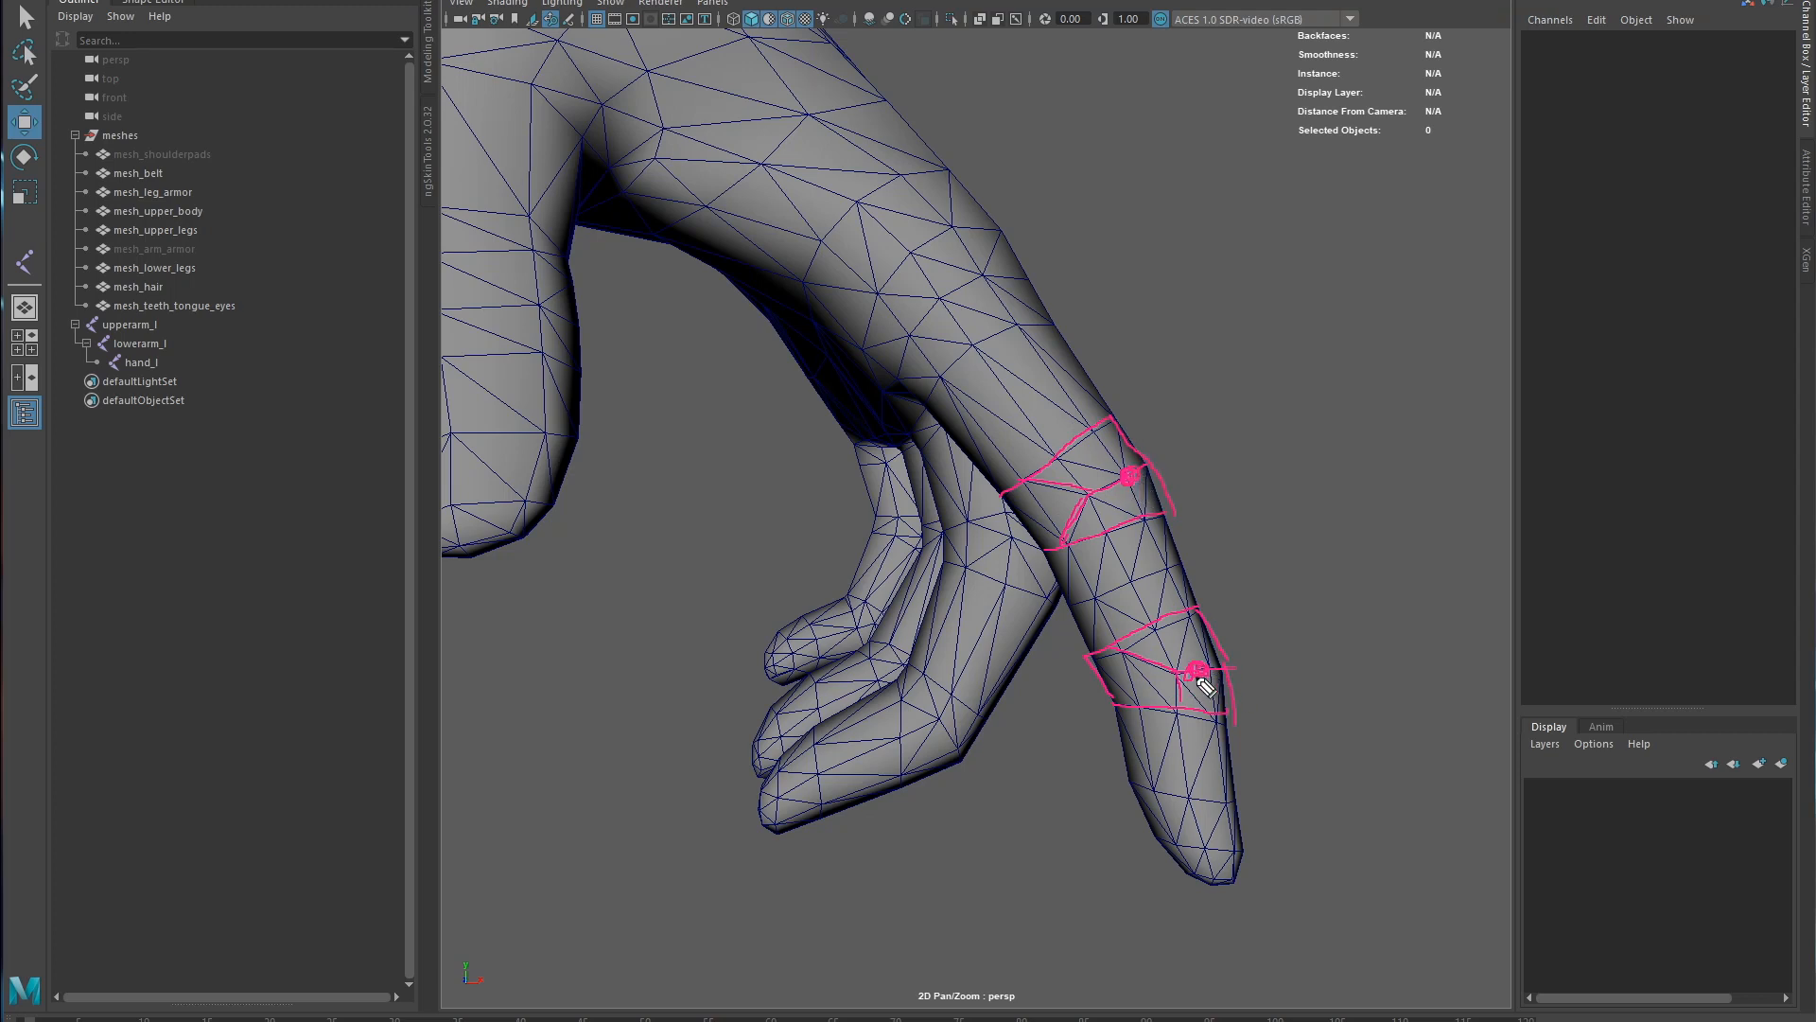
pyautogui.moveTo(1036, 295)
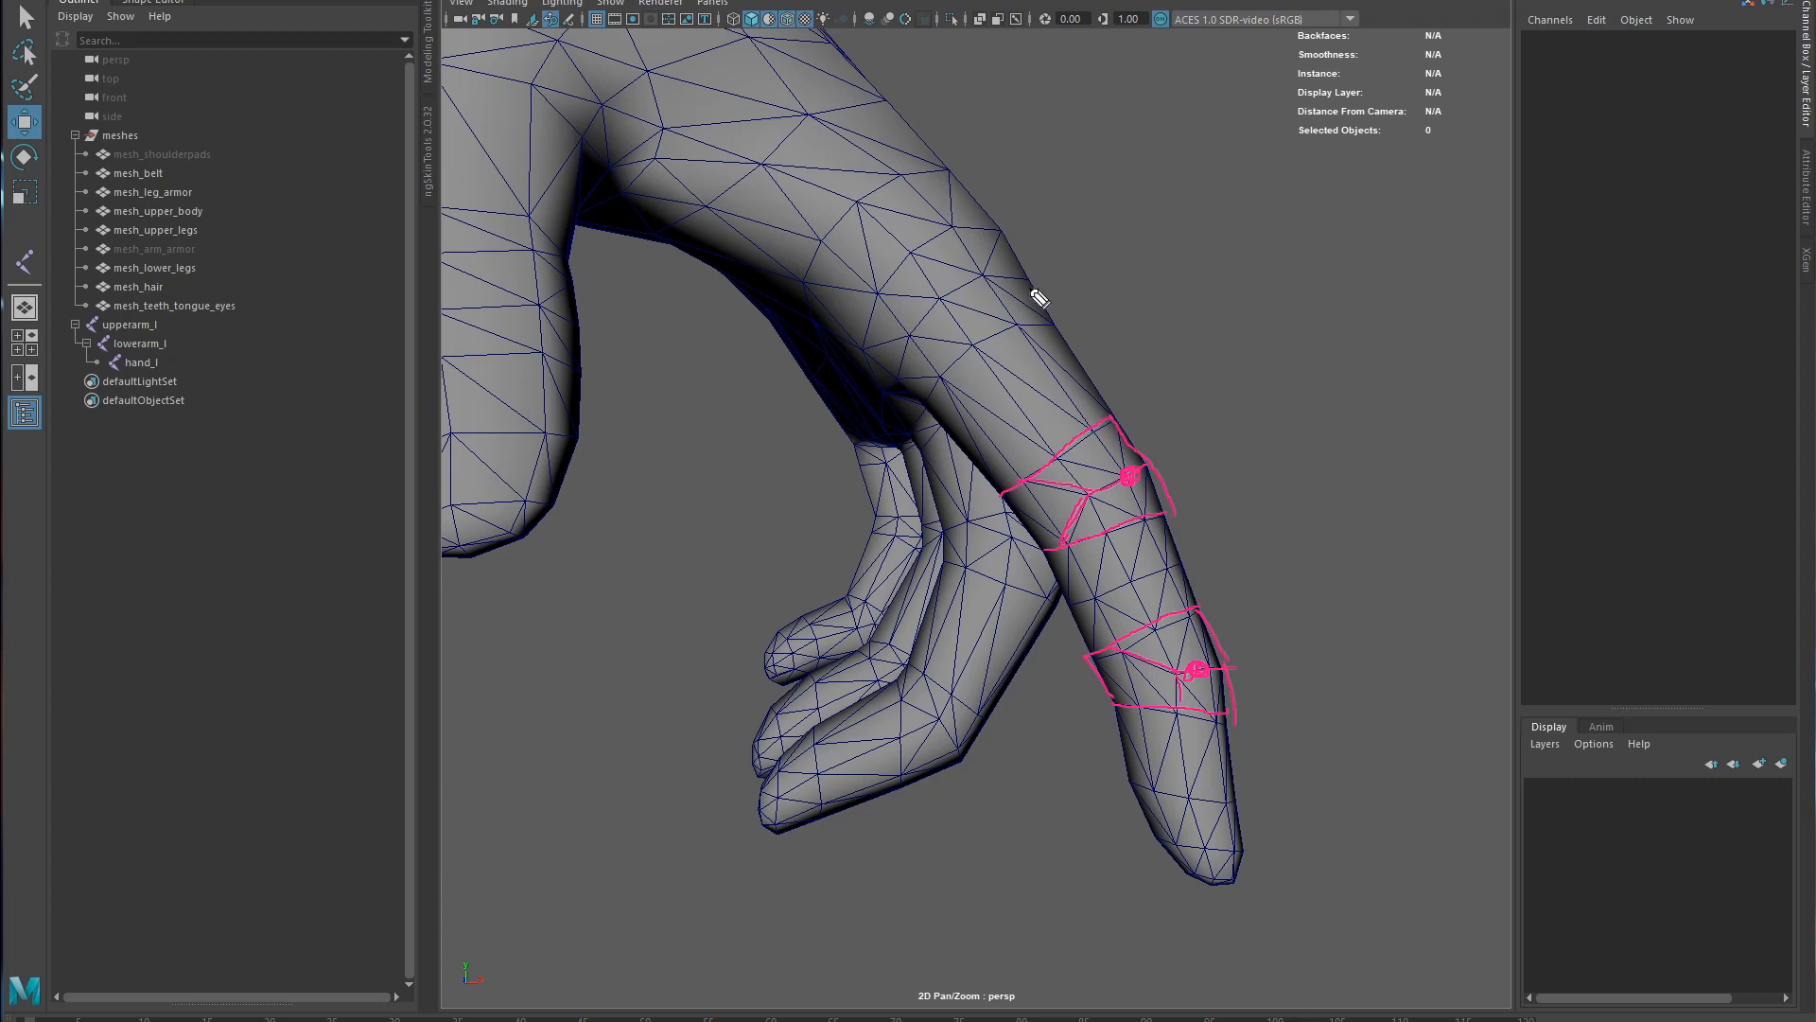
pyautogui.moveTo(903, 382)
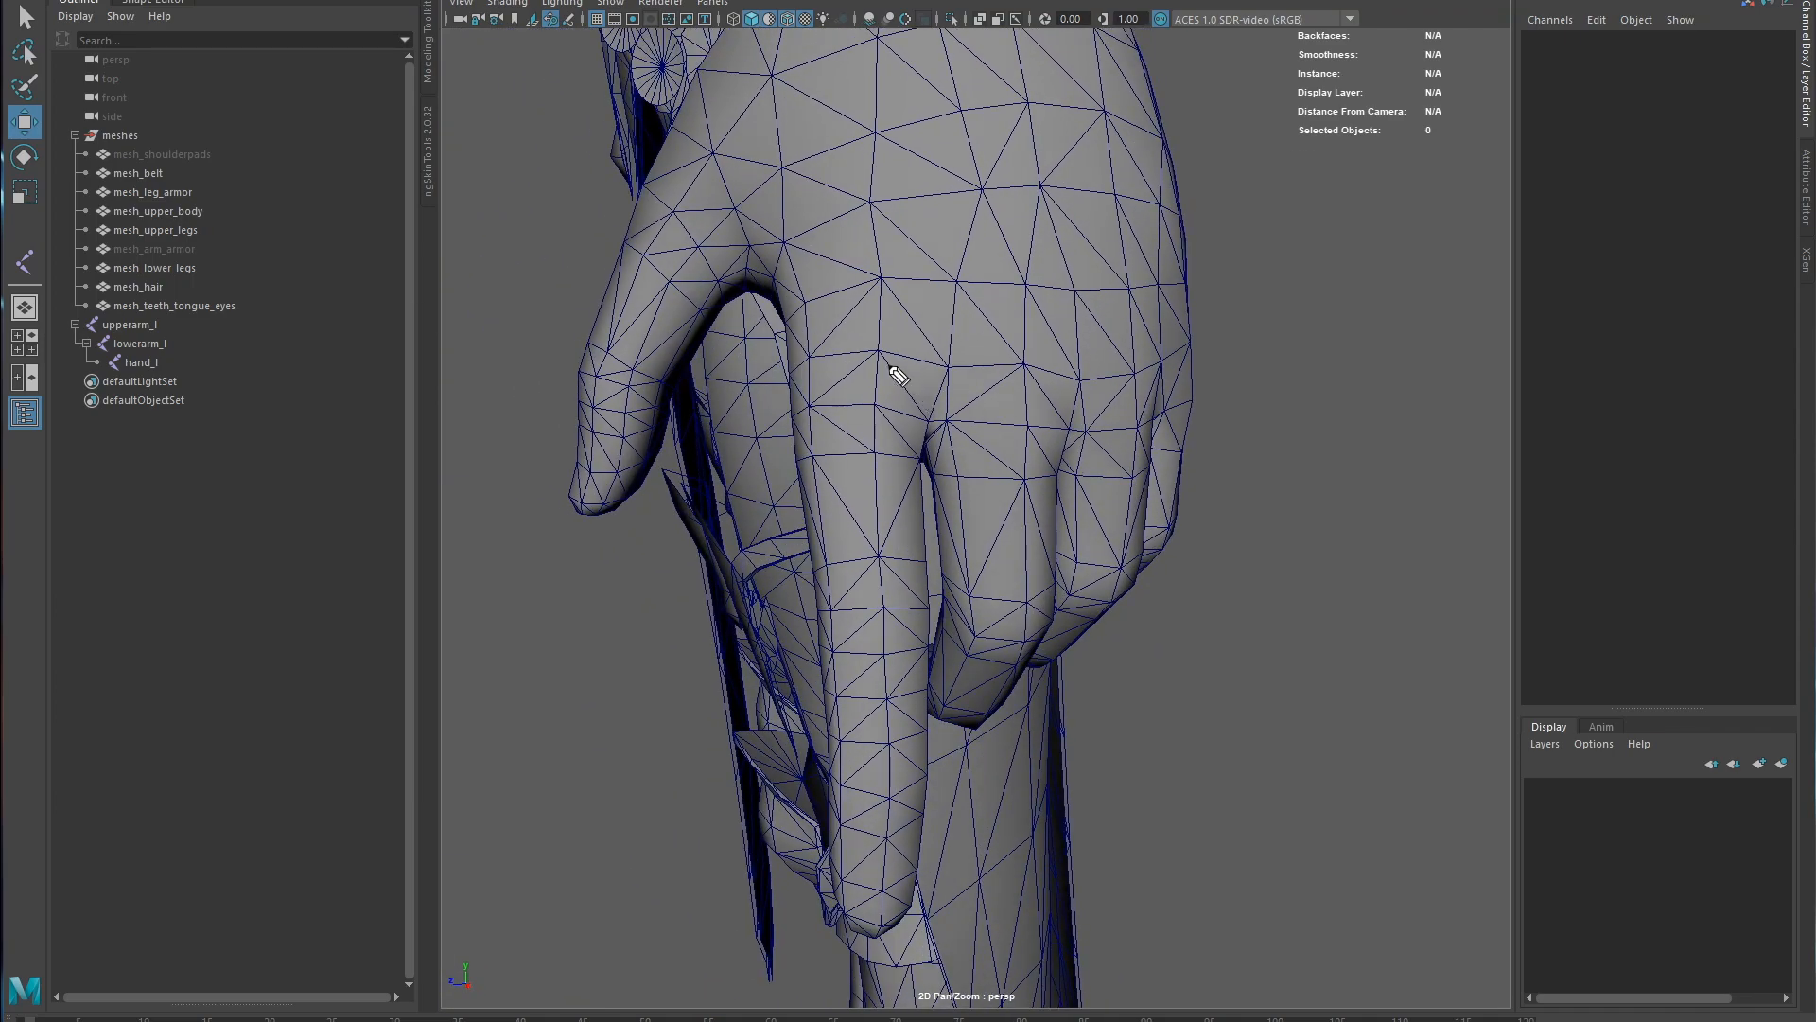
pyautogui.click(867, 356)
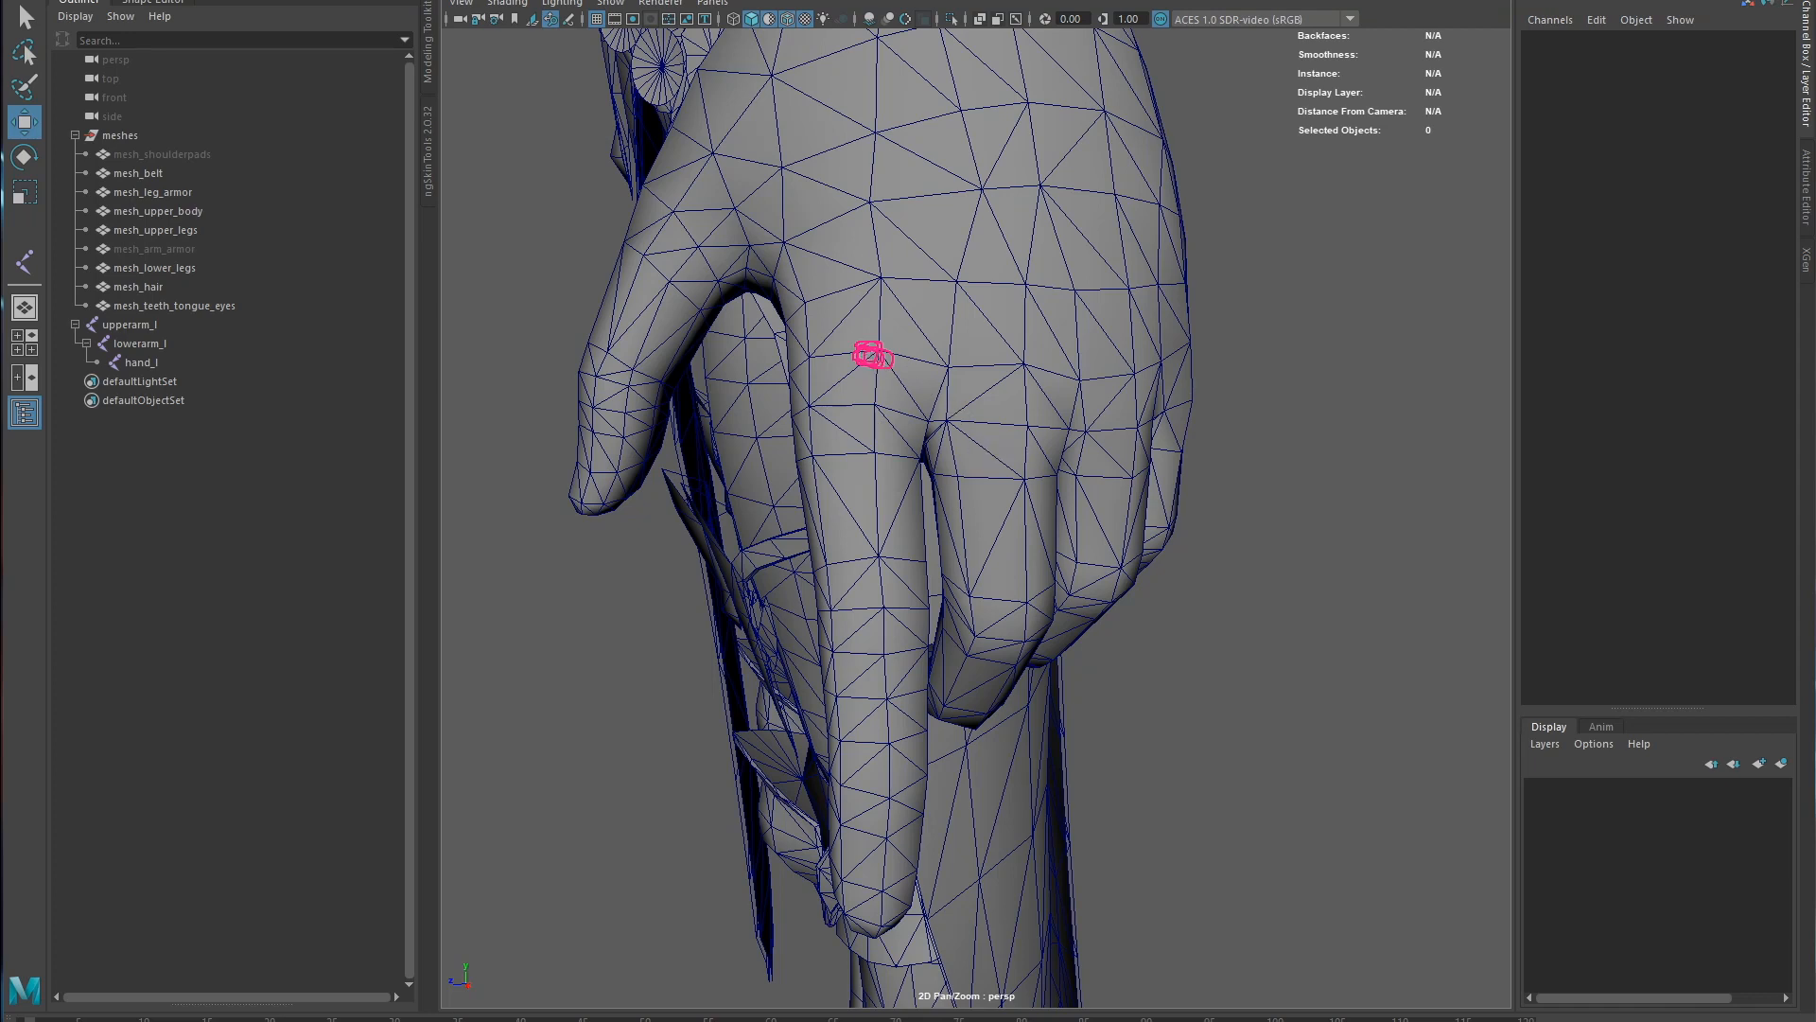
pyautogui.moveTo(11, 367)
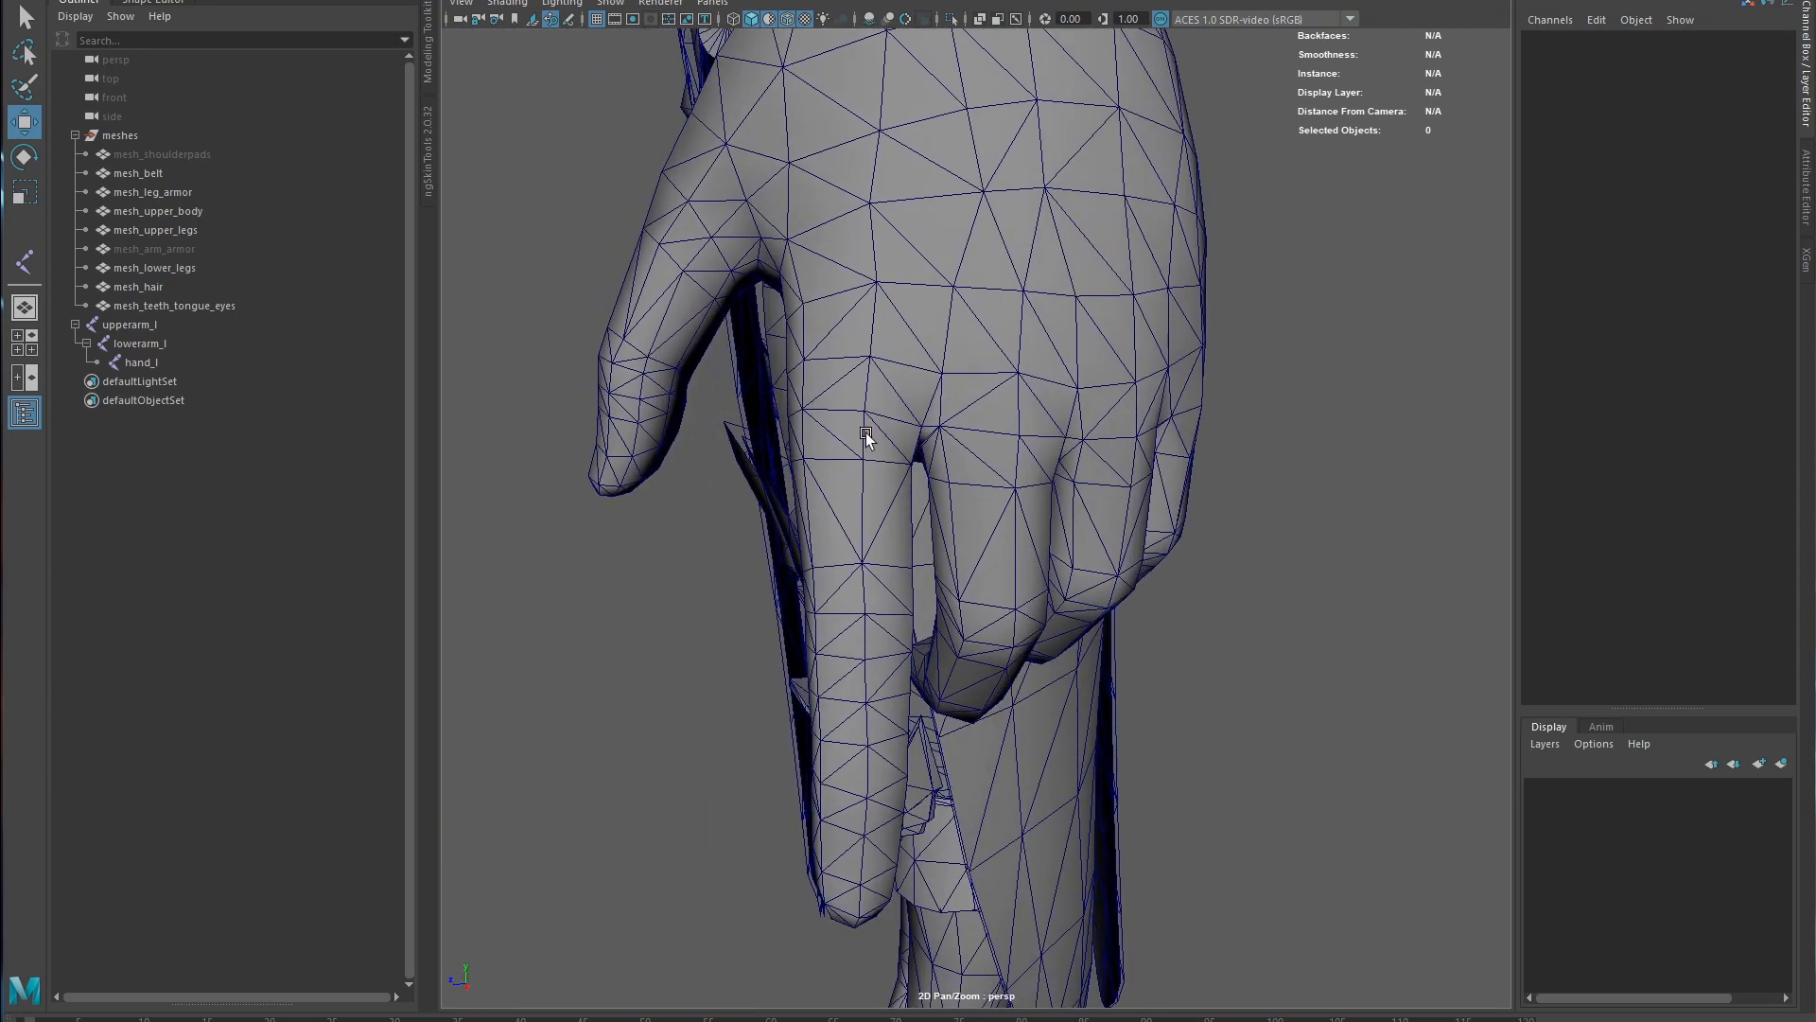
pyautogui.moveTo(857, 360)
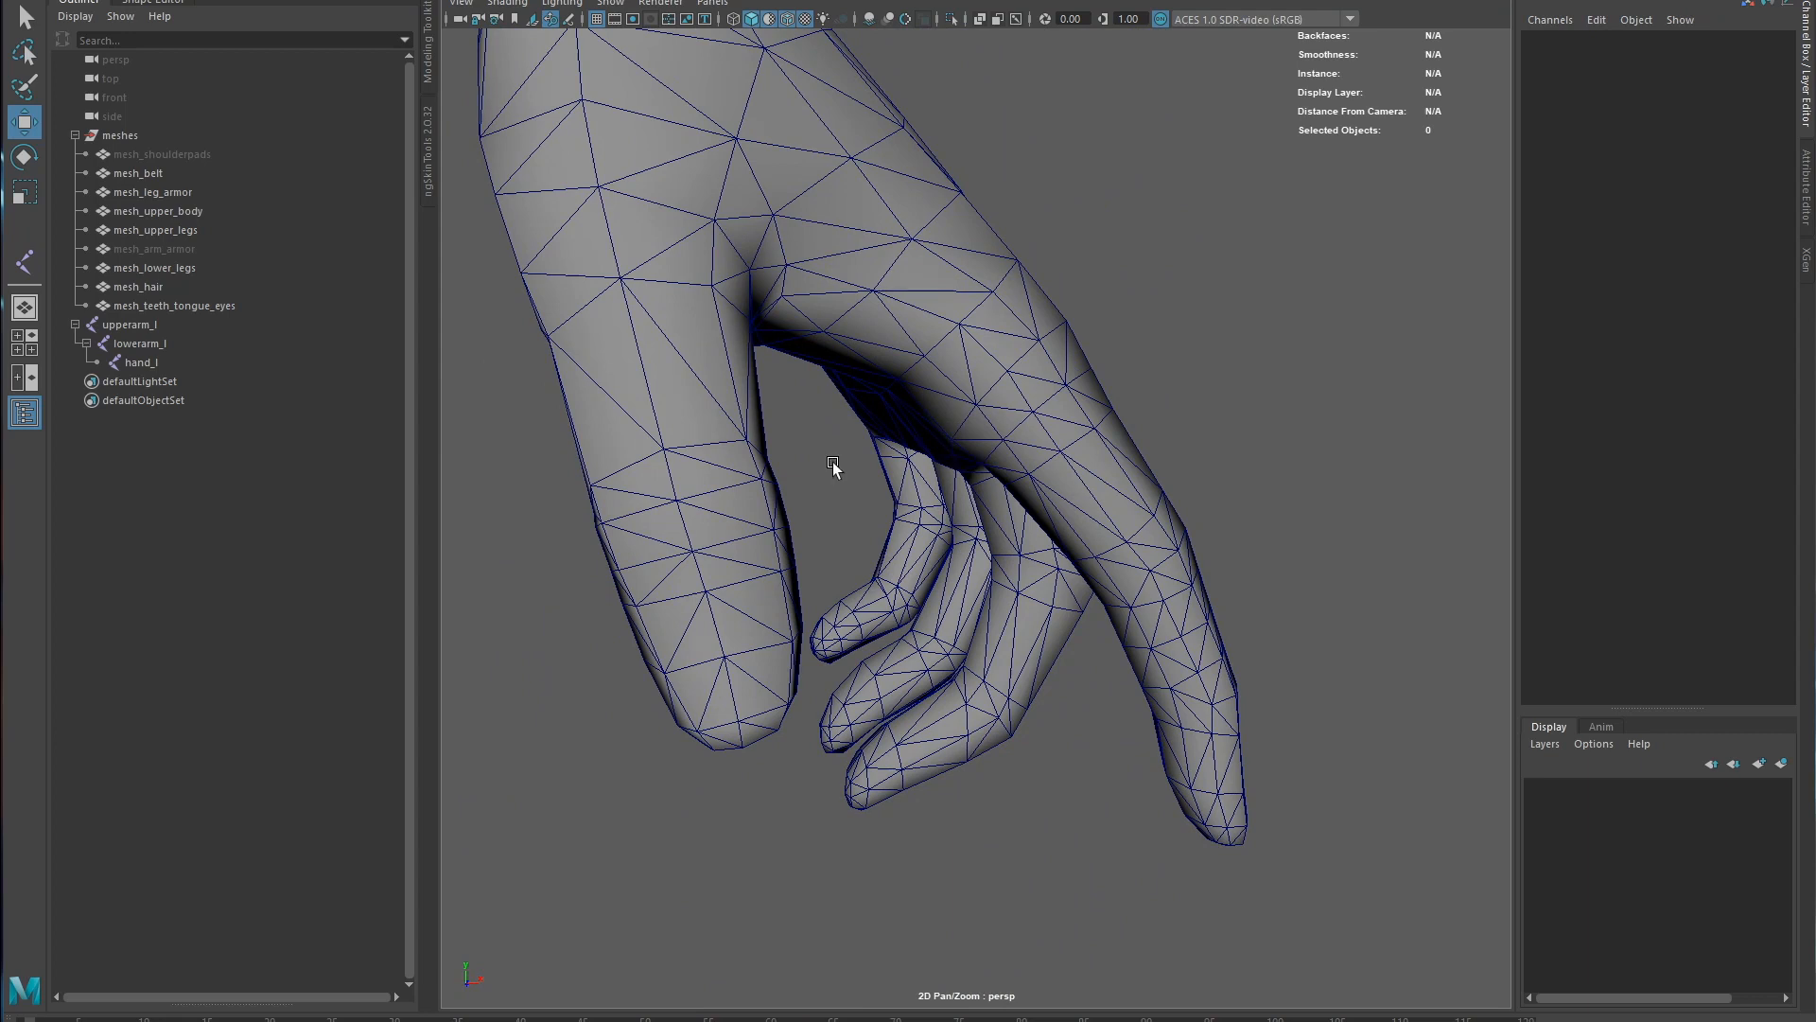
pyautogui.moveTo(1083, 382)
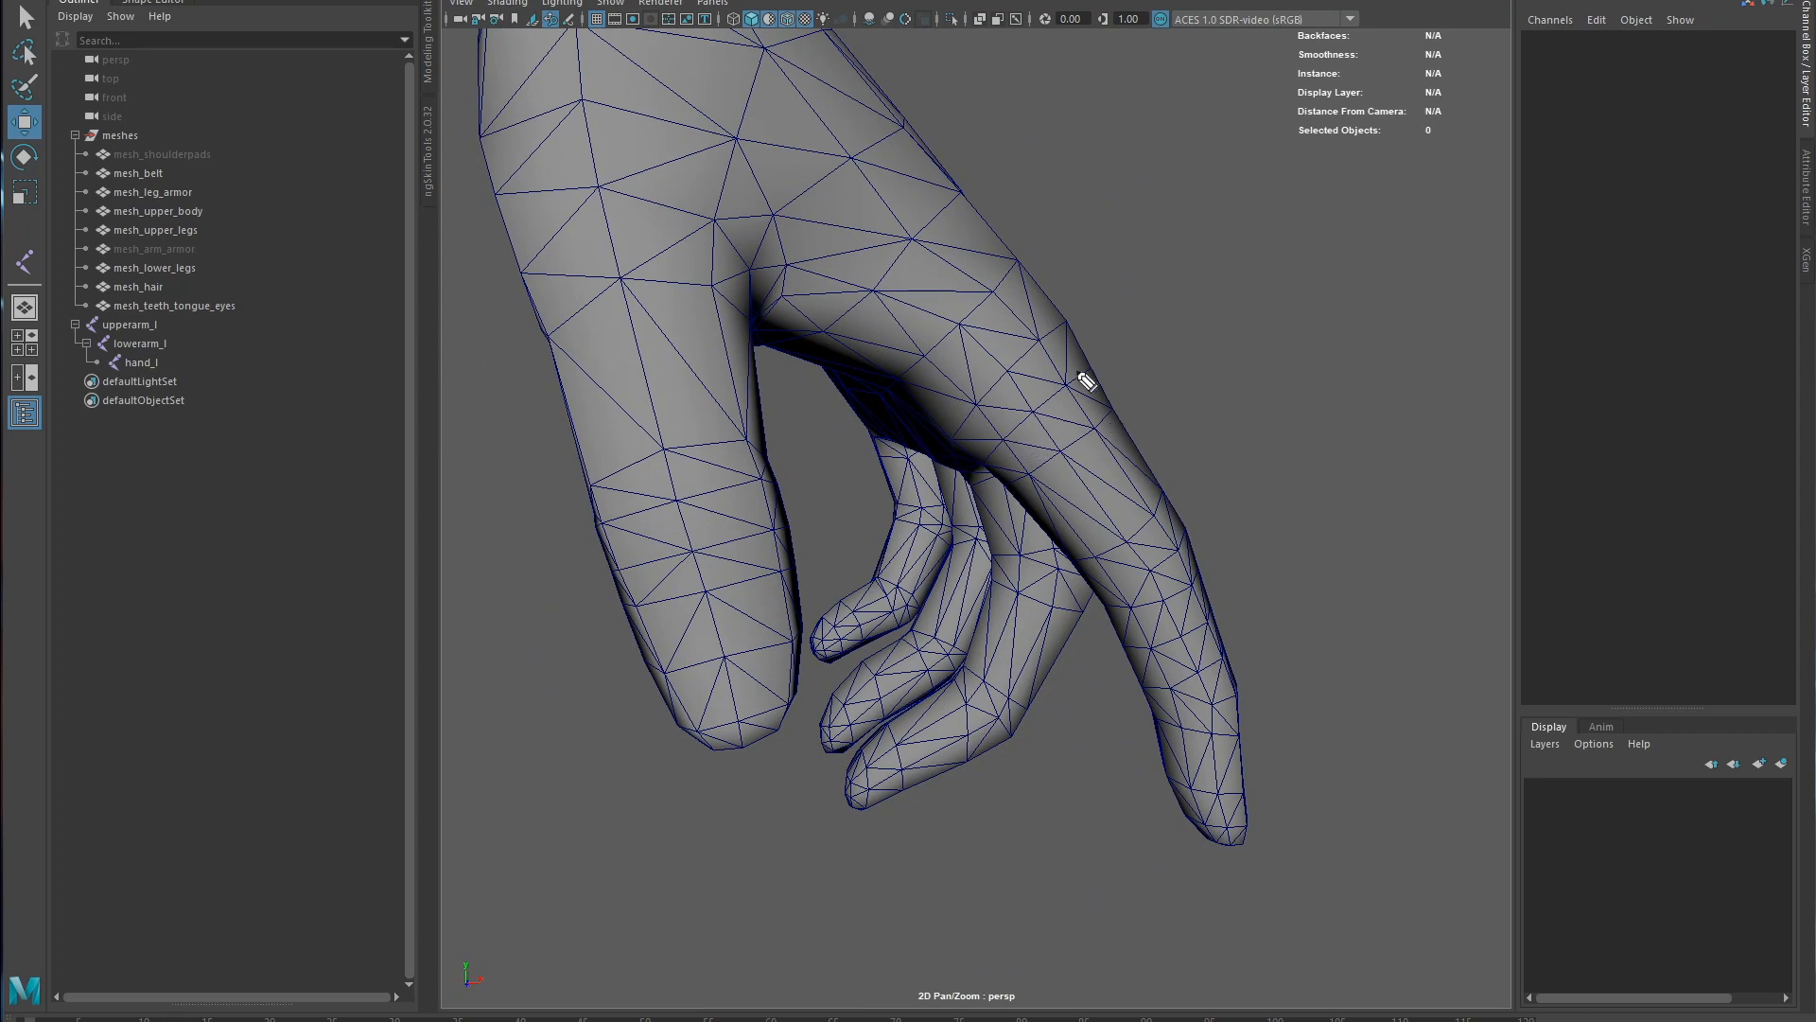